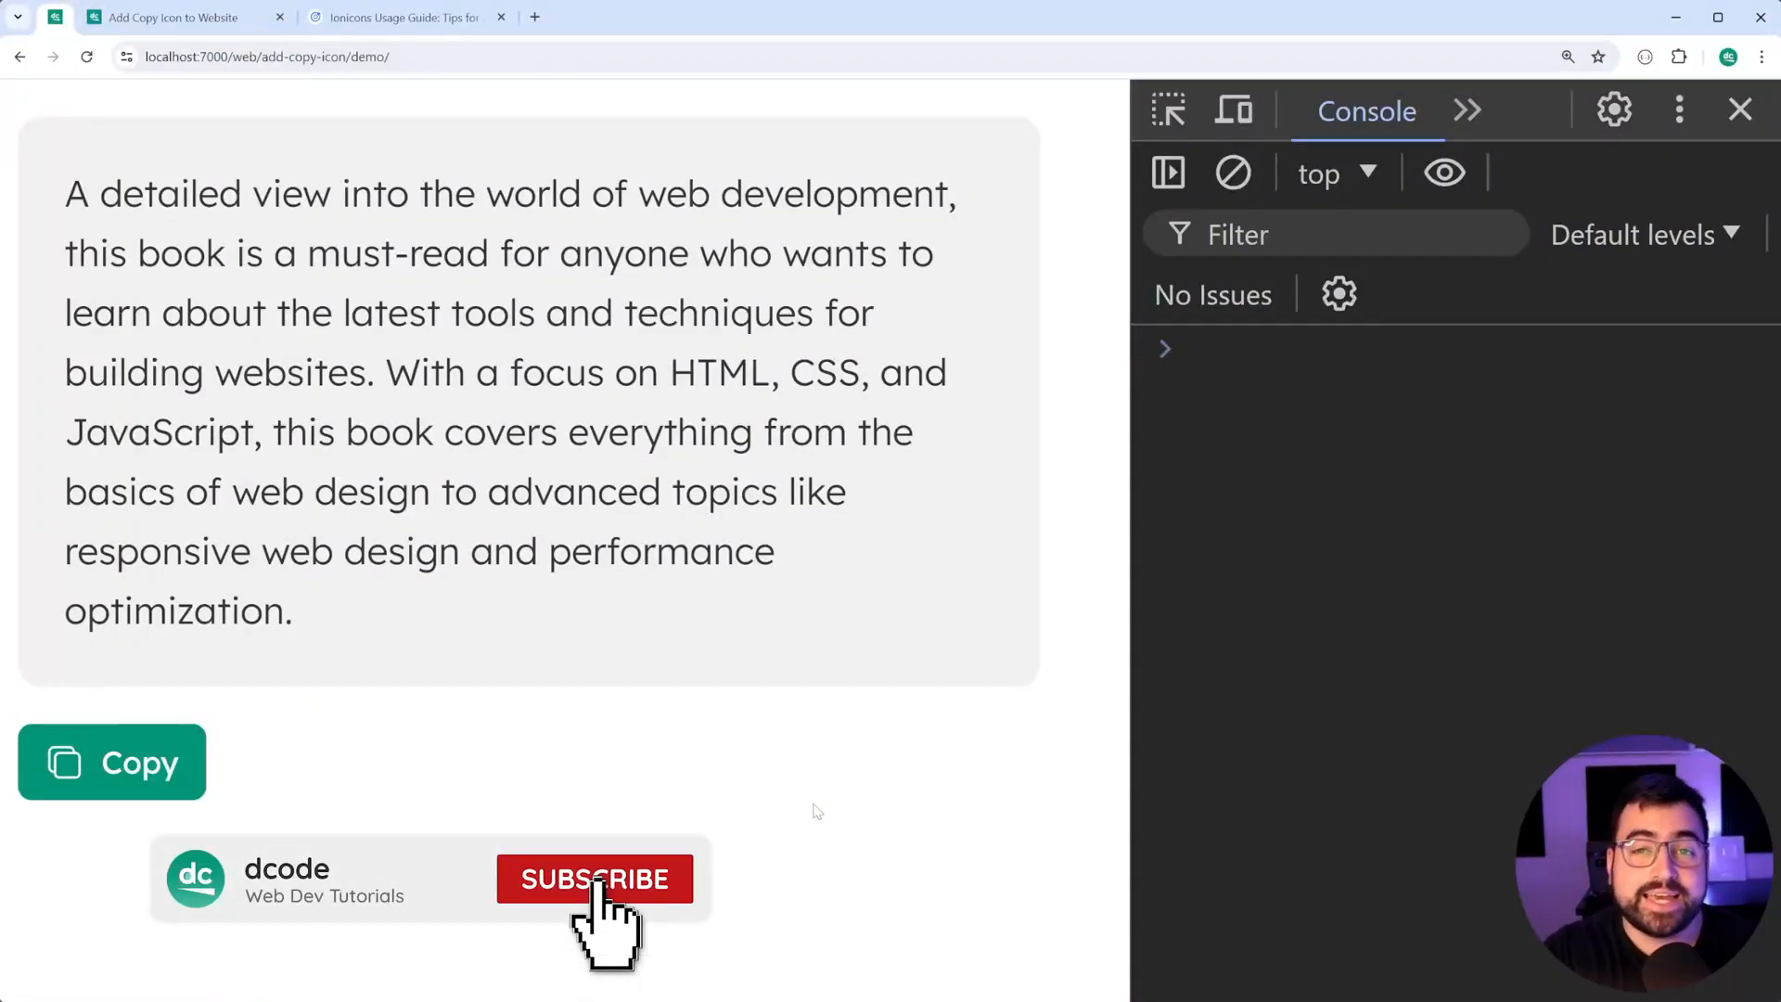
Step: Copy the paragraph text into the console, then clear the console
{"action": "left_click", "coordinate": [595, 878]}
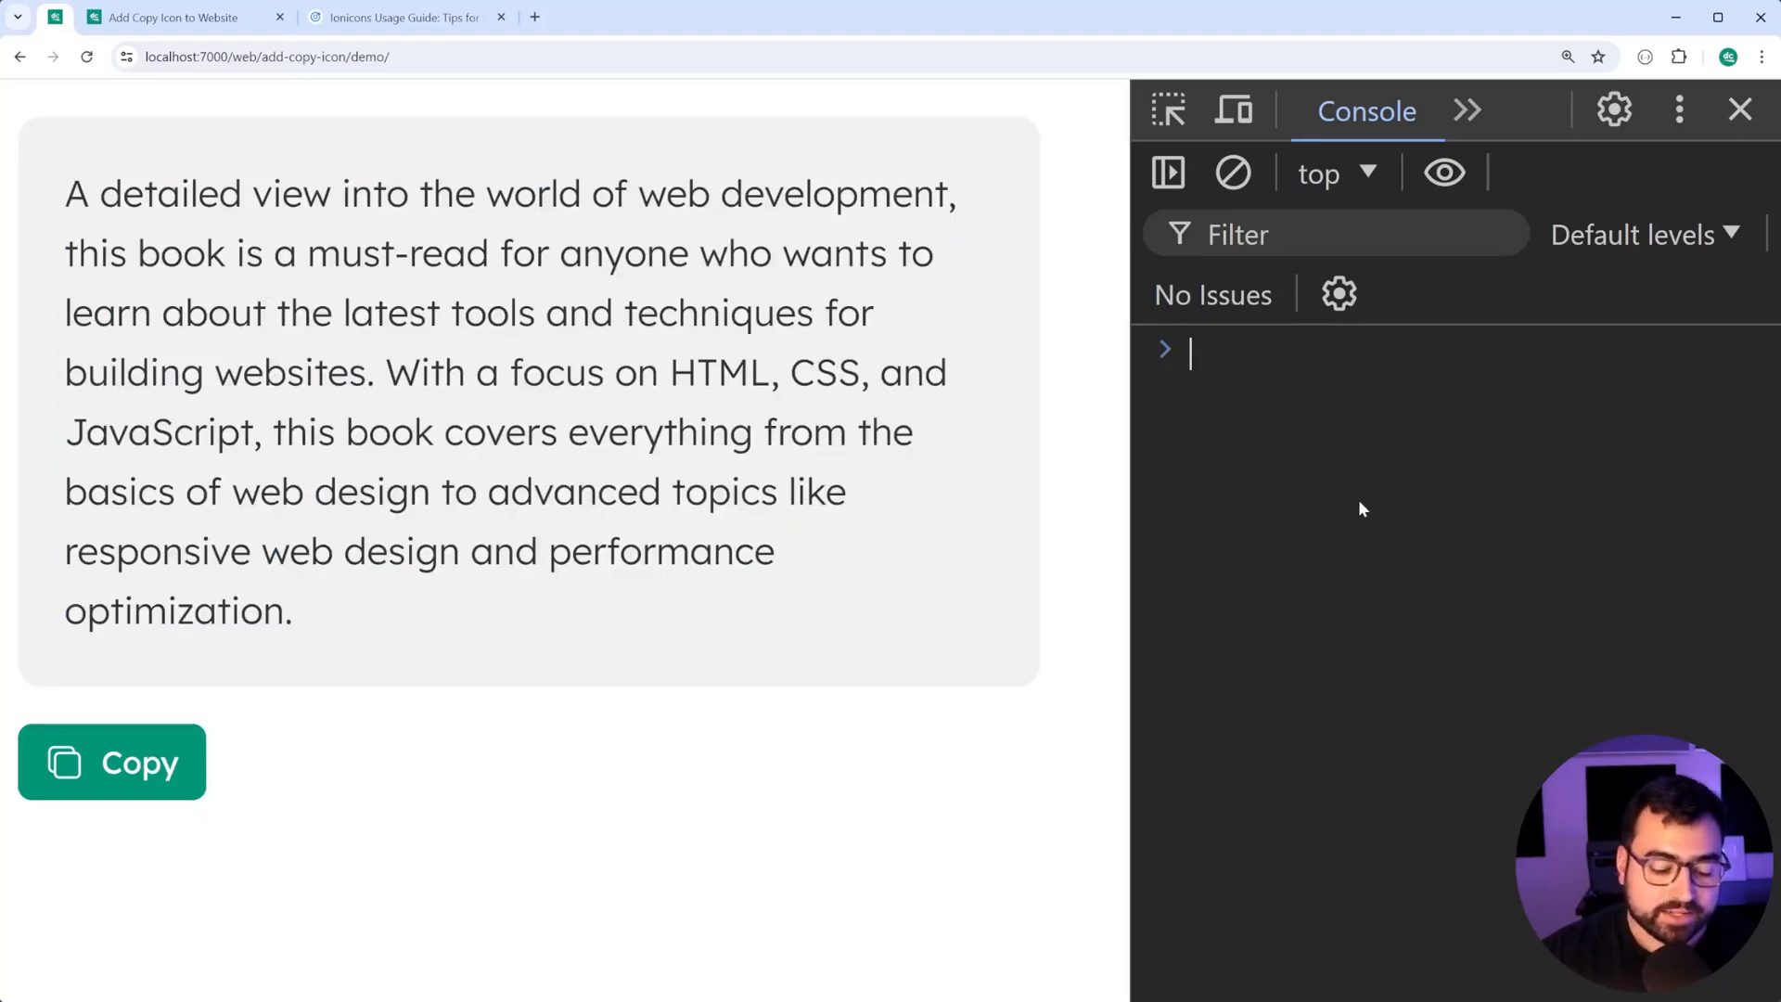
{"action": "left_click", "coordinate": [112, 760]}
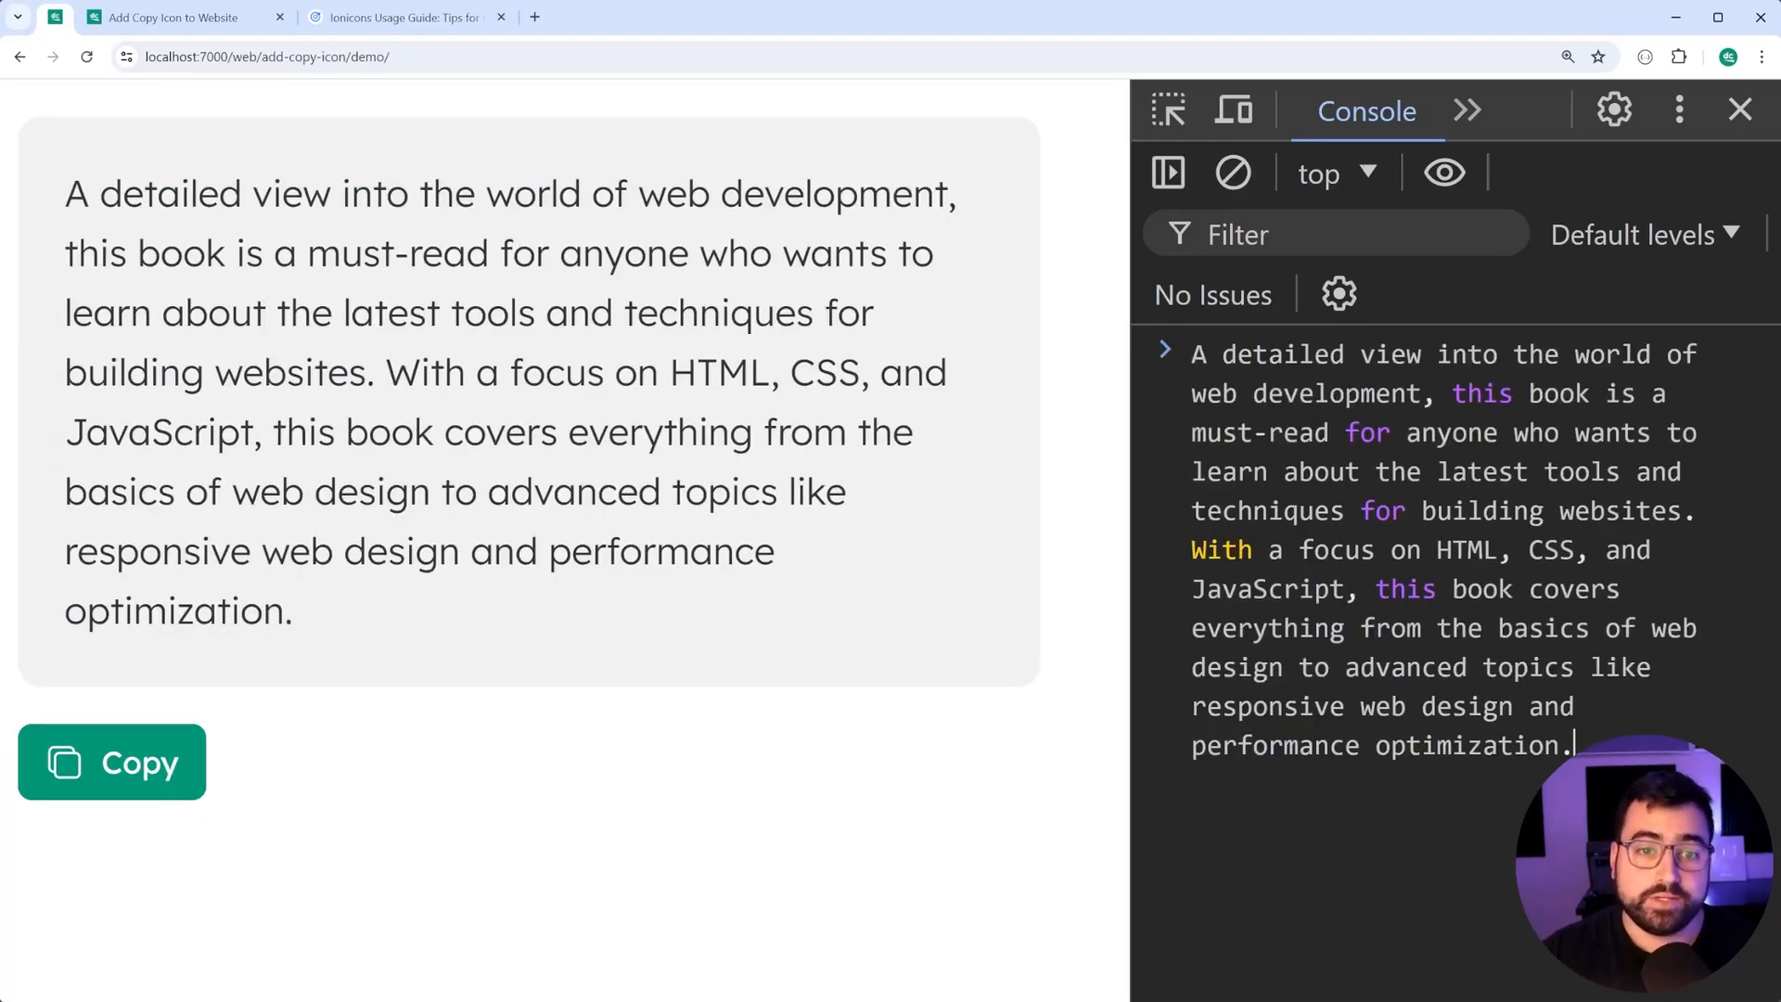
{"action": "left_click", "coordinate": [1233, 173]}
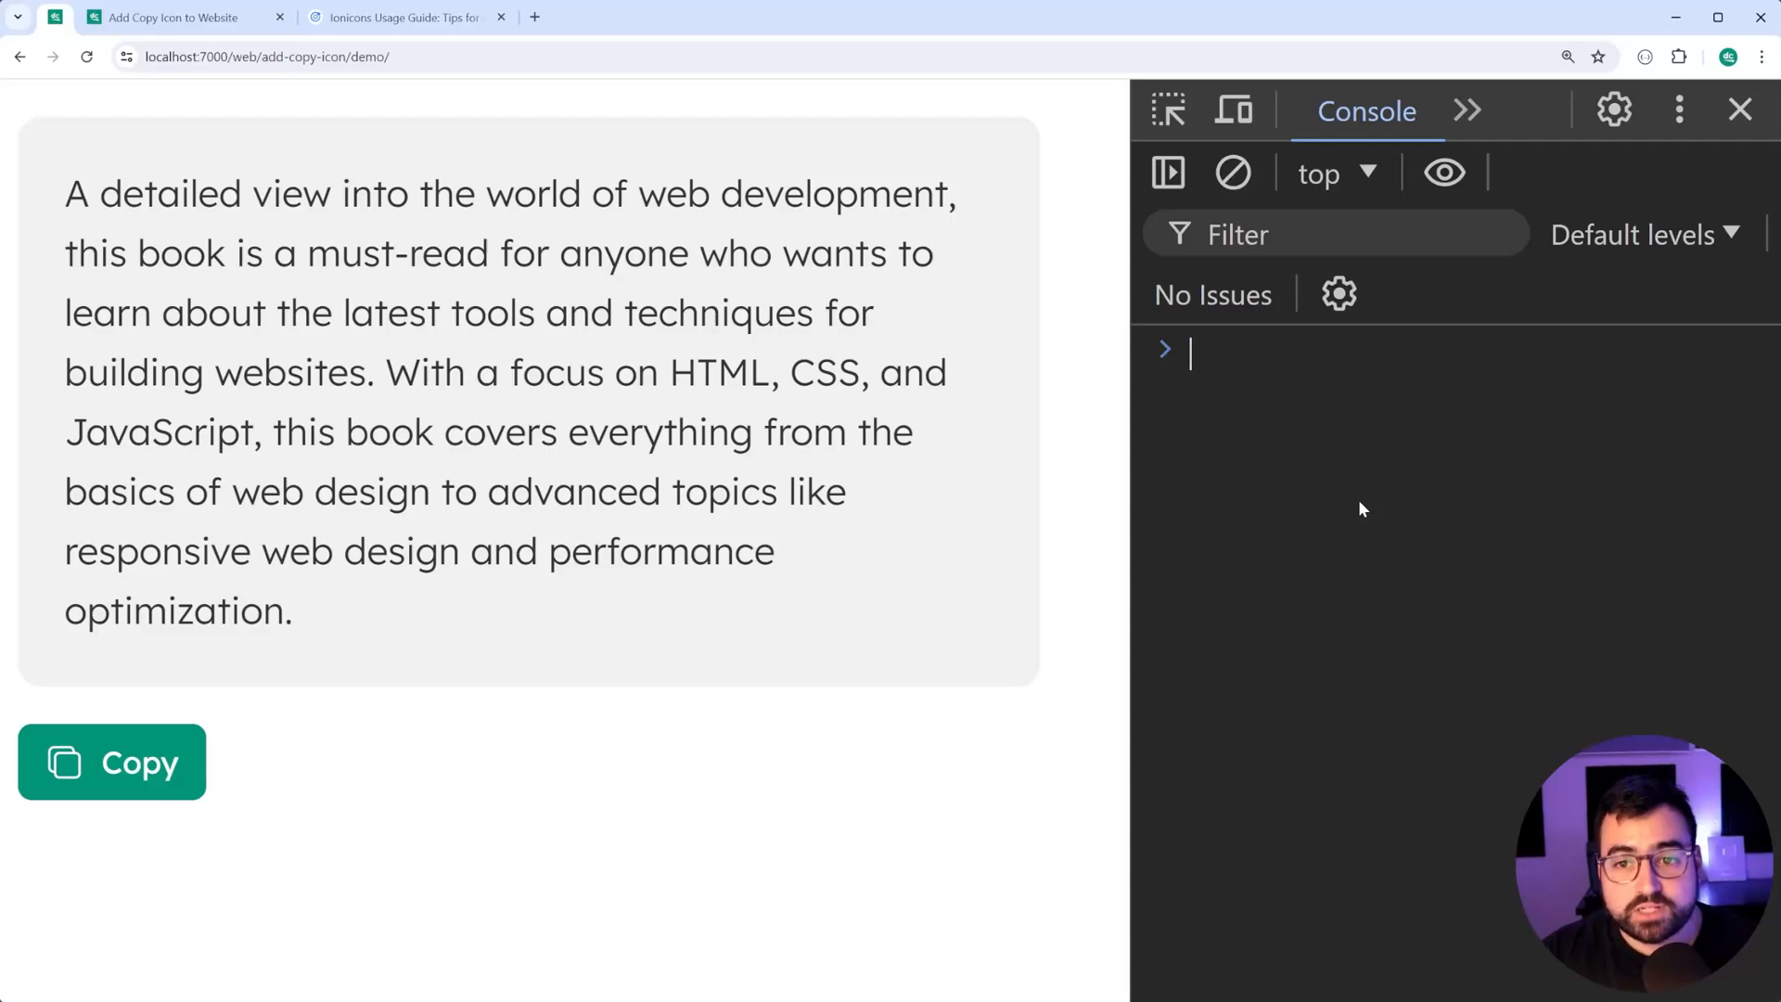
{"action": "mouse_move", "coordinate": [643, 787]}
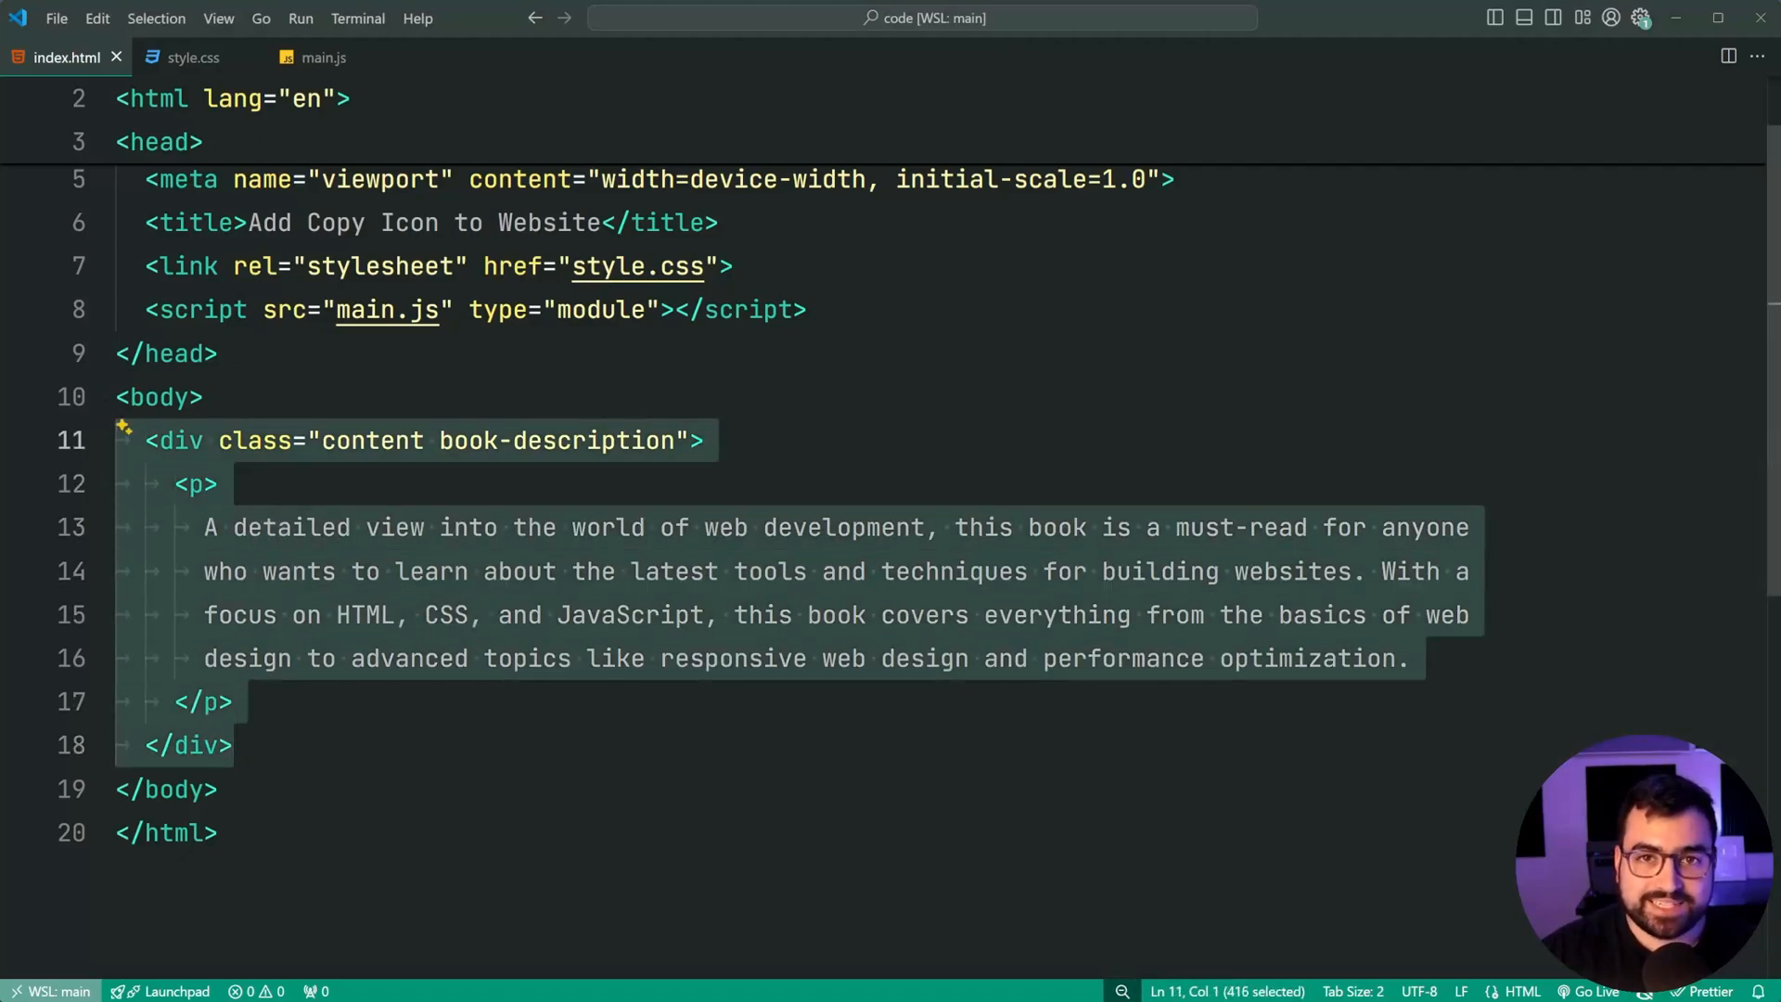
Step: Review style.css, fold the .content p rule, and check the empty main.js
{"action": "left_click", "coordinate": [191, 57]}
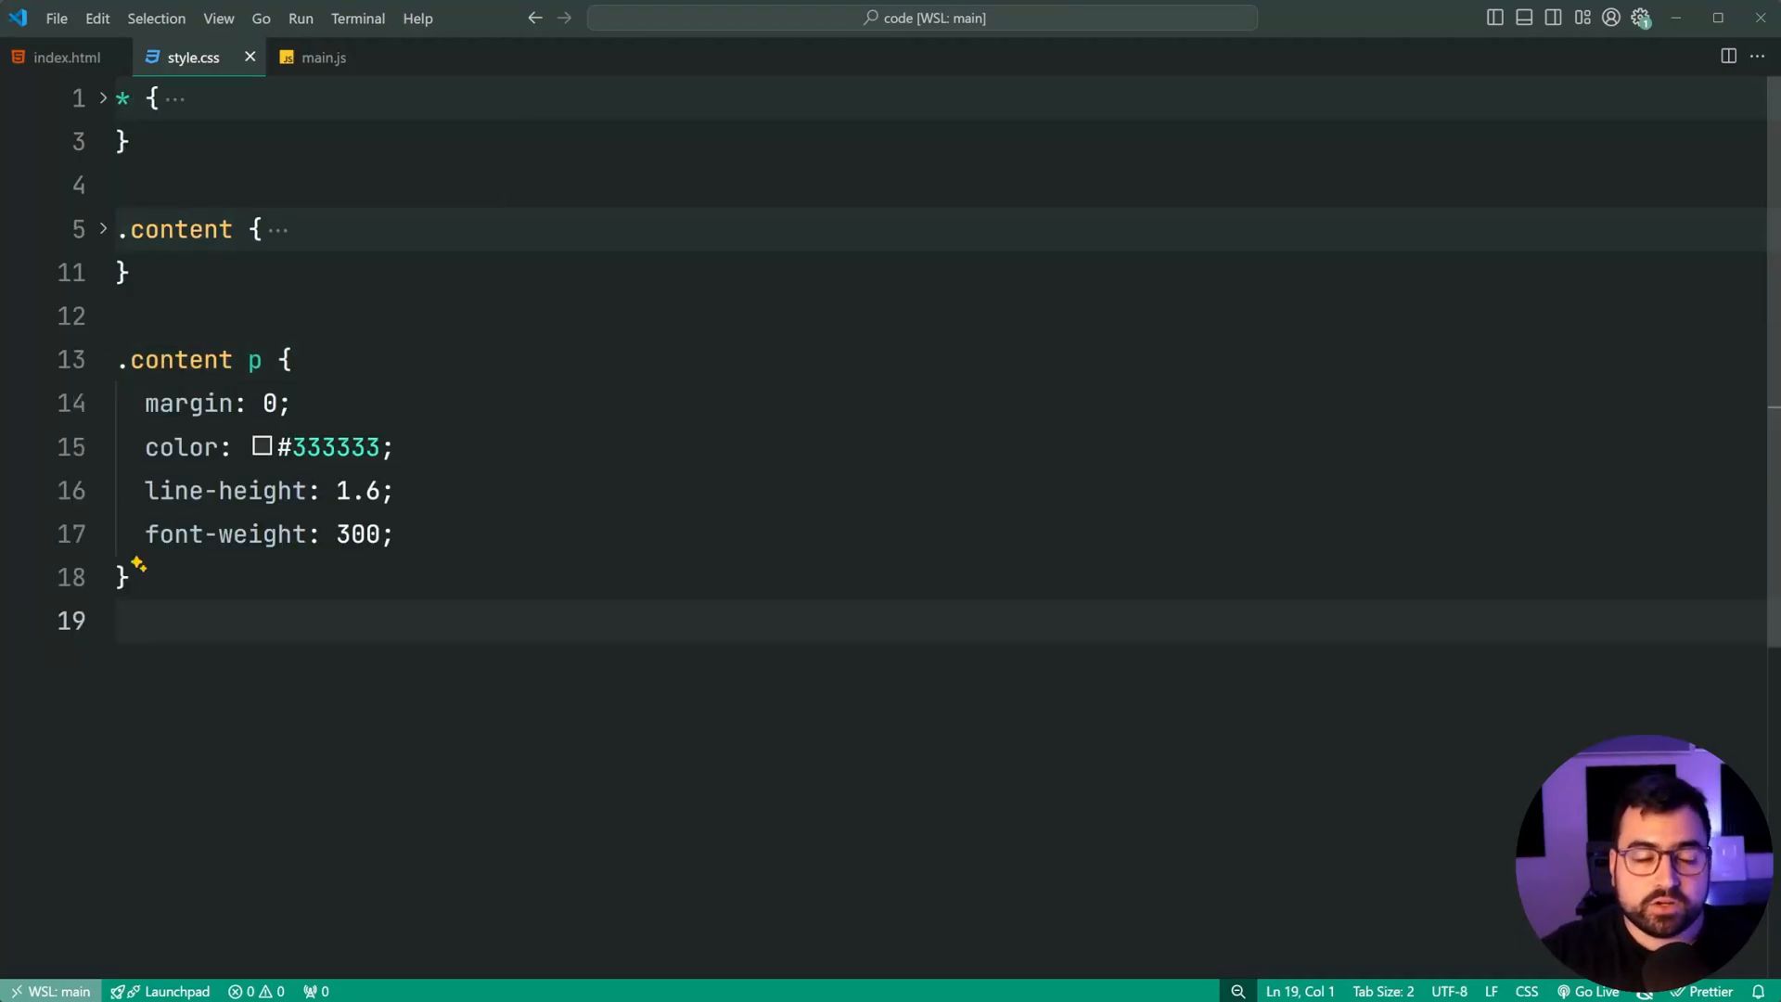
{"action": "left_click", "coordinate": [101, 360]}
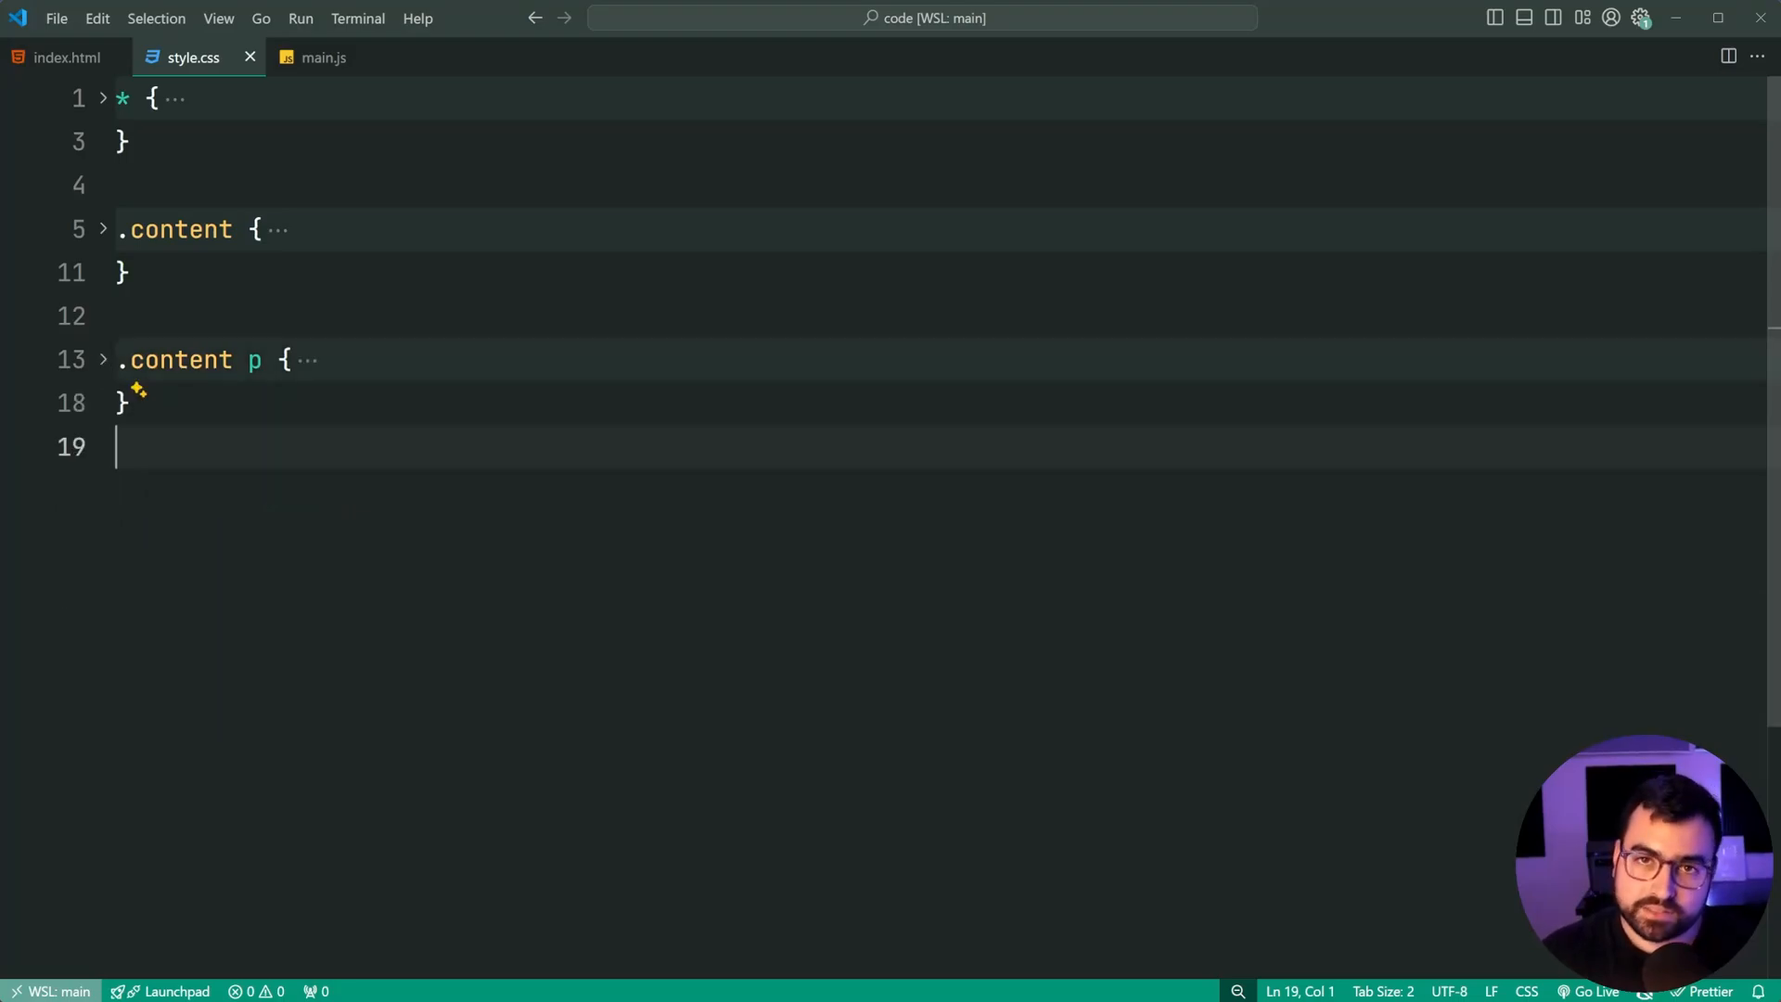
{"action": "left_click", "coordinate": [324, 57]}
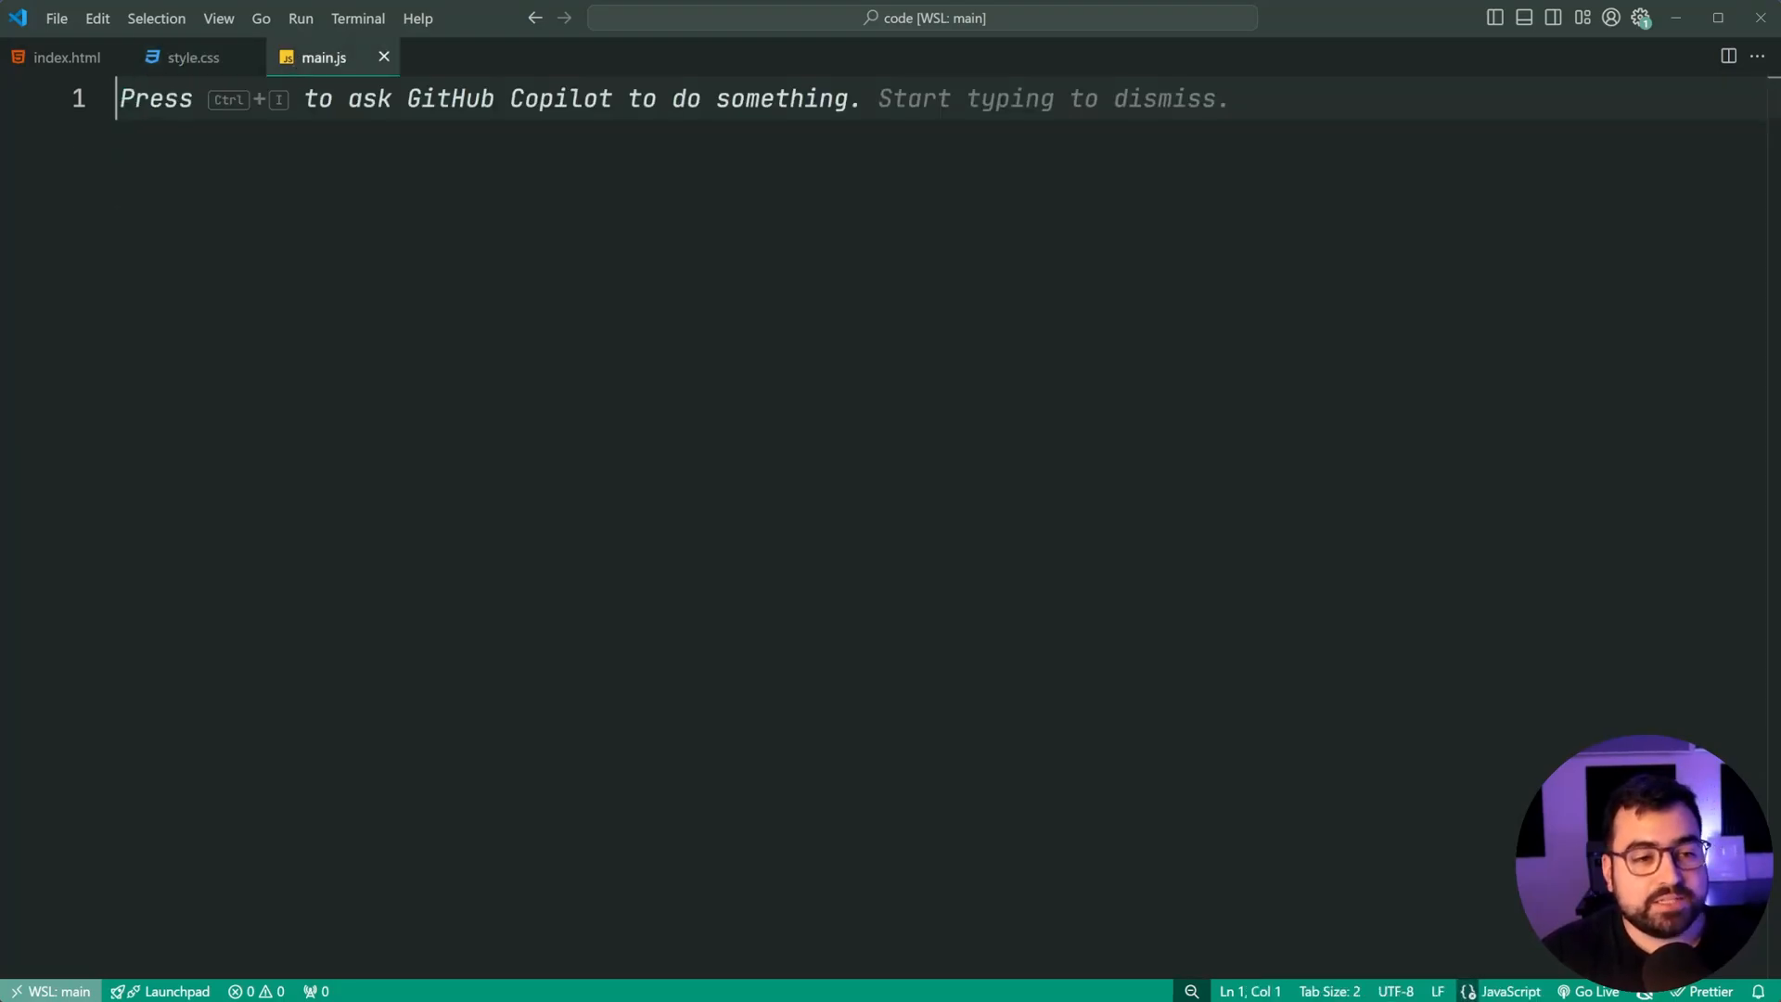
{"action": "left_click", "coordinate": [65, 56]}
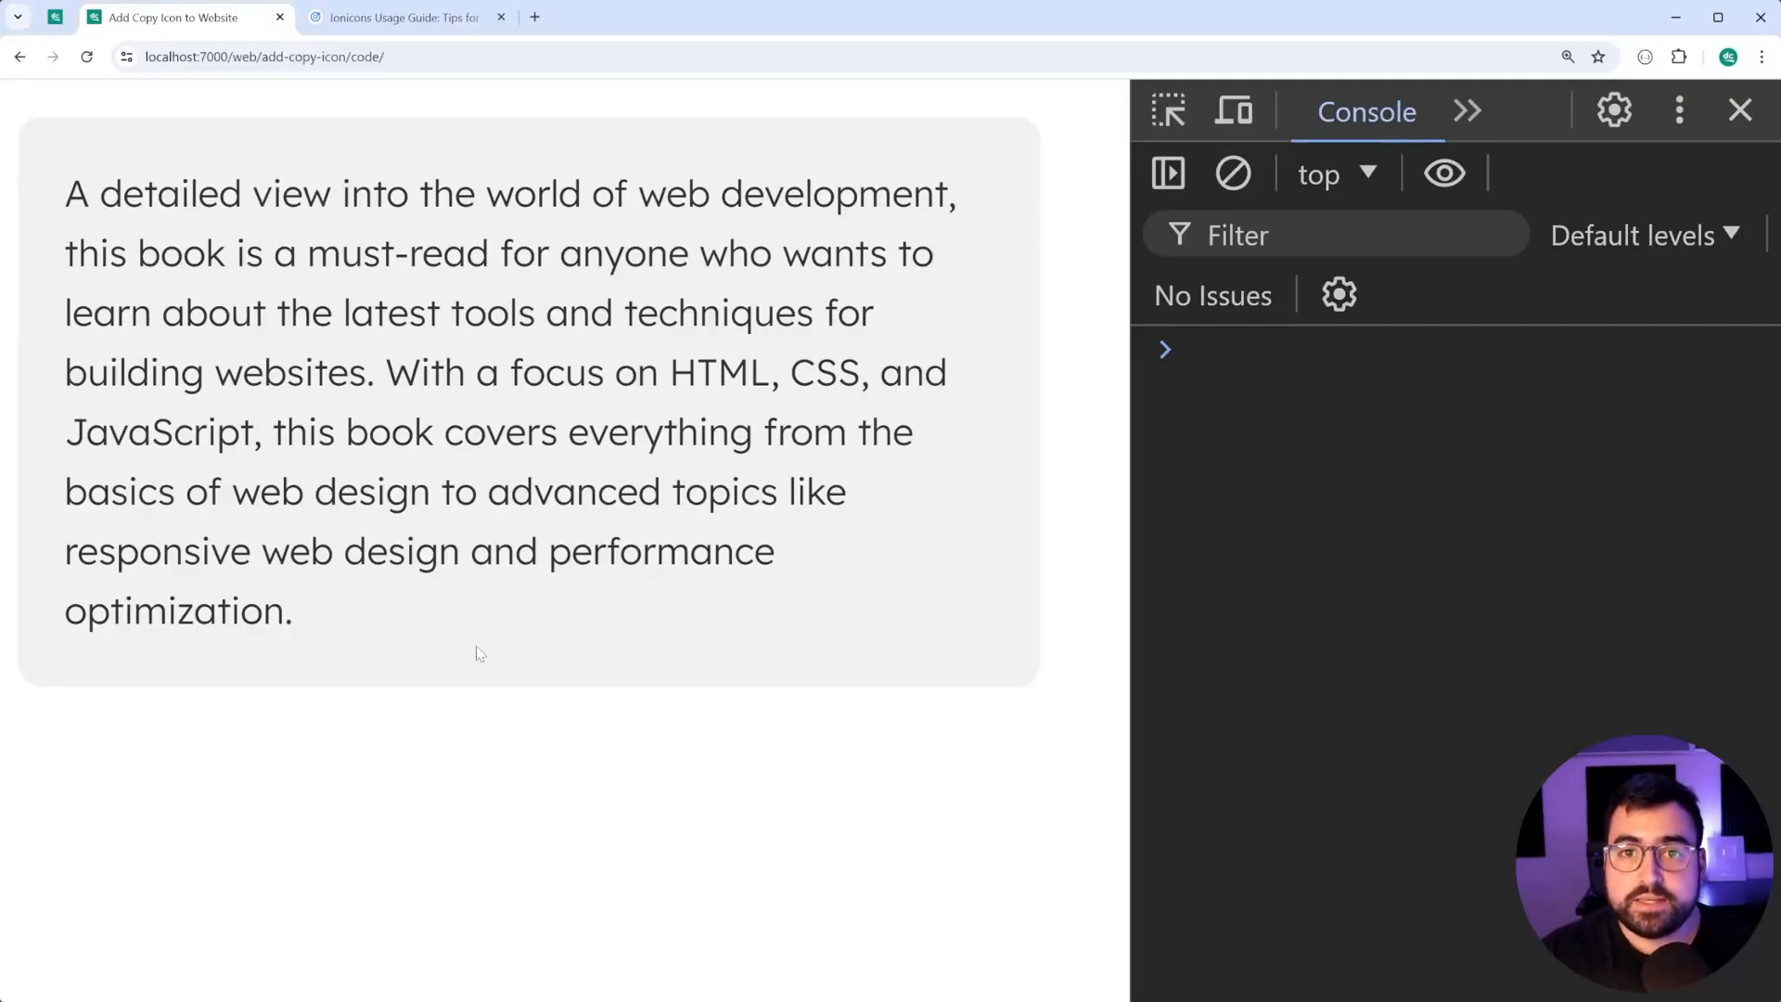
Step: Search Ionicons for 'copy' and show the copy-outline icon's web component code
{"action": "left_click", "coordinate": [404, 16]}
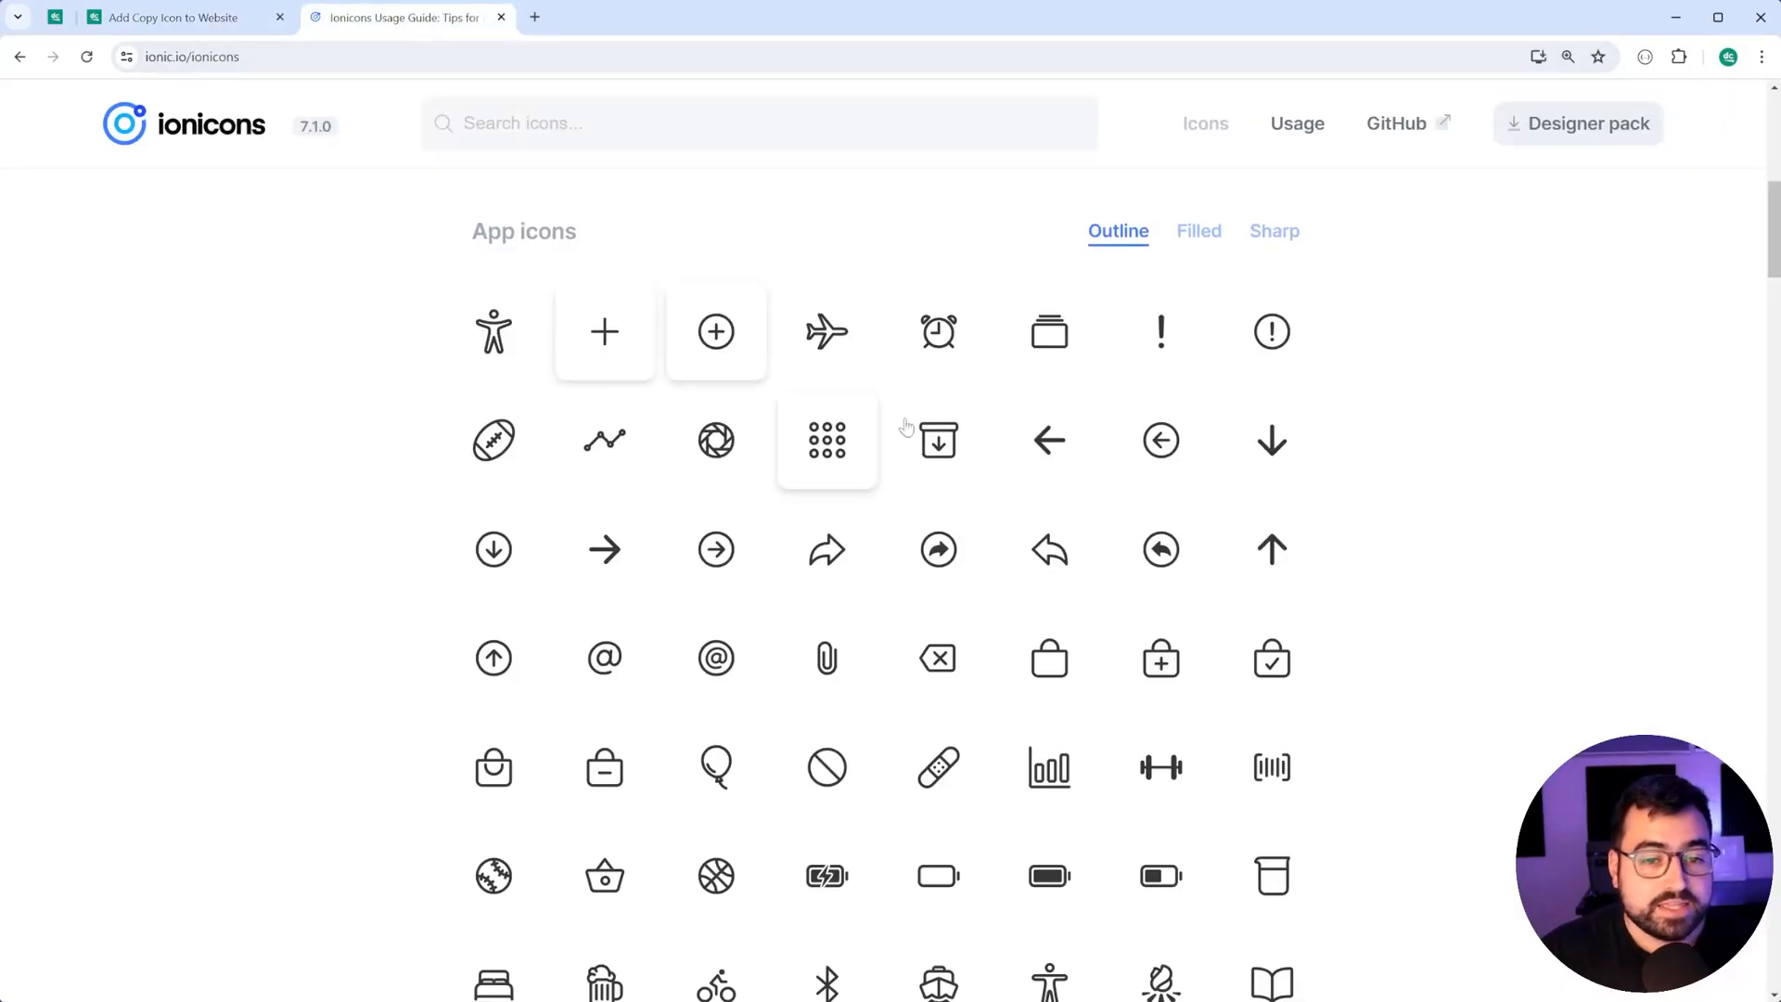
{"action": "mouse_move", "coordinate": [1661, 304]}
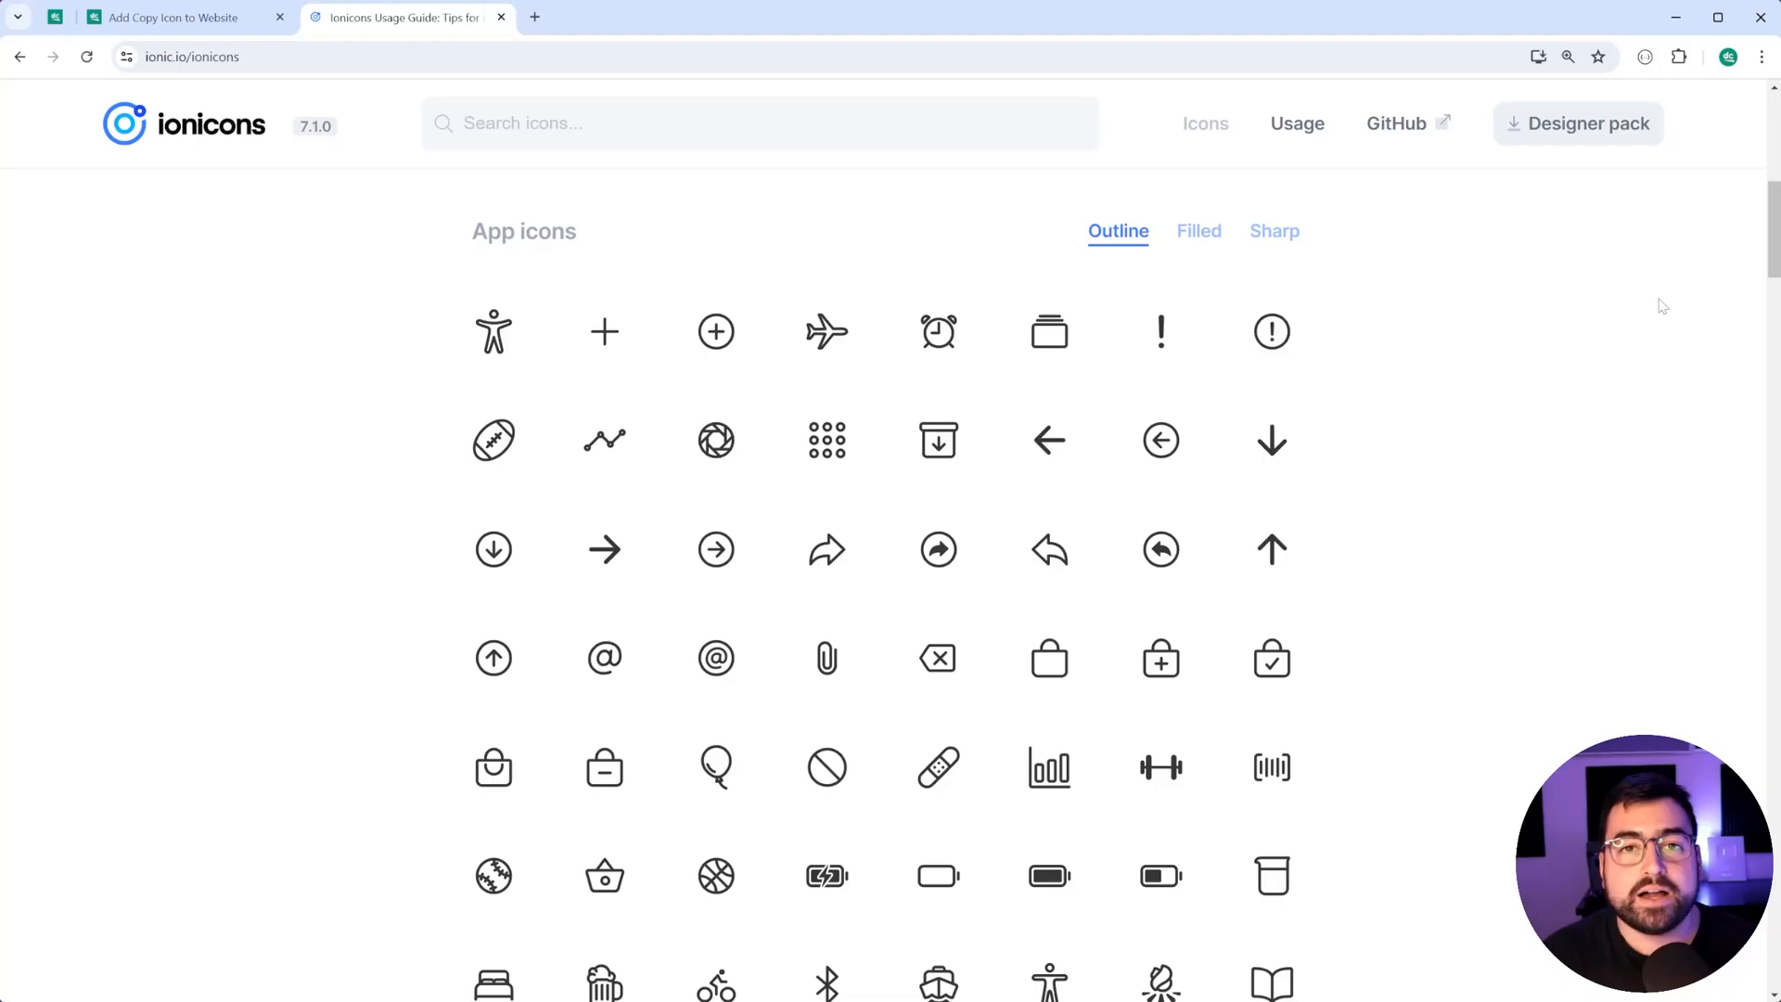
{"action": "mouse_move", "coordinate": [1539, 631]}
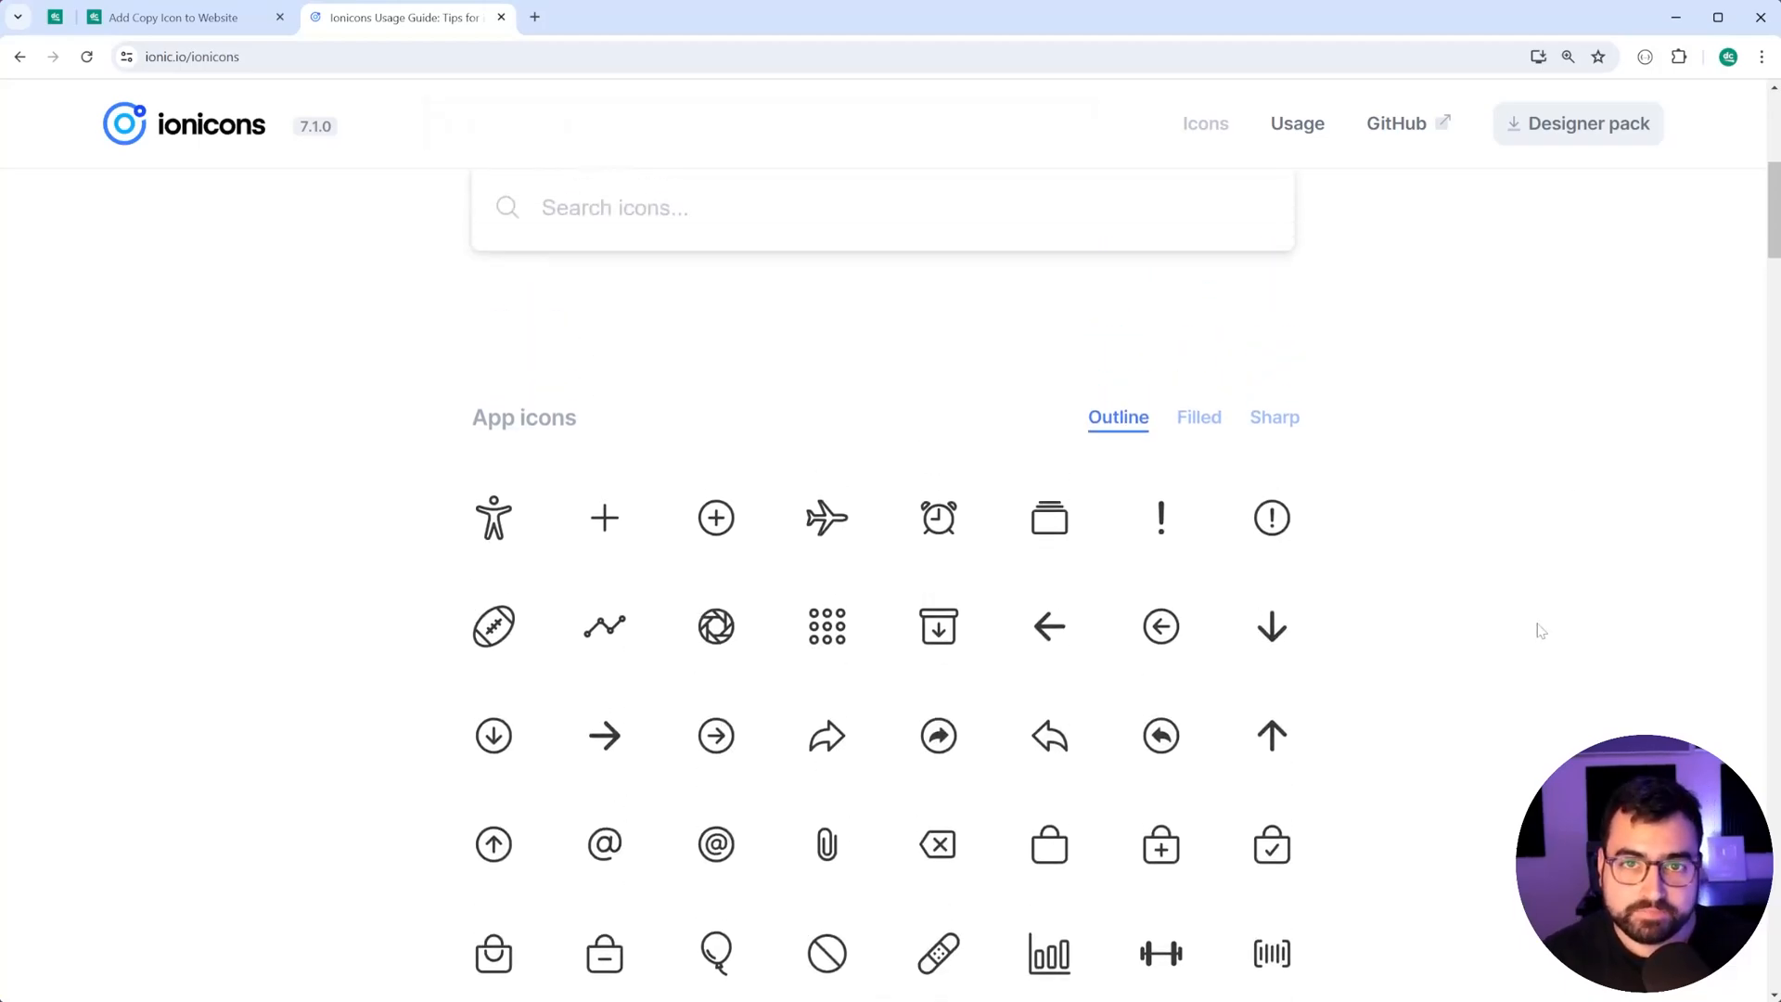
{"action": "left_click", "coordinate": [182, 17]}
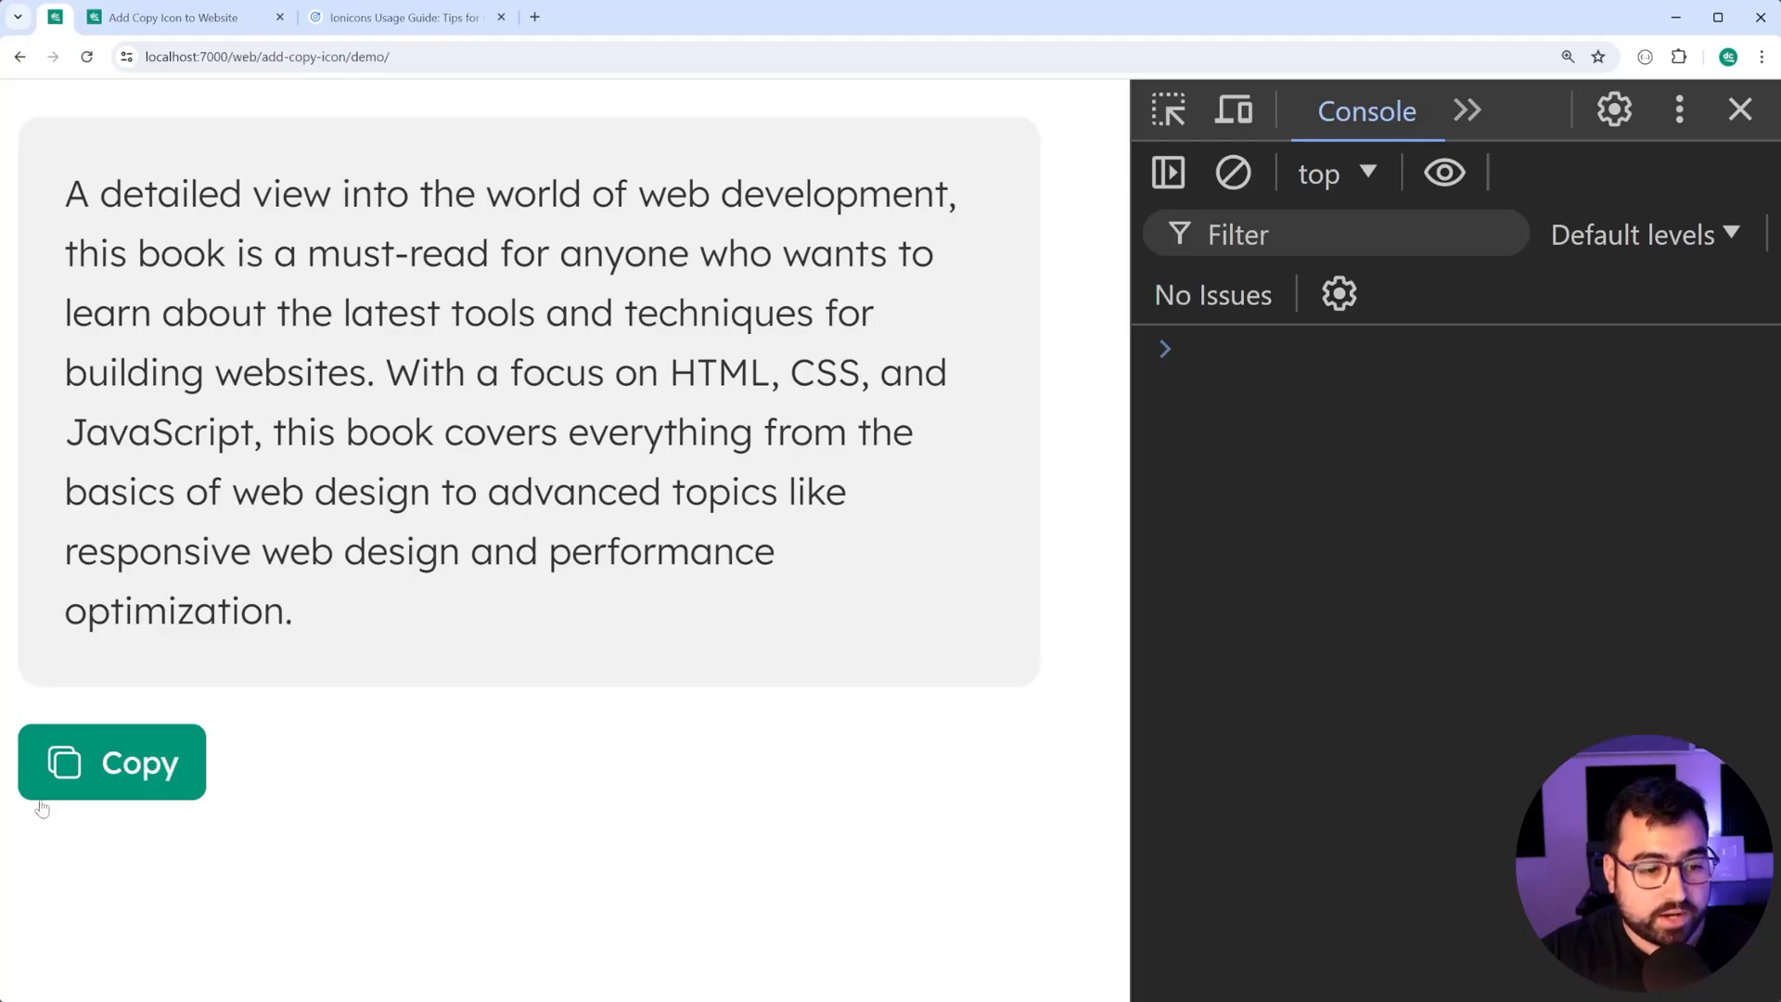
{"action": "left_click", "coordinate": [403, 17]}
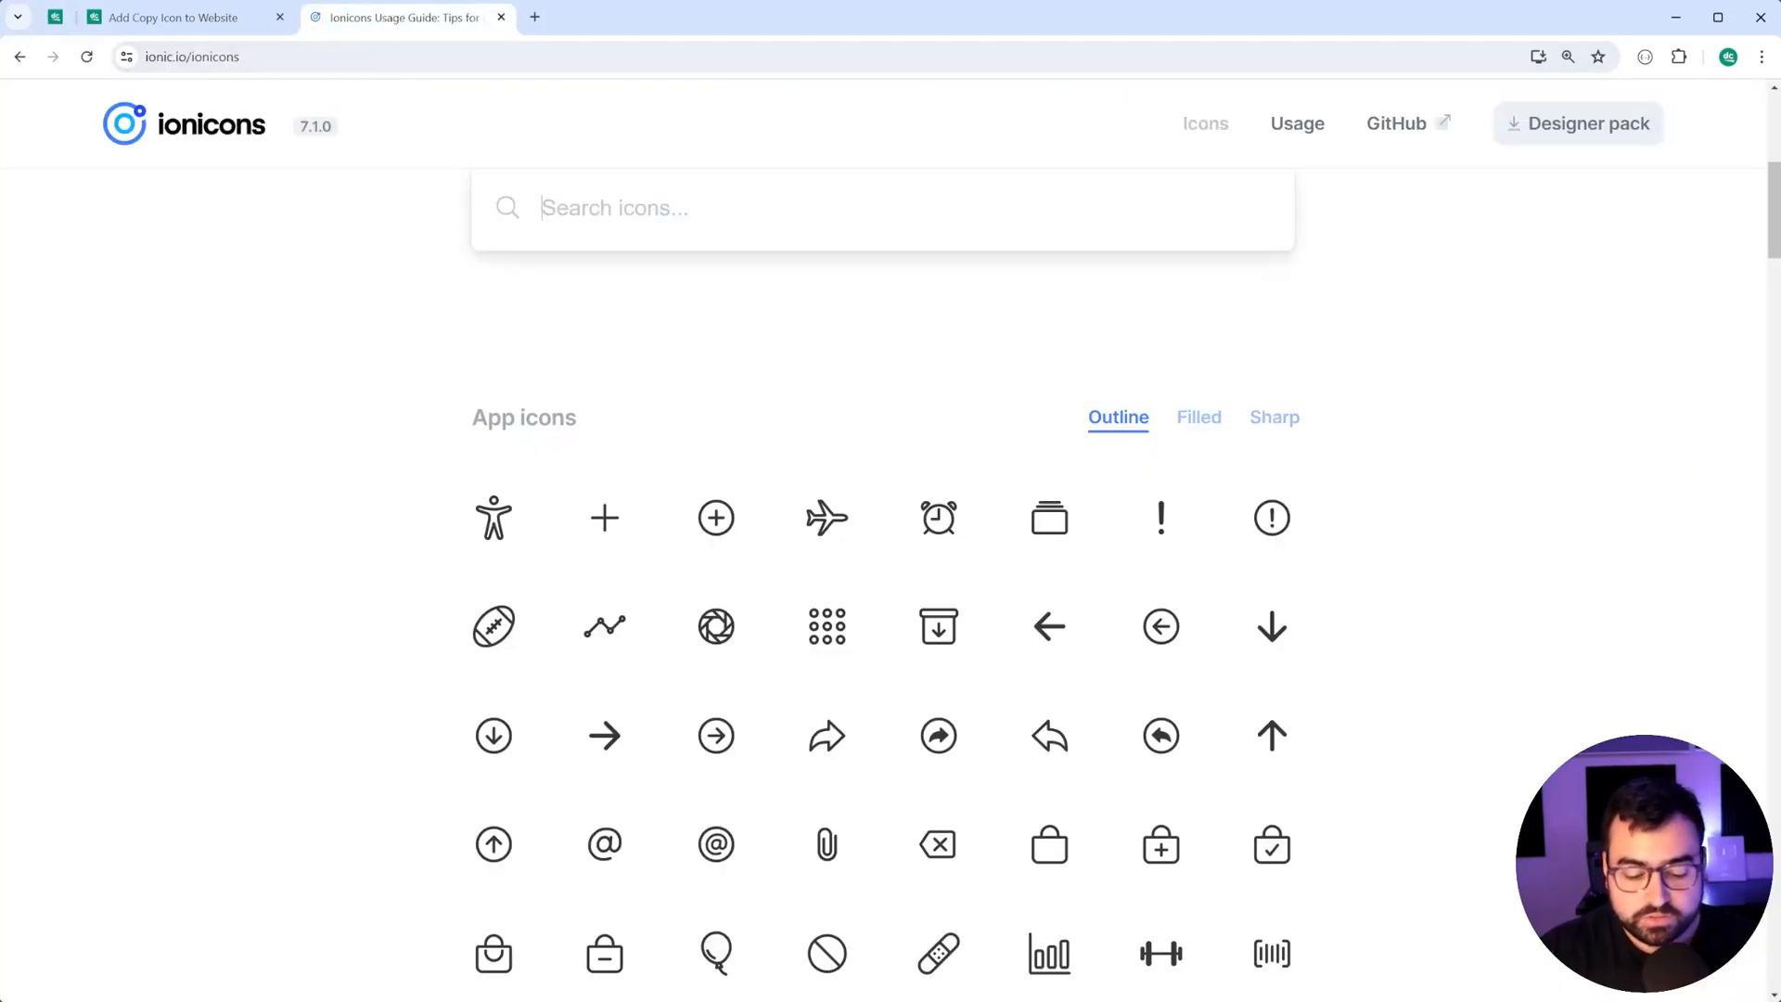
{"action": "type", "text": "copy"}
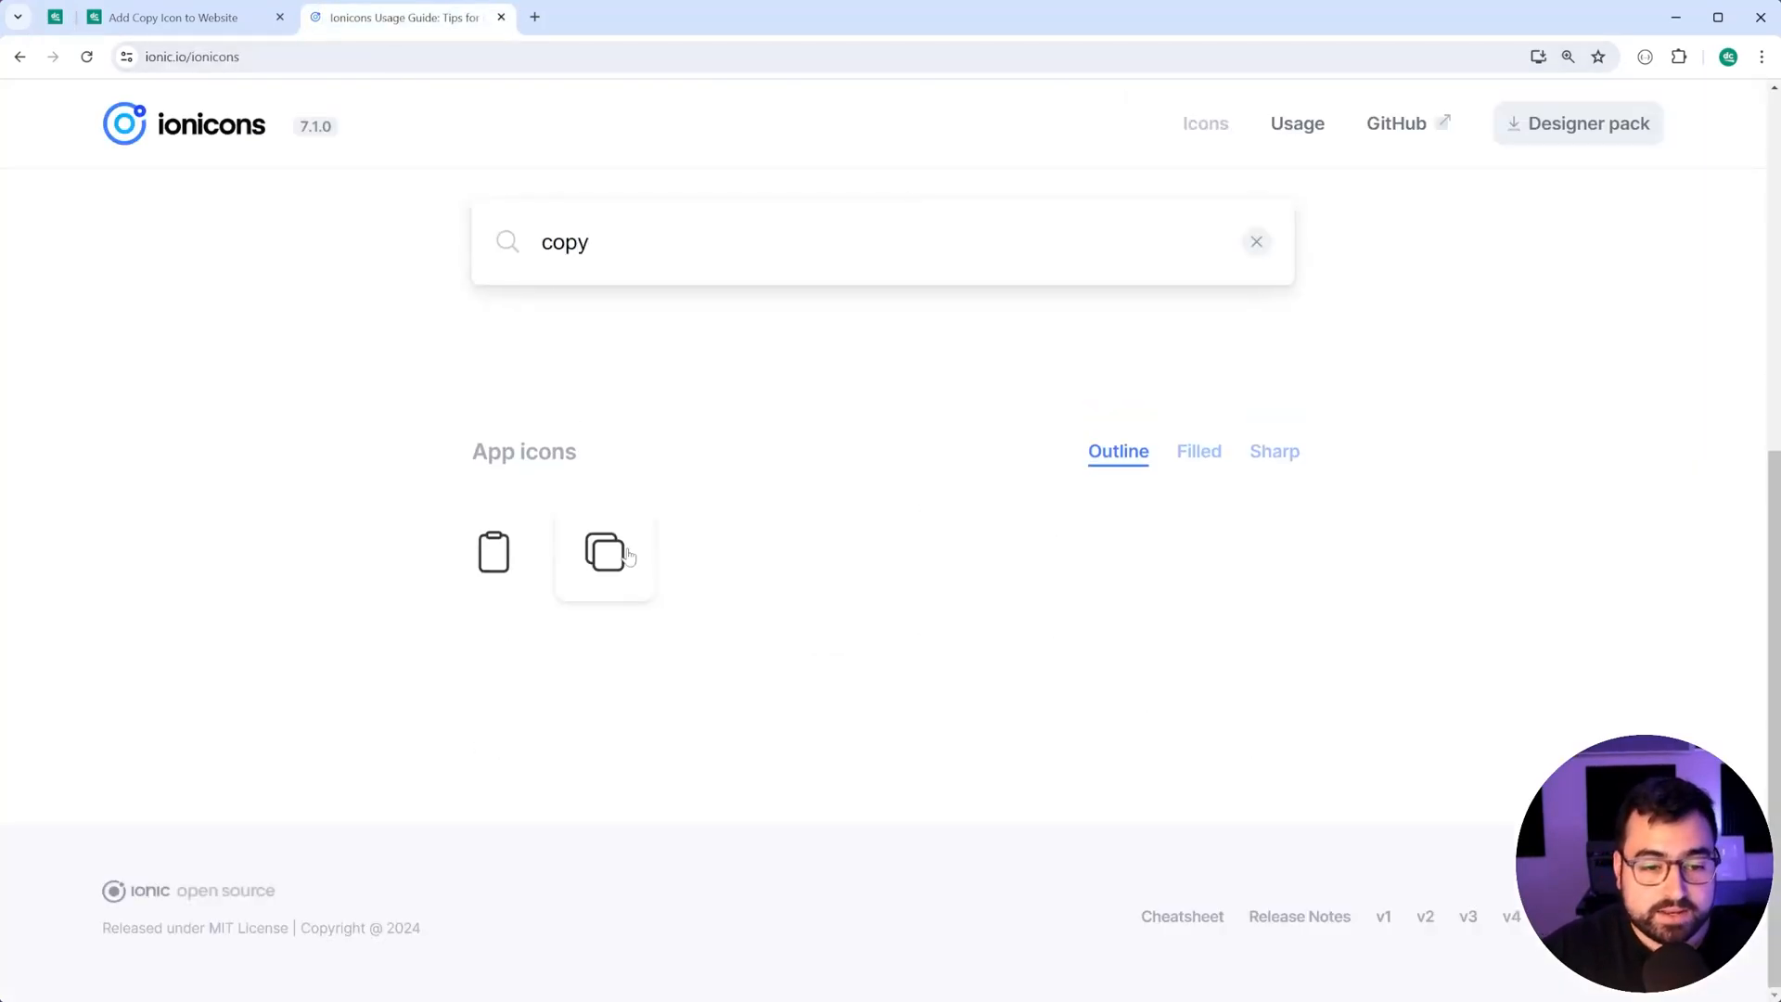
{"action": "left_click", "coordinate": [603, 552]}
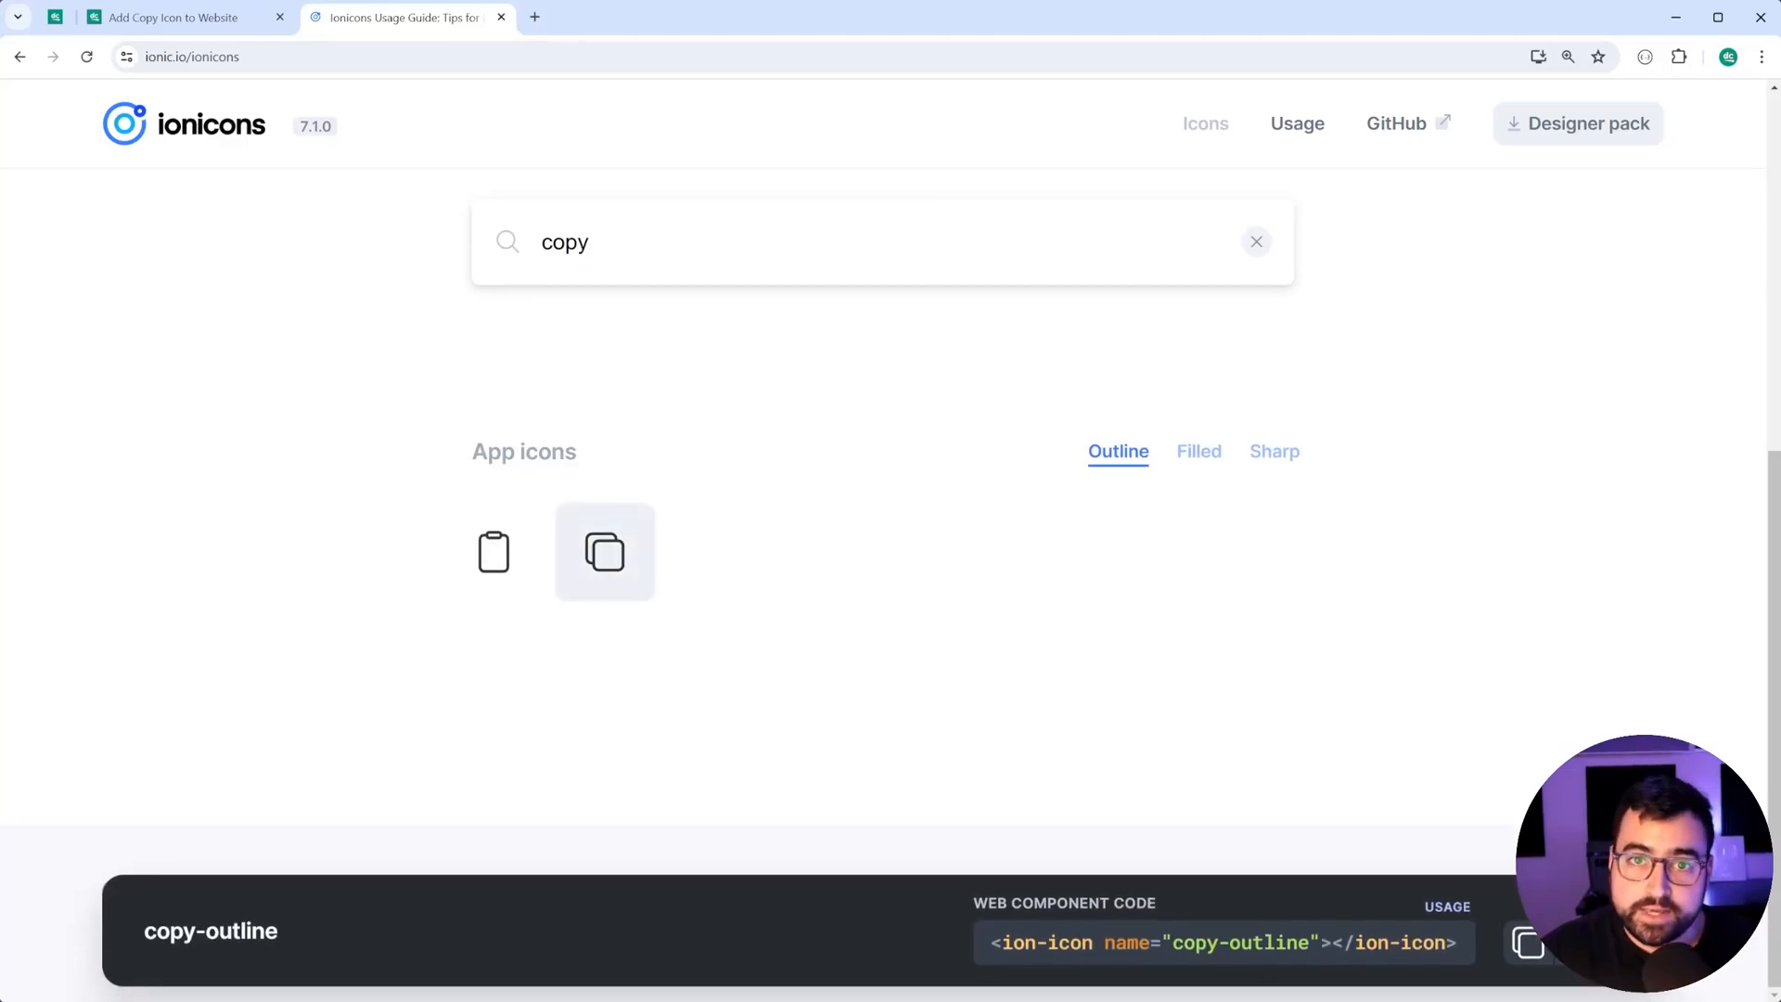
{"action": "mouse_move", "coordinate": [948, 438]}
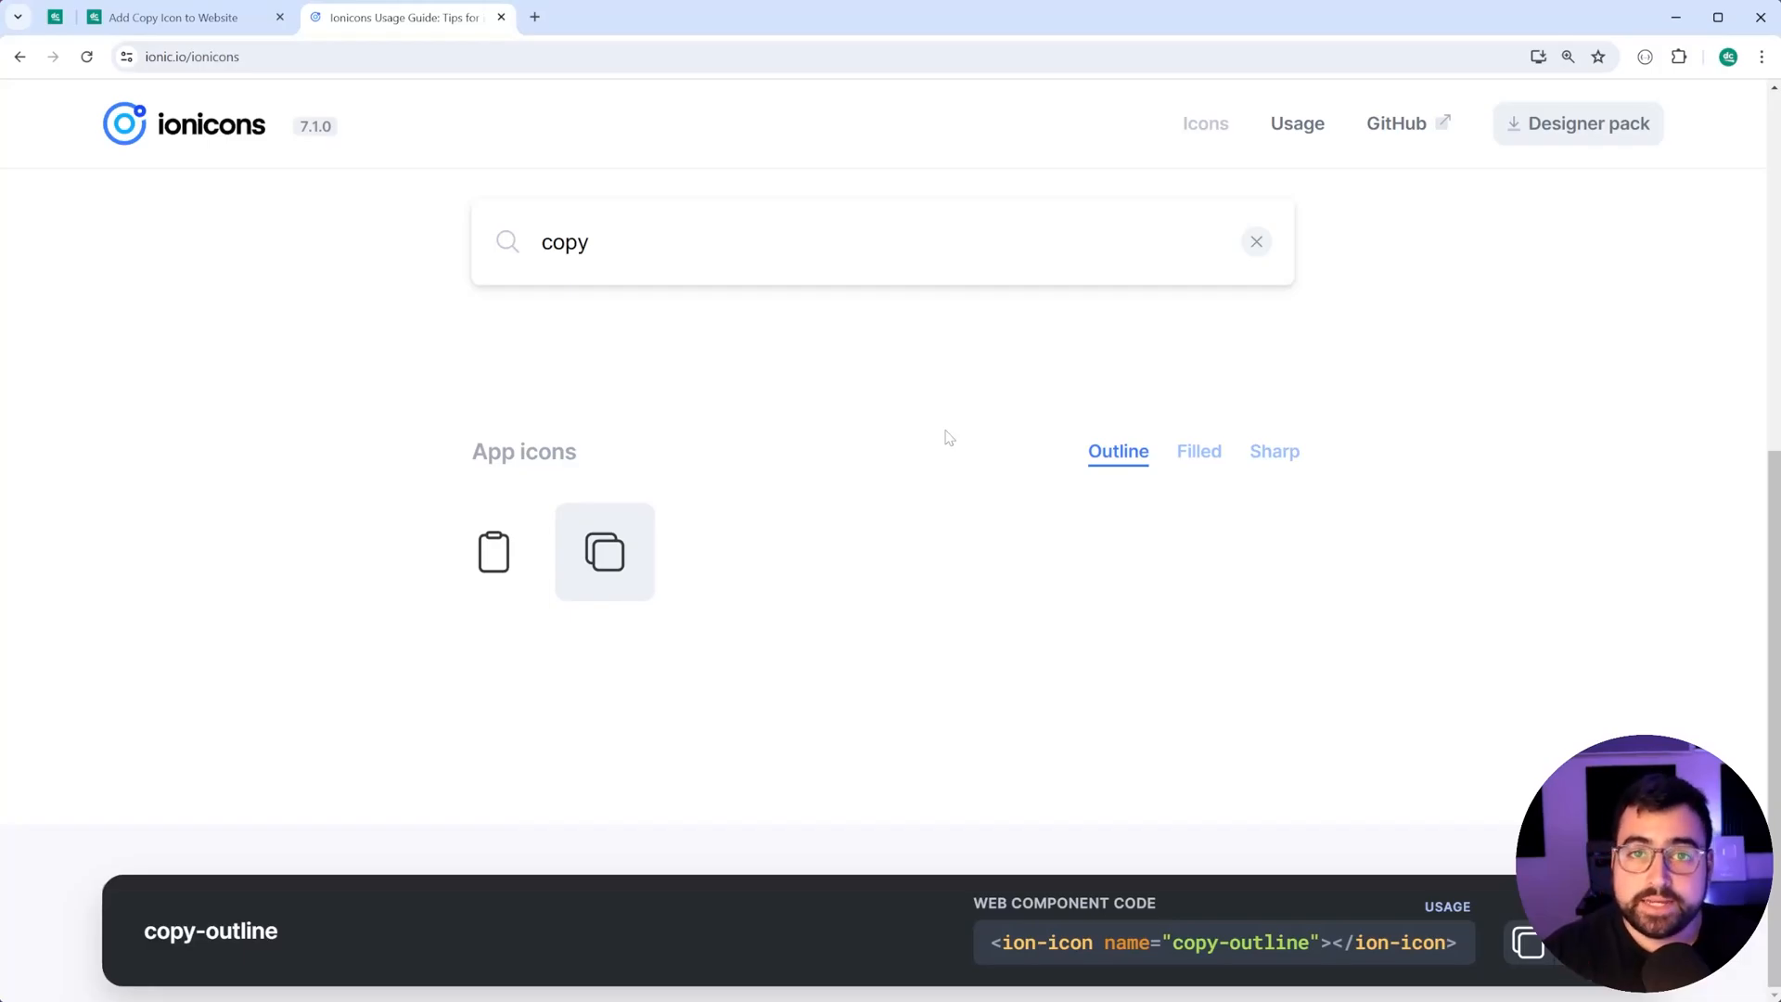
{"action": "left_click", "coordinate": [755, 17]}
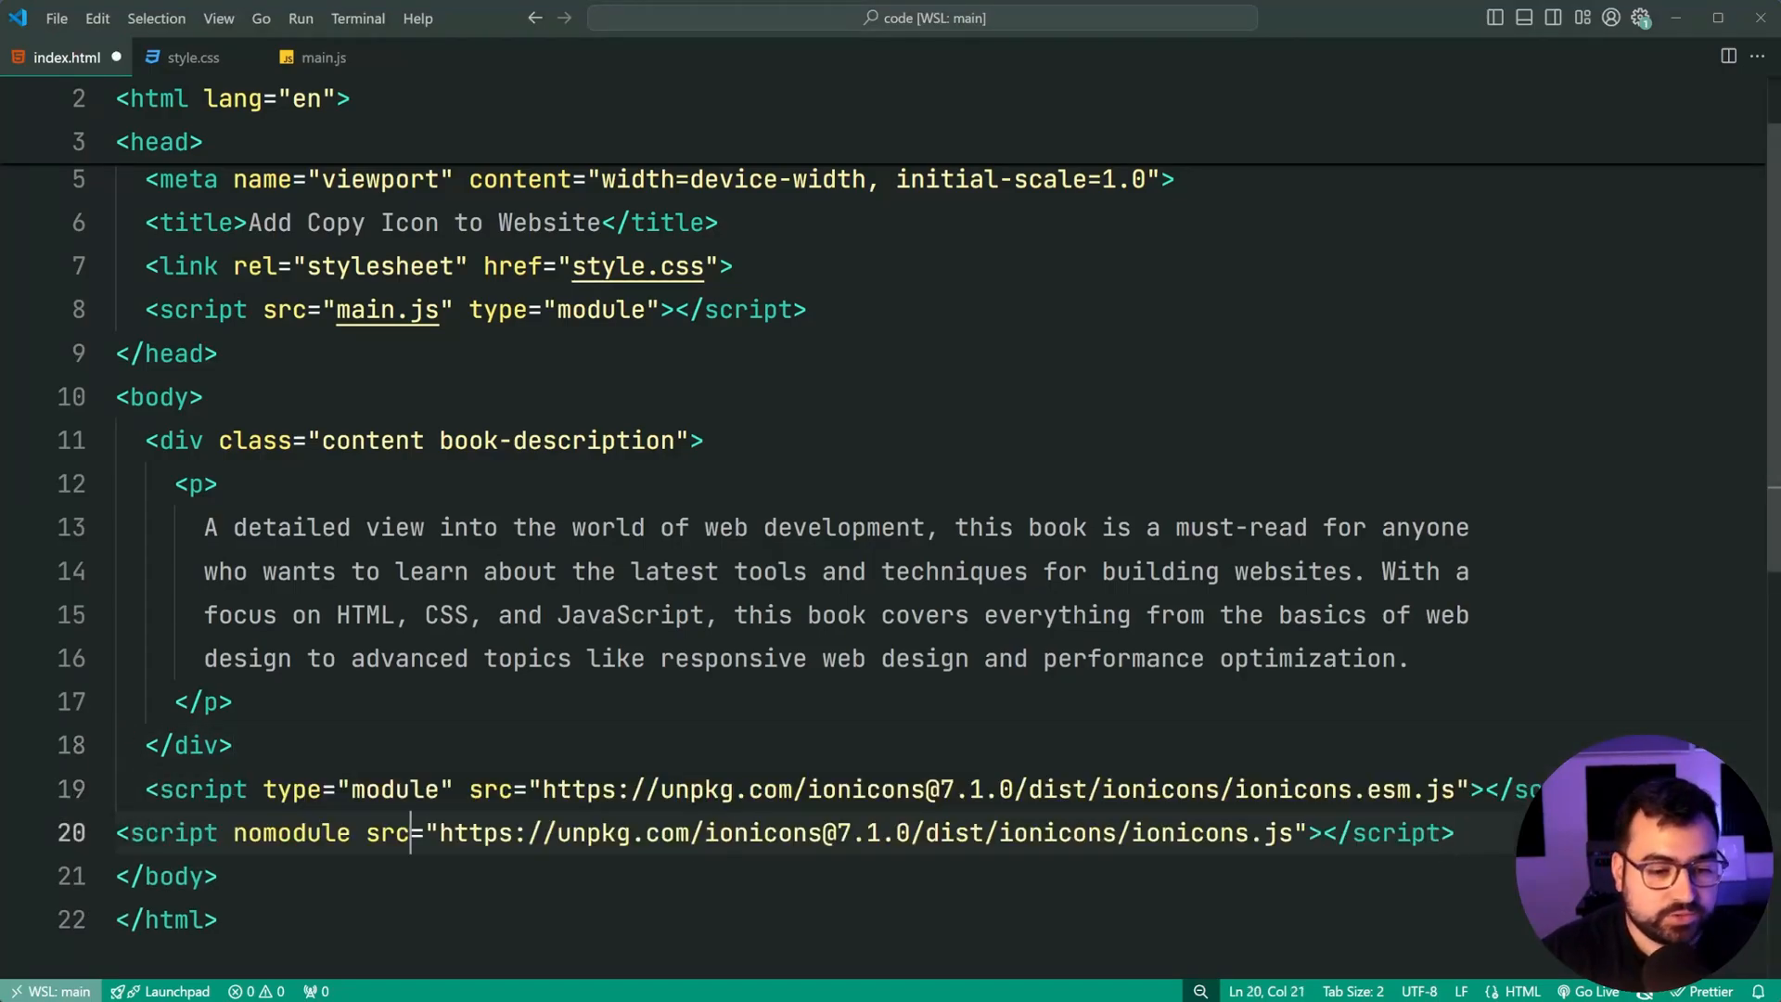
Step: Format and save index.html with both Ionicons script tags before </body>
{"action": "key", "text": "Enter"}
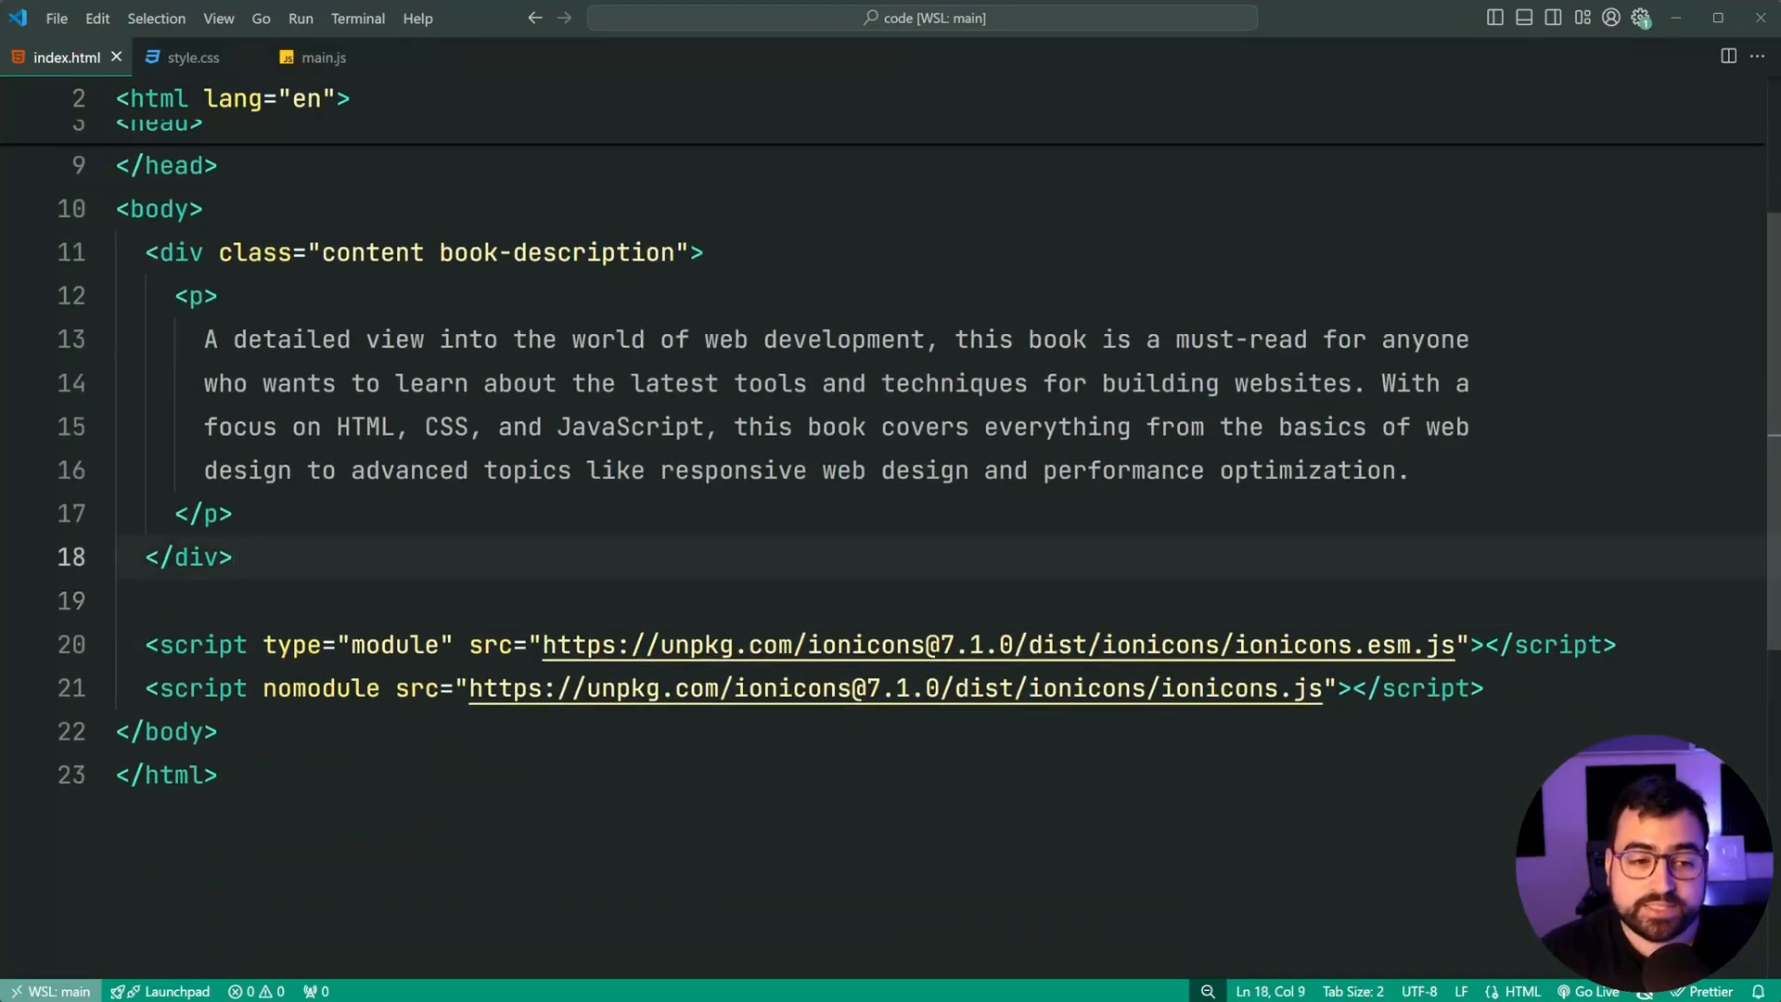
Step: Add a button.copy containing a copy-outline ion-icon (class copy-icon) and a label span
{"action": "key", "text": "Enter"}
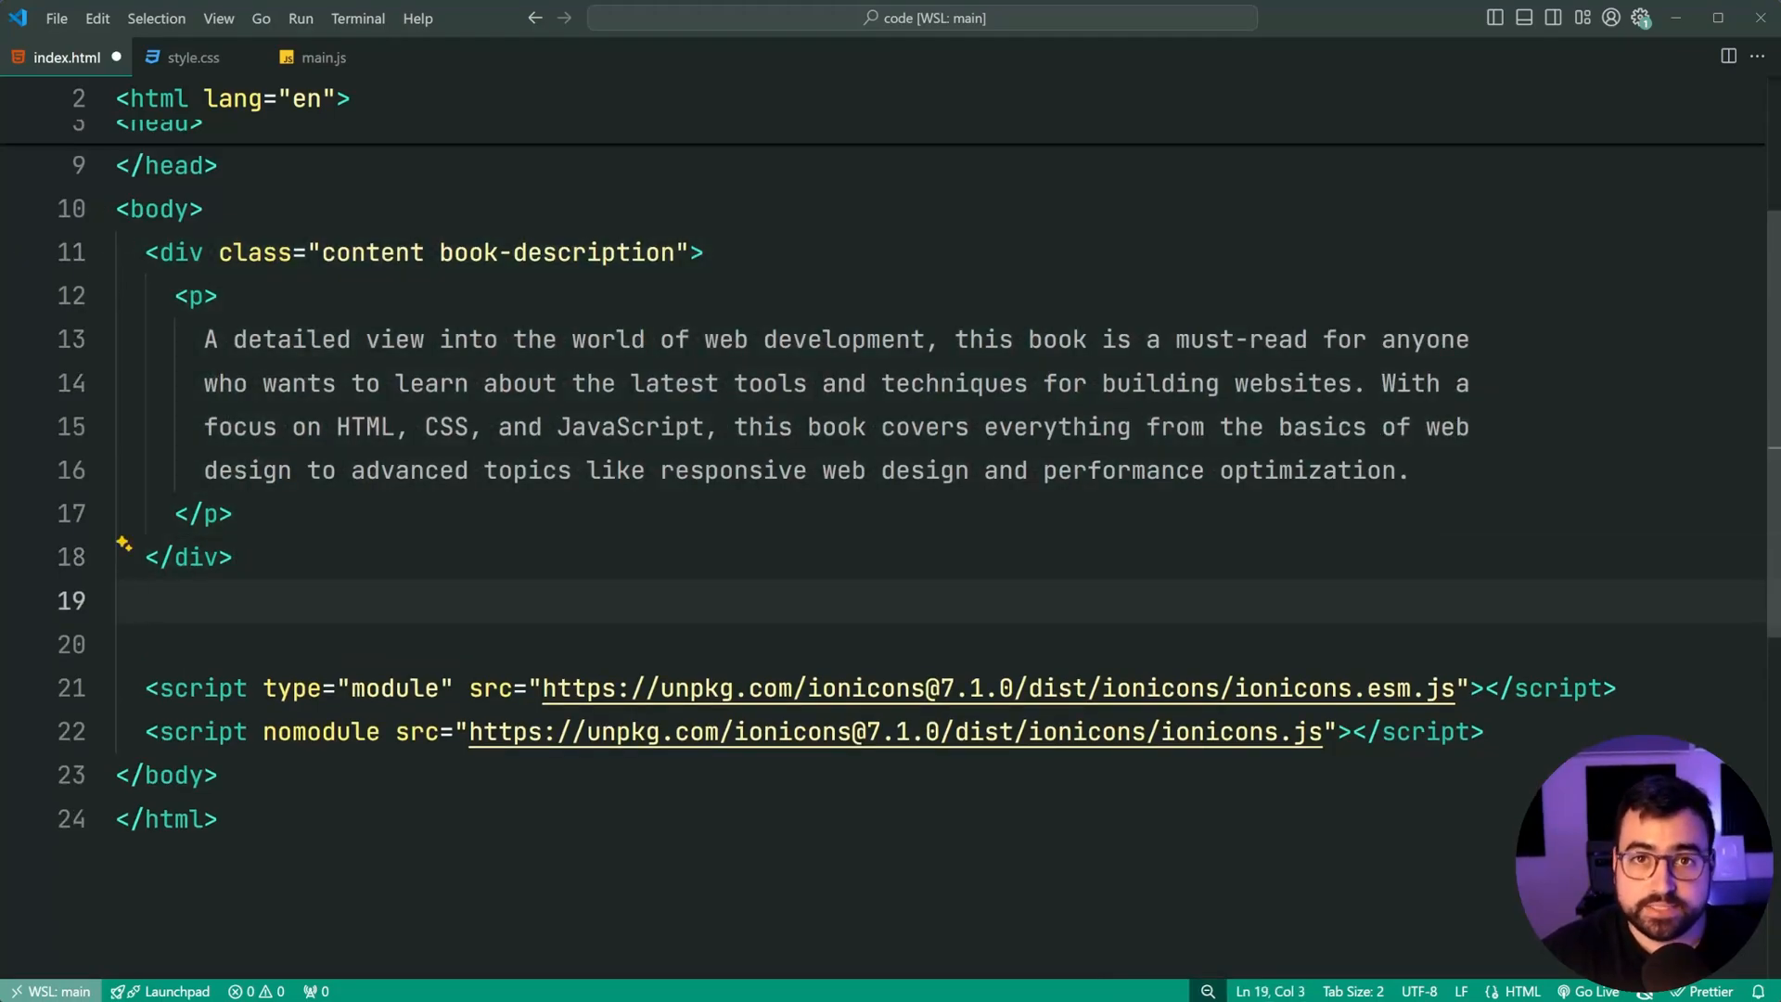
{"action": "type", "text": "<"}
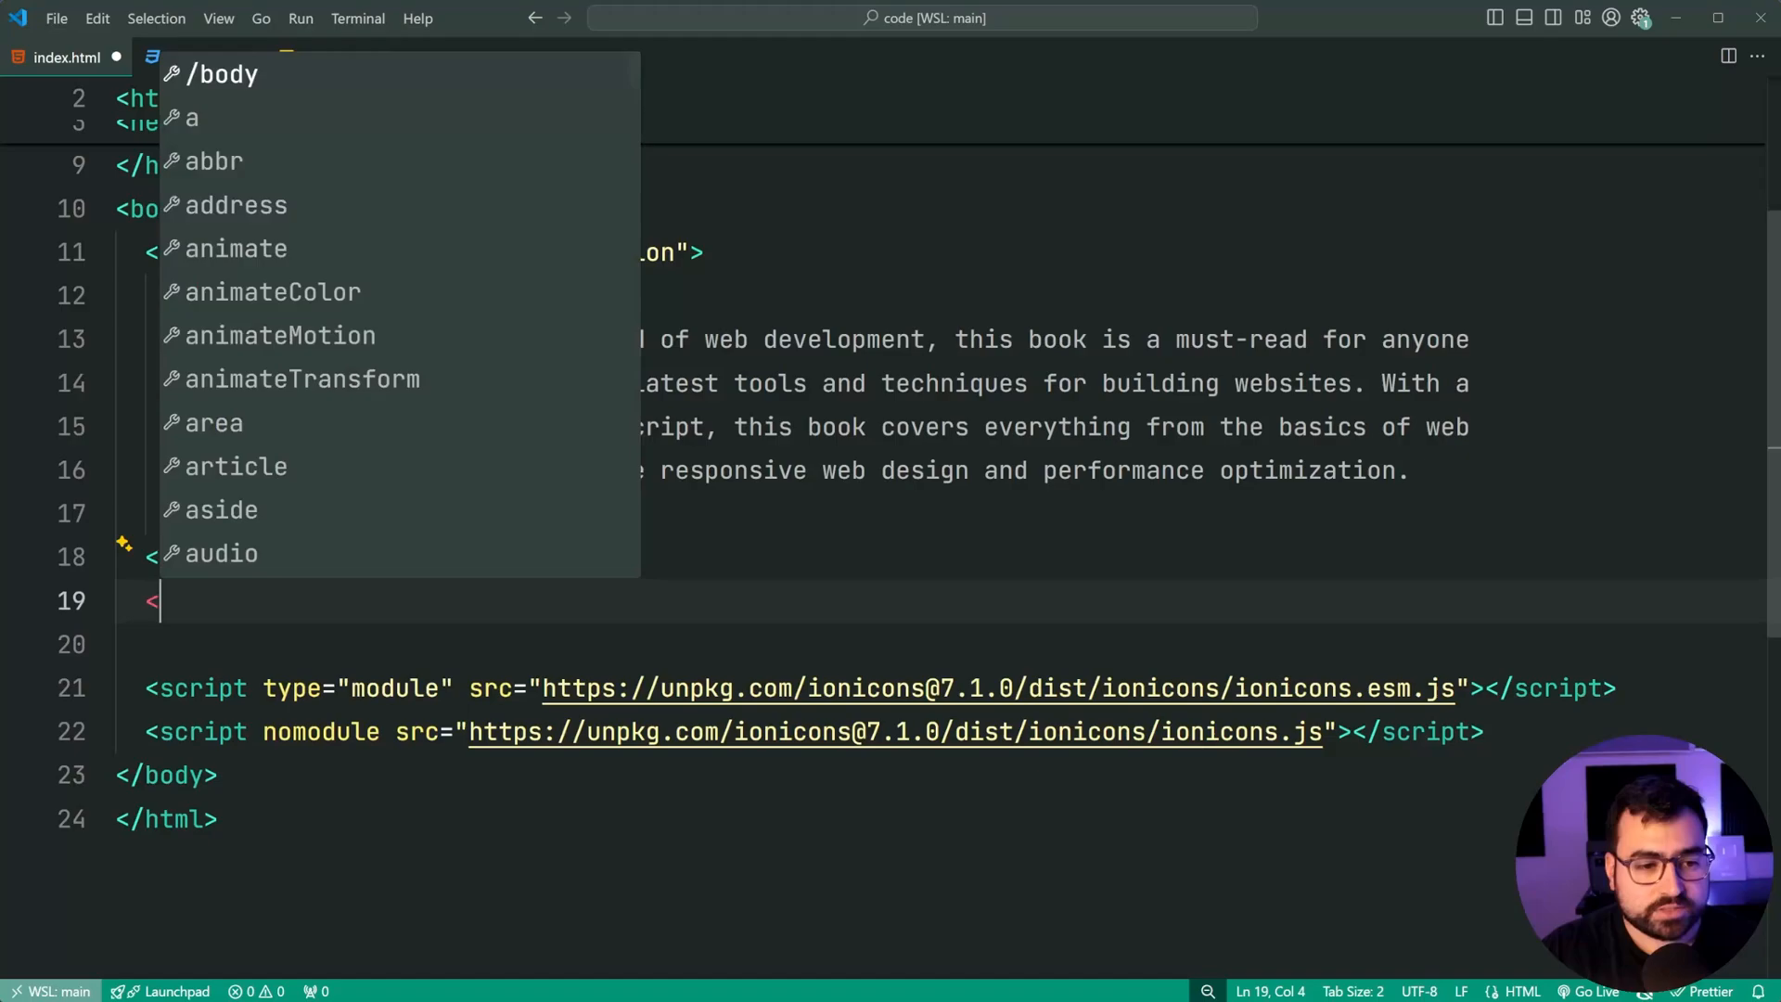
{"action": "type", "text": "button type=\""}
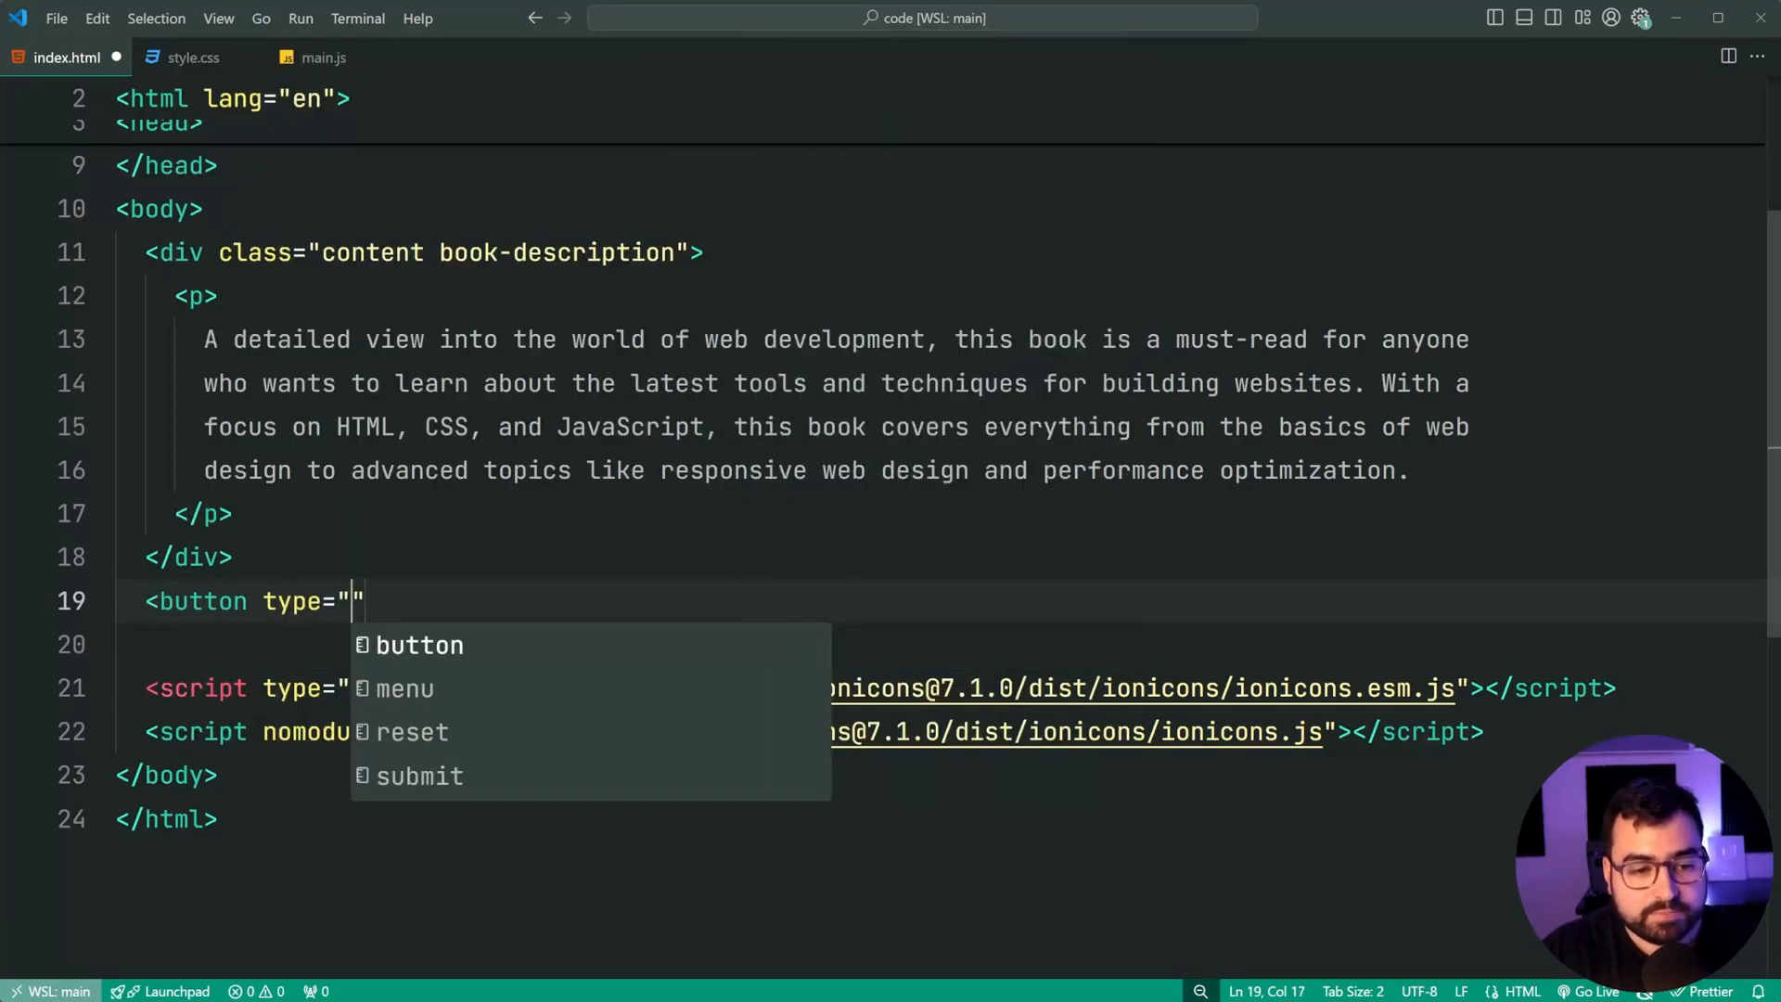
{"action": "type", "text": "button\" c"}
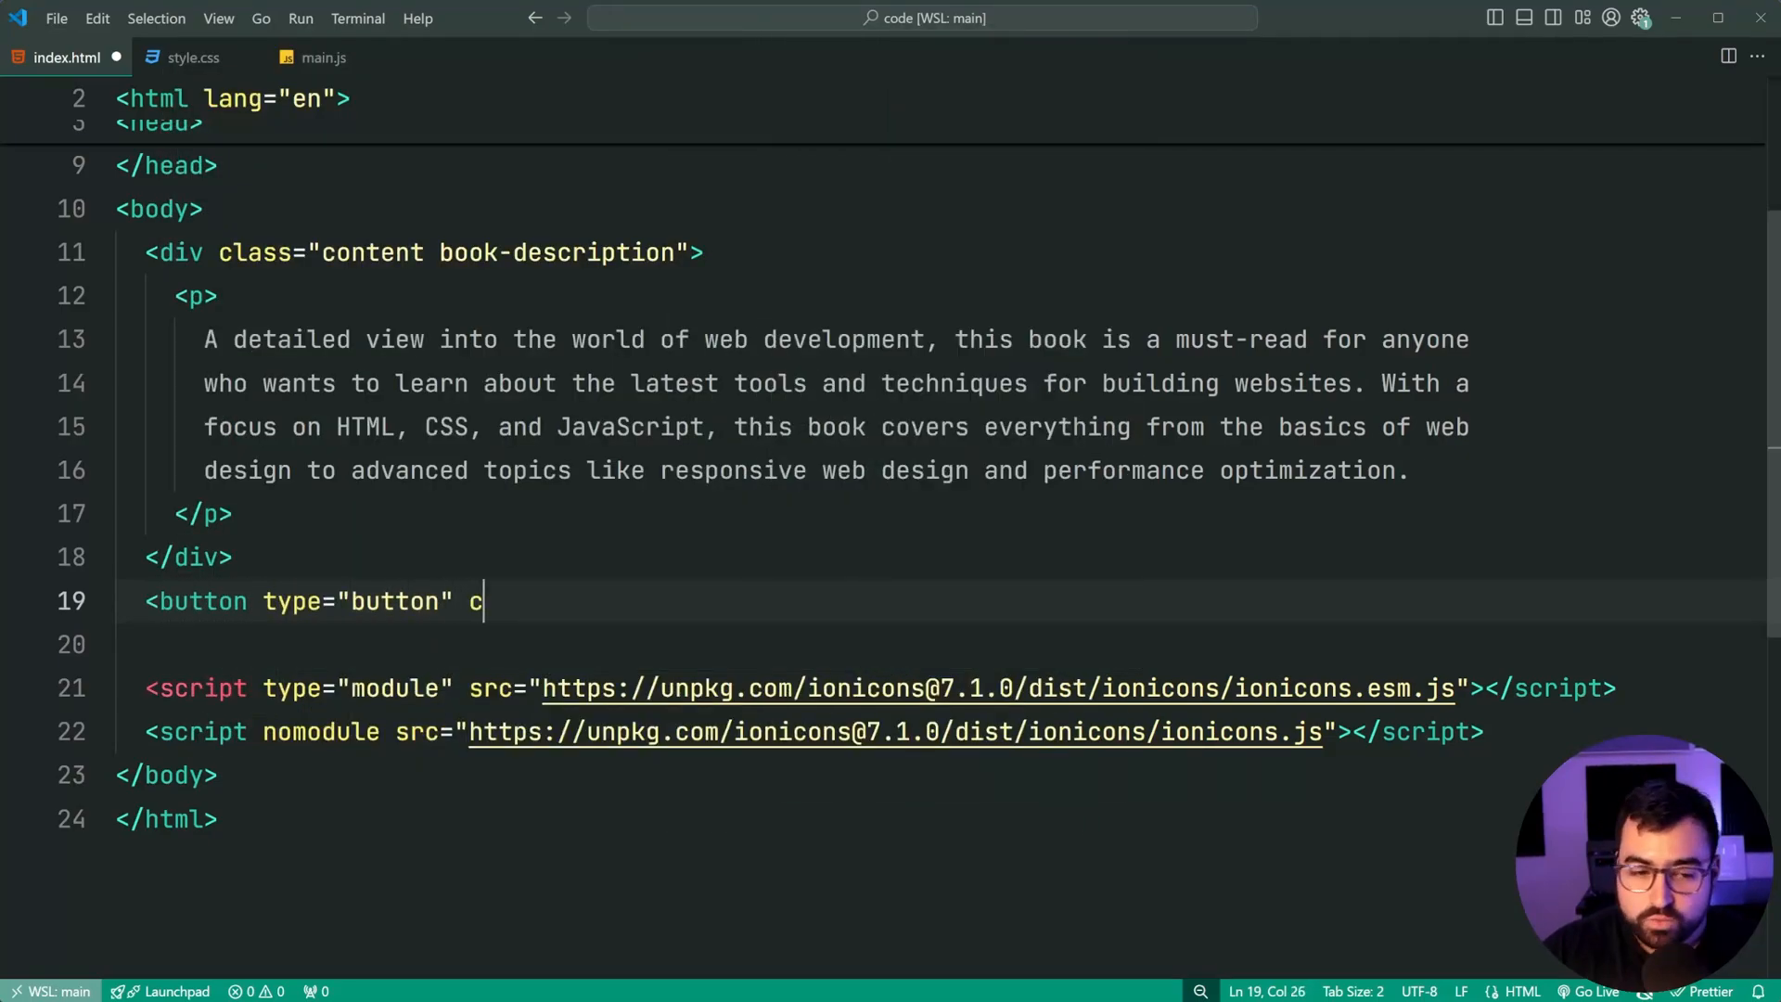
{"action": "type", "text": "las"}
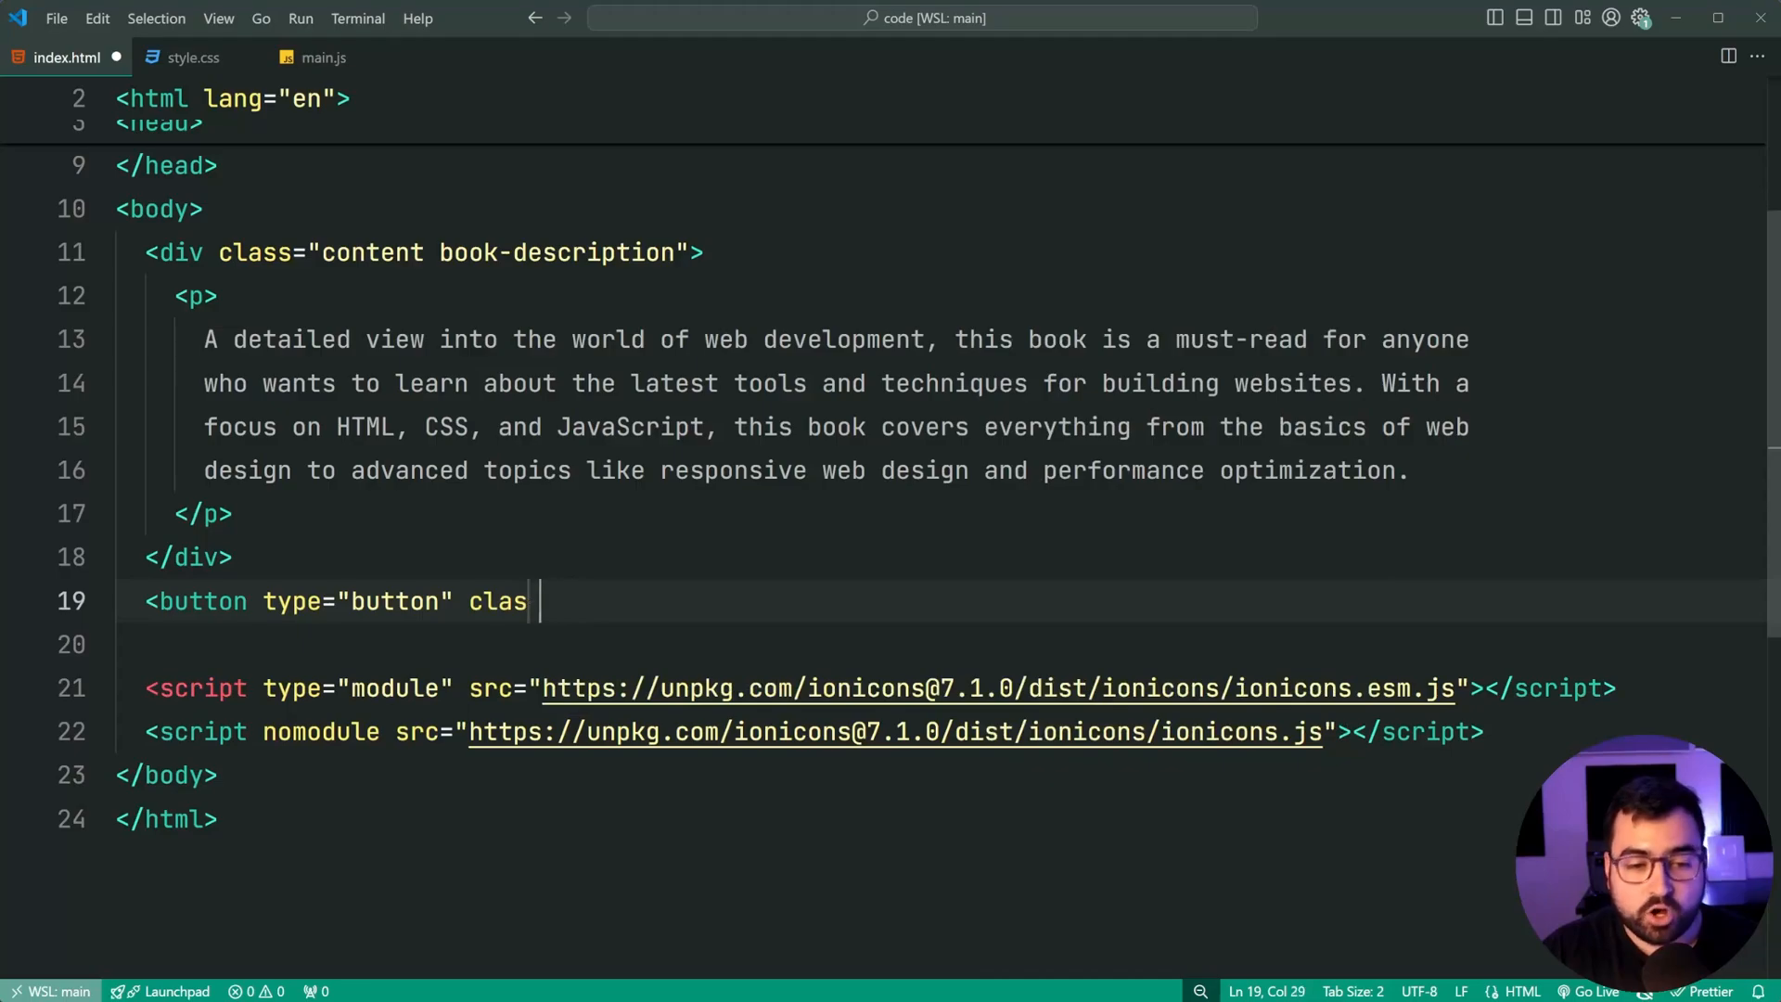
{"action": "type", "text": "s=\"copy\">"}
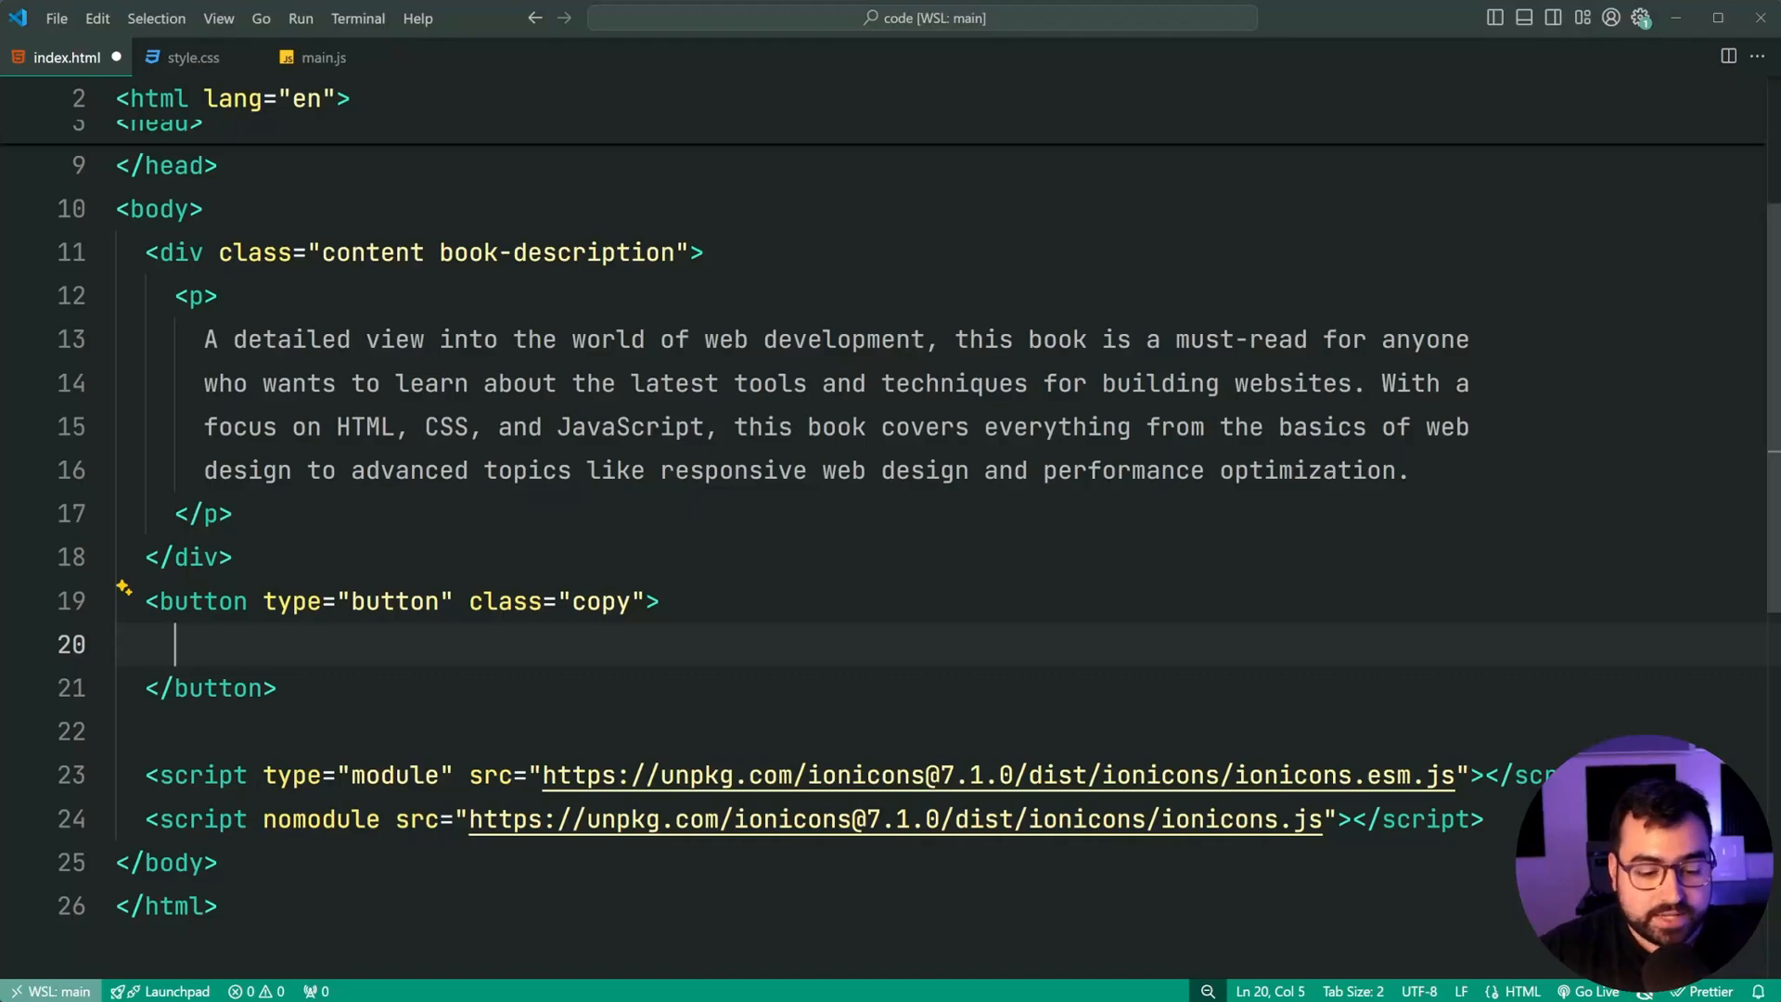
{"action": "type", "text": "<ion-icon name=\"copy-outline\"></ion-icon>"}
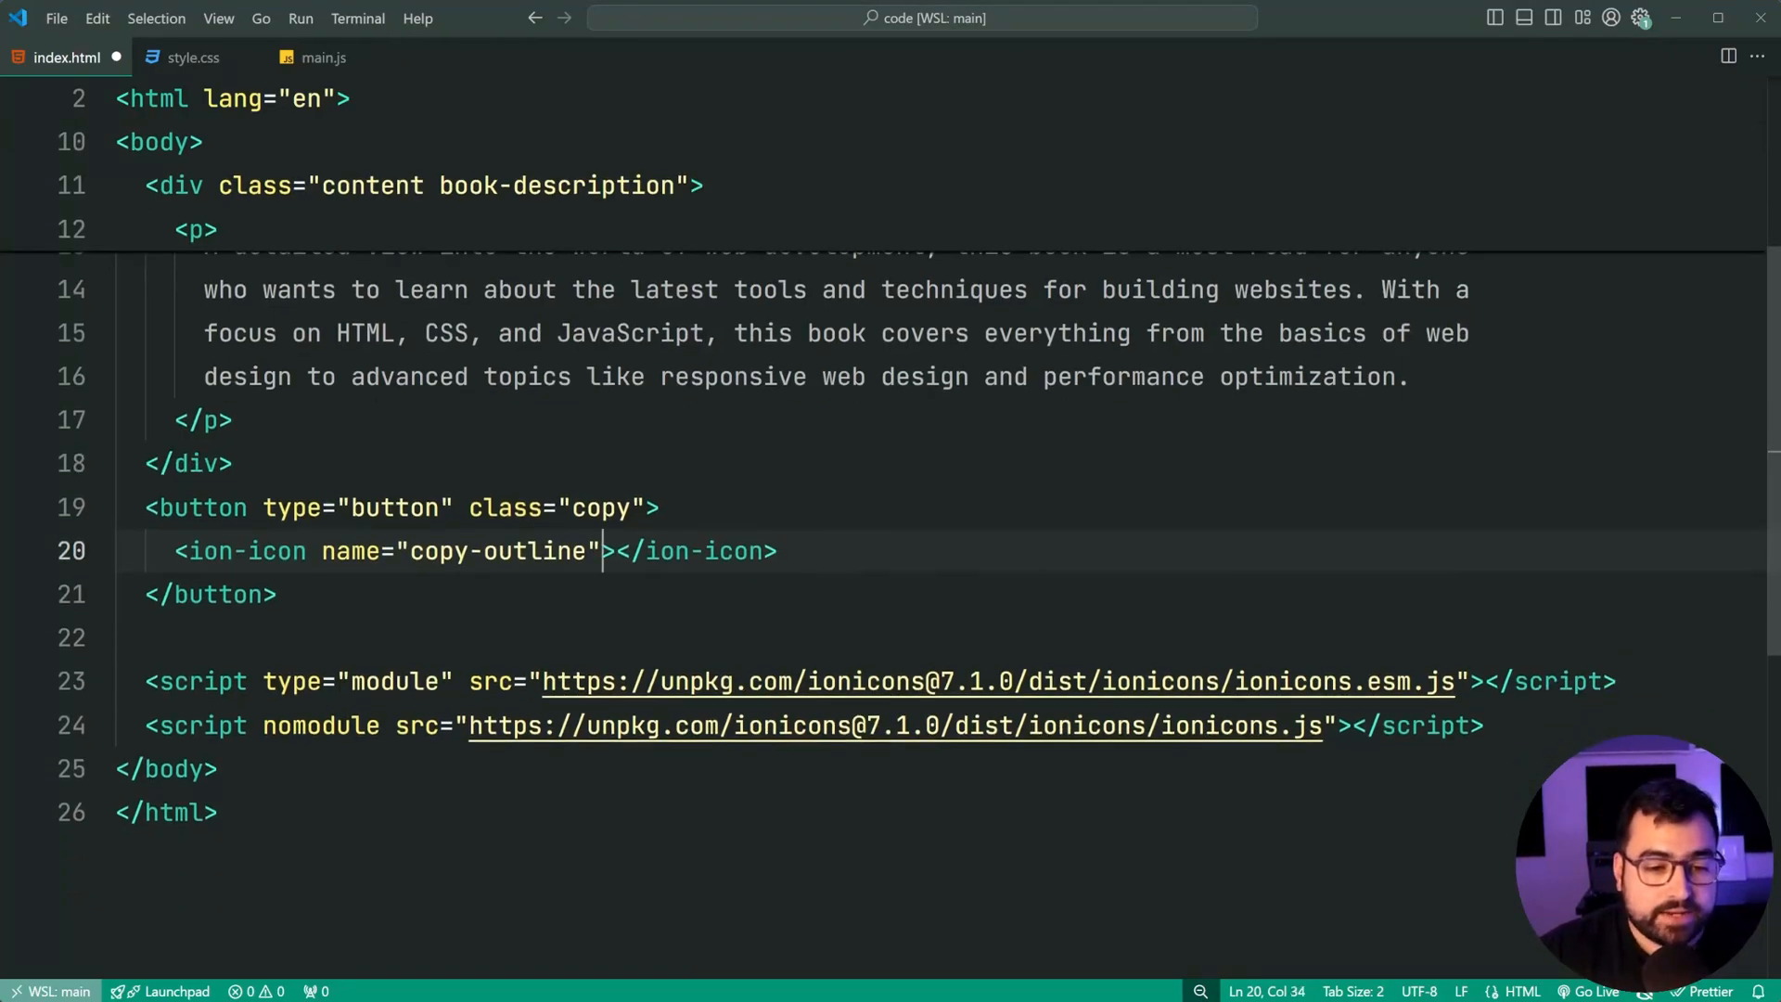
{"action": "type", "text": "class=\"copy-icon"}
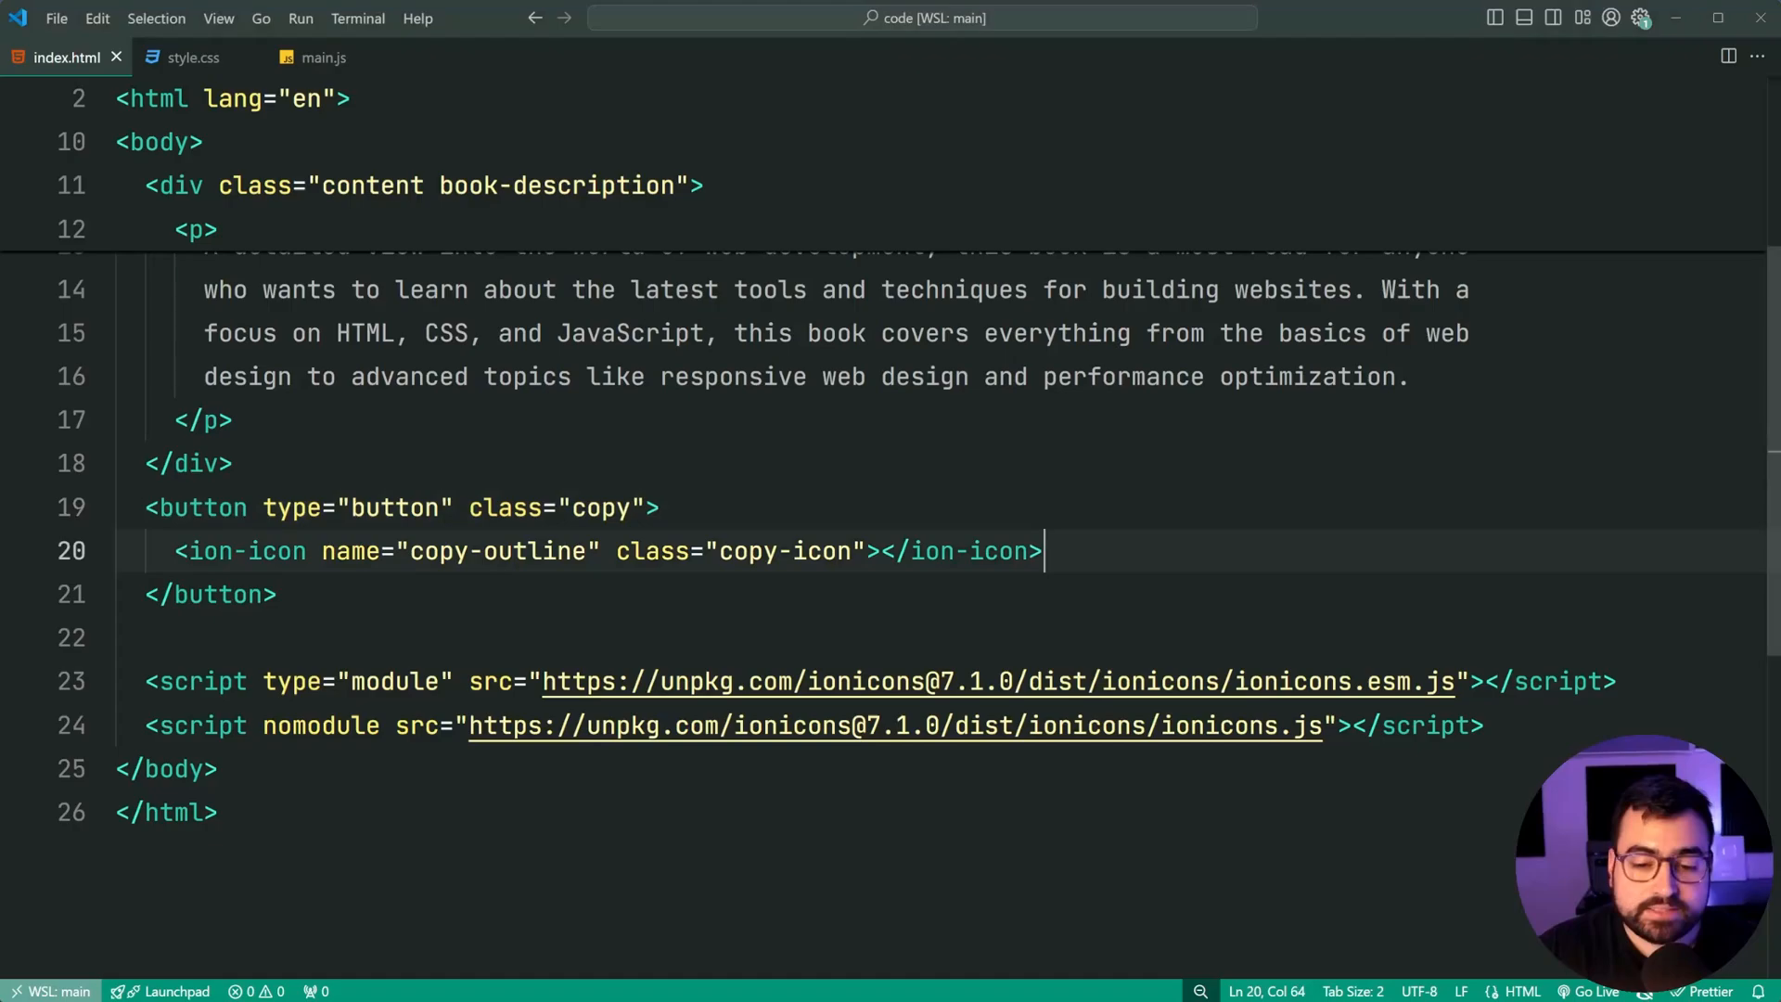
{"action": "type", "text": "span.copy-"}
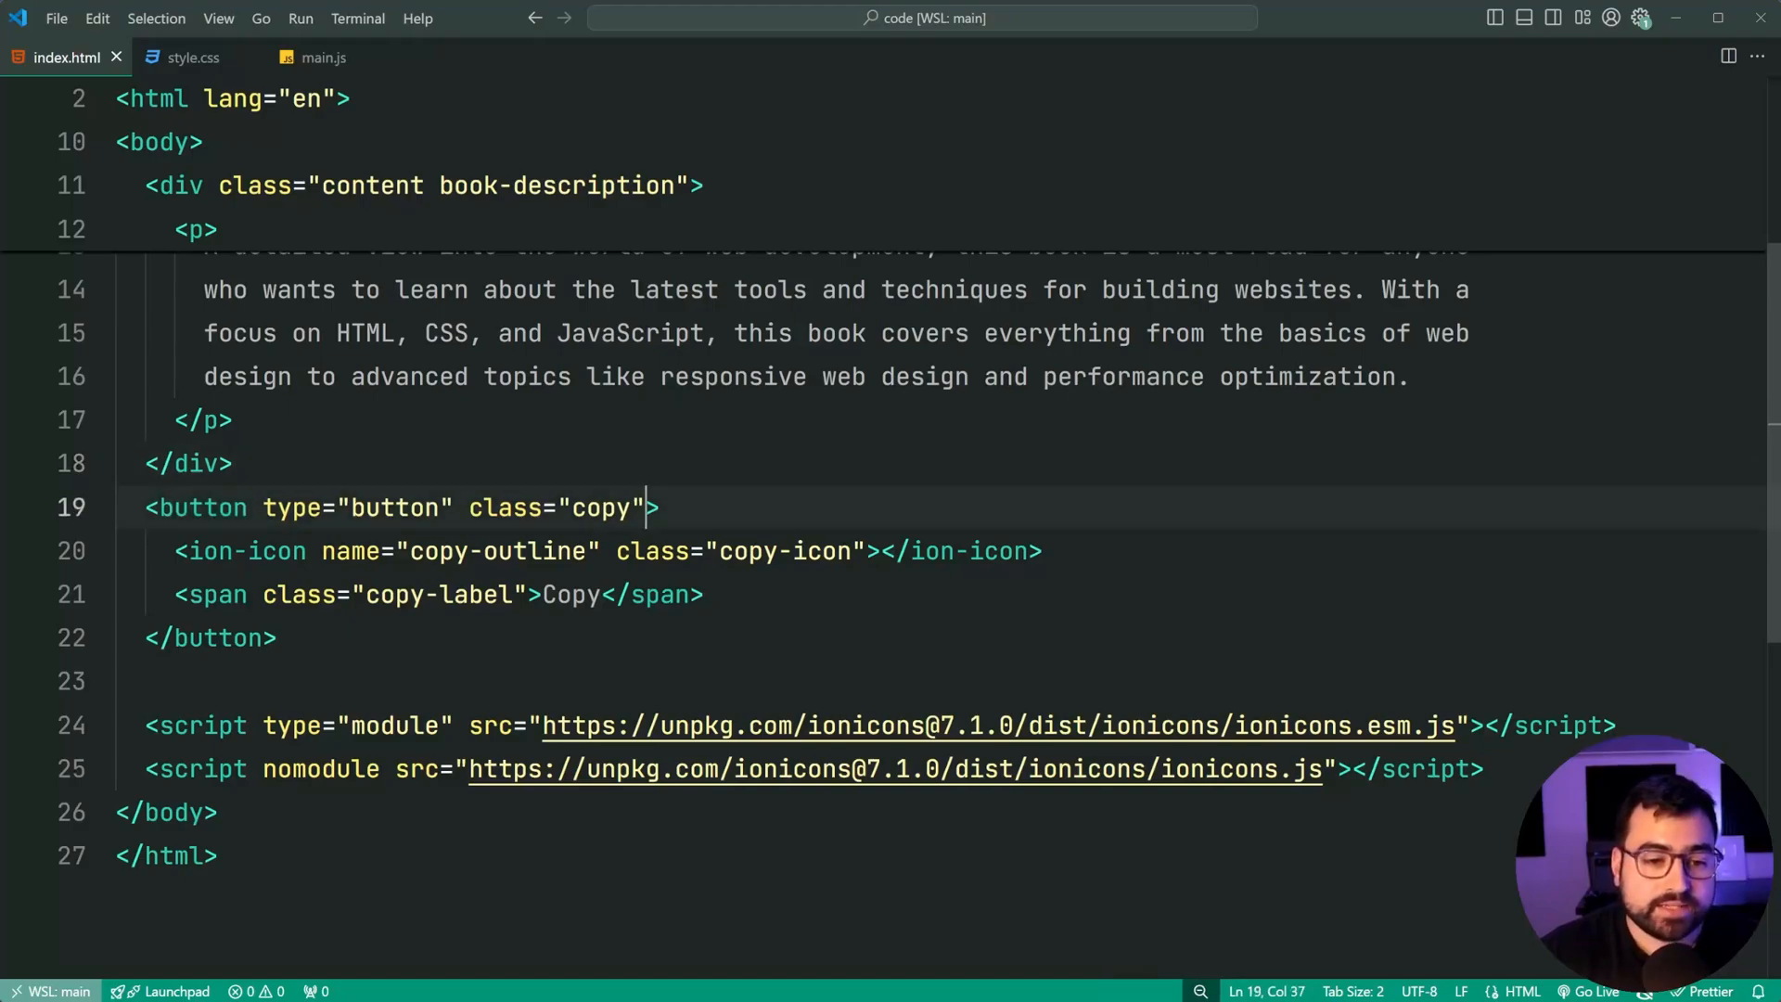
Step: Set the button's data-copy attribute to ".book-description" via autocomplete
{"action": "type", "text": "data-copy=\"\""}
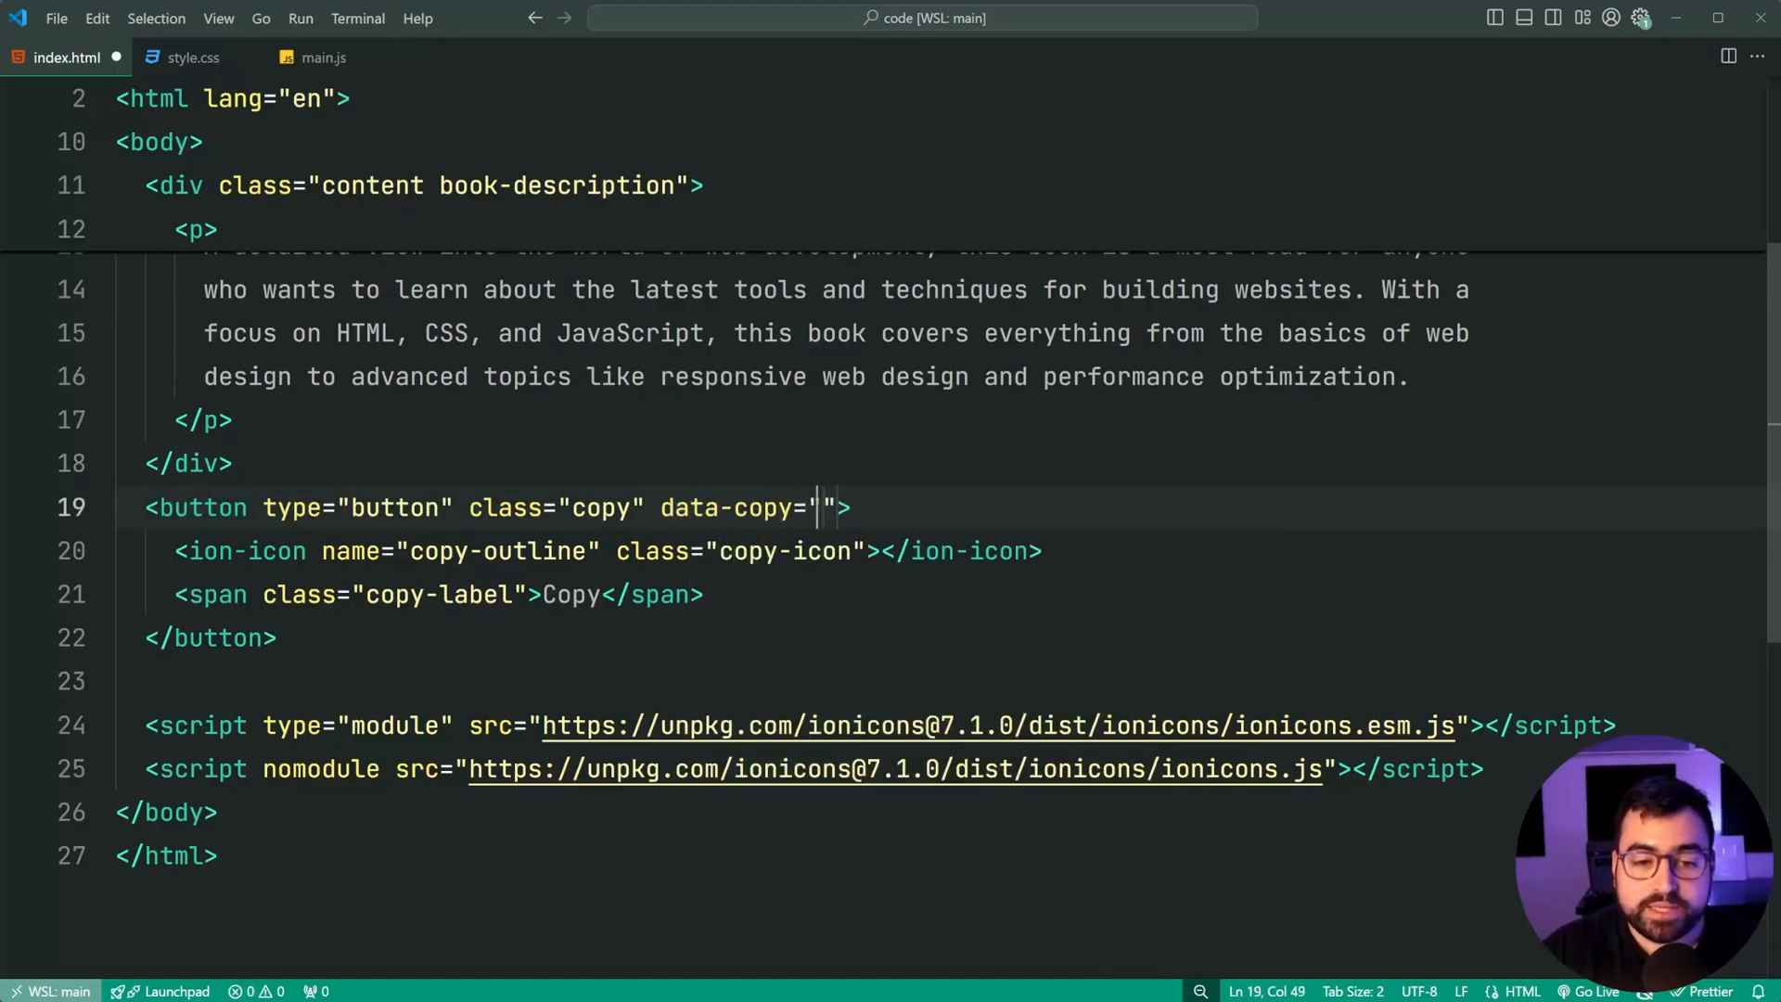
{"action": "type", "text": "."}
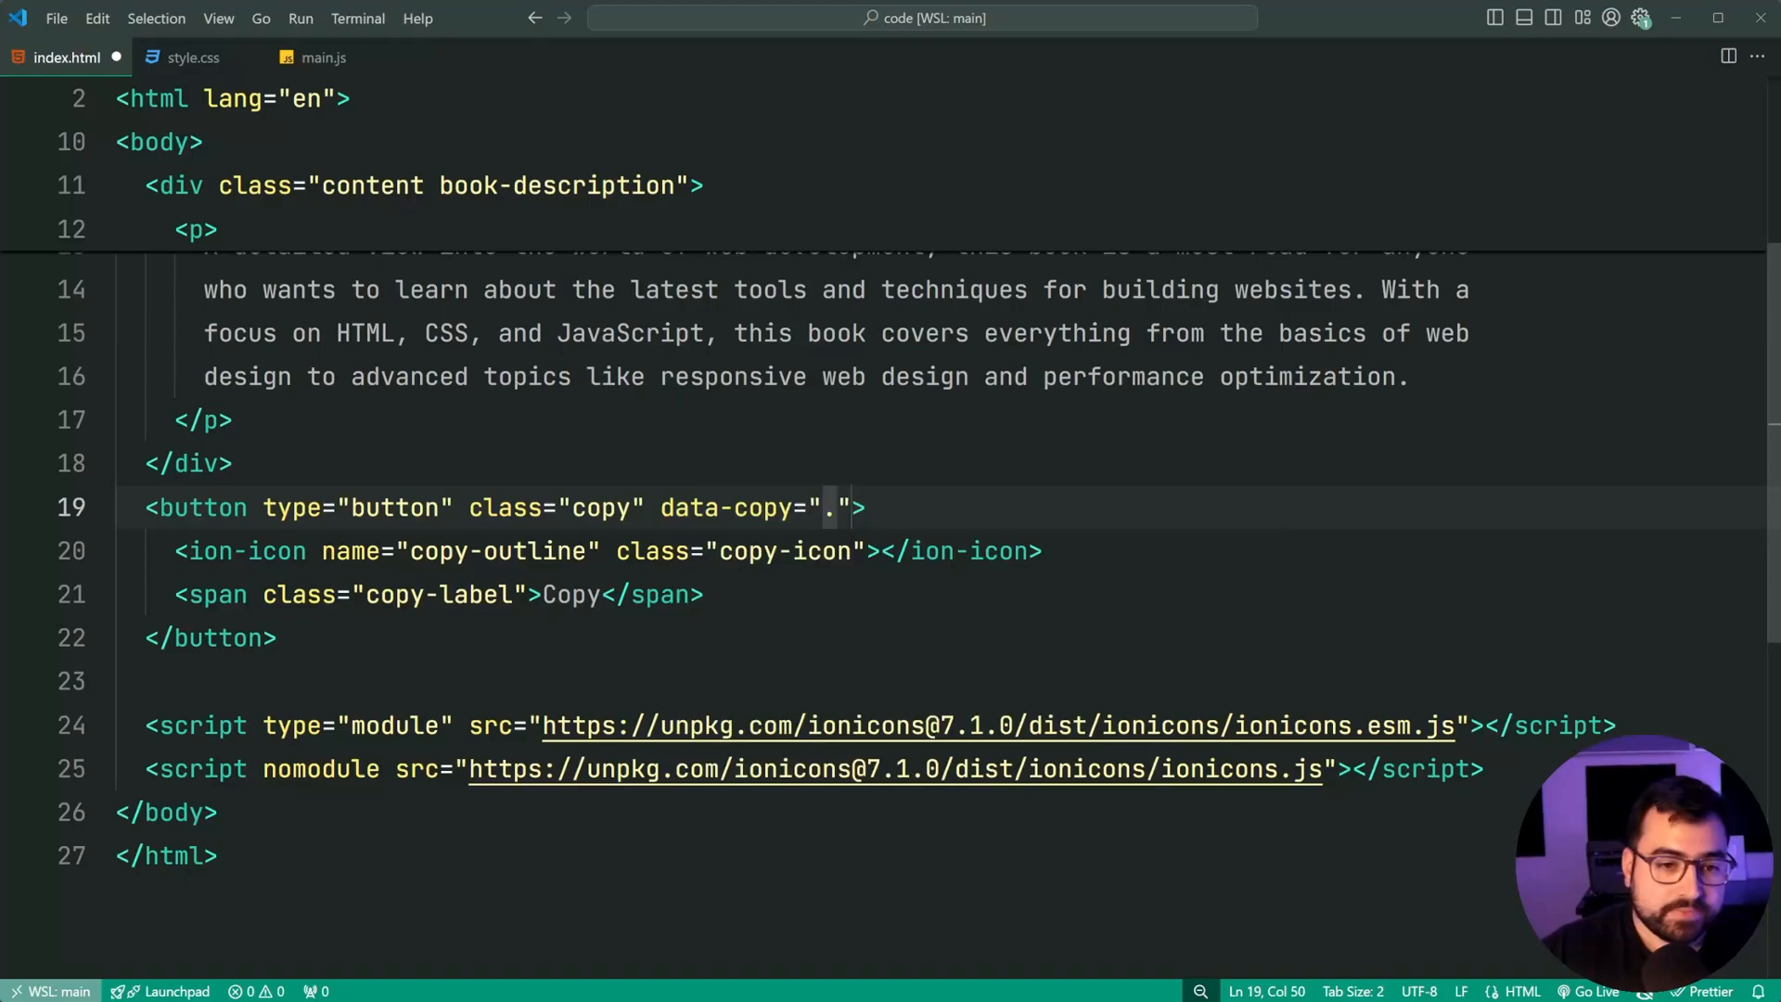
{"action": "type", "text": "book-des"}
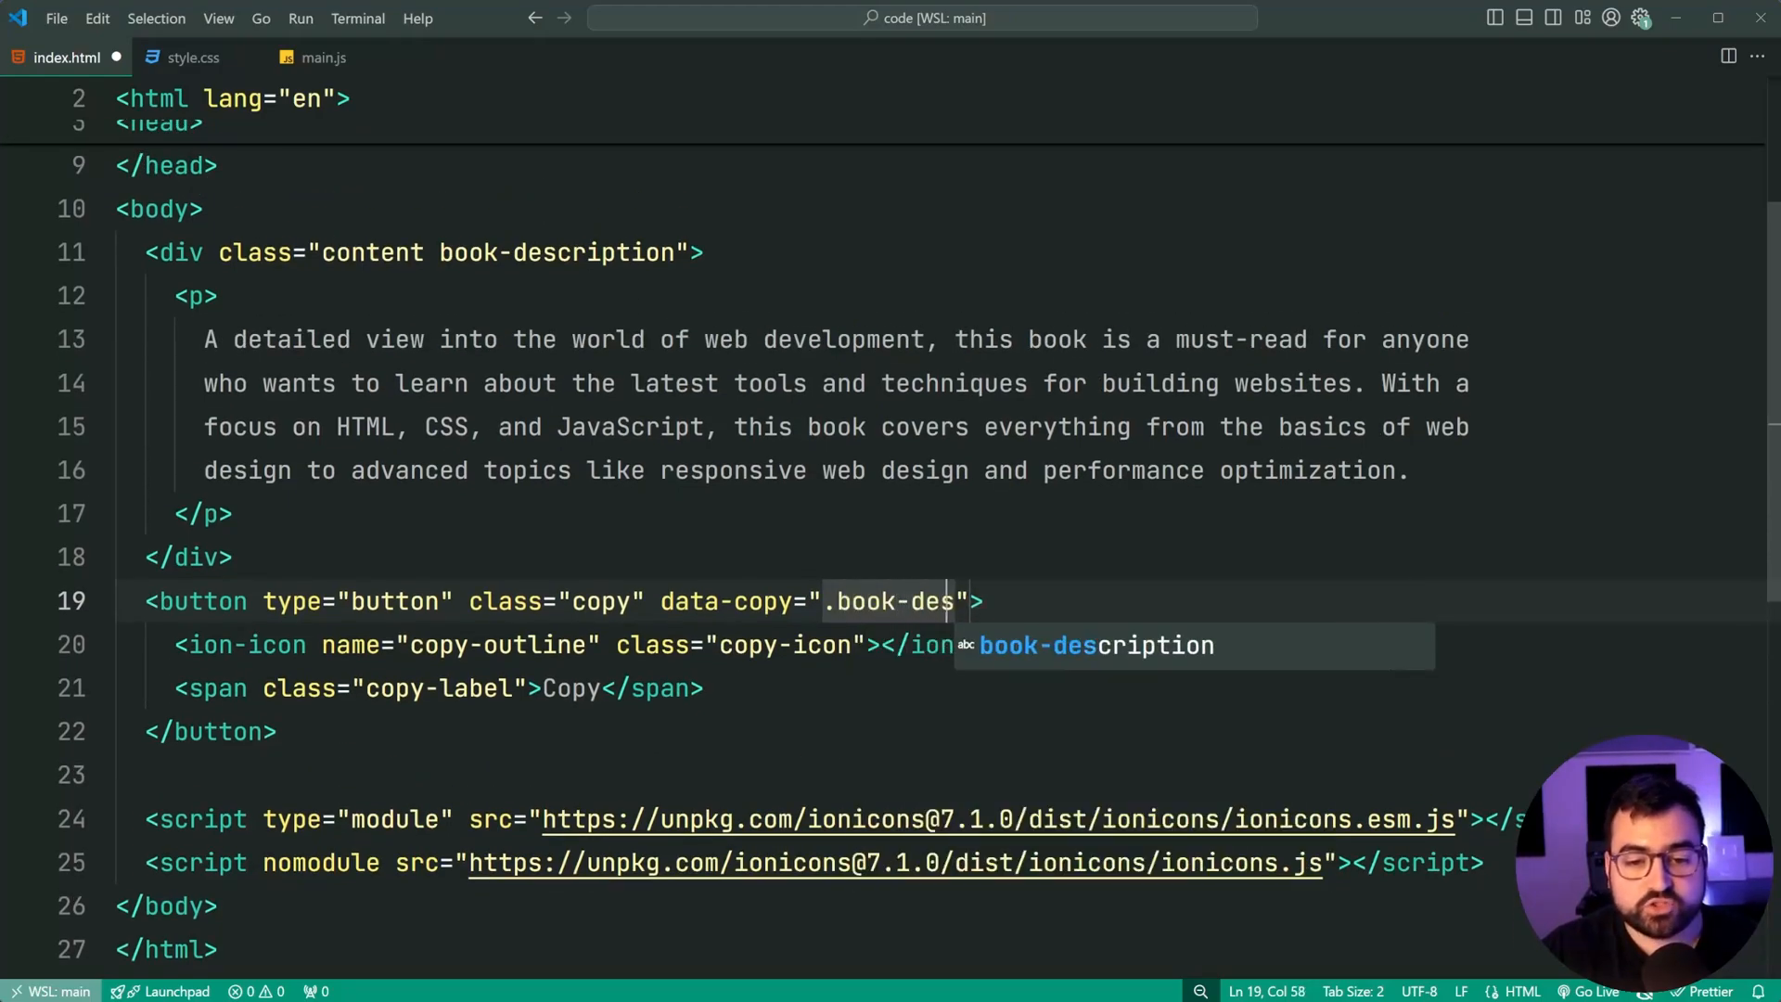
{"action": "key", "text": "Tab"}
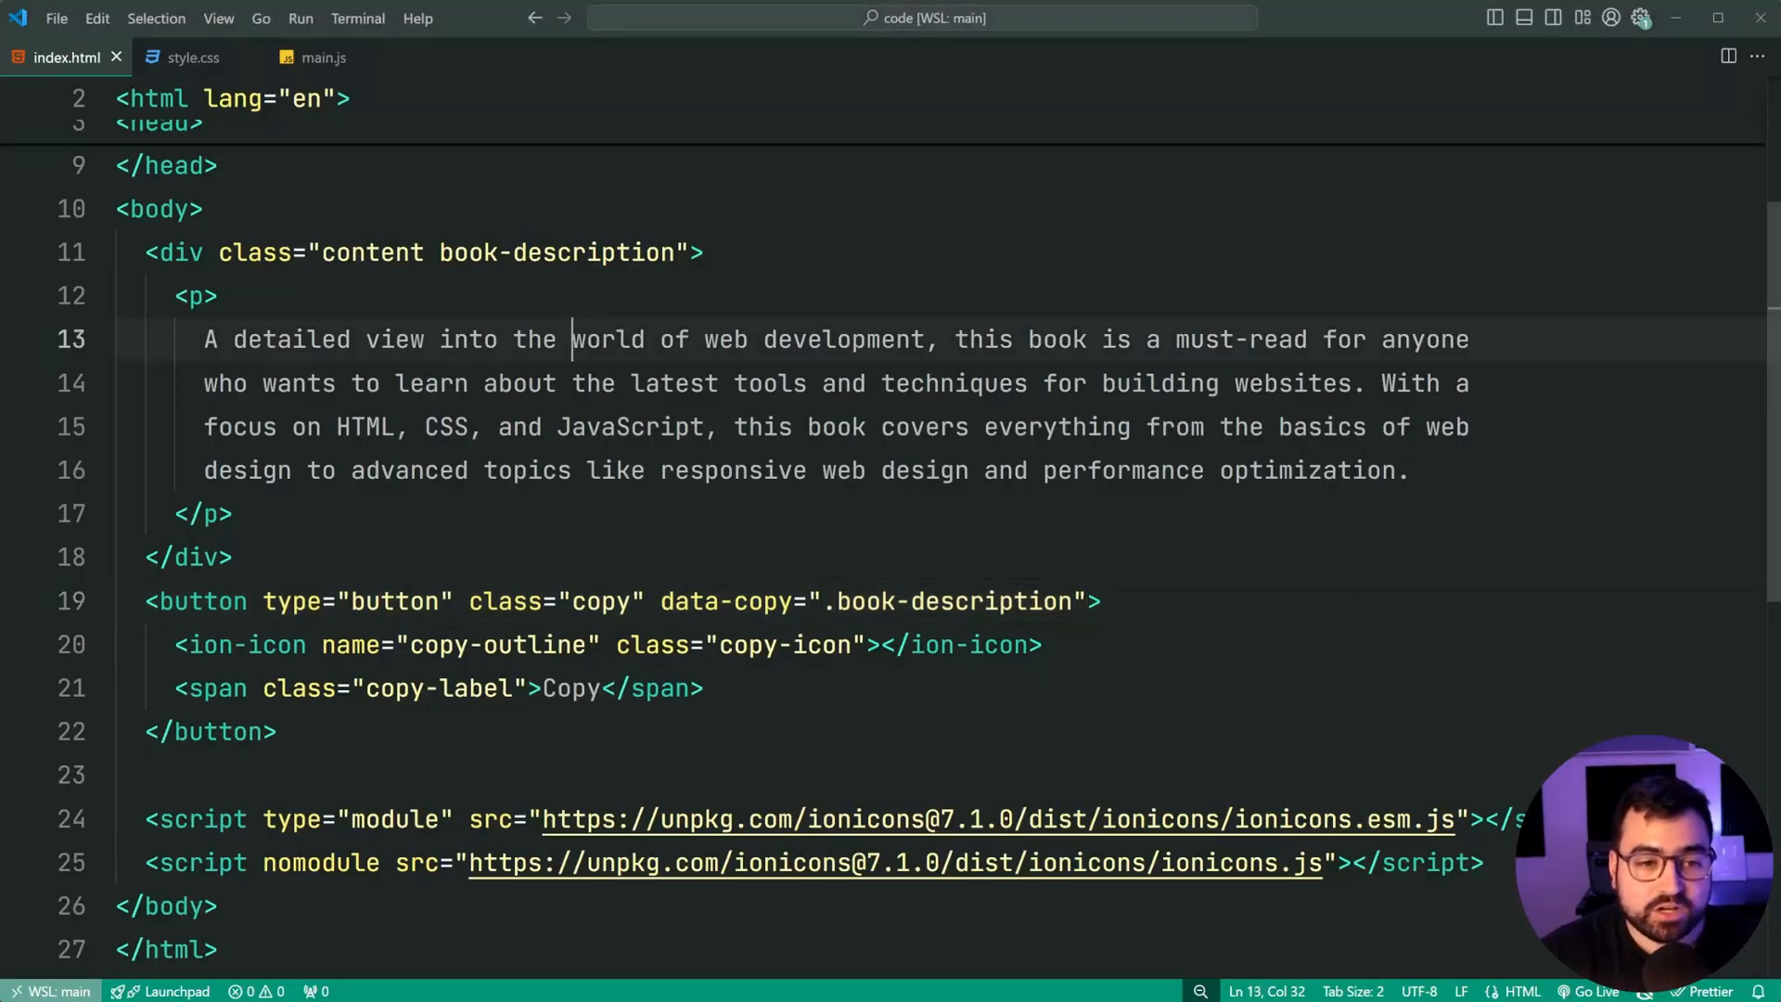
Step: Highlight the container's book-description class and the matching data-copy selector
{"action": "double_click", "coordinate": [554, 253]}
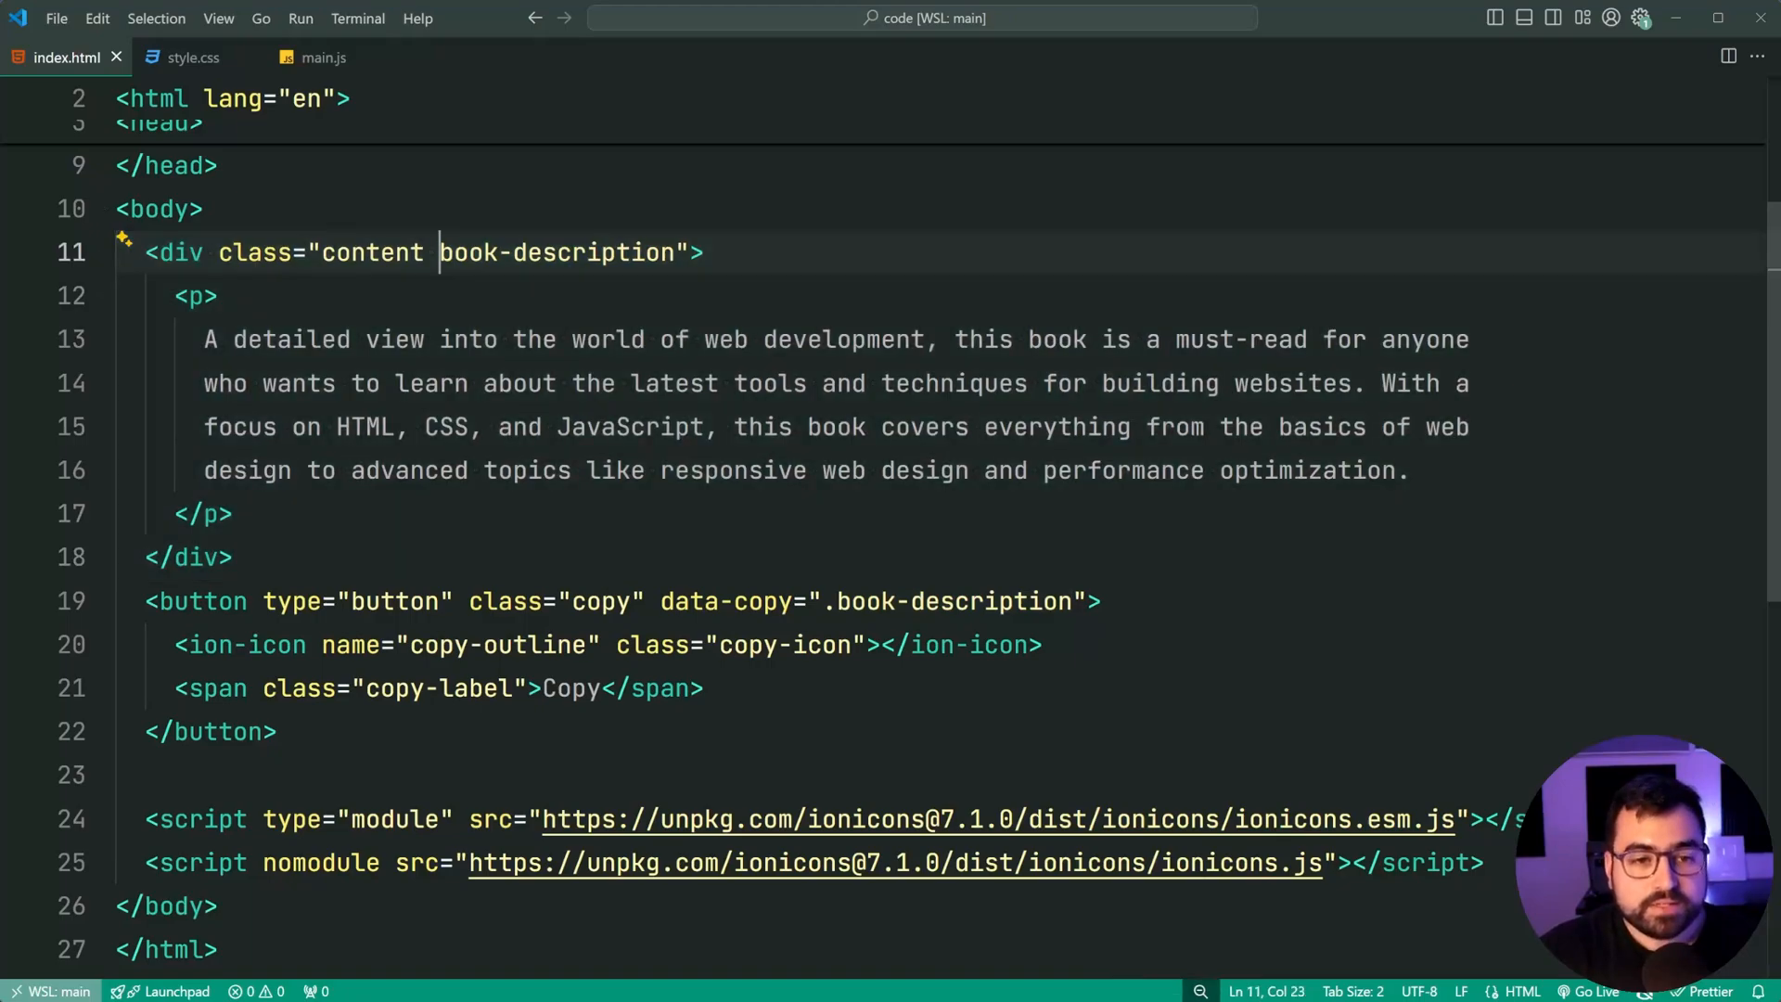
{"action": "double_click", "coordinate": [555, 253]}
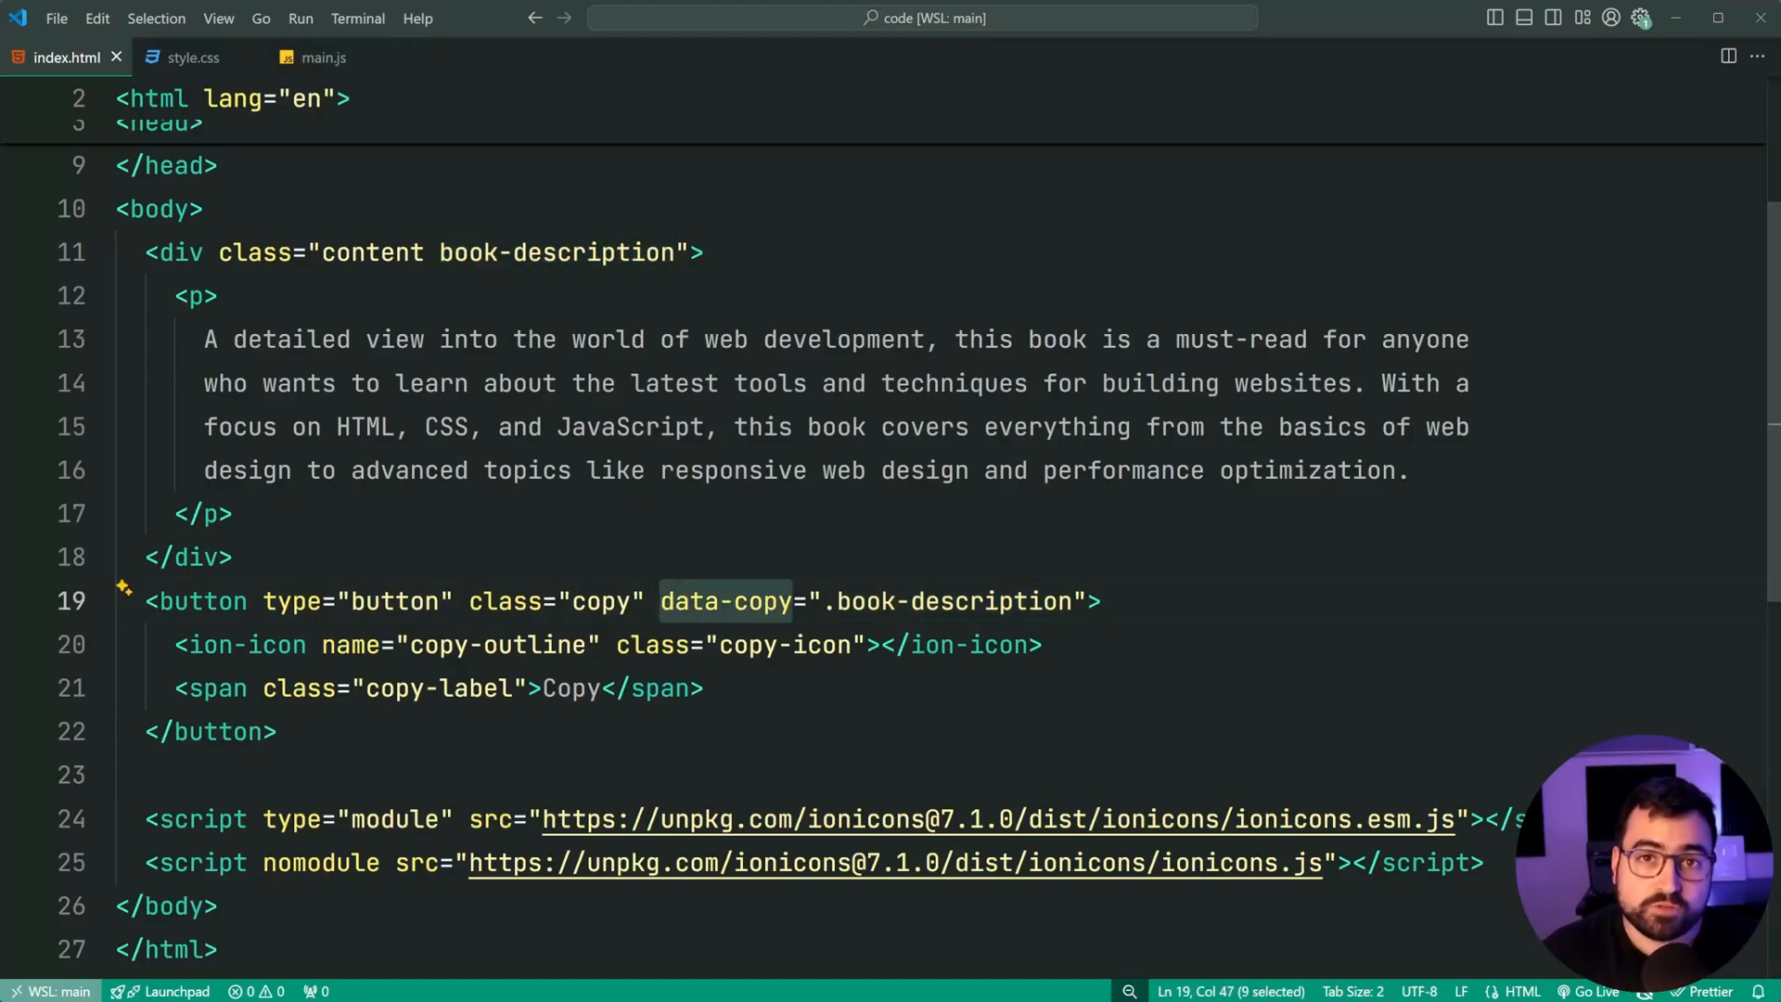
{"action": "left_click", "coordinate": [658, 601]}
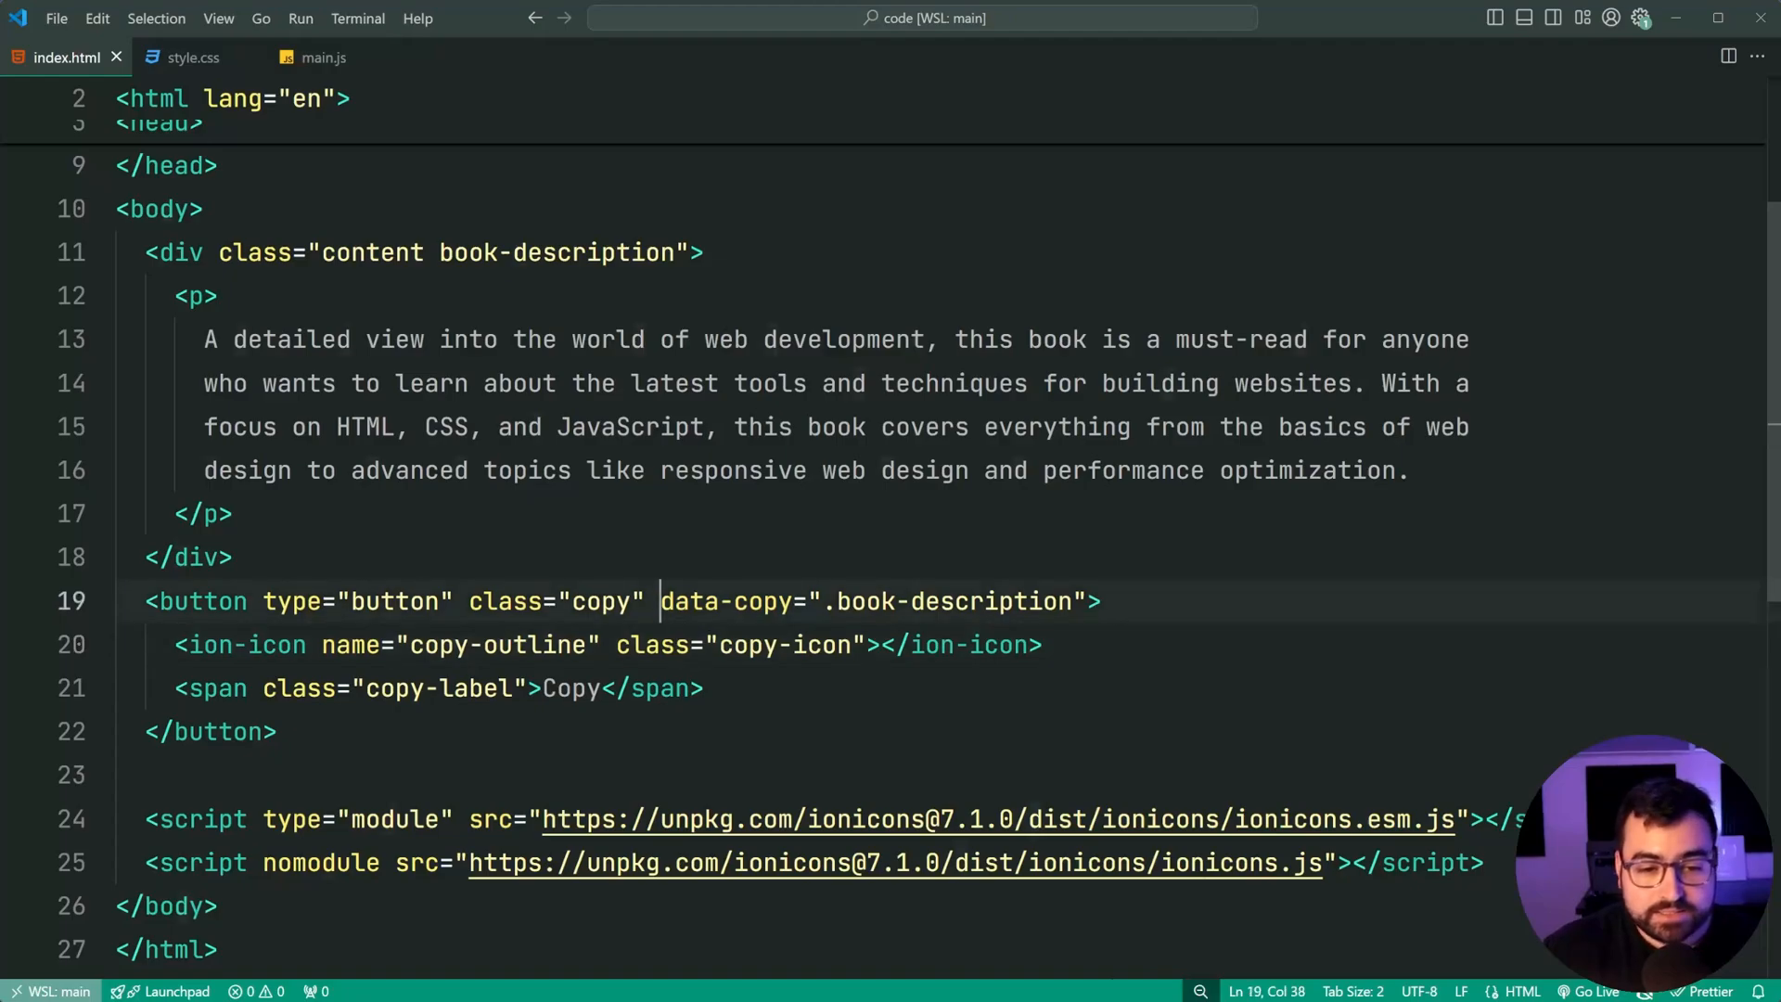
{"action": "left_click_drag", "start_coordinate": [660, 601], "coordinate": [1088, 601]}
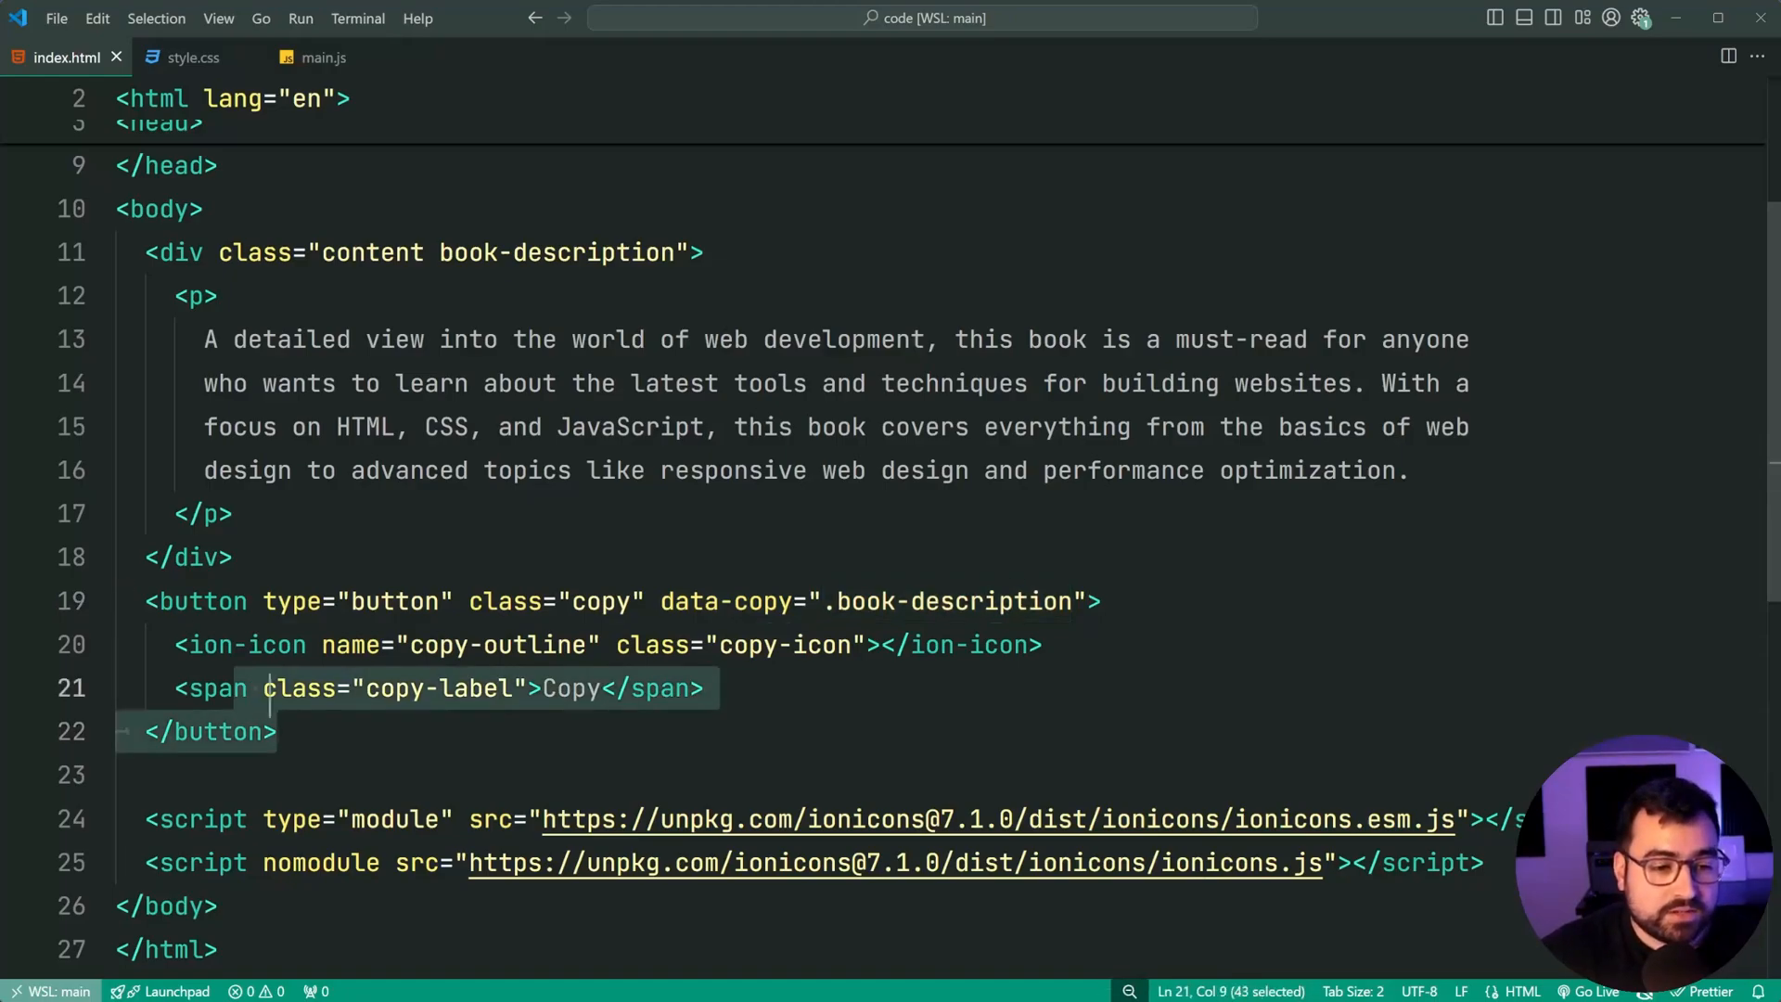
{"action": "left_click", "coordinate": [384, 688]}
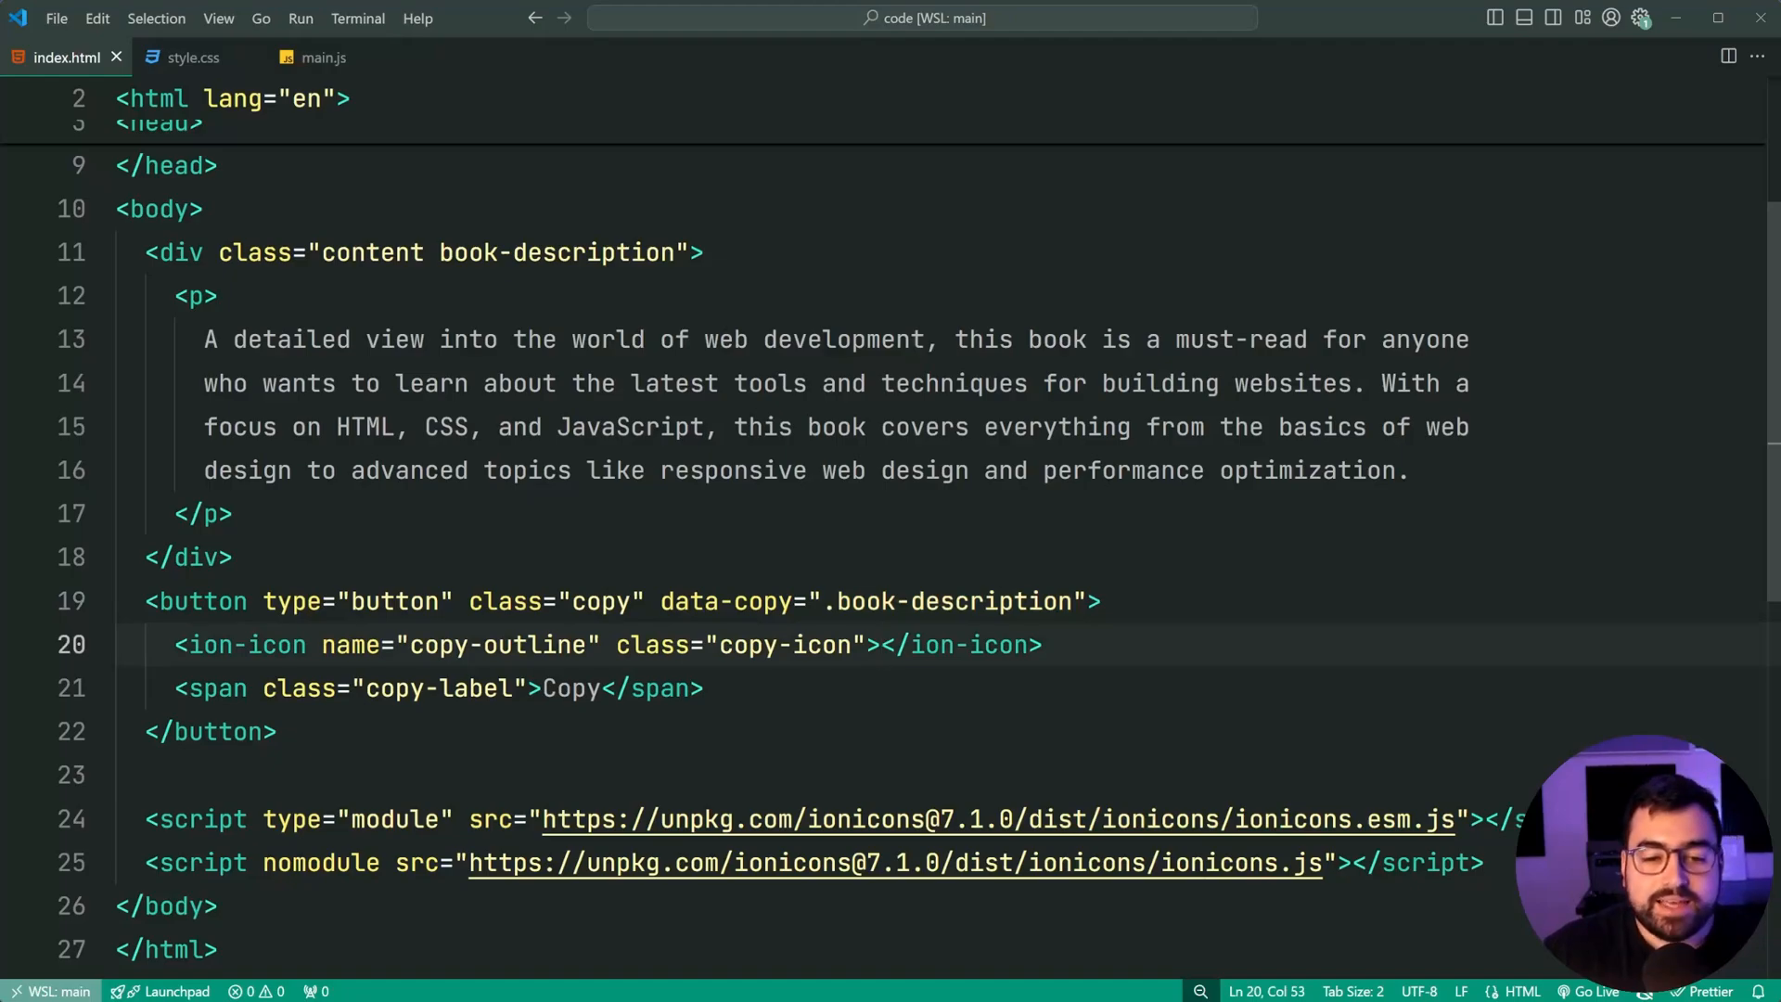
{"action": "double_click", "coordinate": [920, 600]}
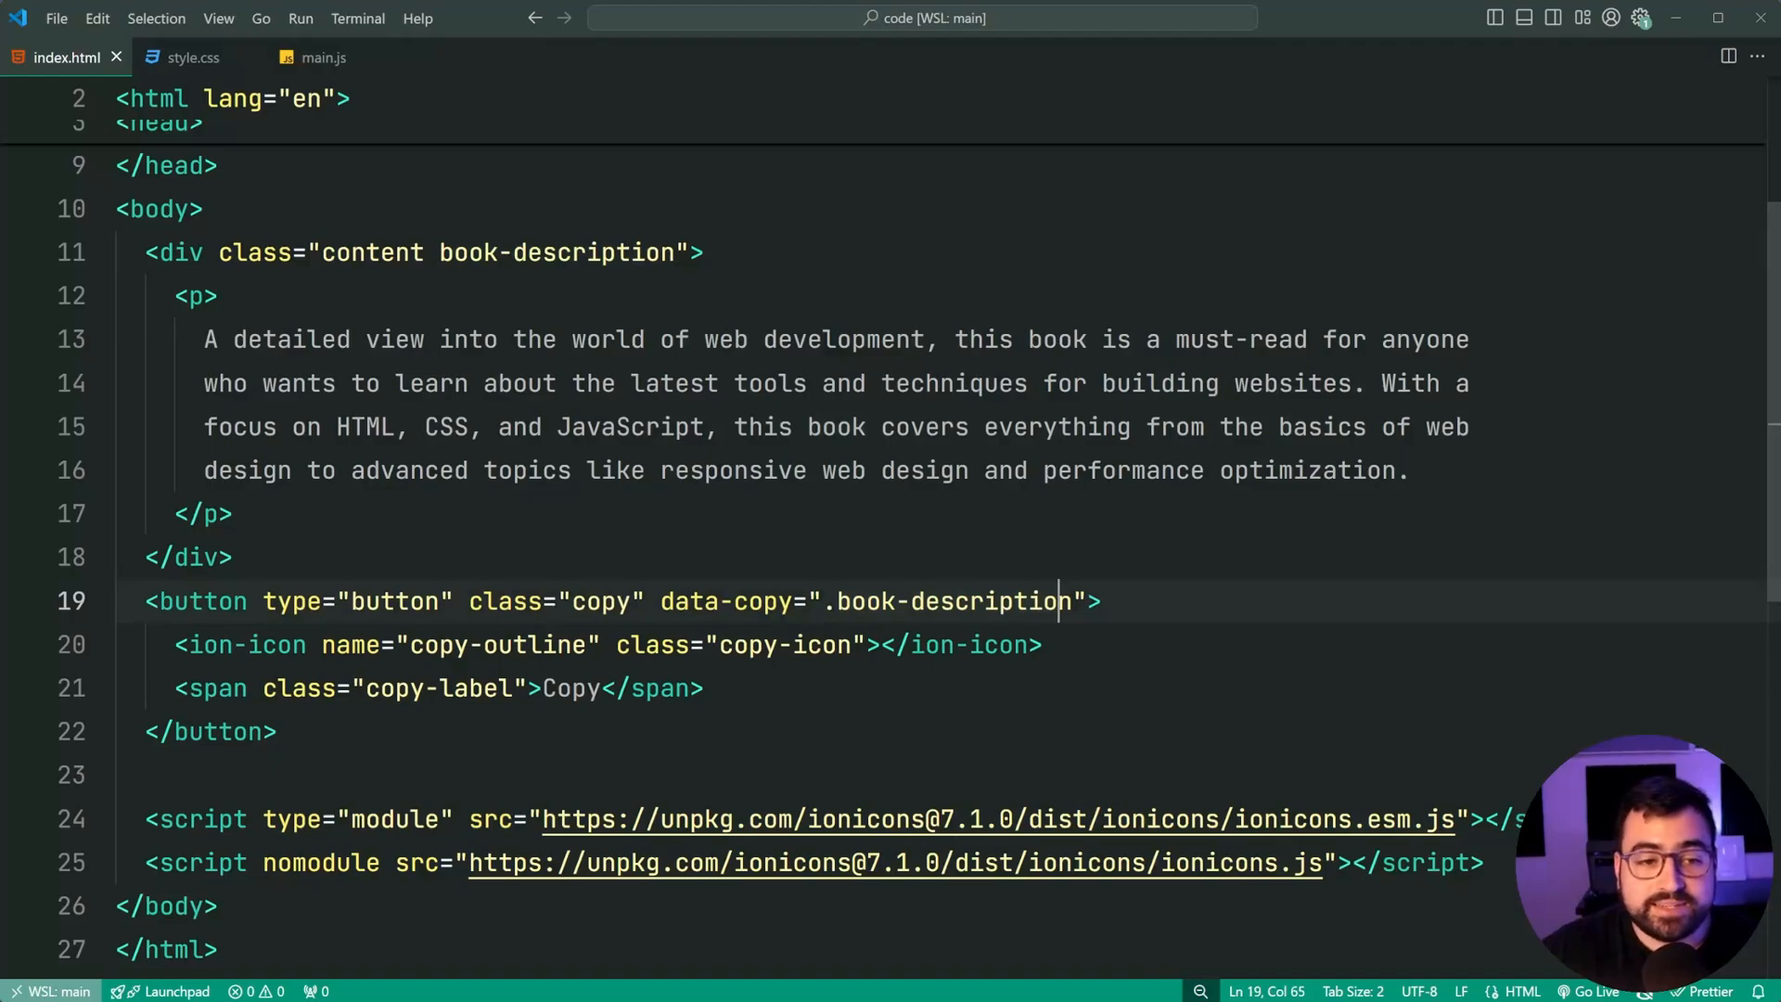
{"action": "double_click", "coordinate": [556, 252]}
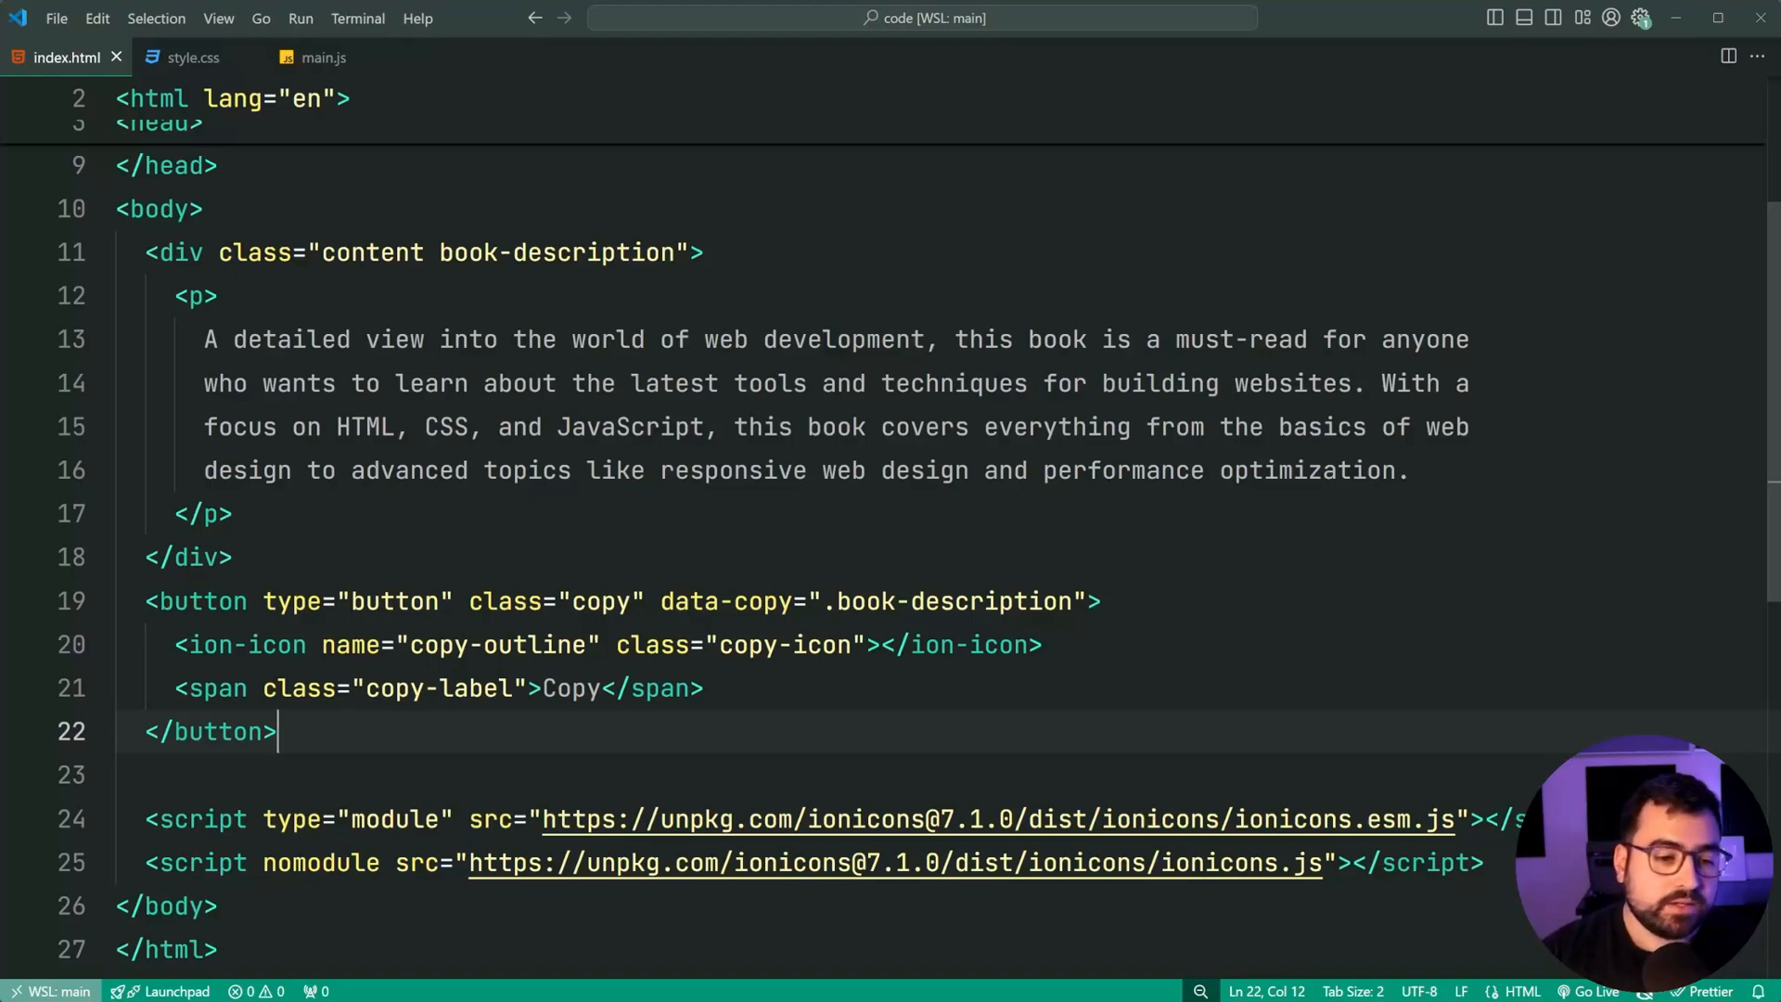
Step: Start a .copy rule with background-color #009578 and color #ffffff
{"action": "left_click", "coordinate": [191, 57]}
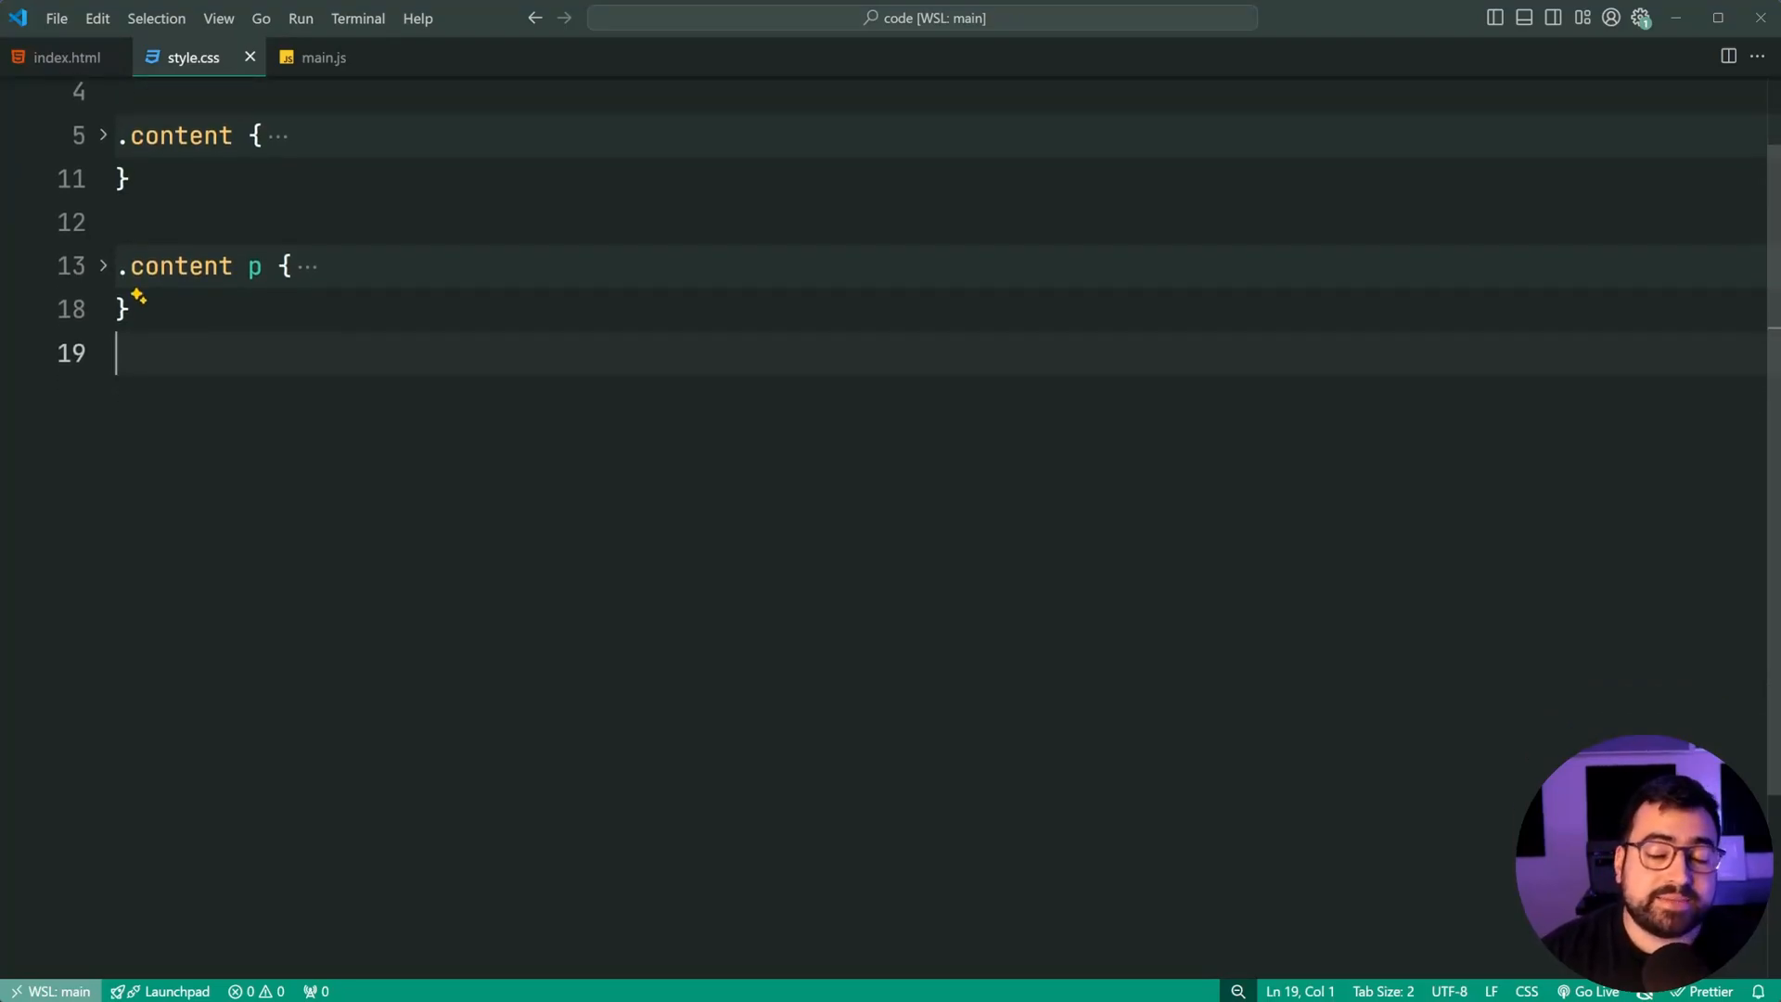
{"action": "key", "text": "enter"}
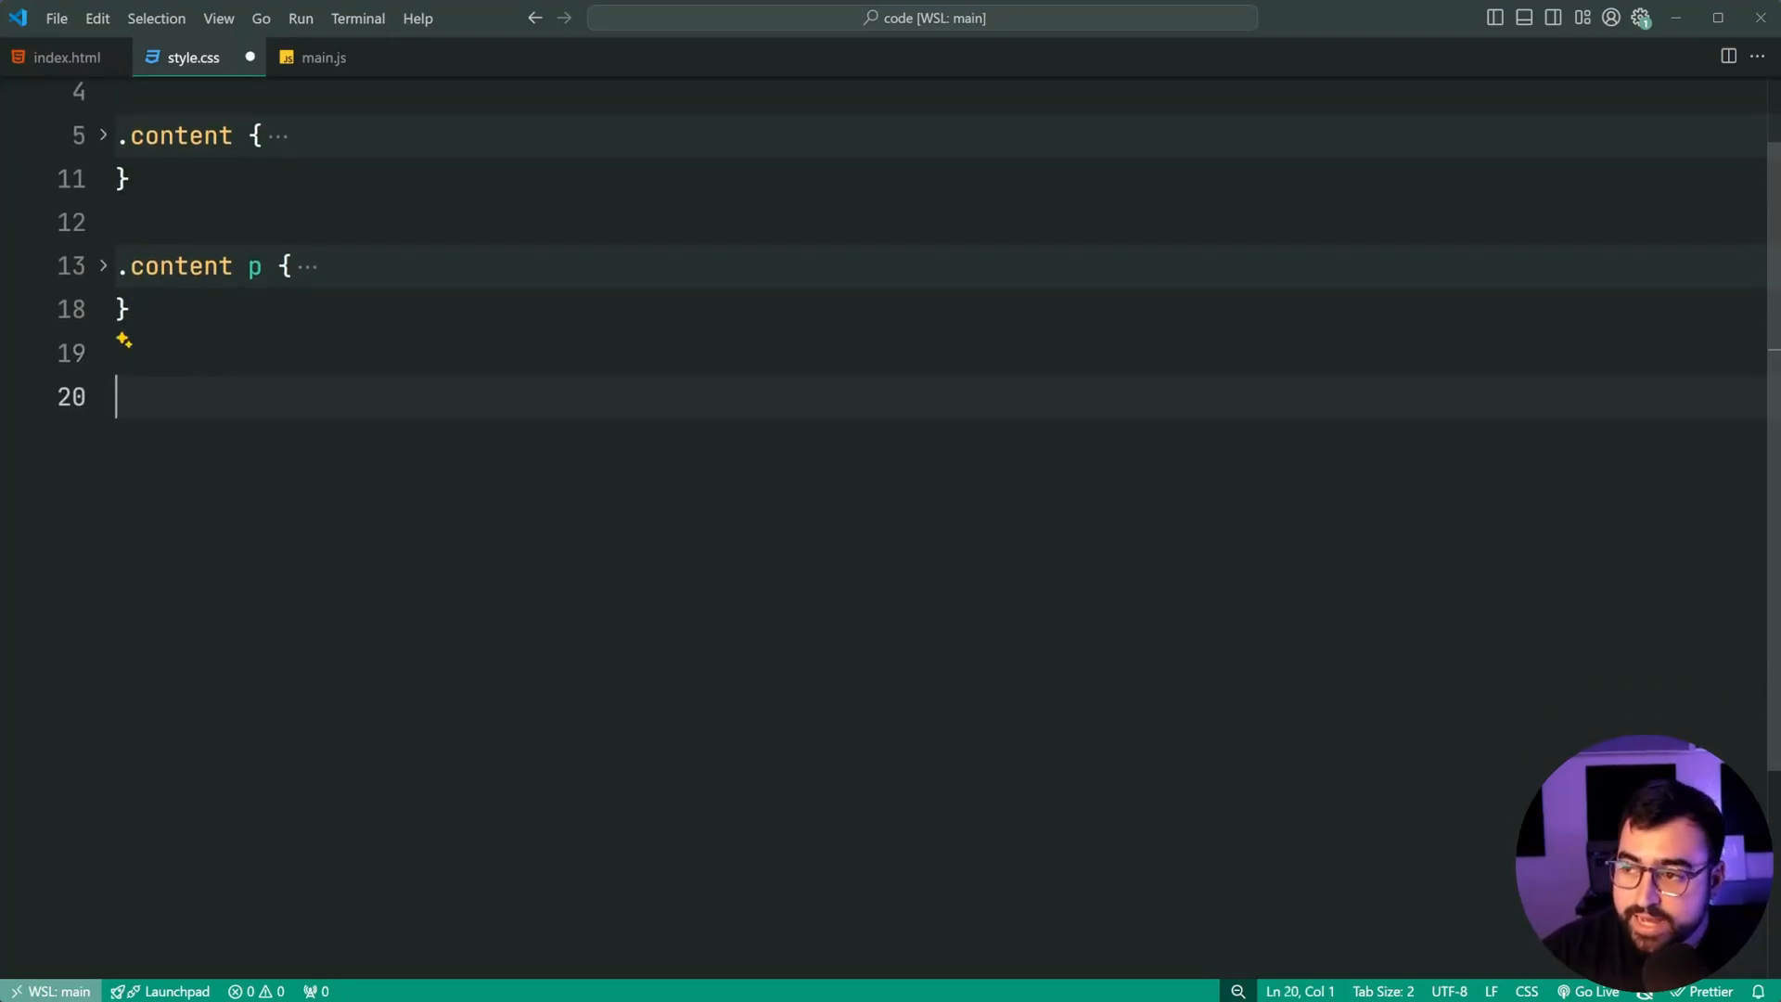
{"action": "type", "text": ".copy {"}
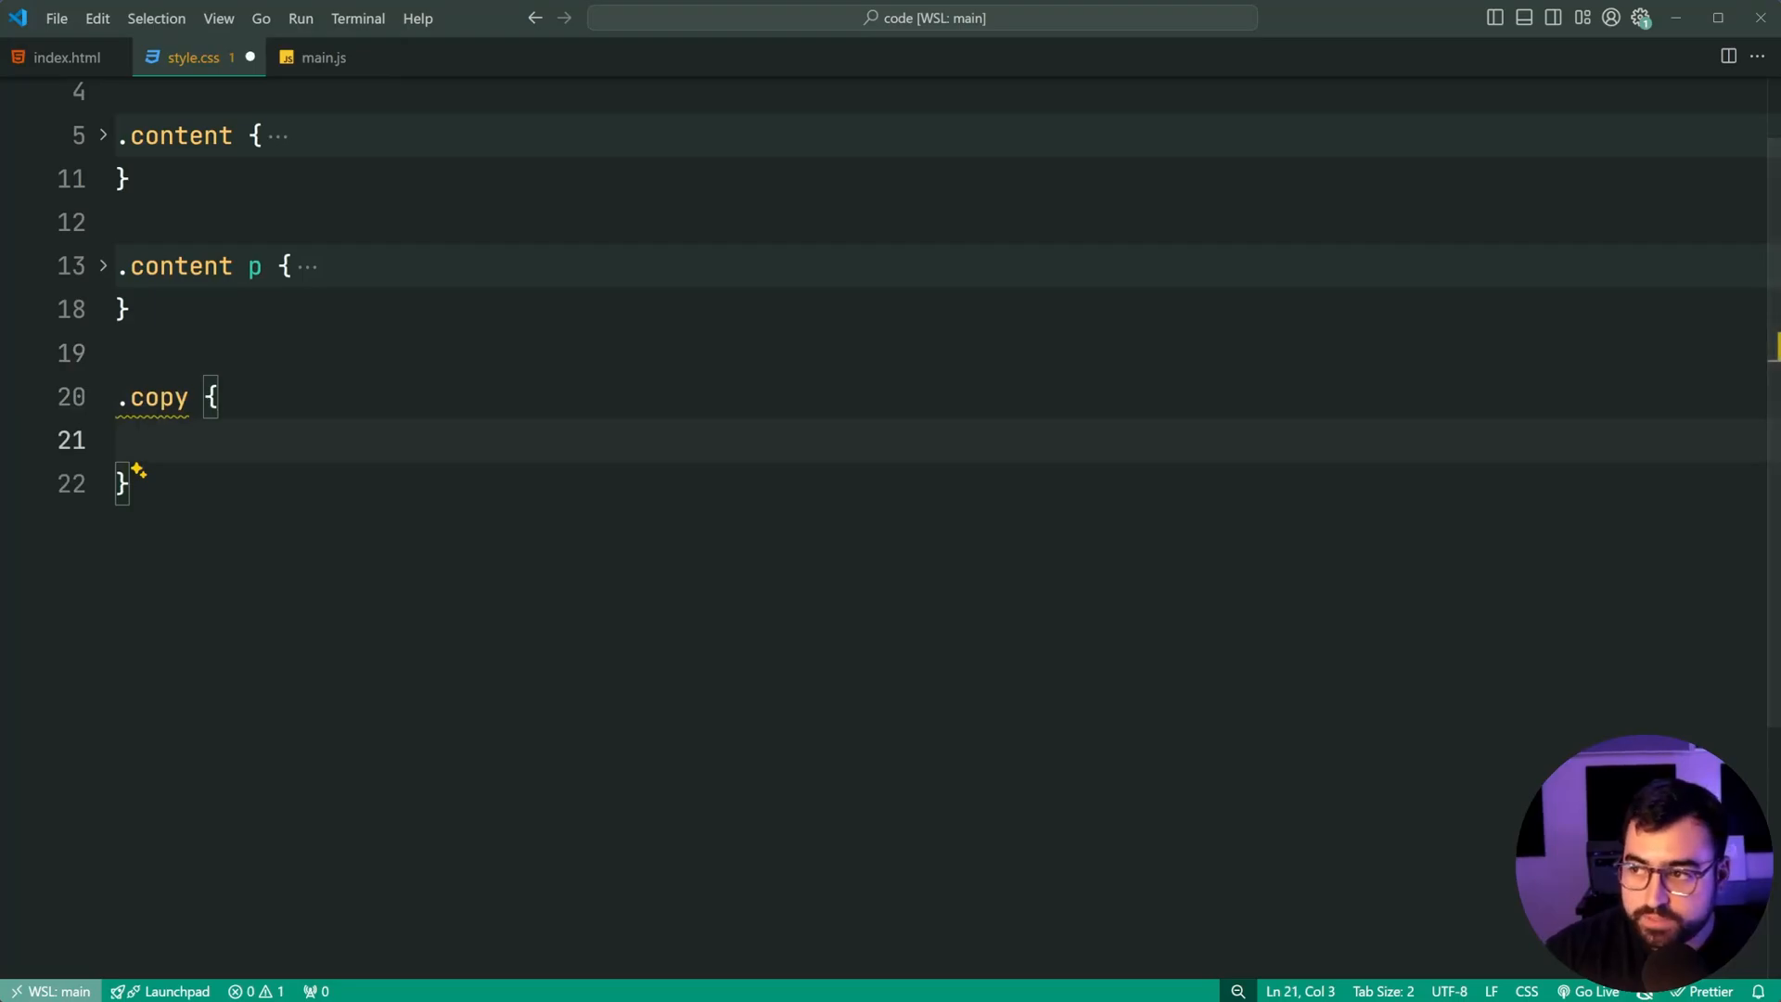
{"action": "type", "text": "background-color: #009578;"}
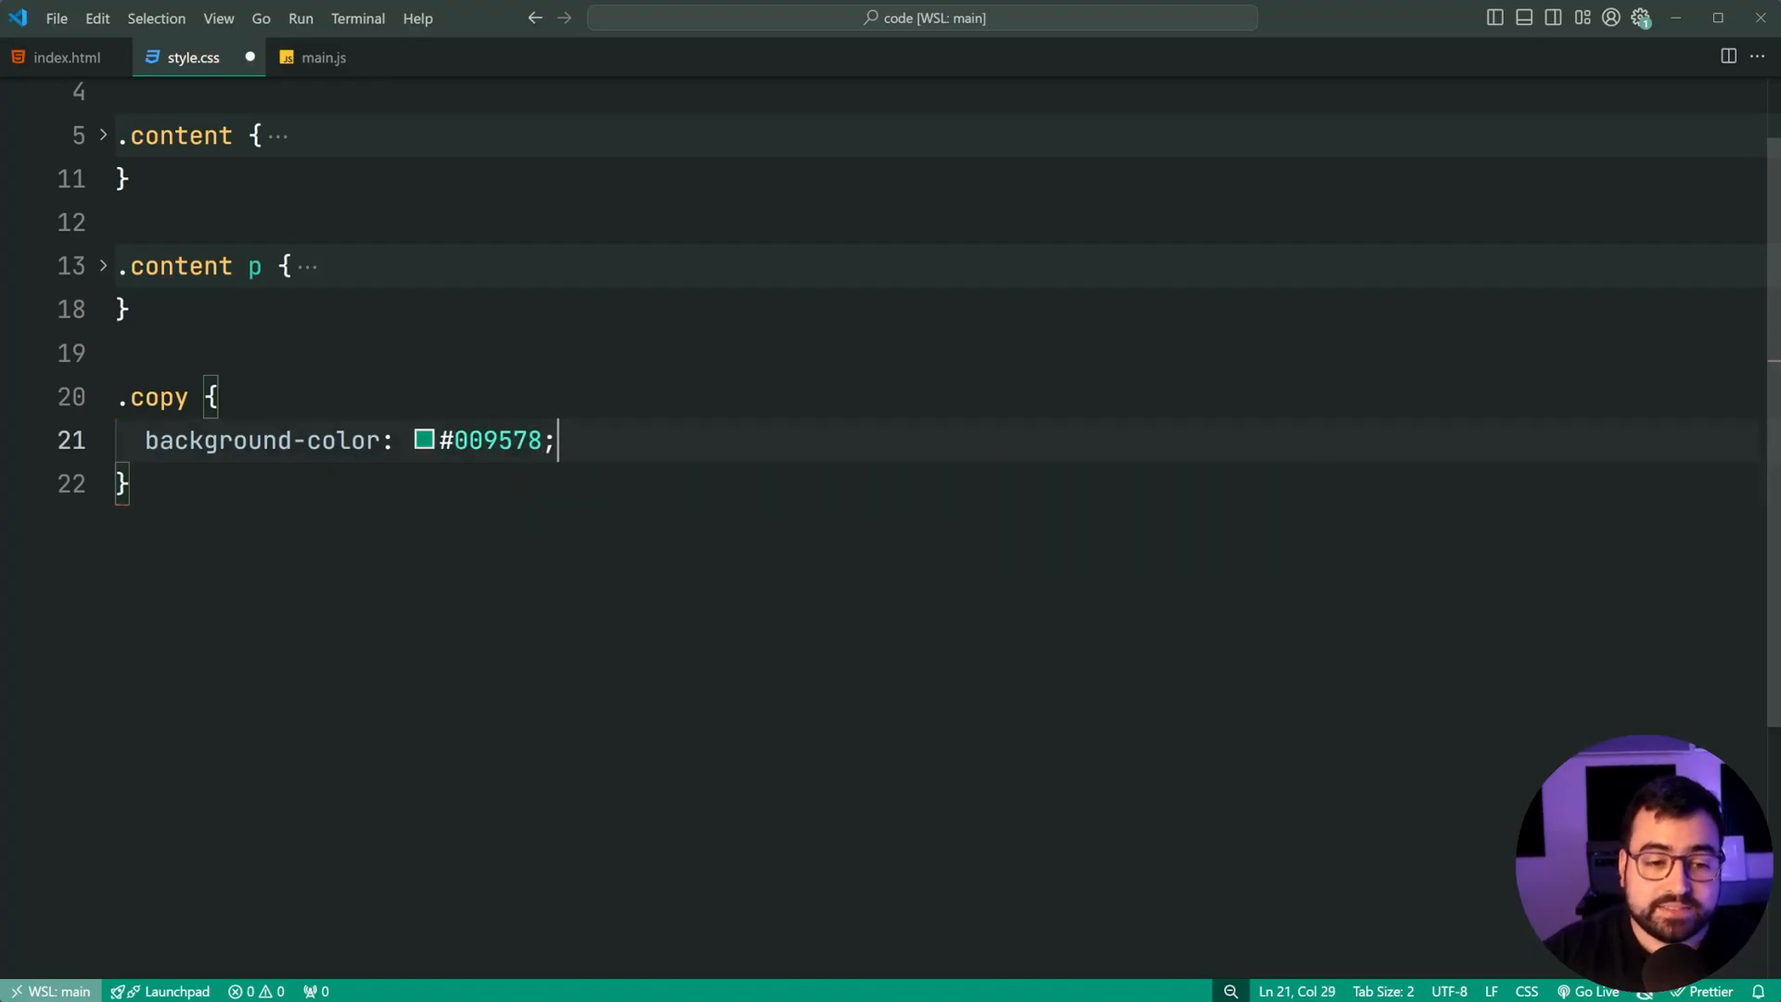
{"action": "key", "text": "enter"}
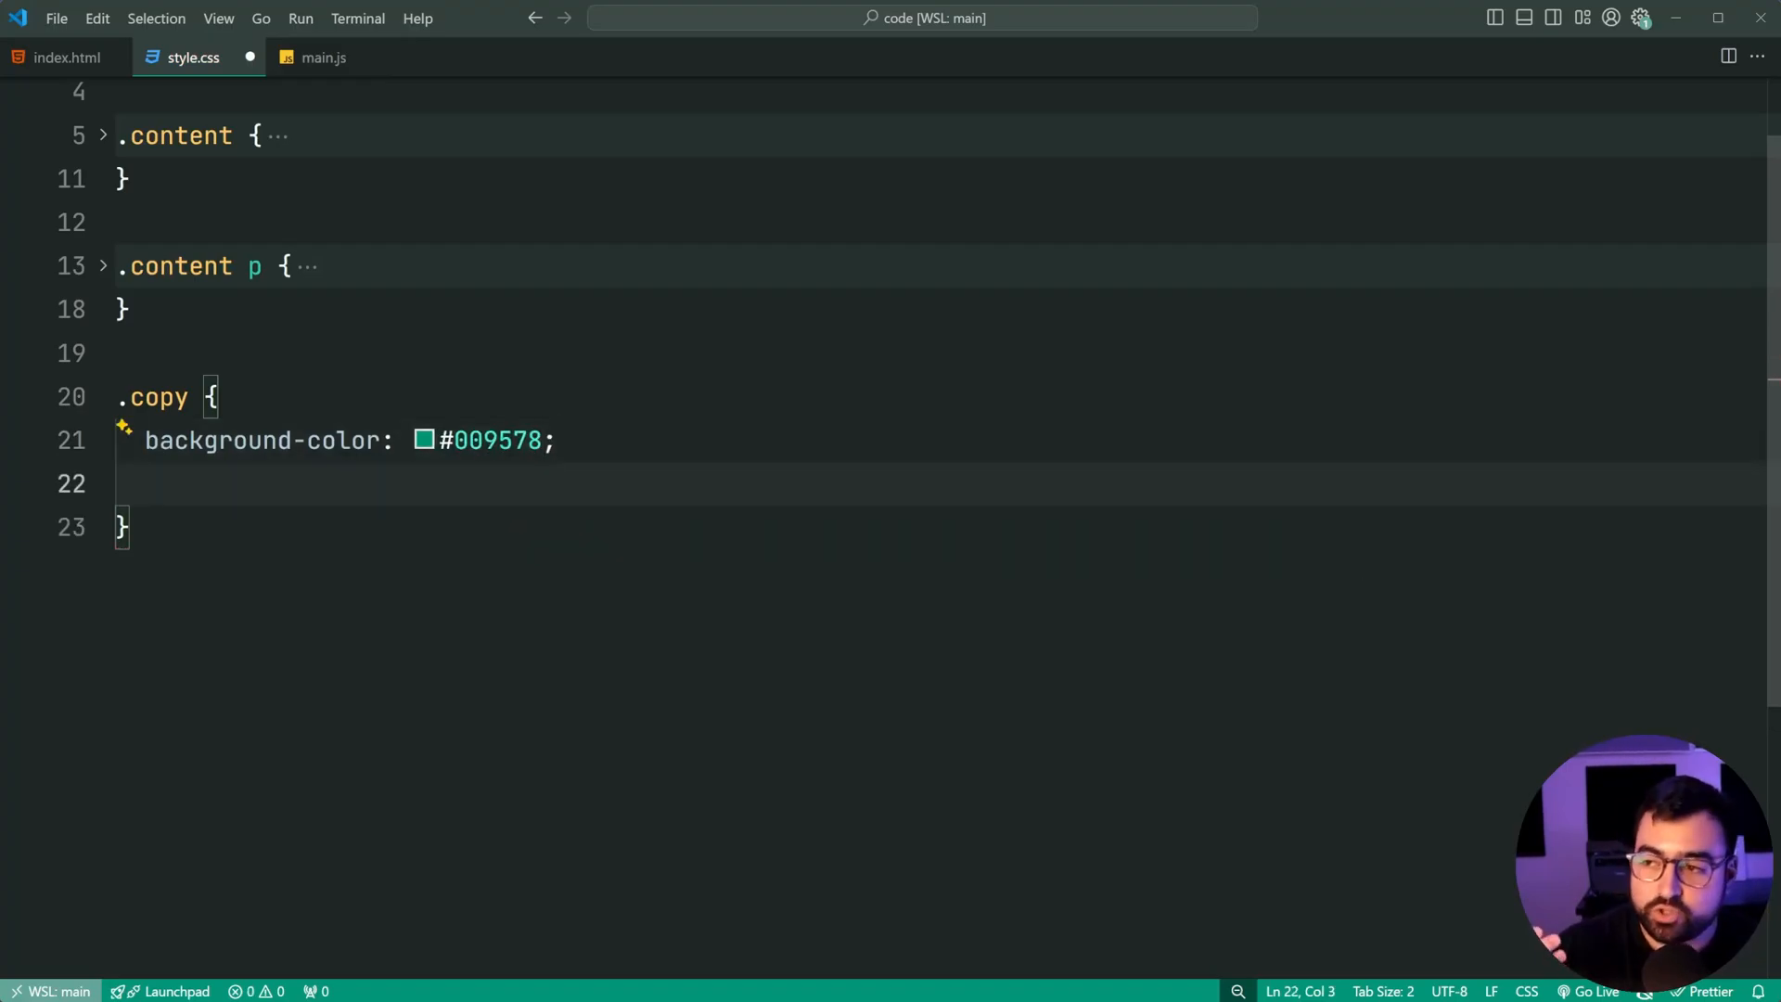
{"action": "type", "text": "color:"}
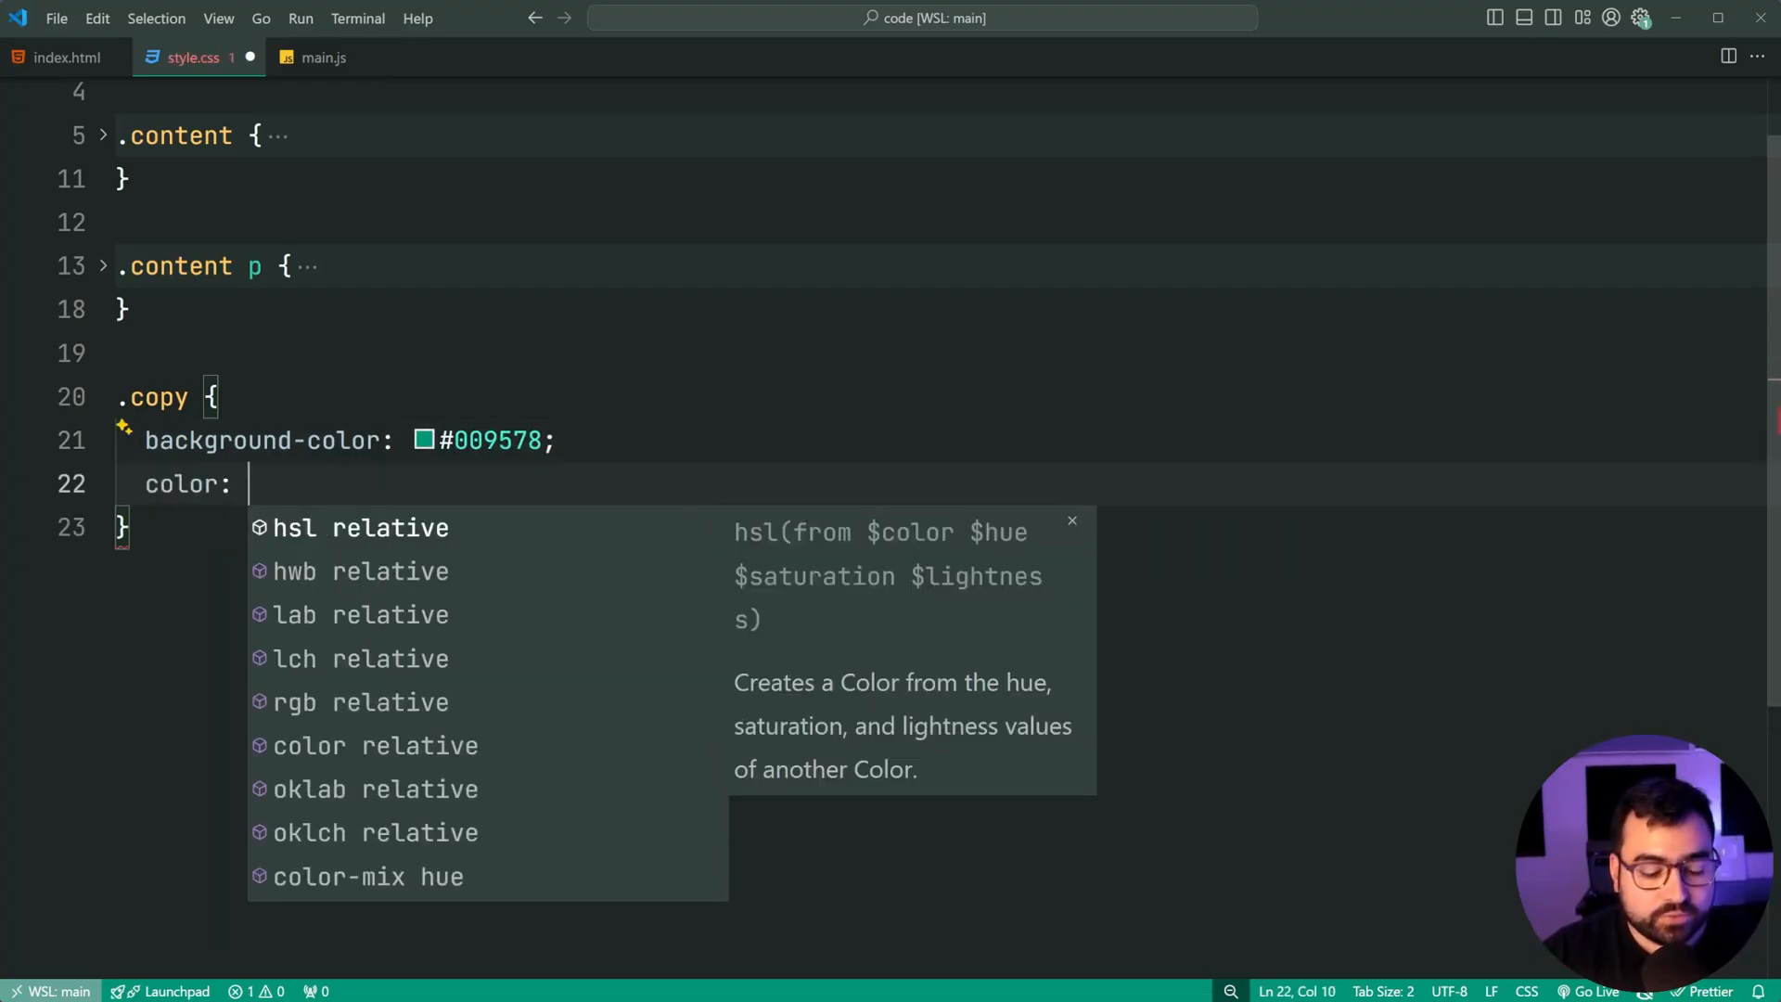
{"action": "type", "text": "#ffffff;"}
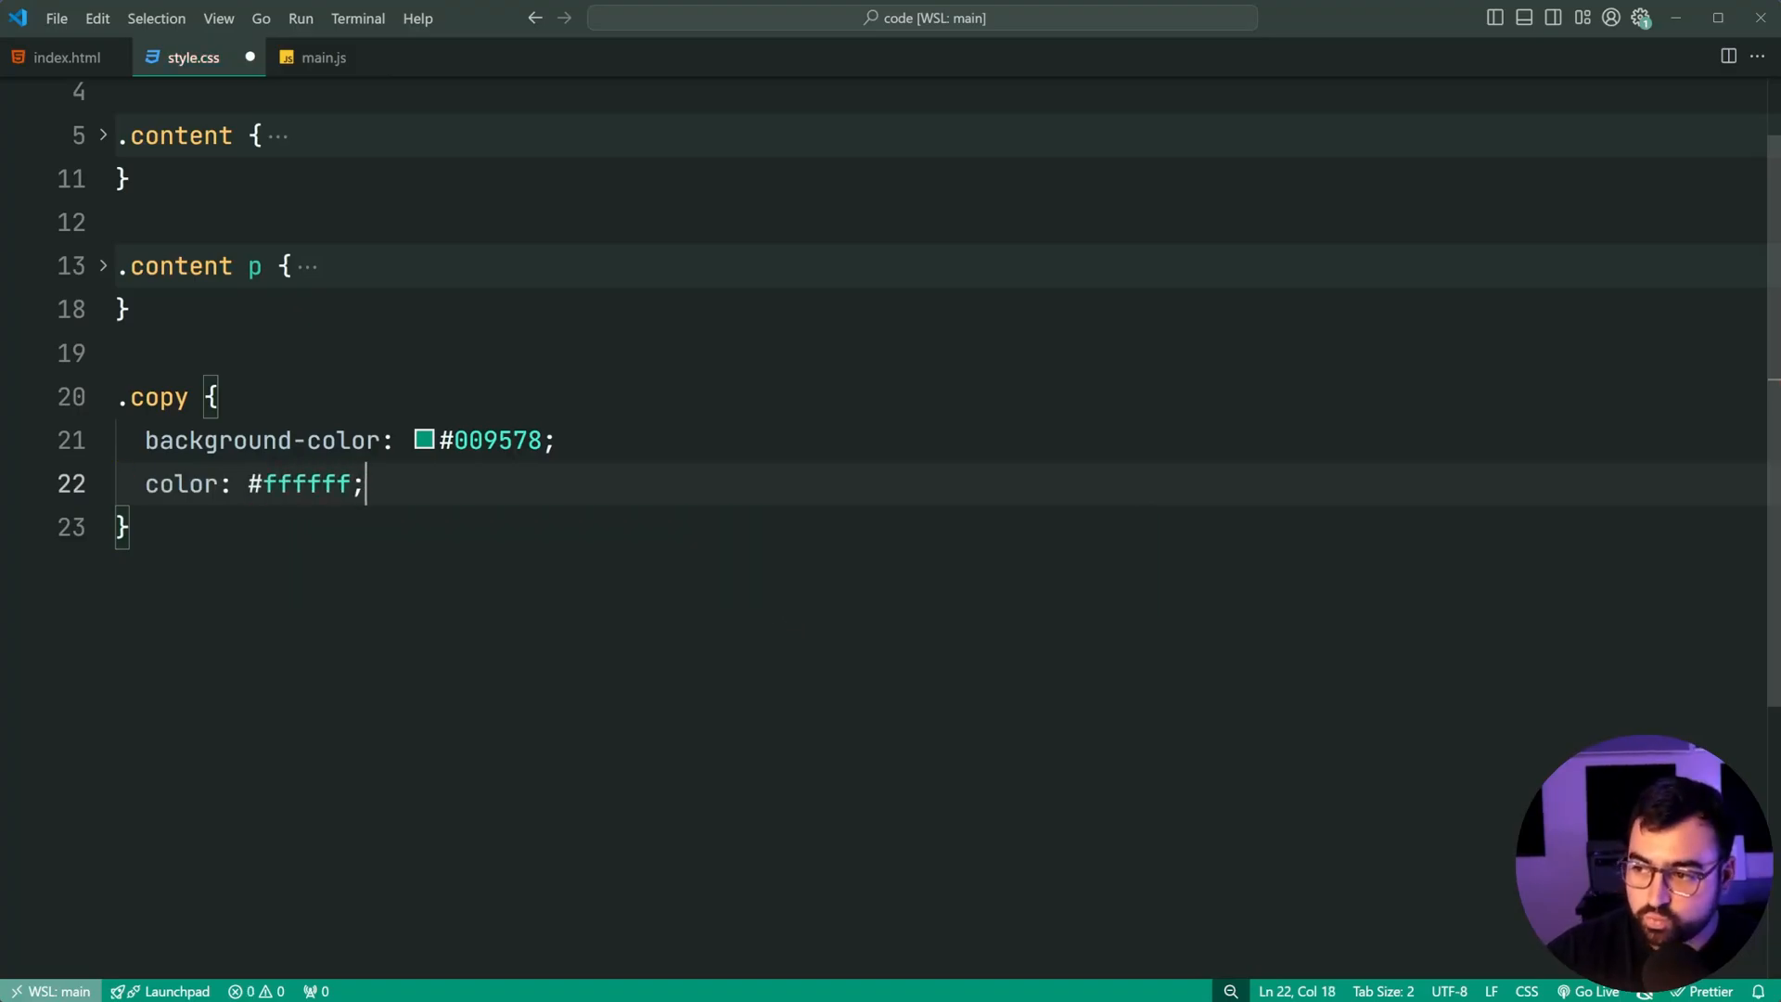
Step: Add 6px radius, centred flex, 8px 12px padding, 8px gap, and border/outline settings
{"action": "type", "text": "border-radius: ;"}
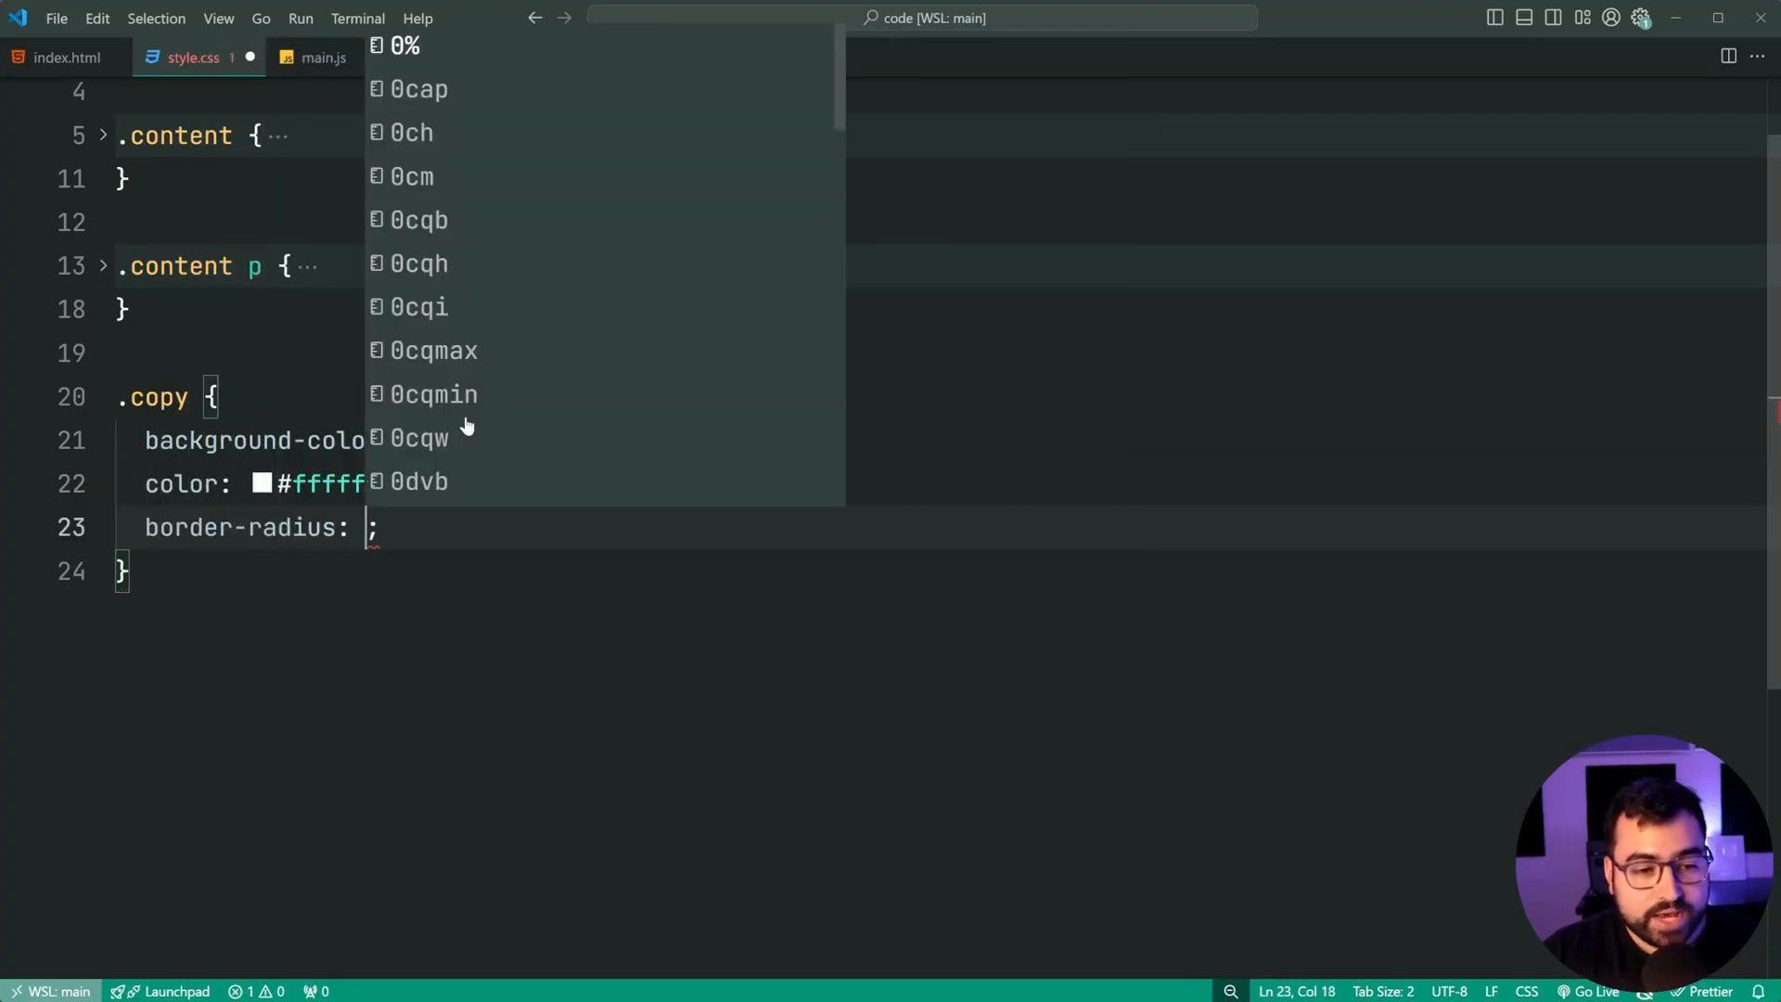
{"action": "type", "text": "6px"}
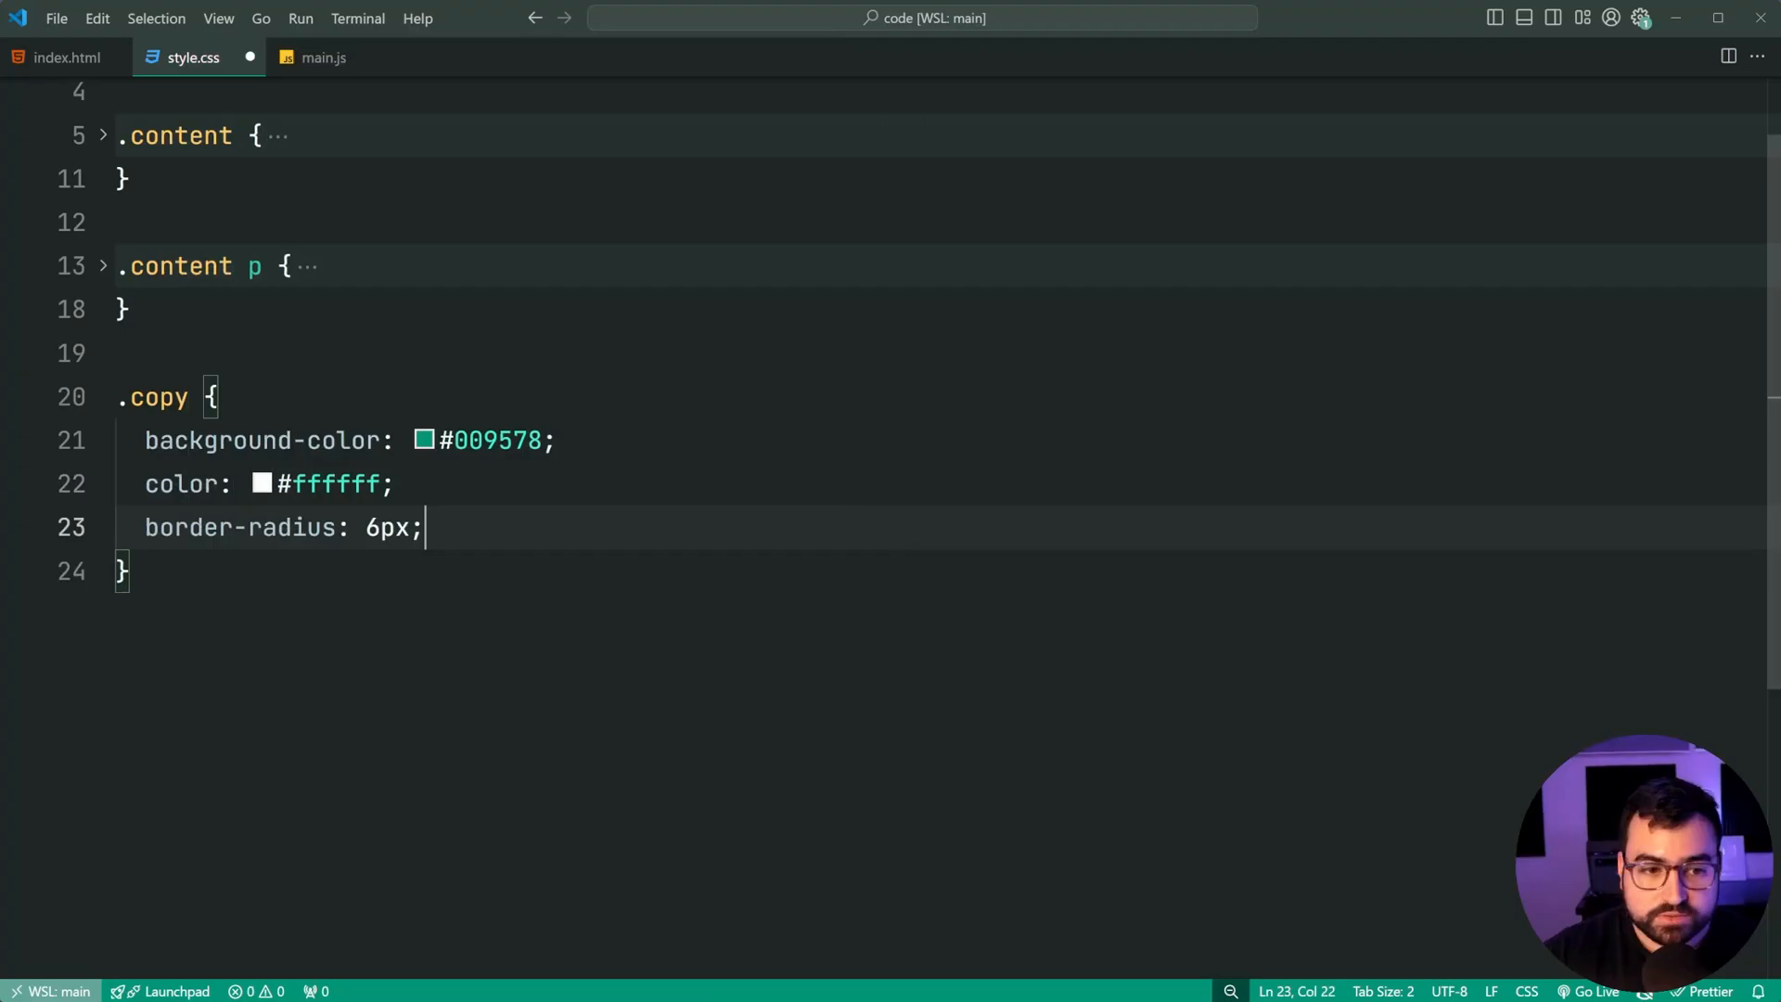
{"action": "type", "text": "display: flex;"}
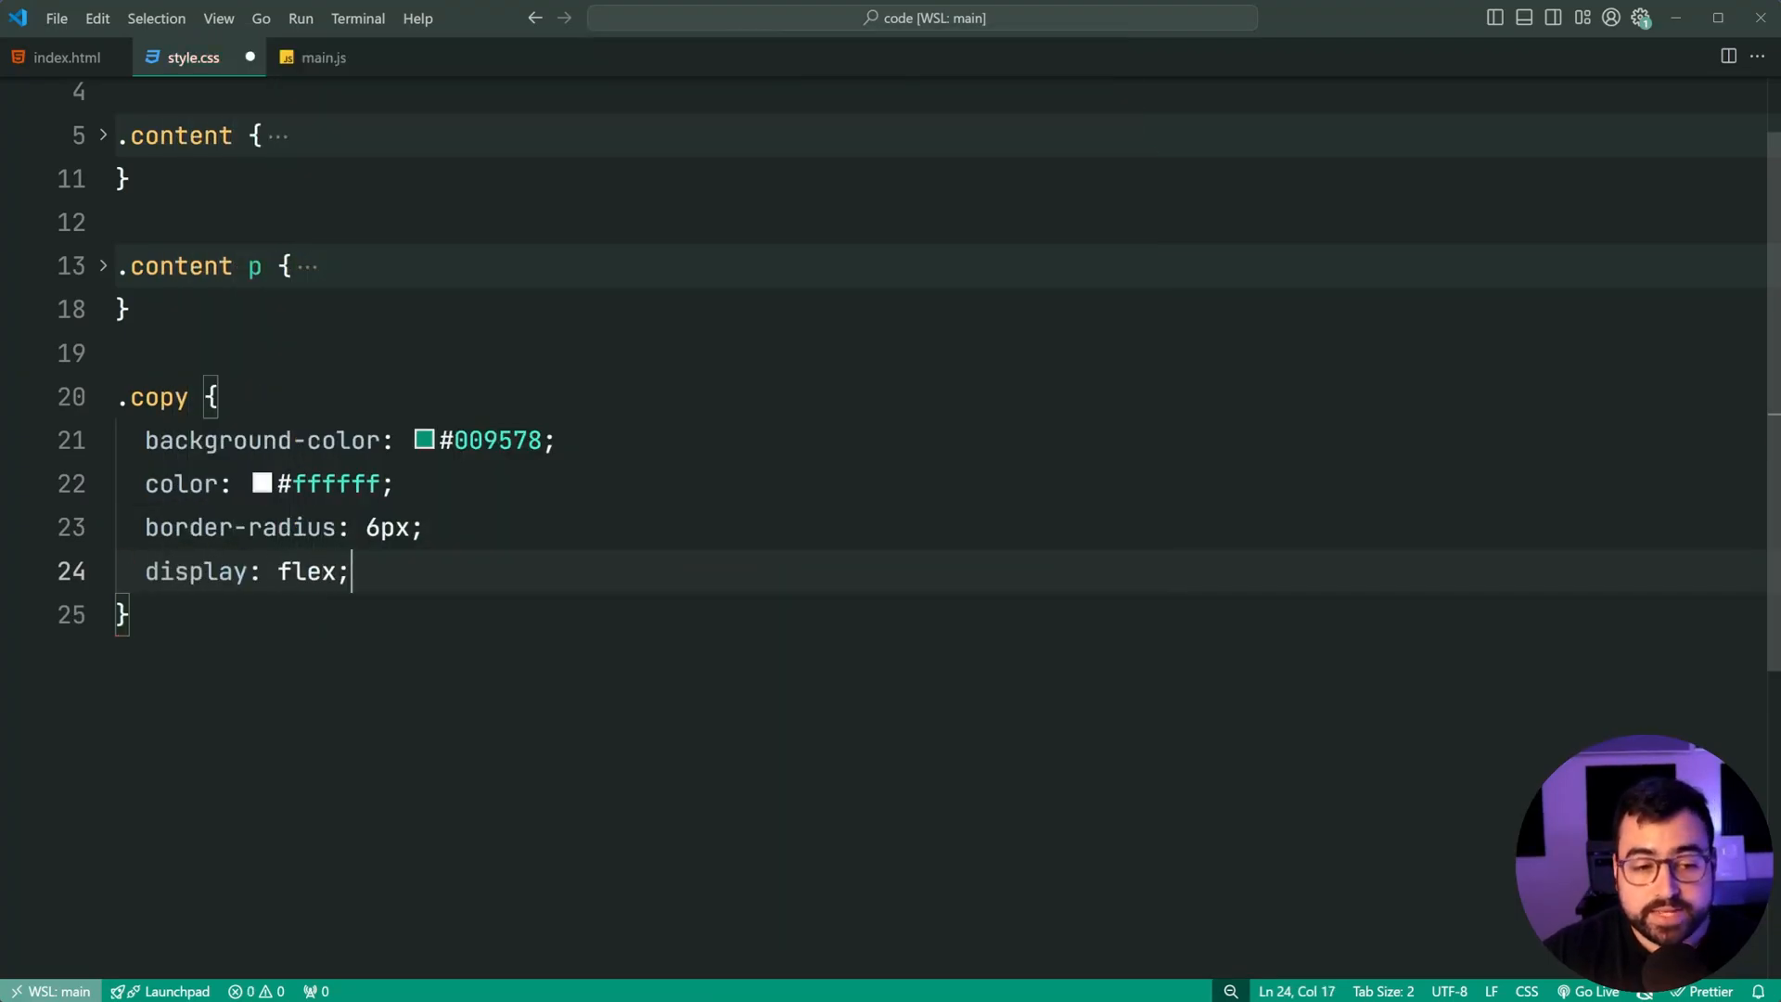
{"action": "type", "text": "align-items: center;"}
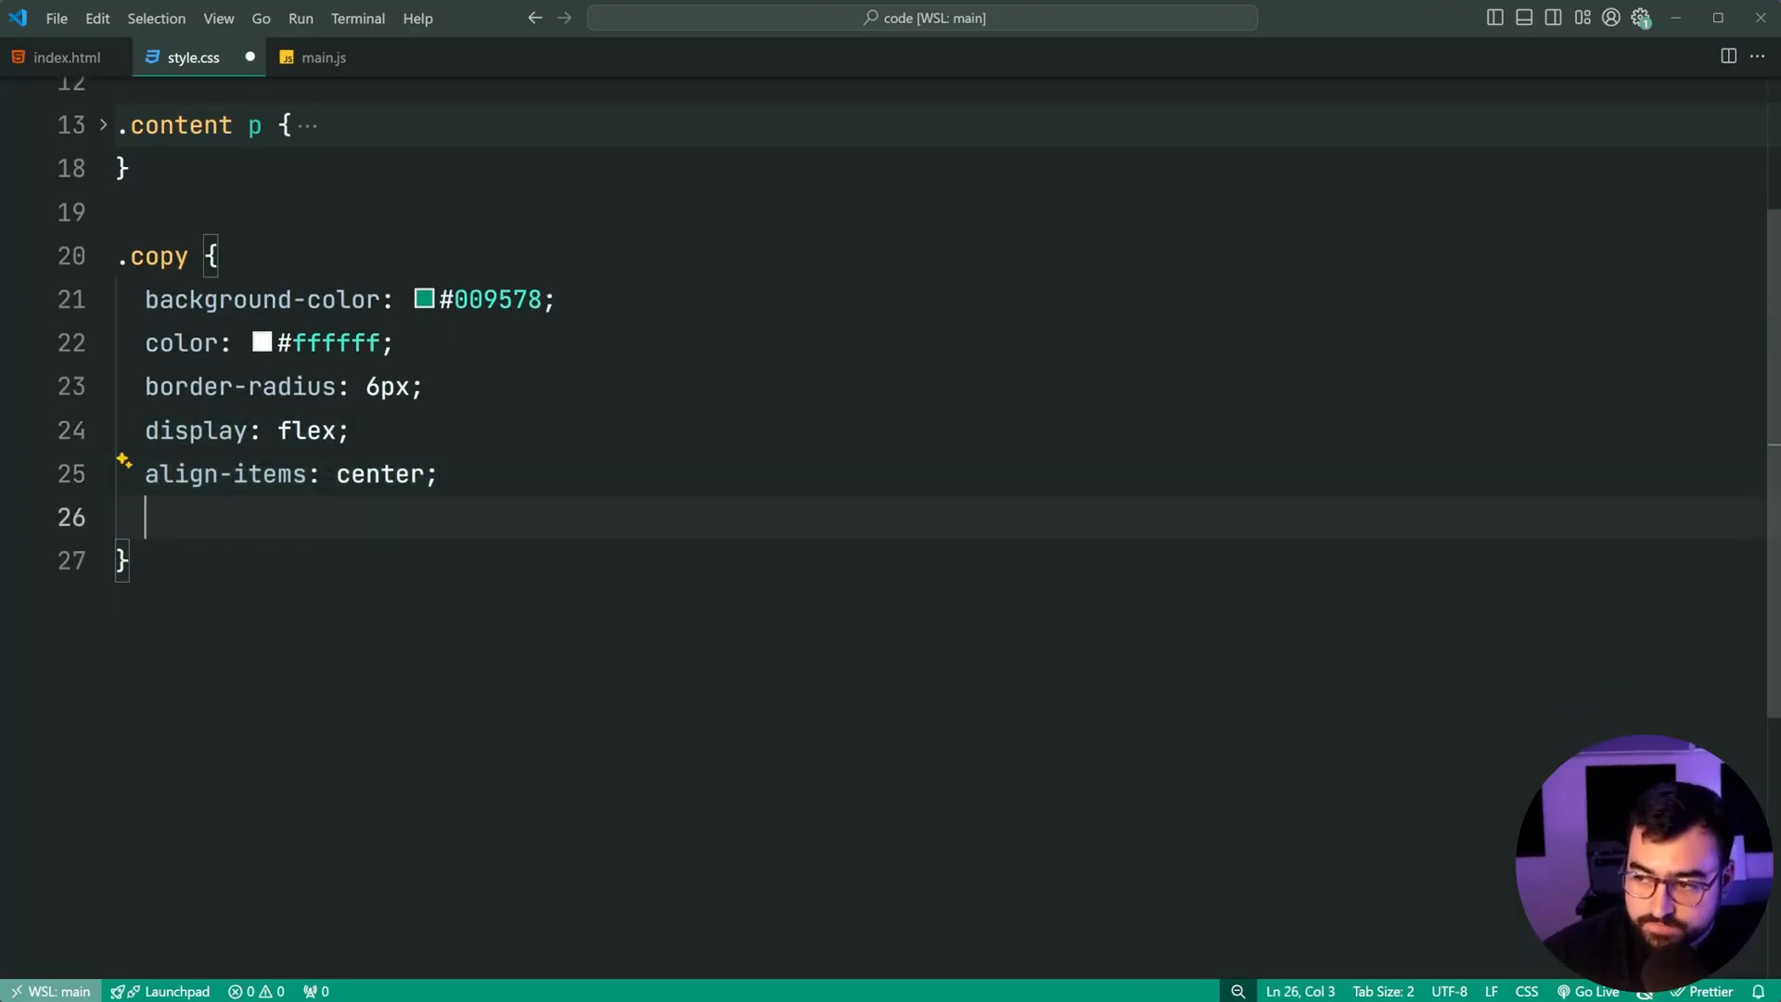
{"action": "type", "text": "padding: 8px 12px;"}
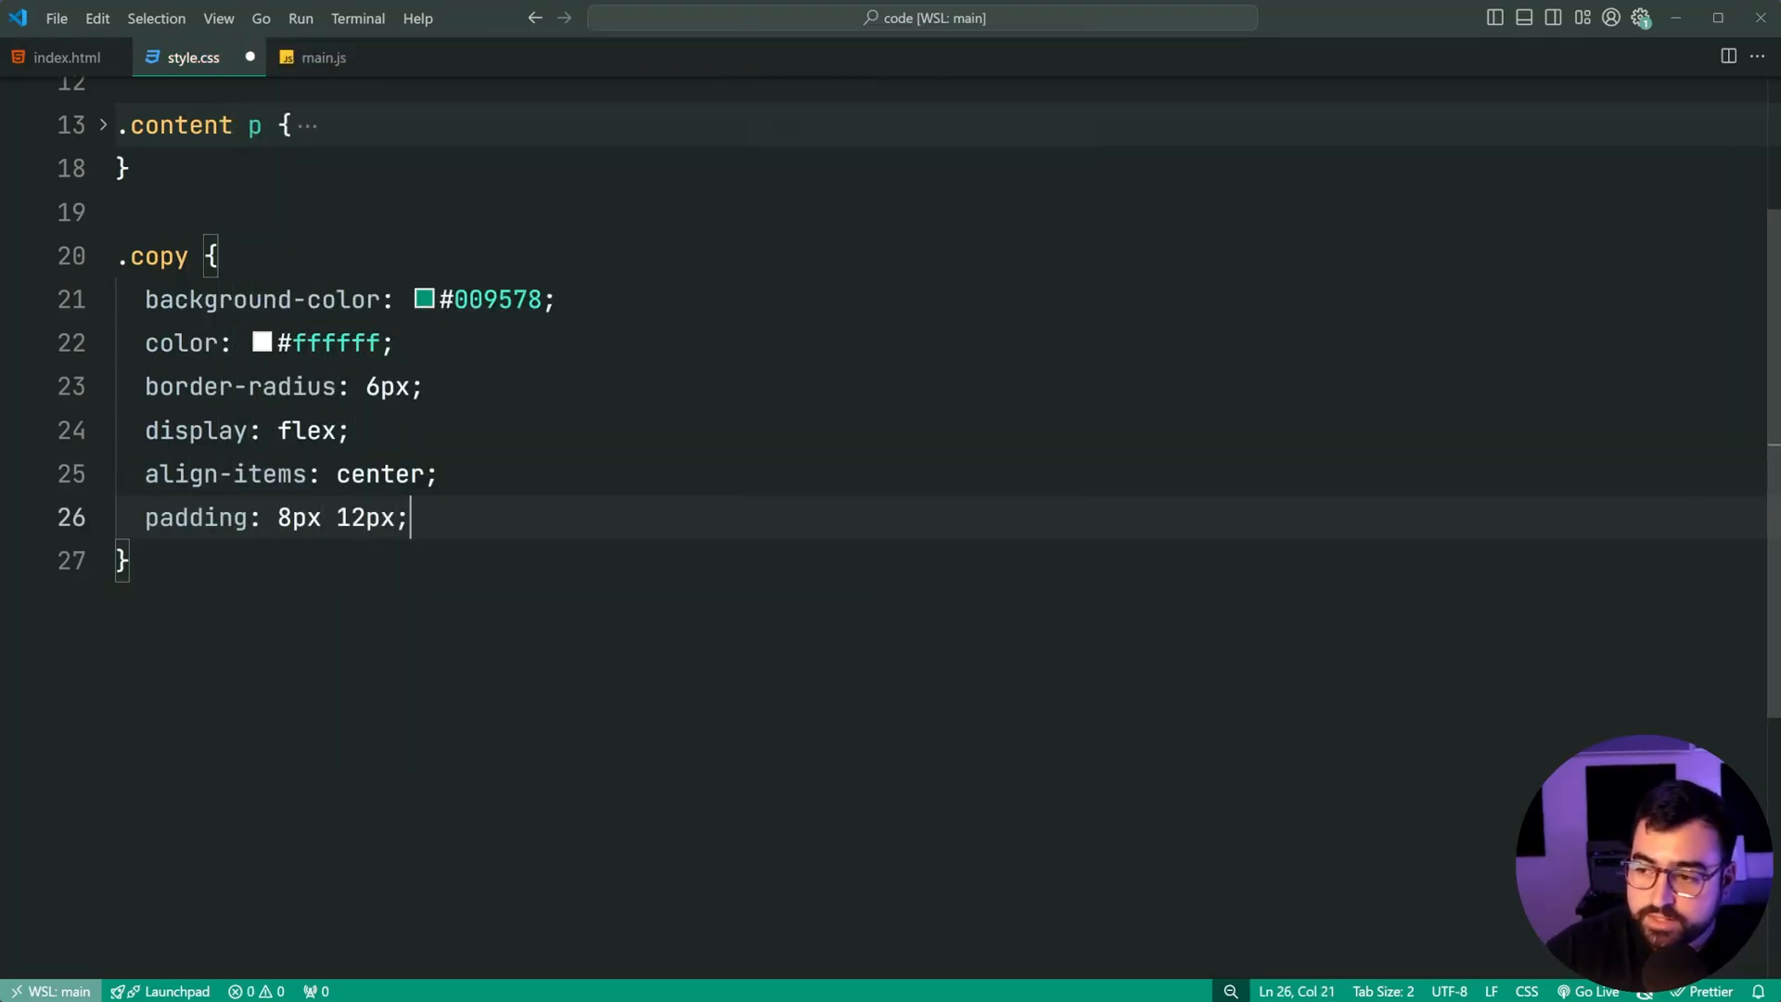
{"action": "type", "text": "gap: 8"}
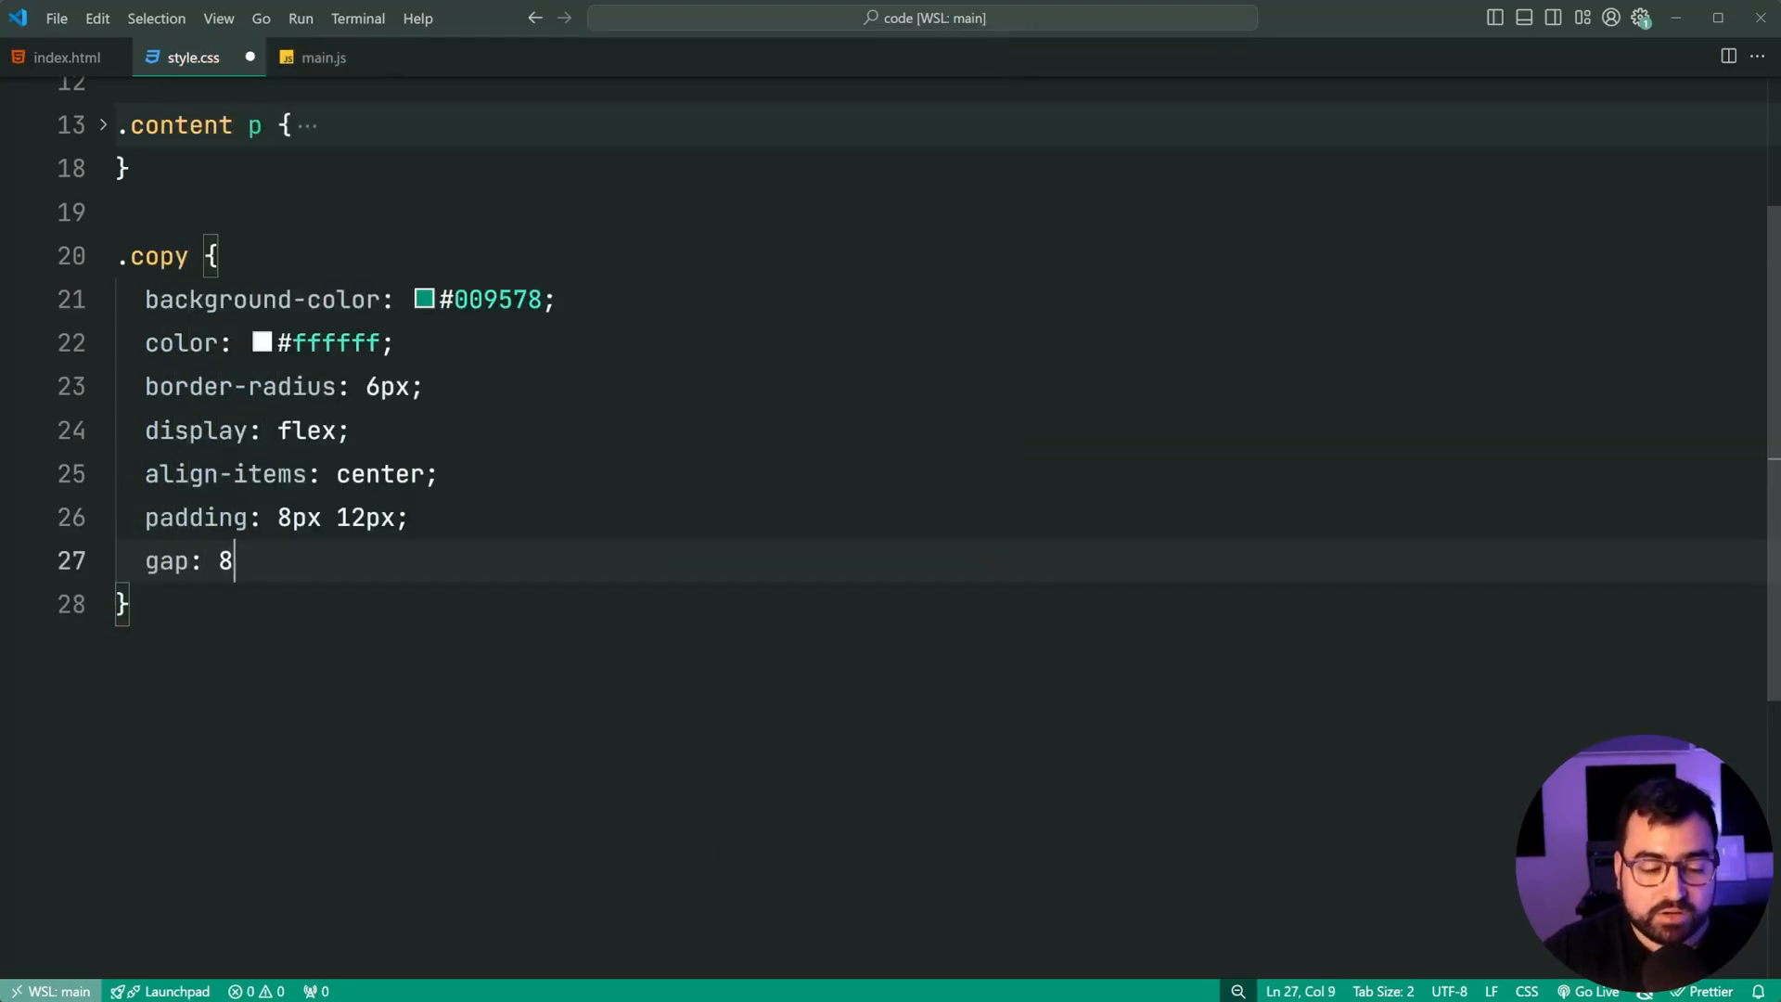
{"action": "type", "text": "px;"}
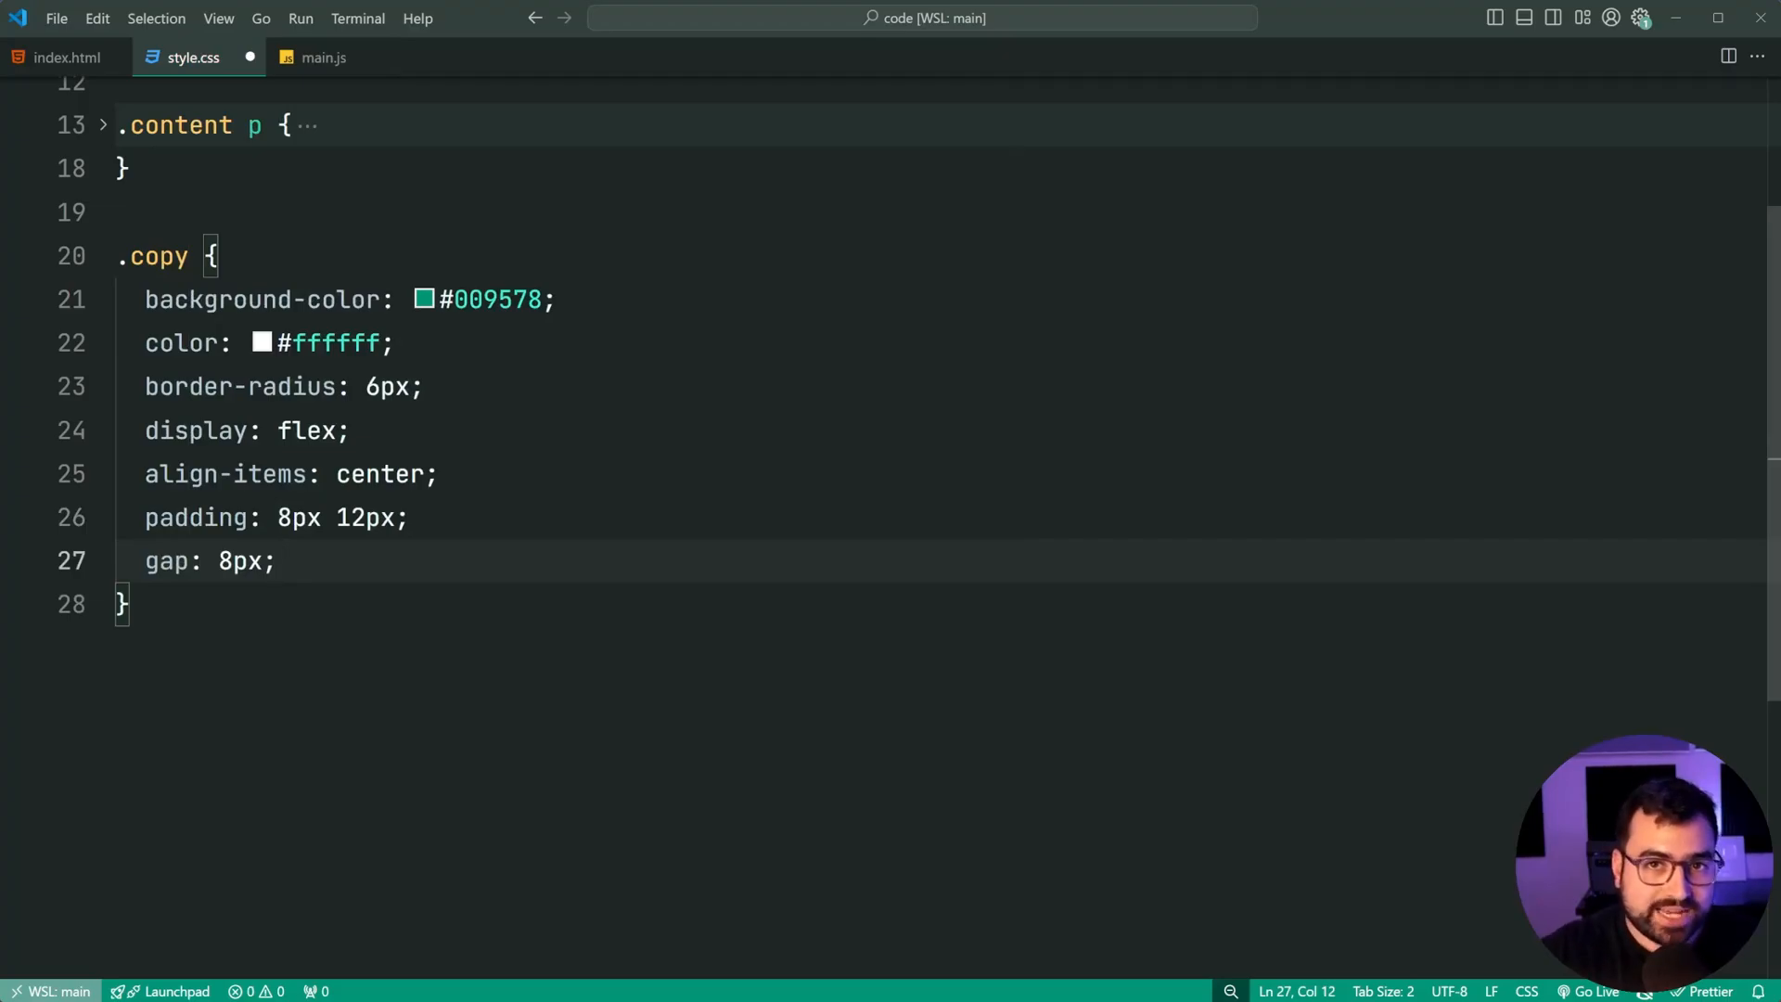
{"action": "type", "text": "border"}
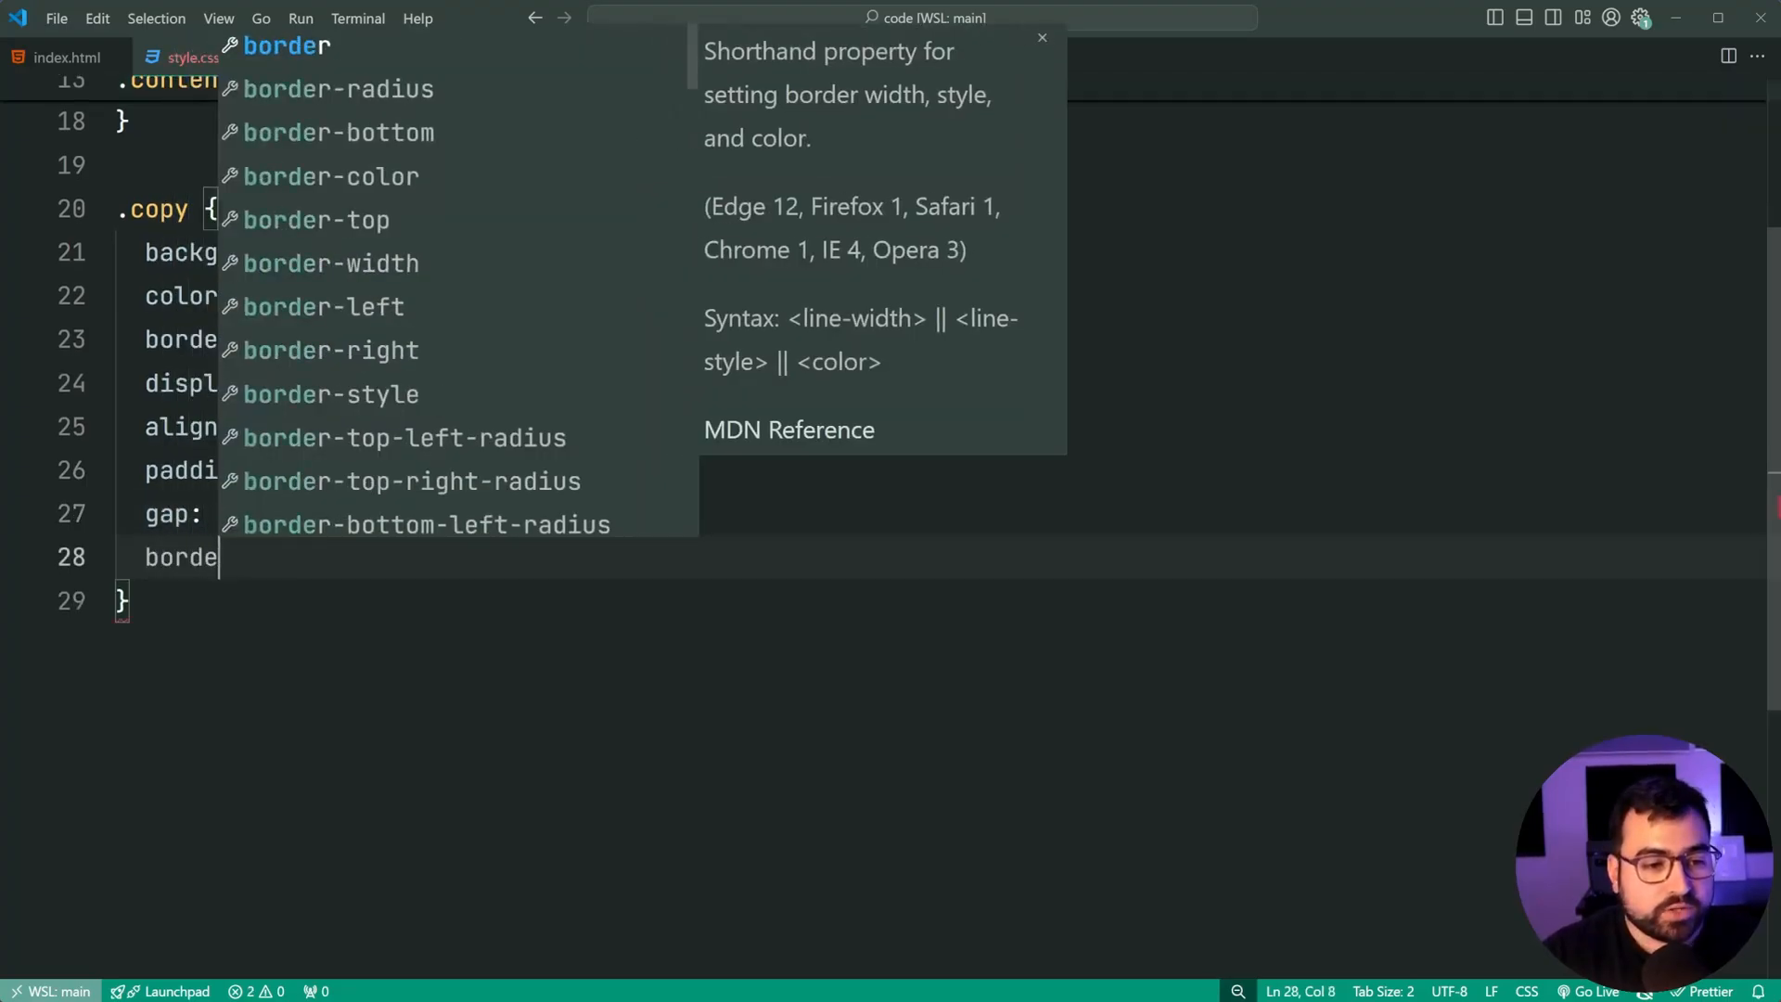
{"action": "type", "text": "outline:"}
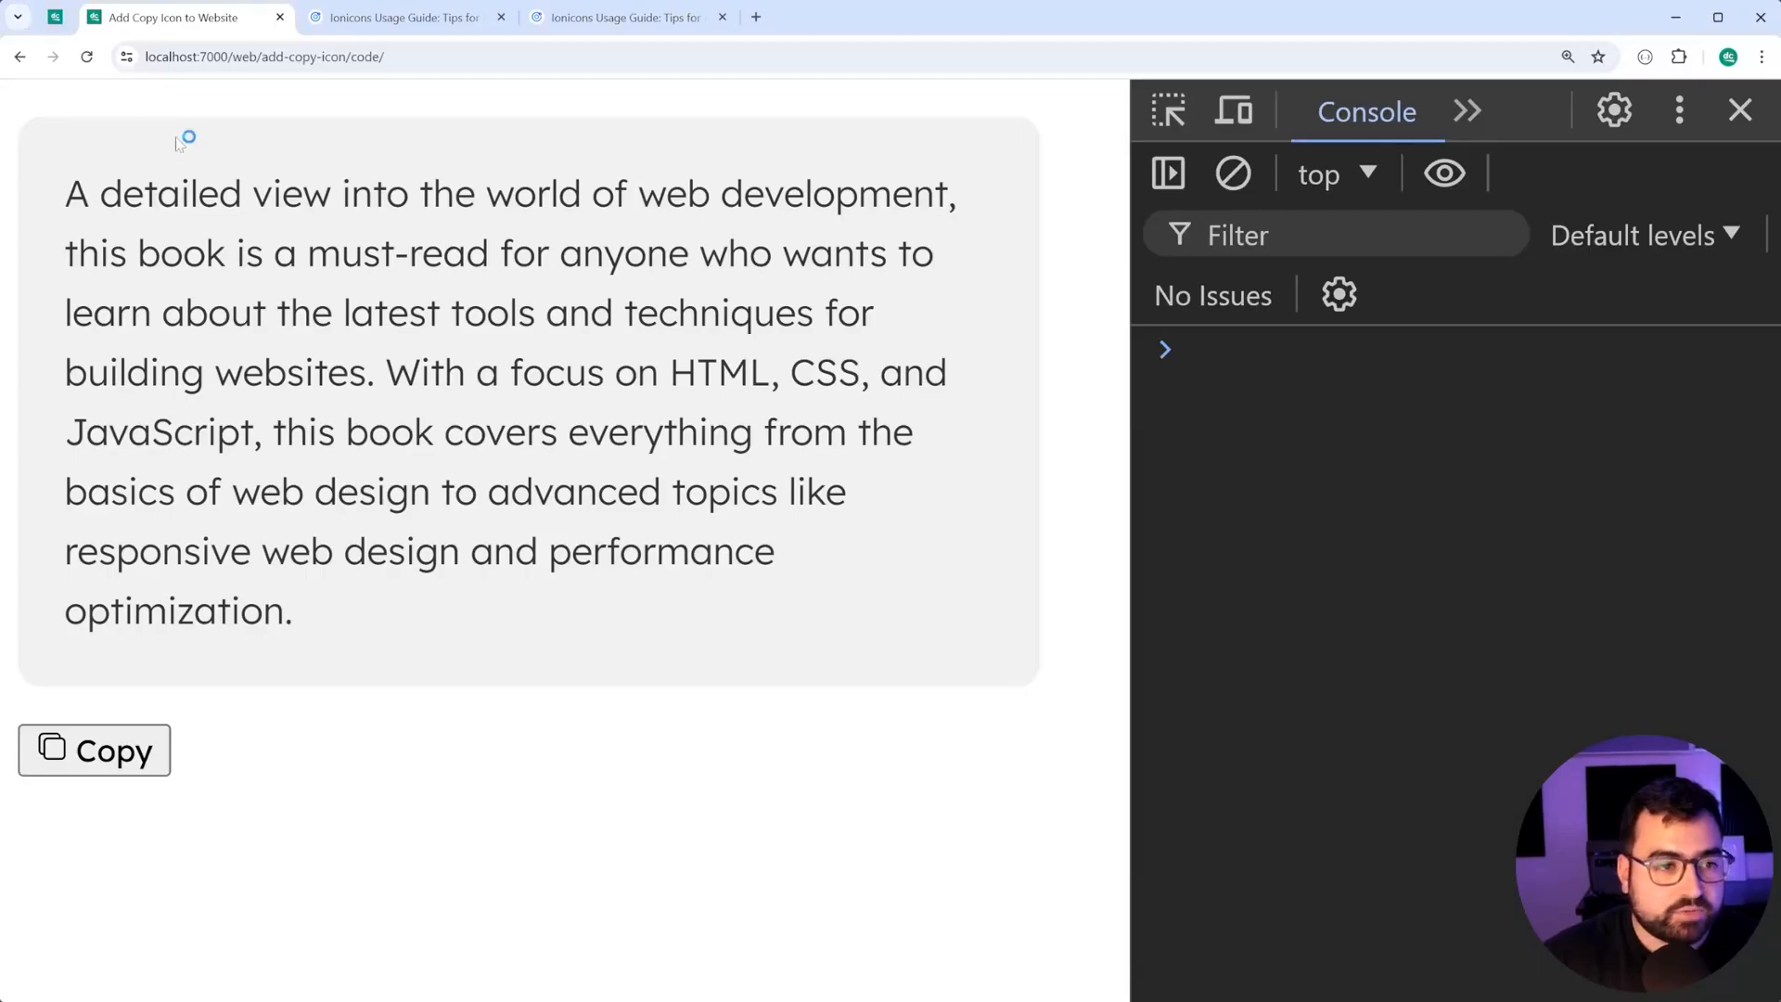
Step: Check the Copy button in the Chrome preview and return to style.css
{"action": "left_click", "coordinate": [93, 749]}
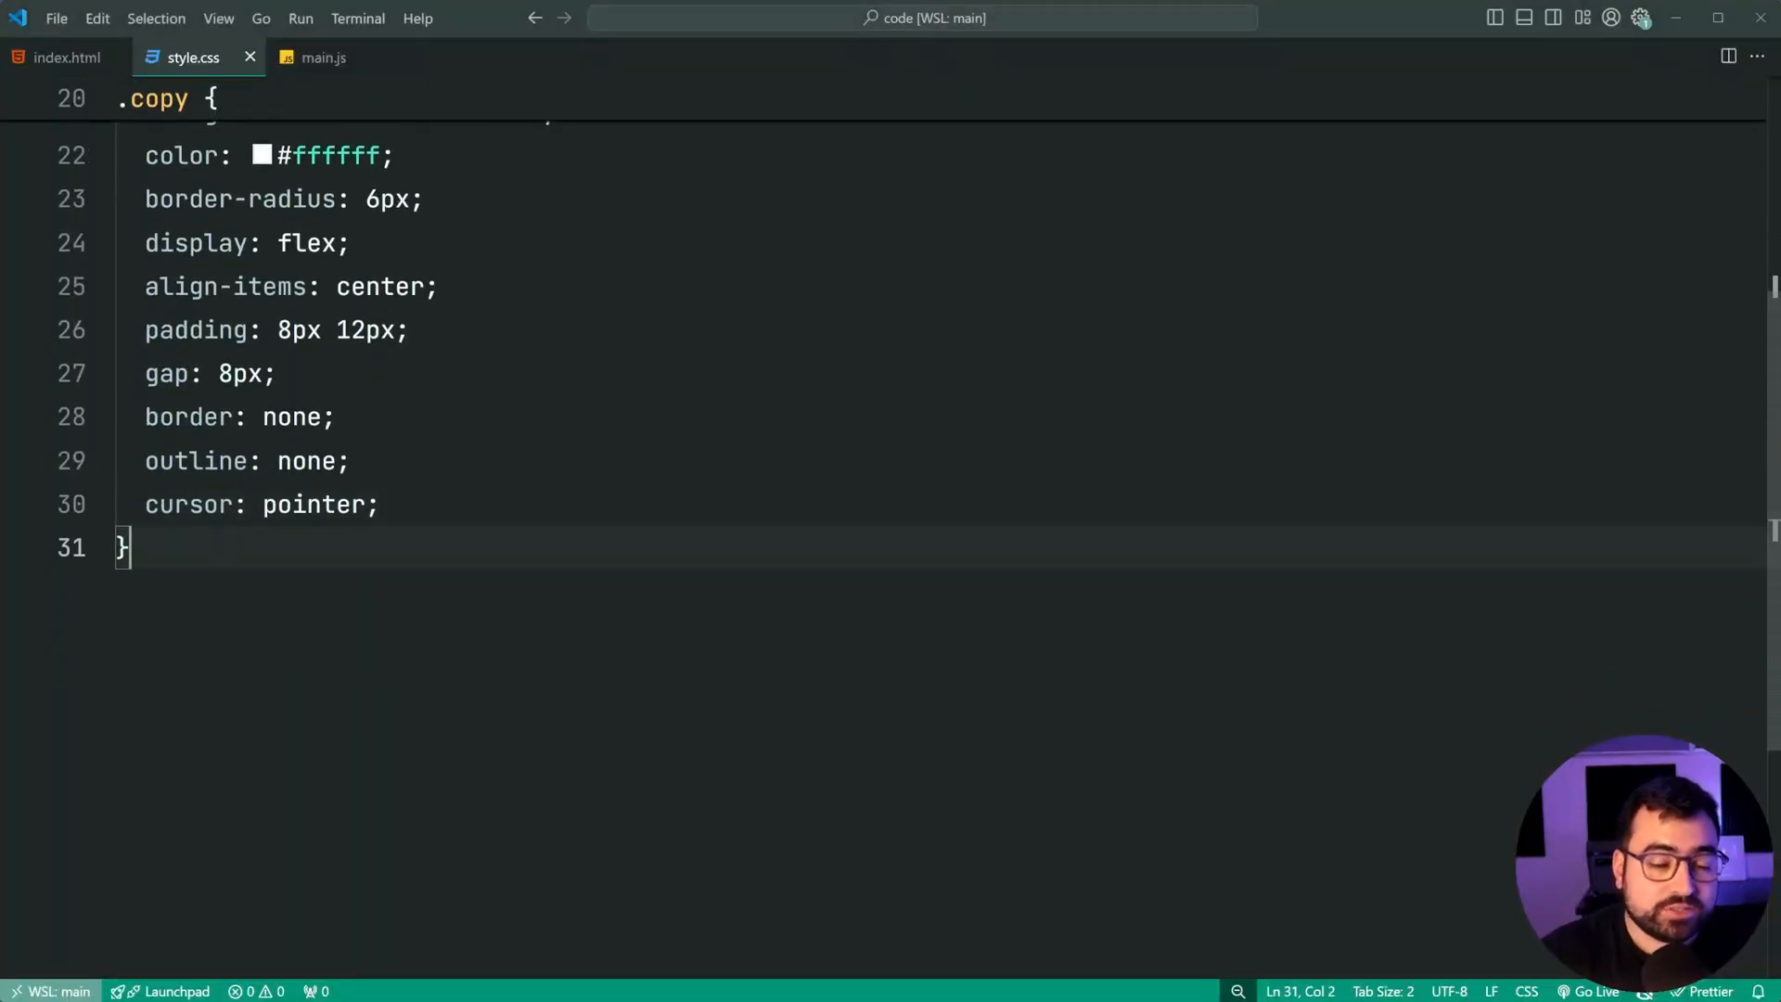
Step: Add a .copy:active rule with a darker #006f59 background
{"action": "key", "text": "Enter"}
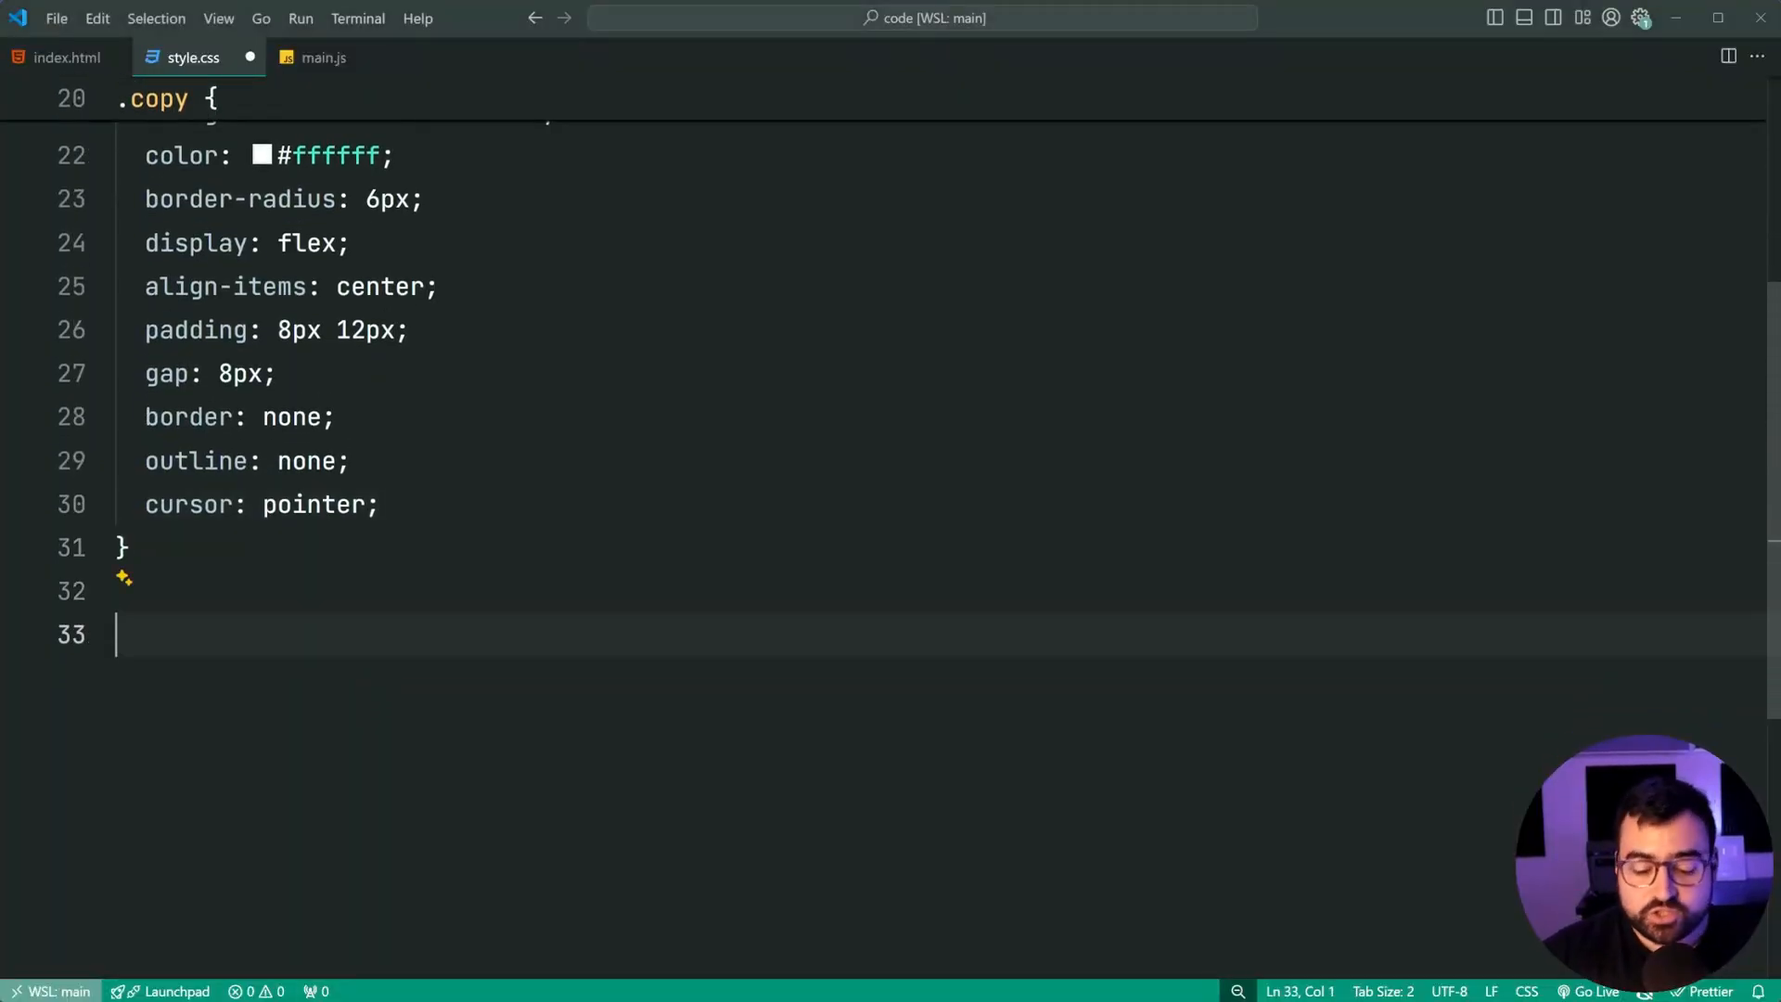
{"action": "type", "text": ".copy:active {"}
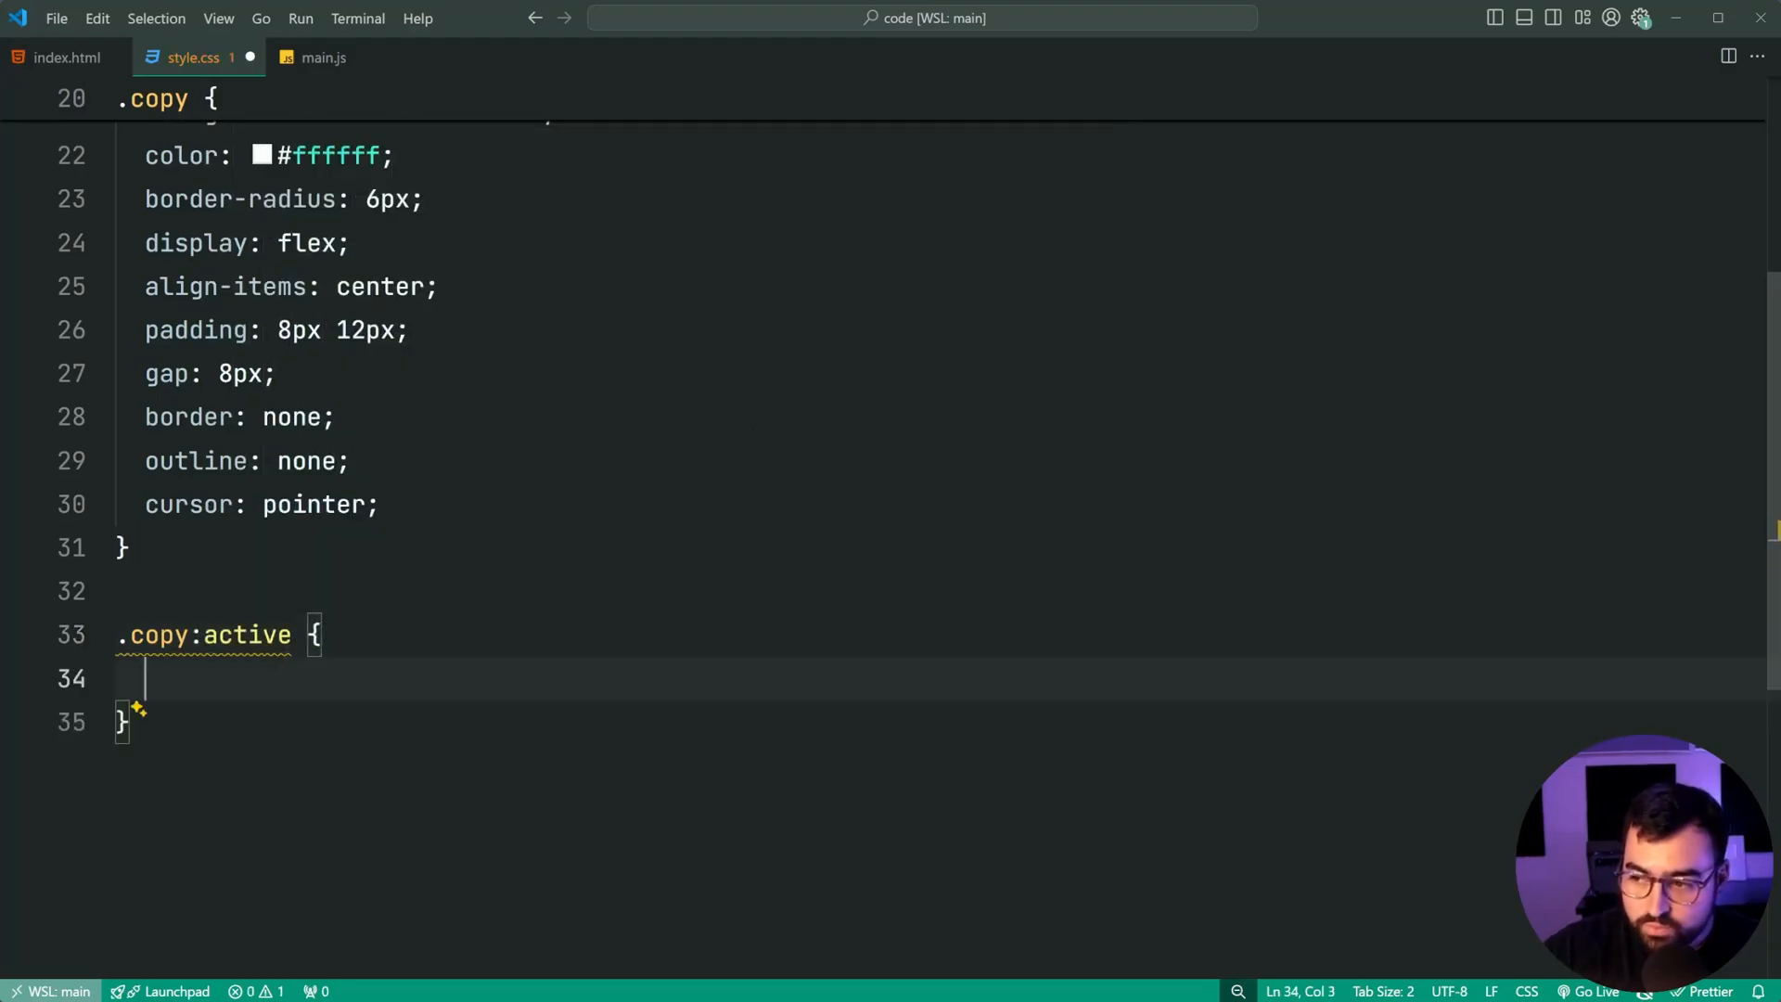
{"action": "type", "text": "background:"}
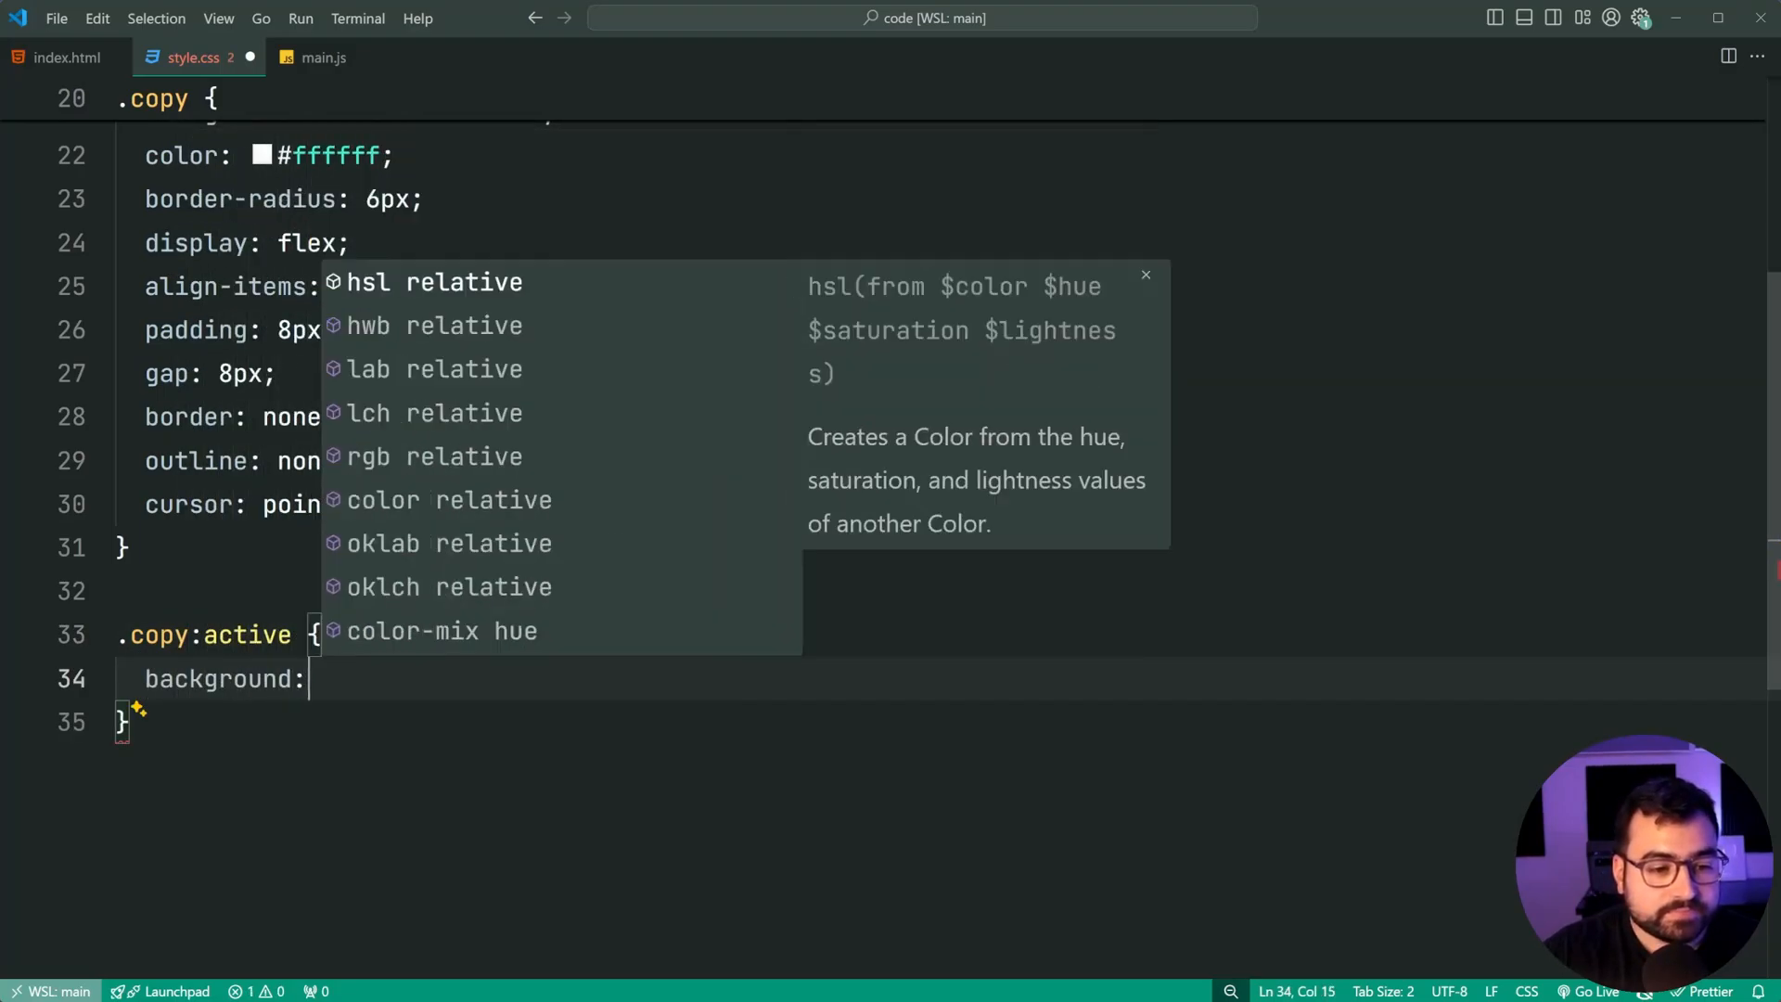
{"action": "type", "text": "#00"}
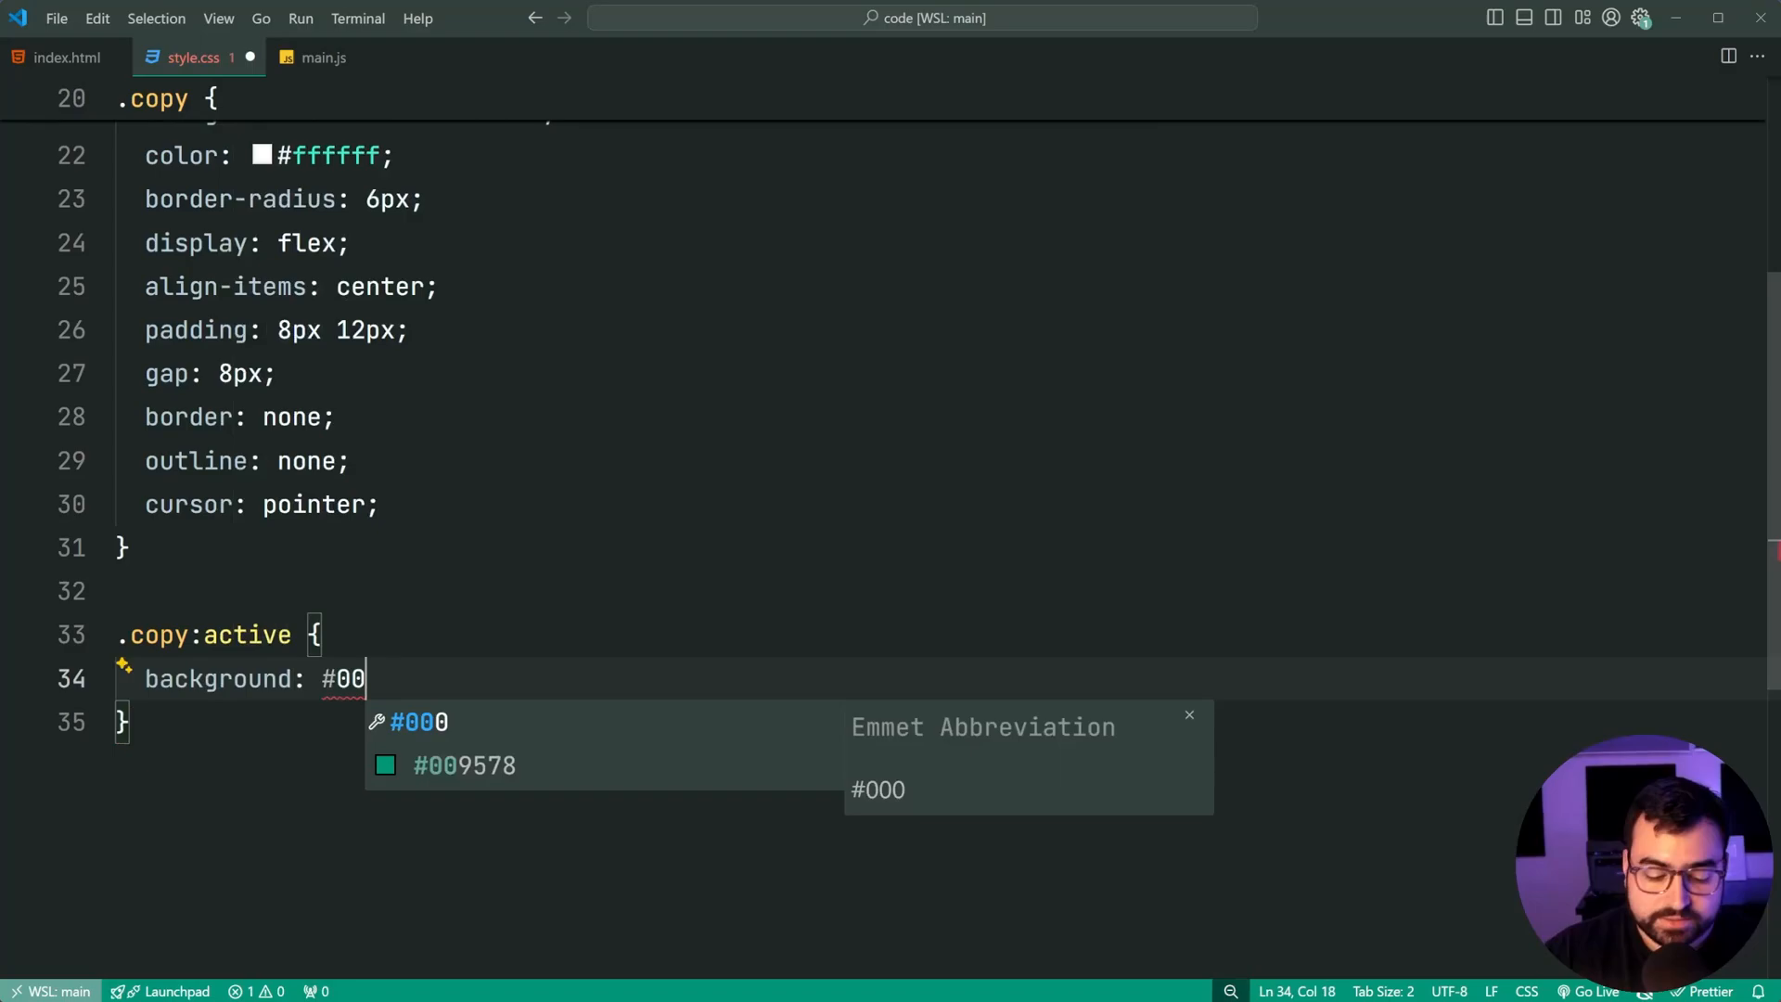
{"action": "type", "text": "6f59;"}
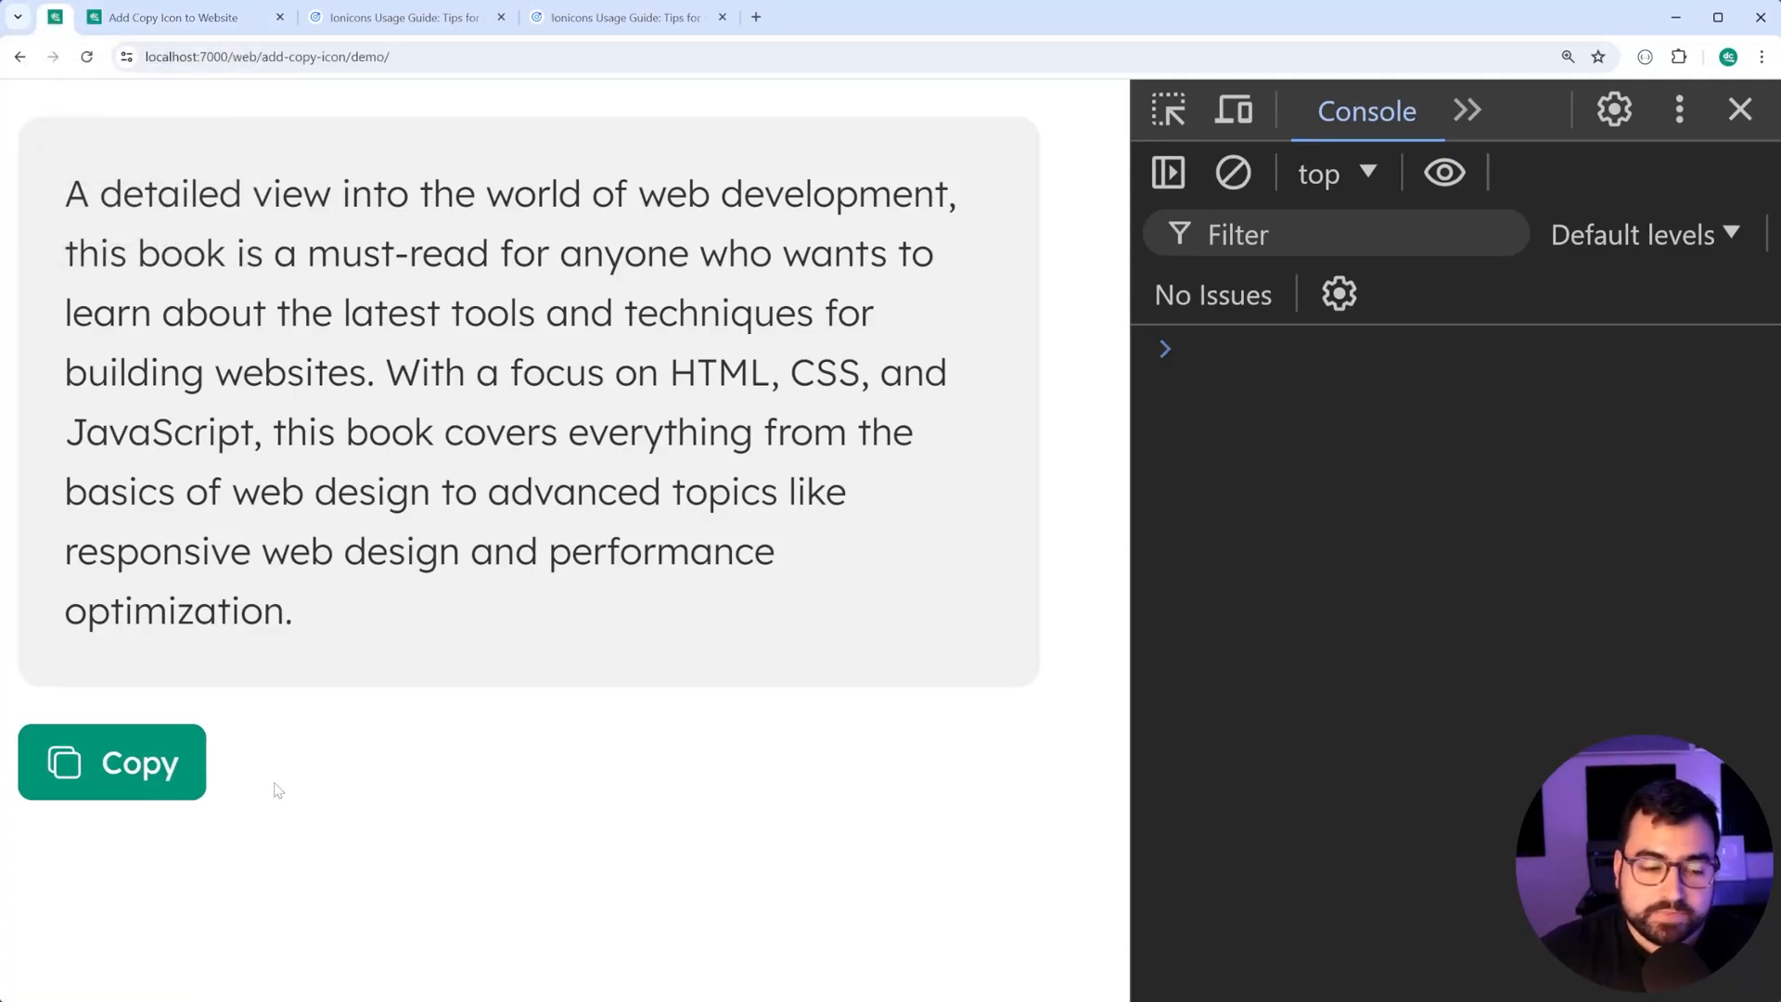
Step: Press the green Copy button on the demo page to test it
{"action": "left_click", "coordinate": [111, 762]}
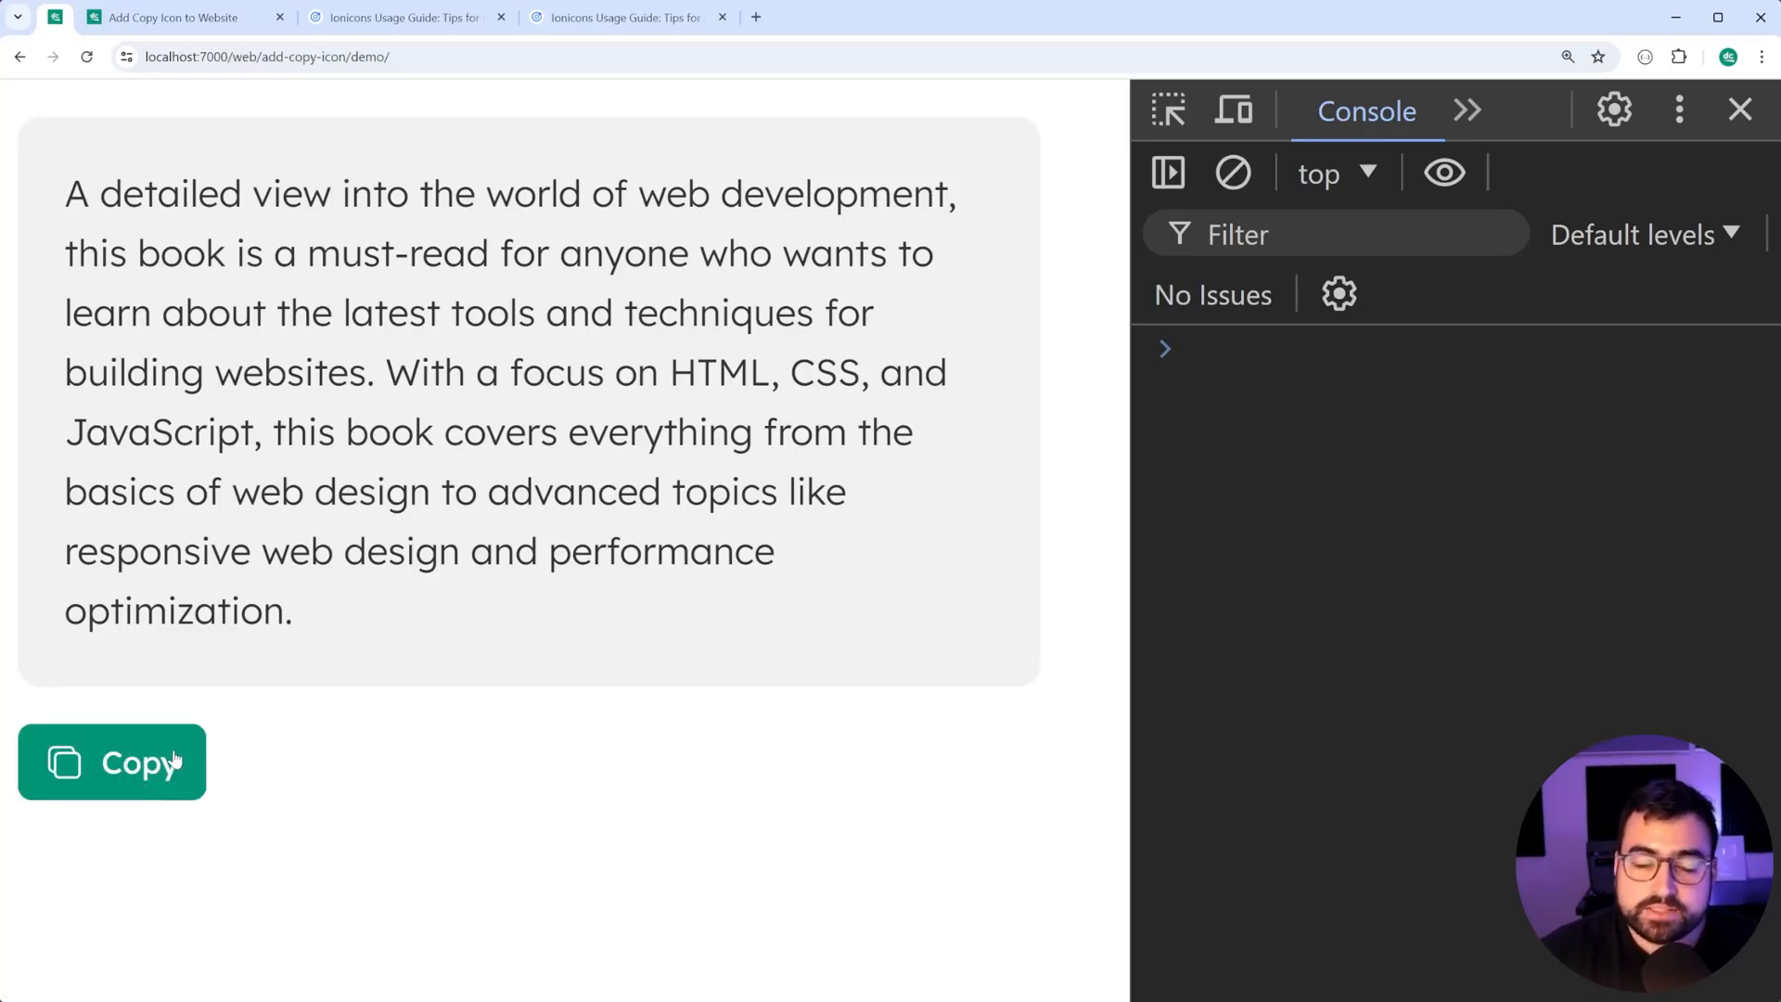
{"action": "mouse_move", "coordinate": [90, 292]}
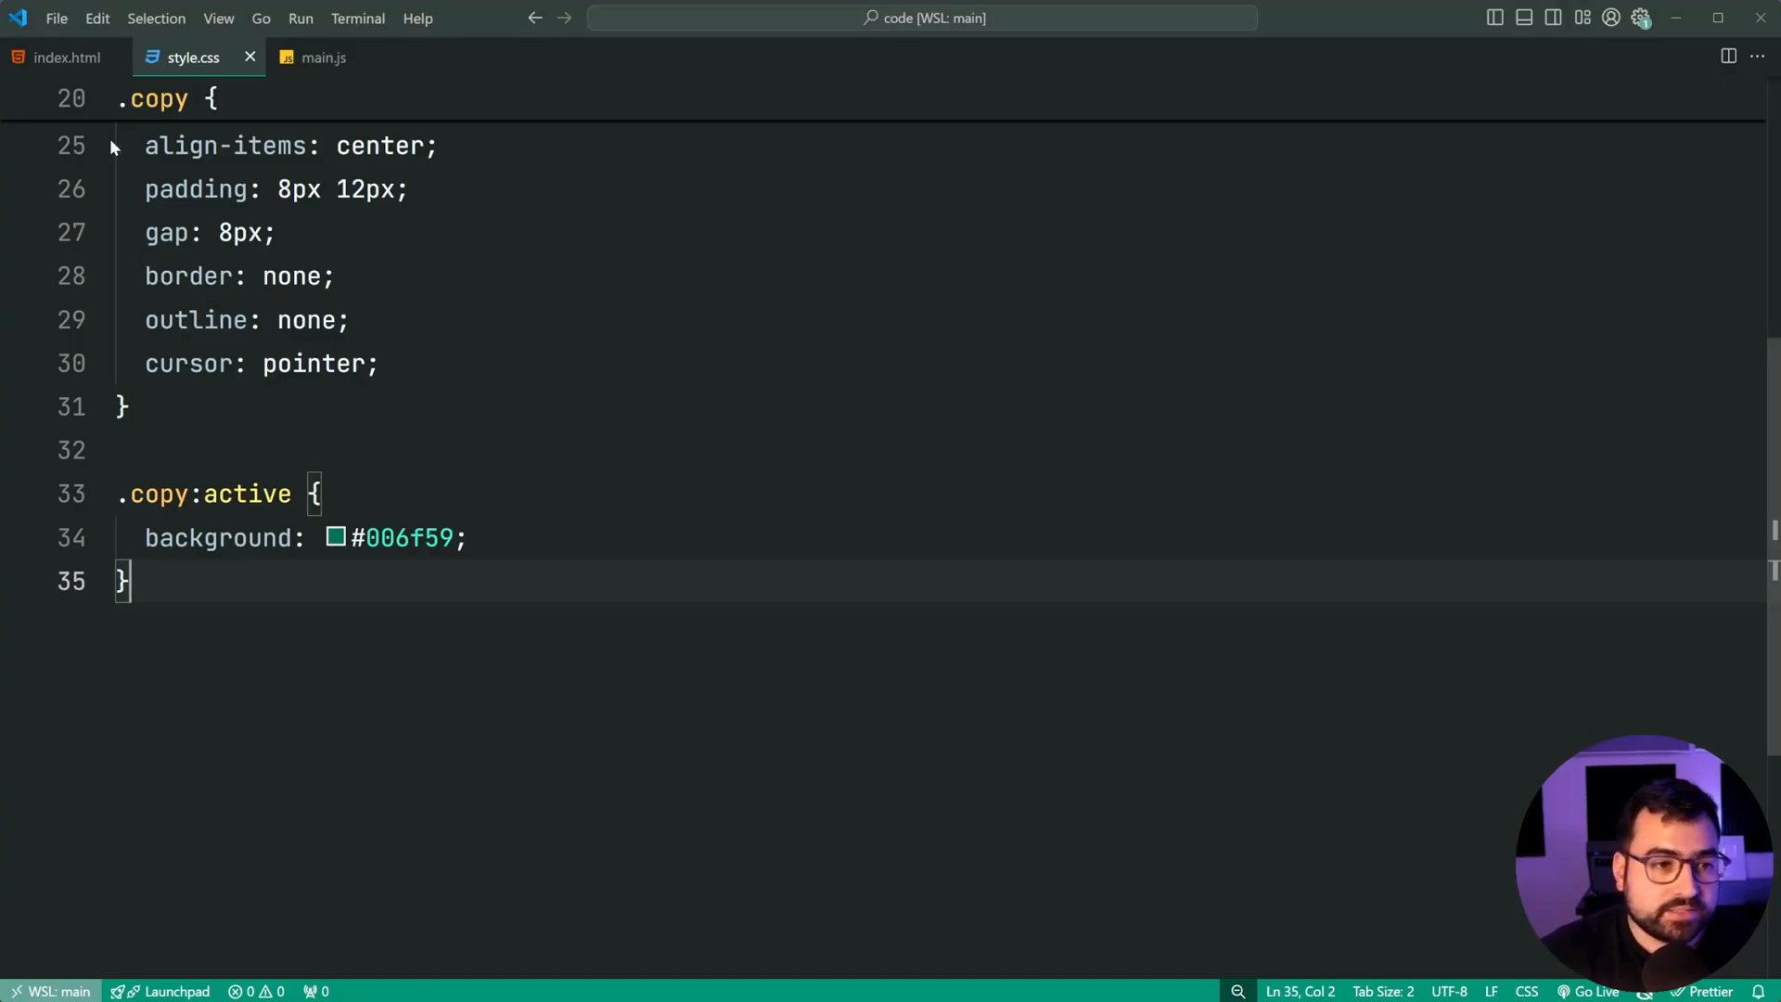
Step: Add the disabled attribute to the Copy button in index.html
{"action": "left_click", "coordinate": [65, 56]}
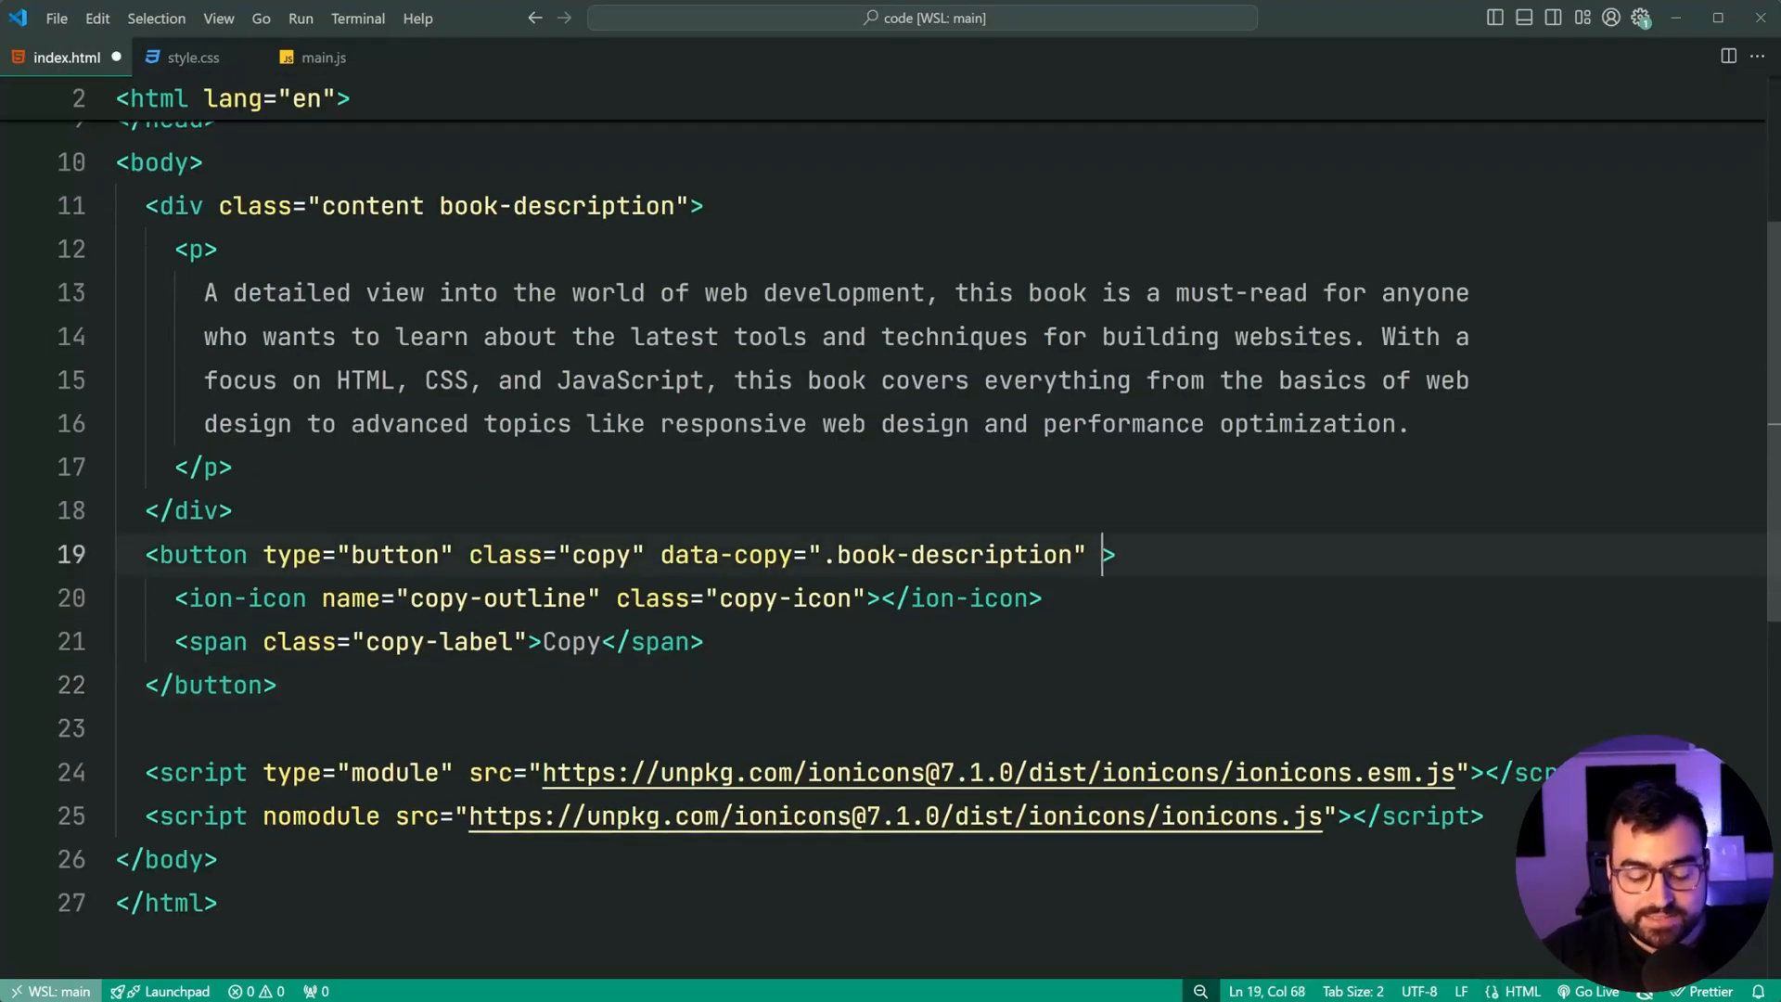
{"action": "type", "text": "disabled"}
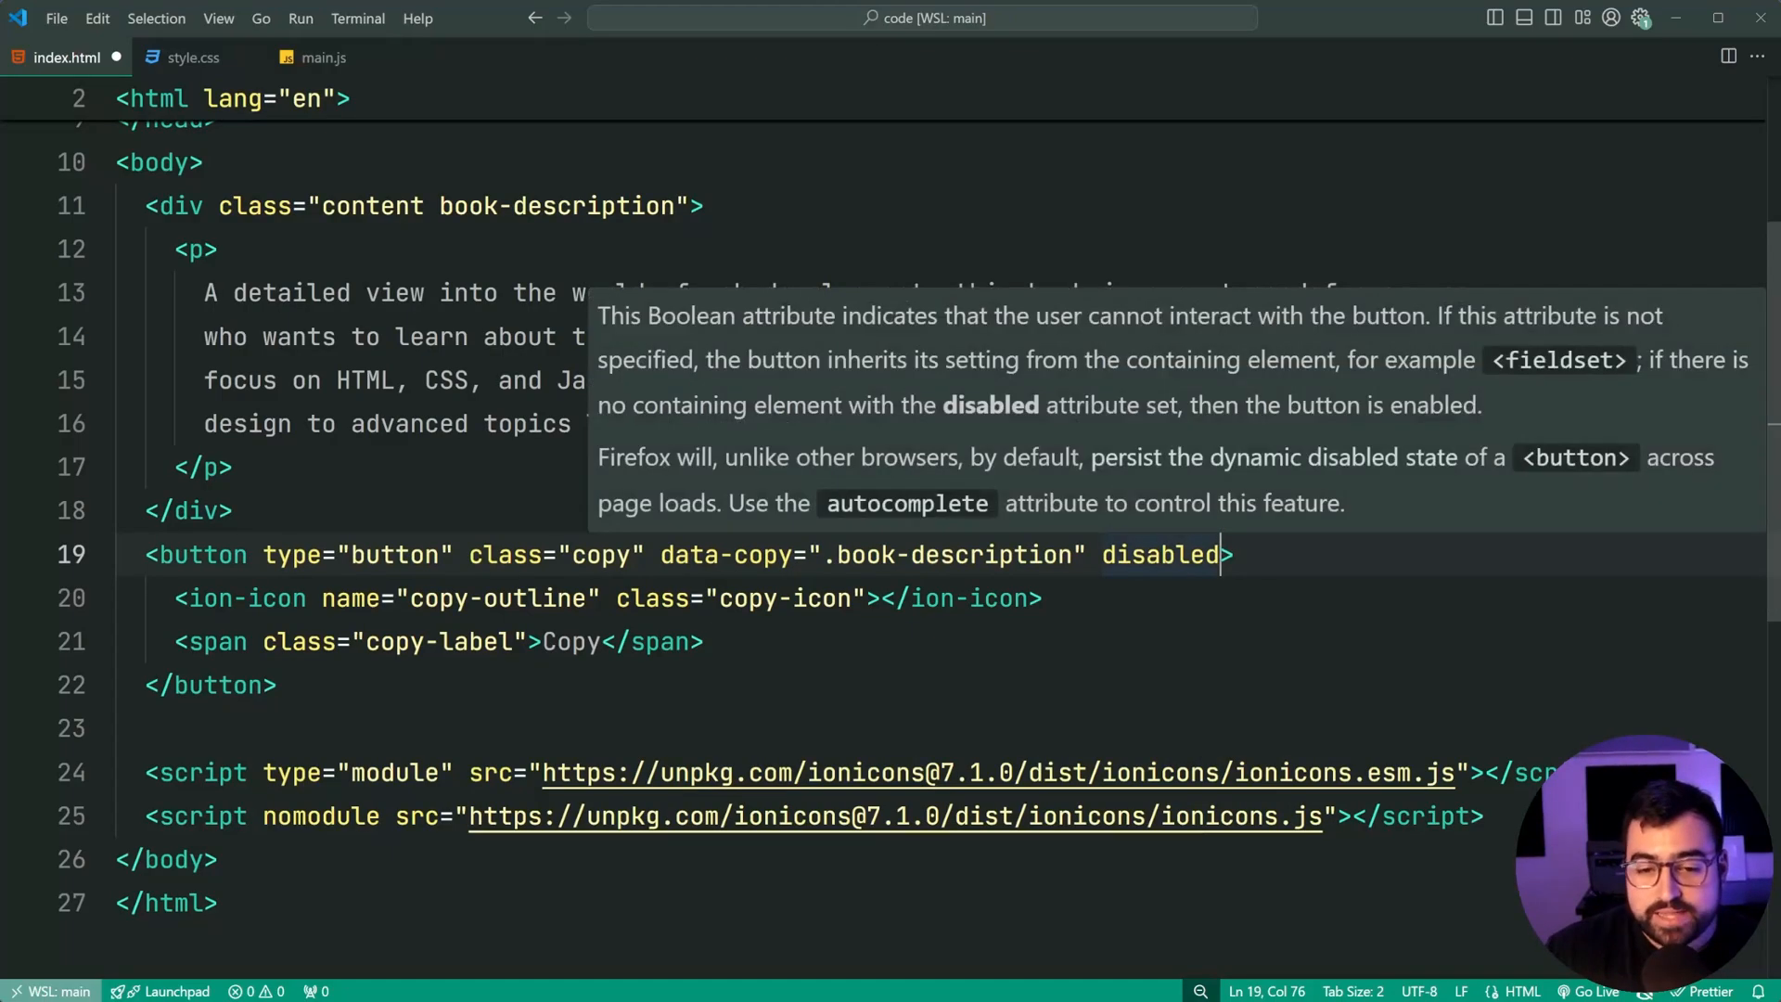
{"action": "double_click", "coordinate": [1160, 554]}
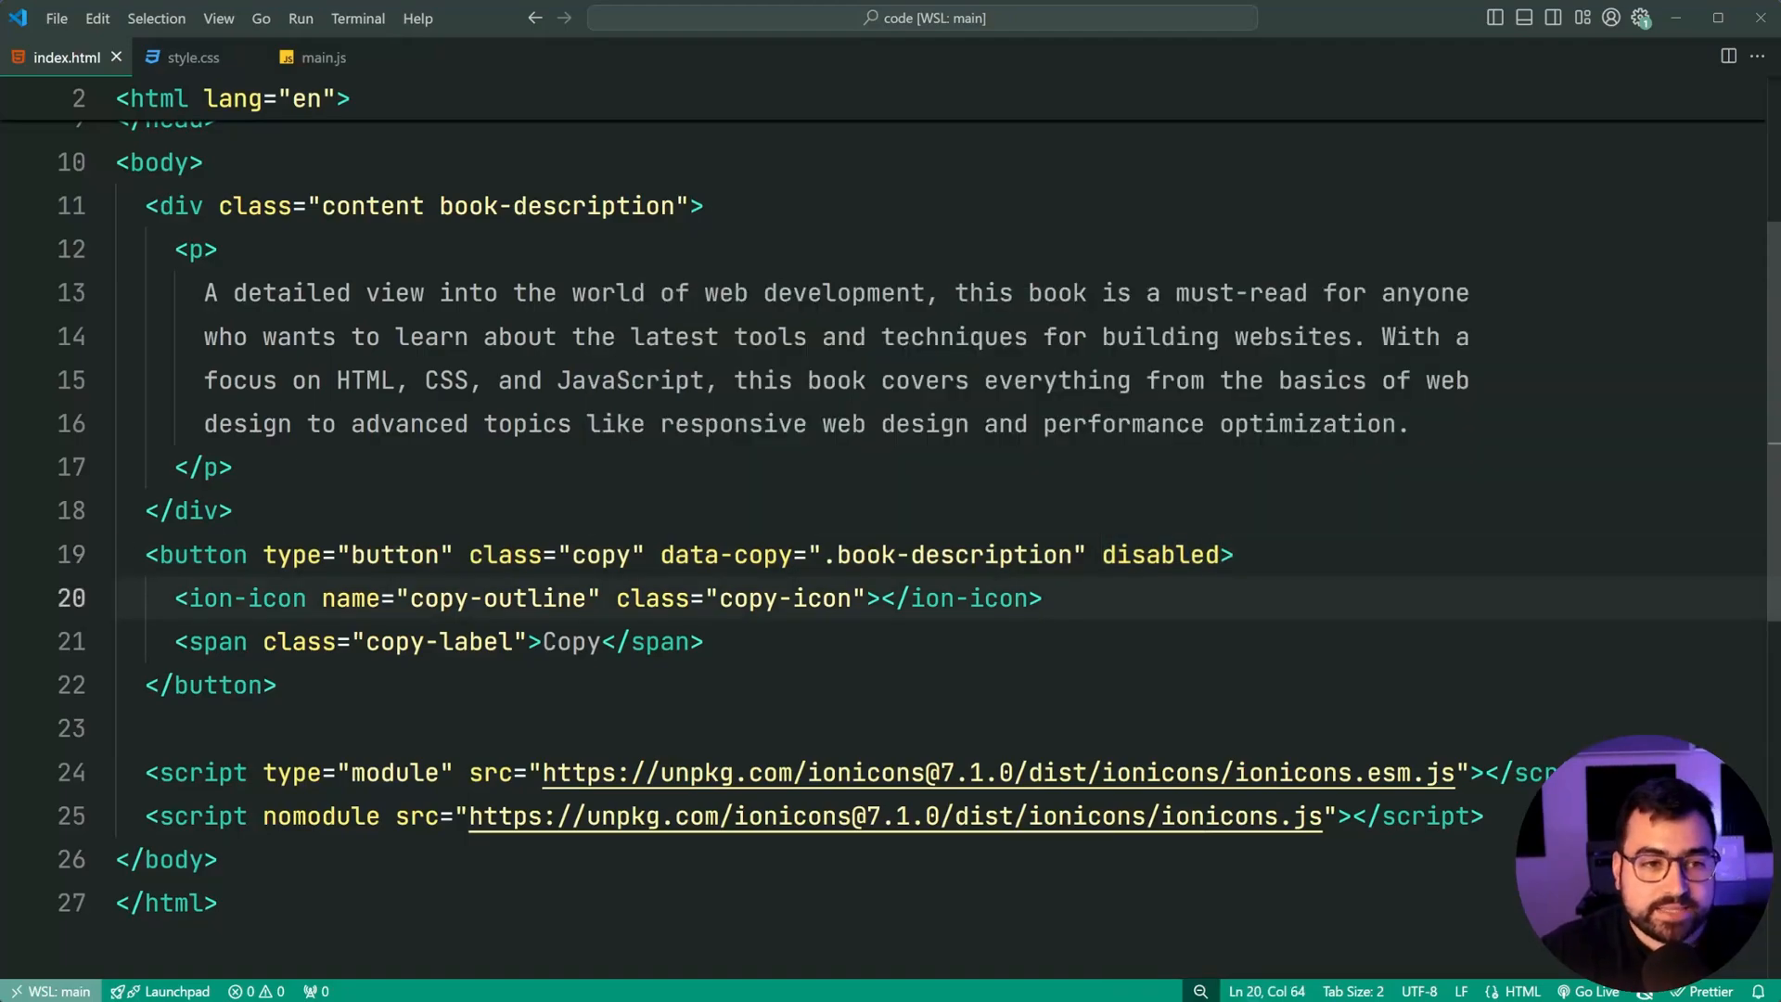
Step: Add .copy:disabled with background #f1f1f1, color #333333 and cursor not-allowed
{"action": "left_click", "coordinate": [192, 56]}
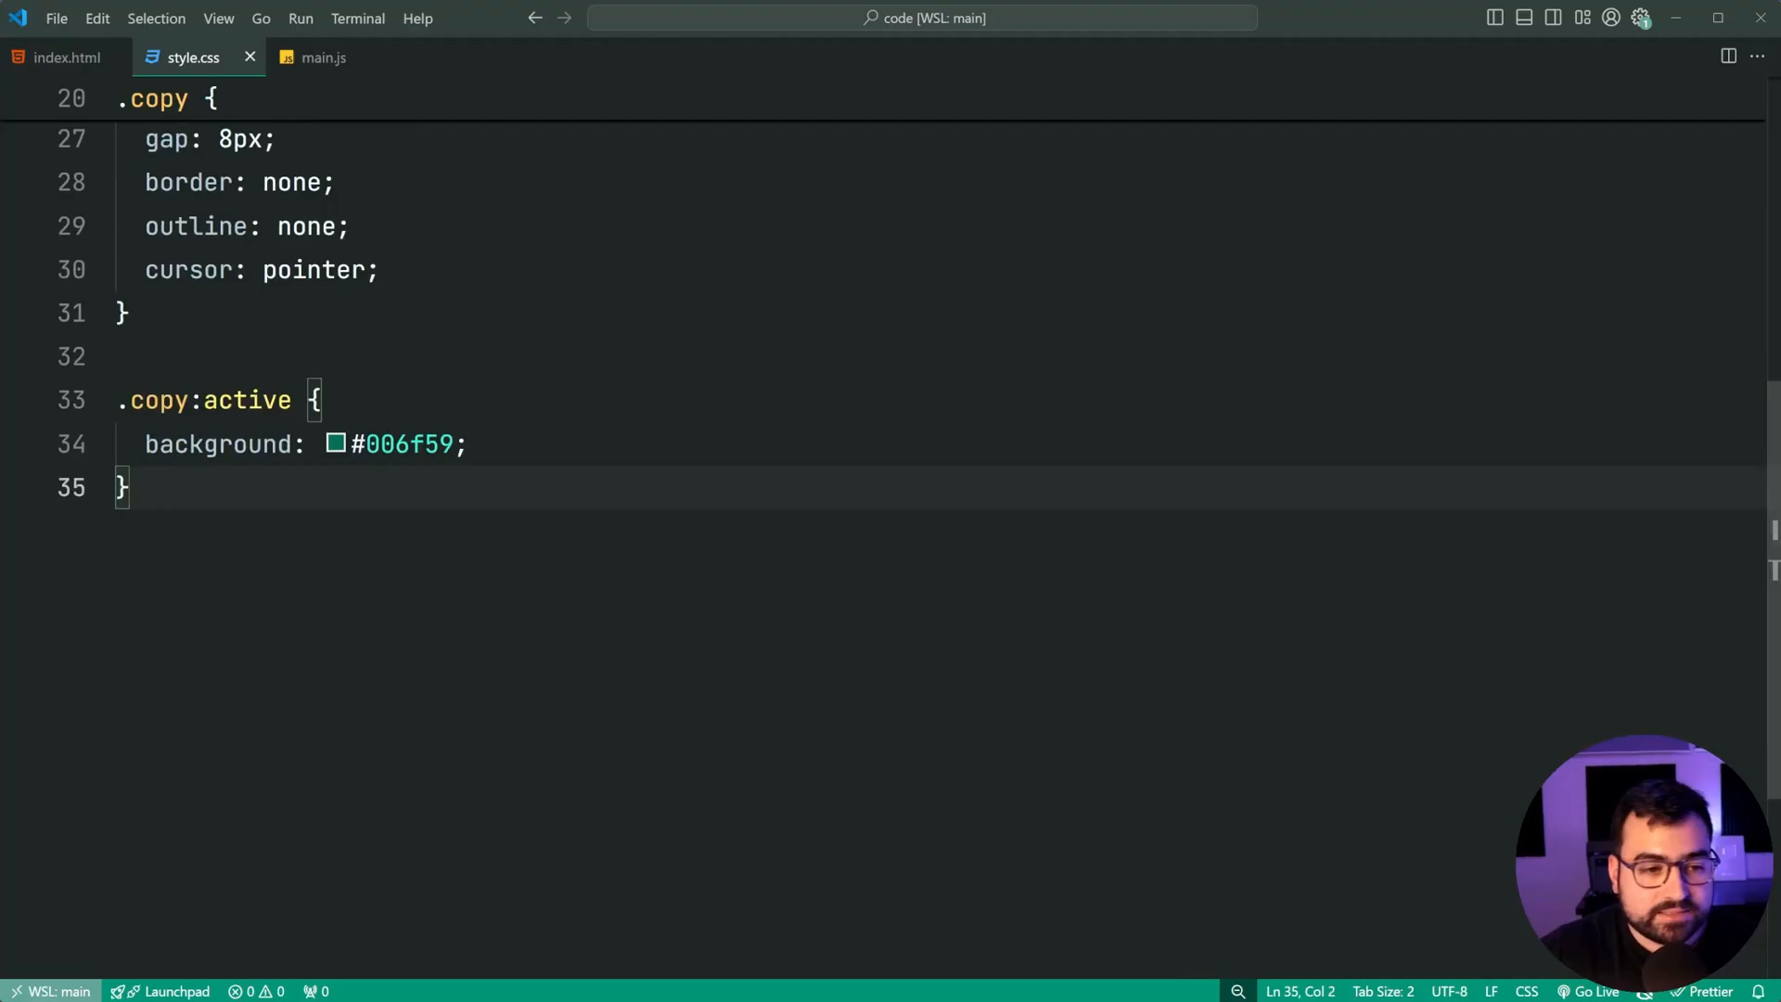
{"action": "type", "text": ".copy:disabled {"}
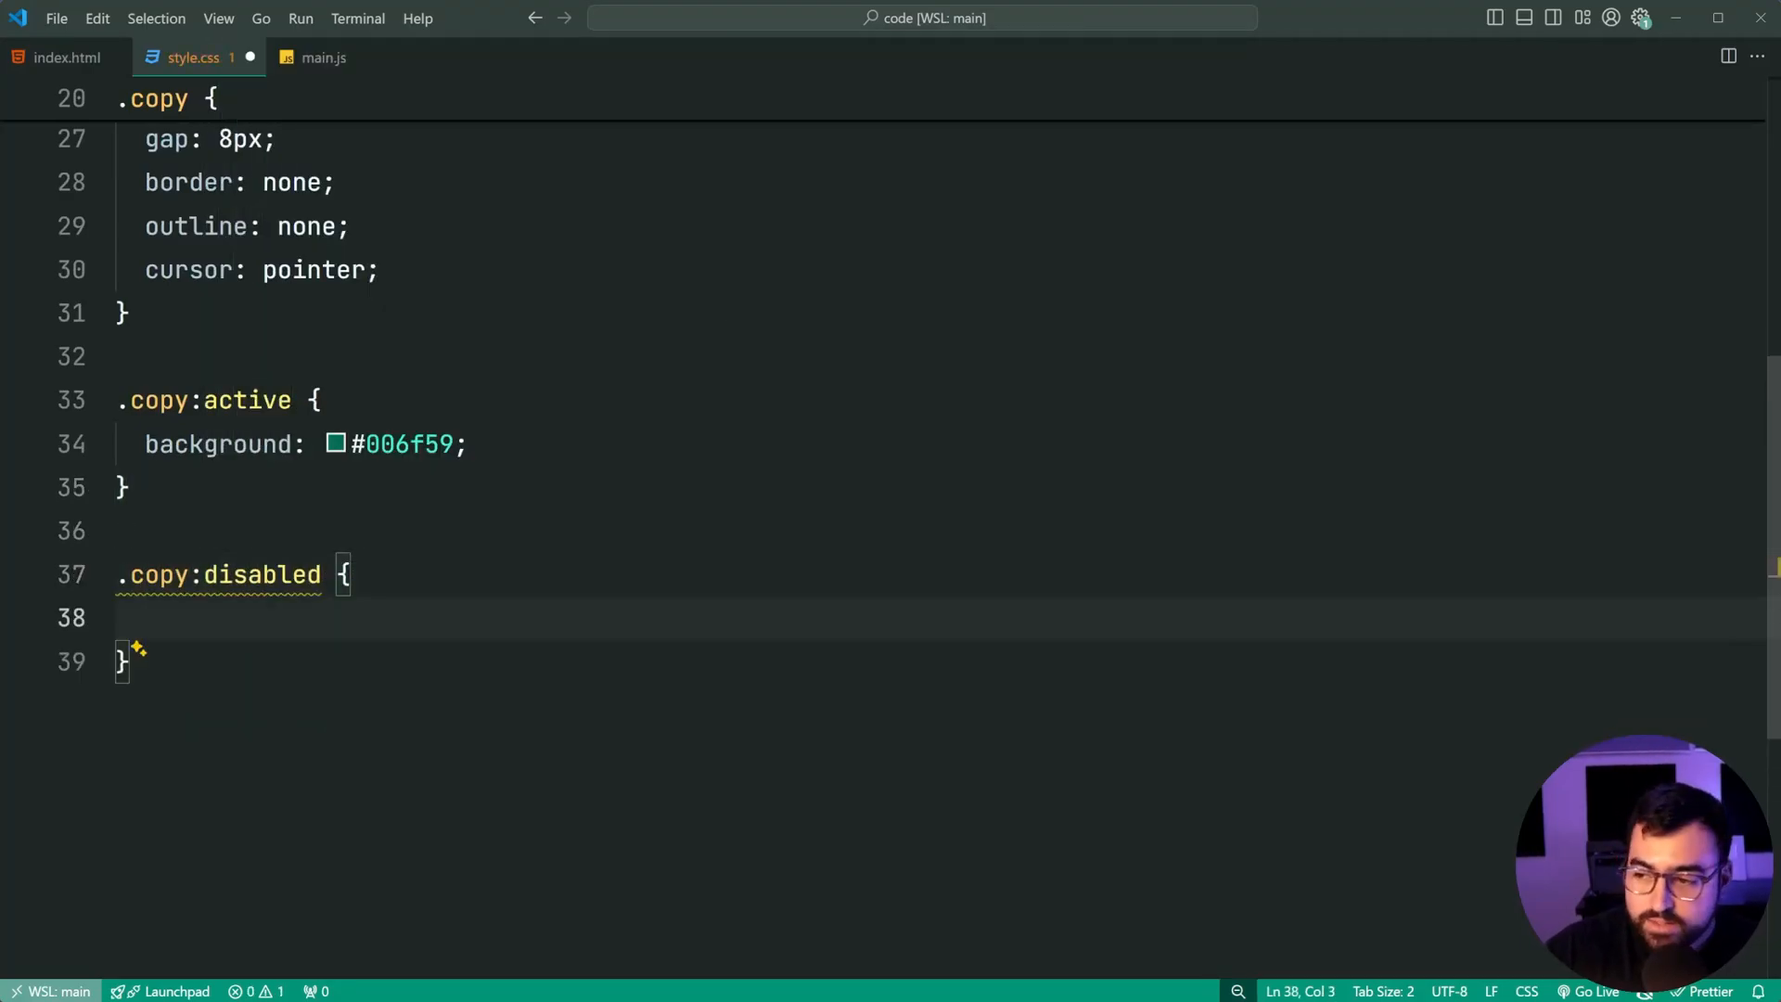
{"action": "type", "text": "background: #f1f1f1;"}
{"action": "type", "text": "cursor: pointer;"}
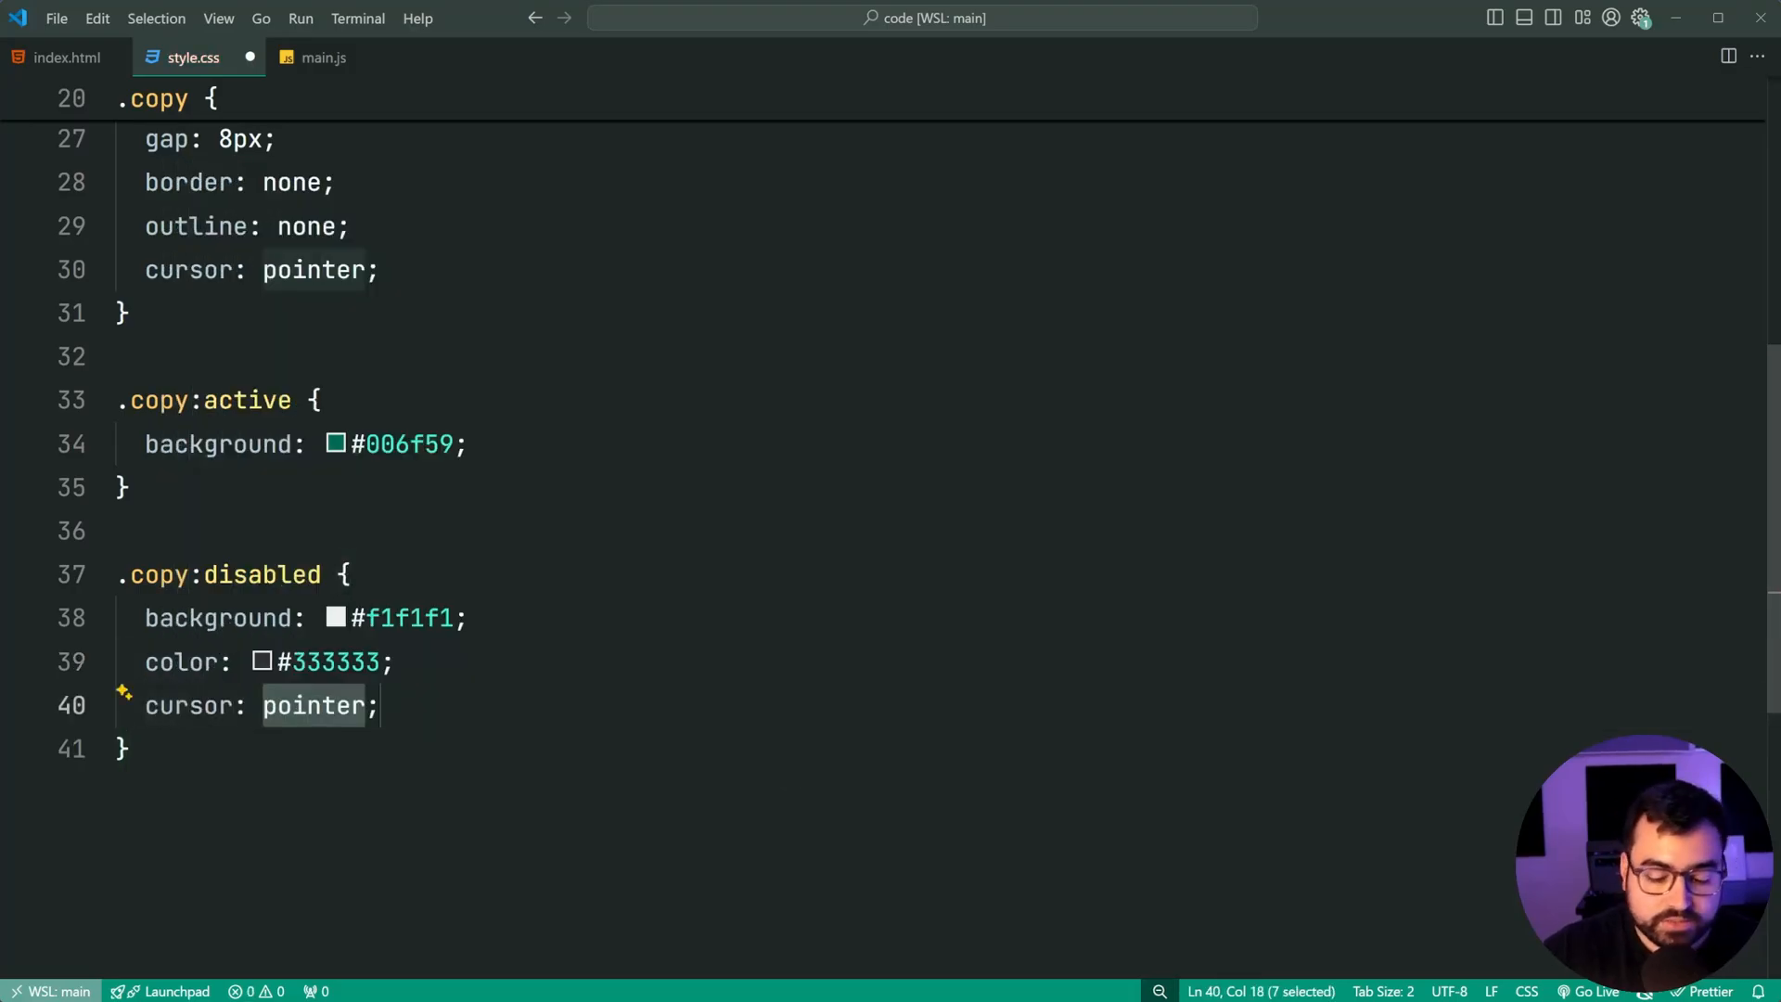
{"action": "type", "text": "not-"}
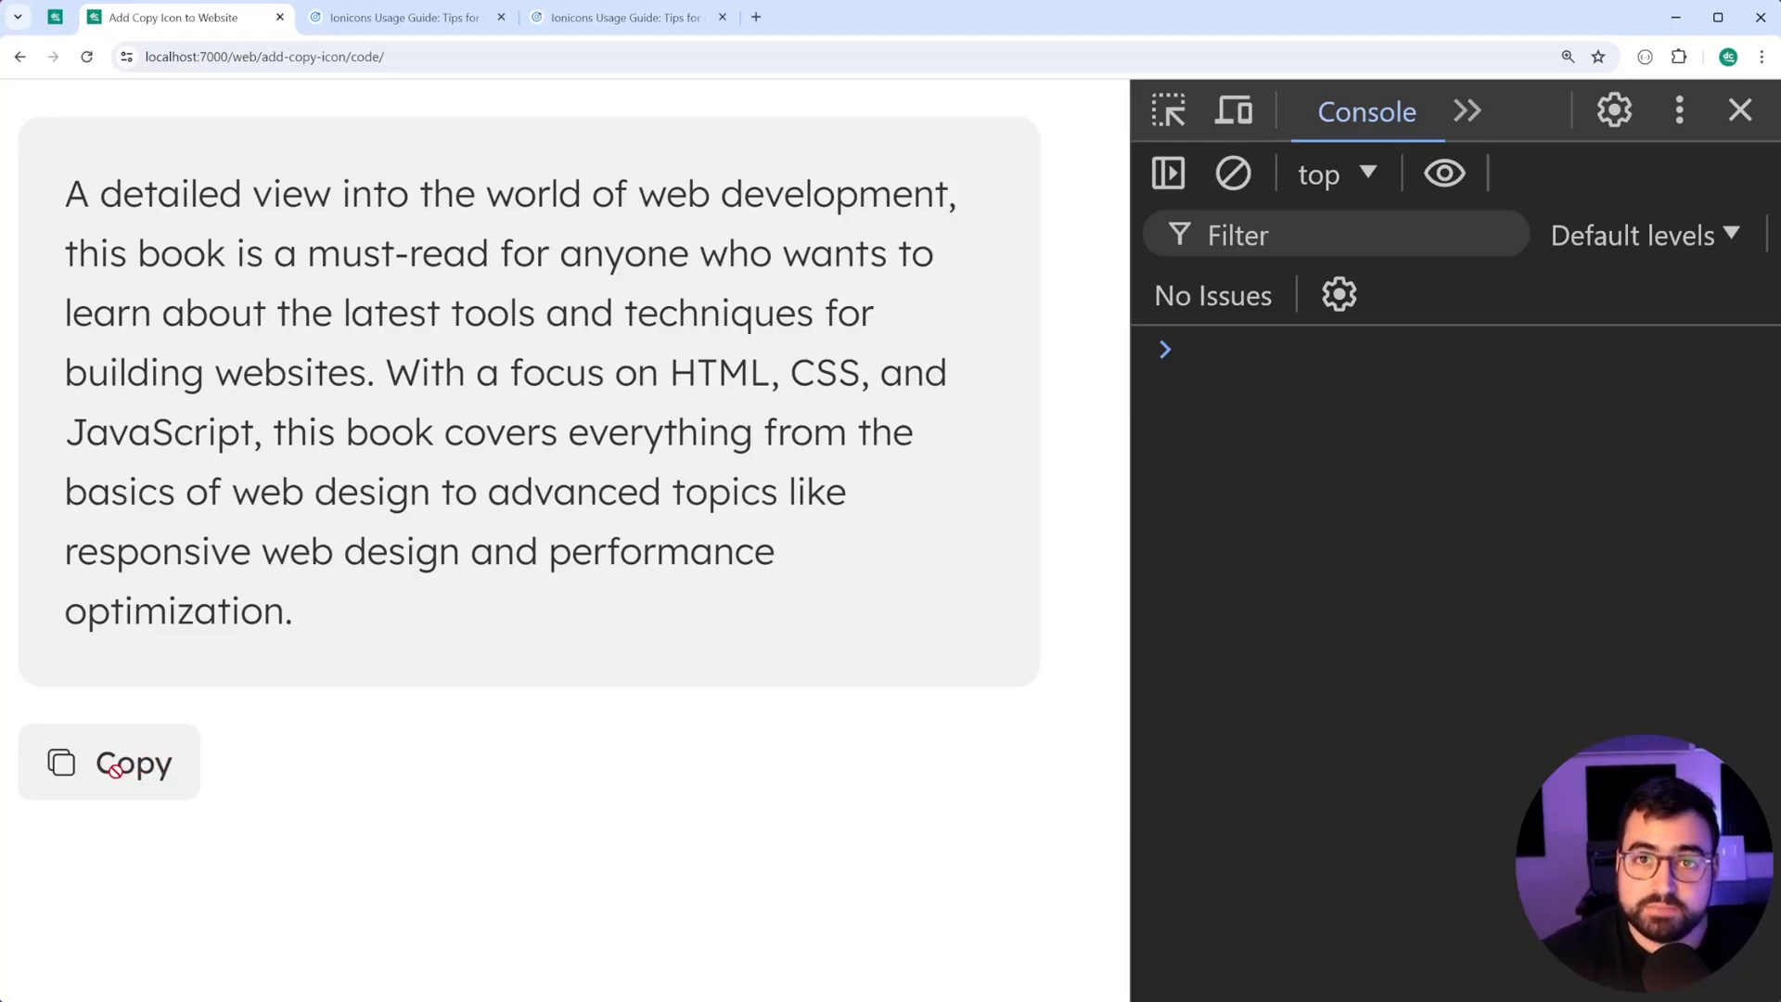
{"action": "mouse_move", "coordinate": [596, 781]}
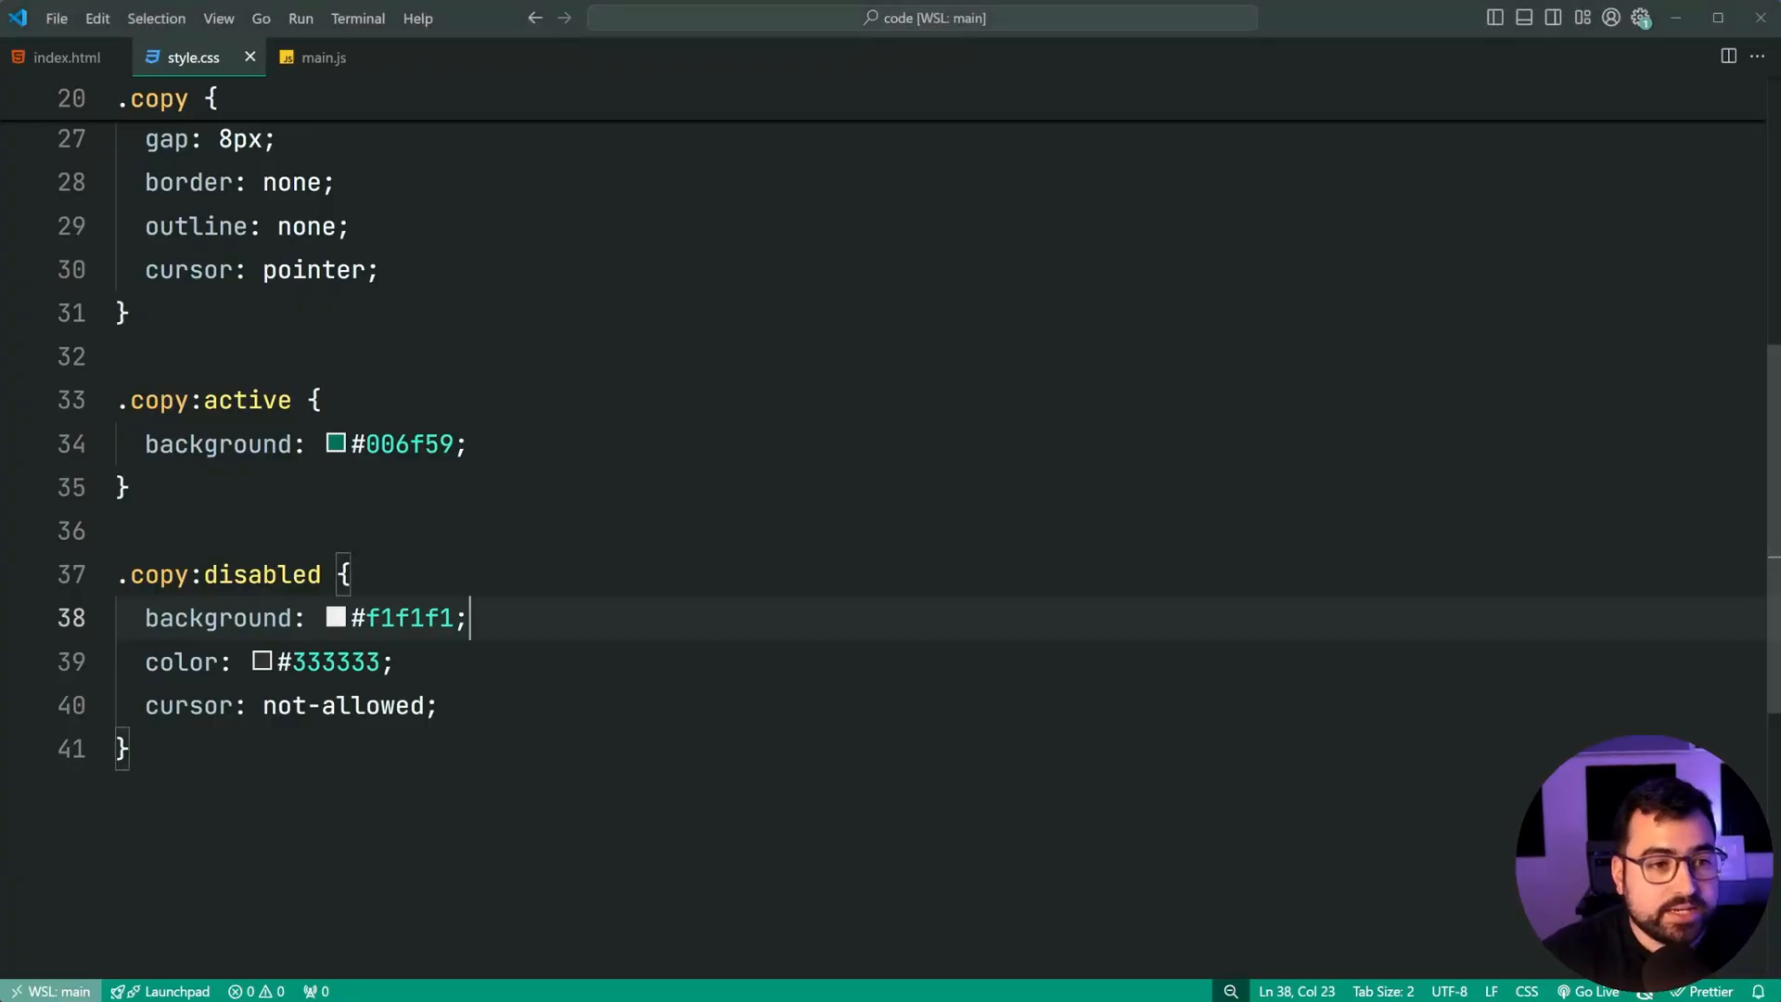
Step: Delete the disabled attribute from the Copy button tag in index.html
{"action": "left_click", "coordinate": [65, 57]}
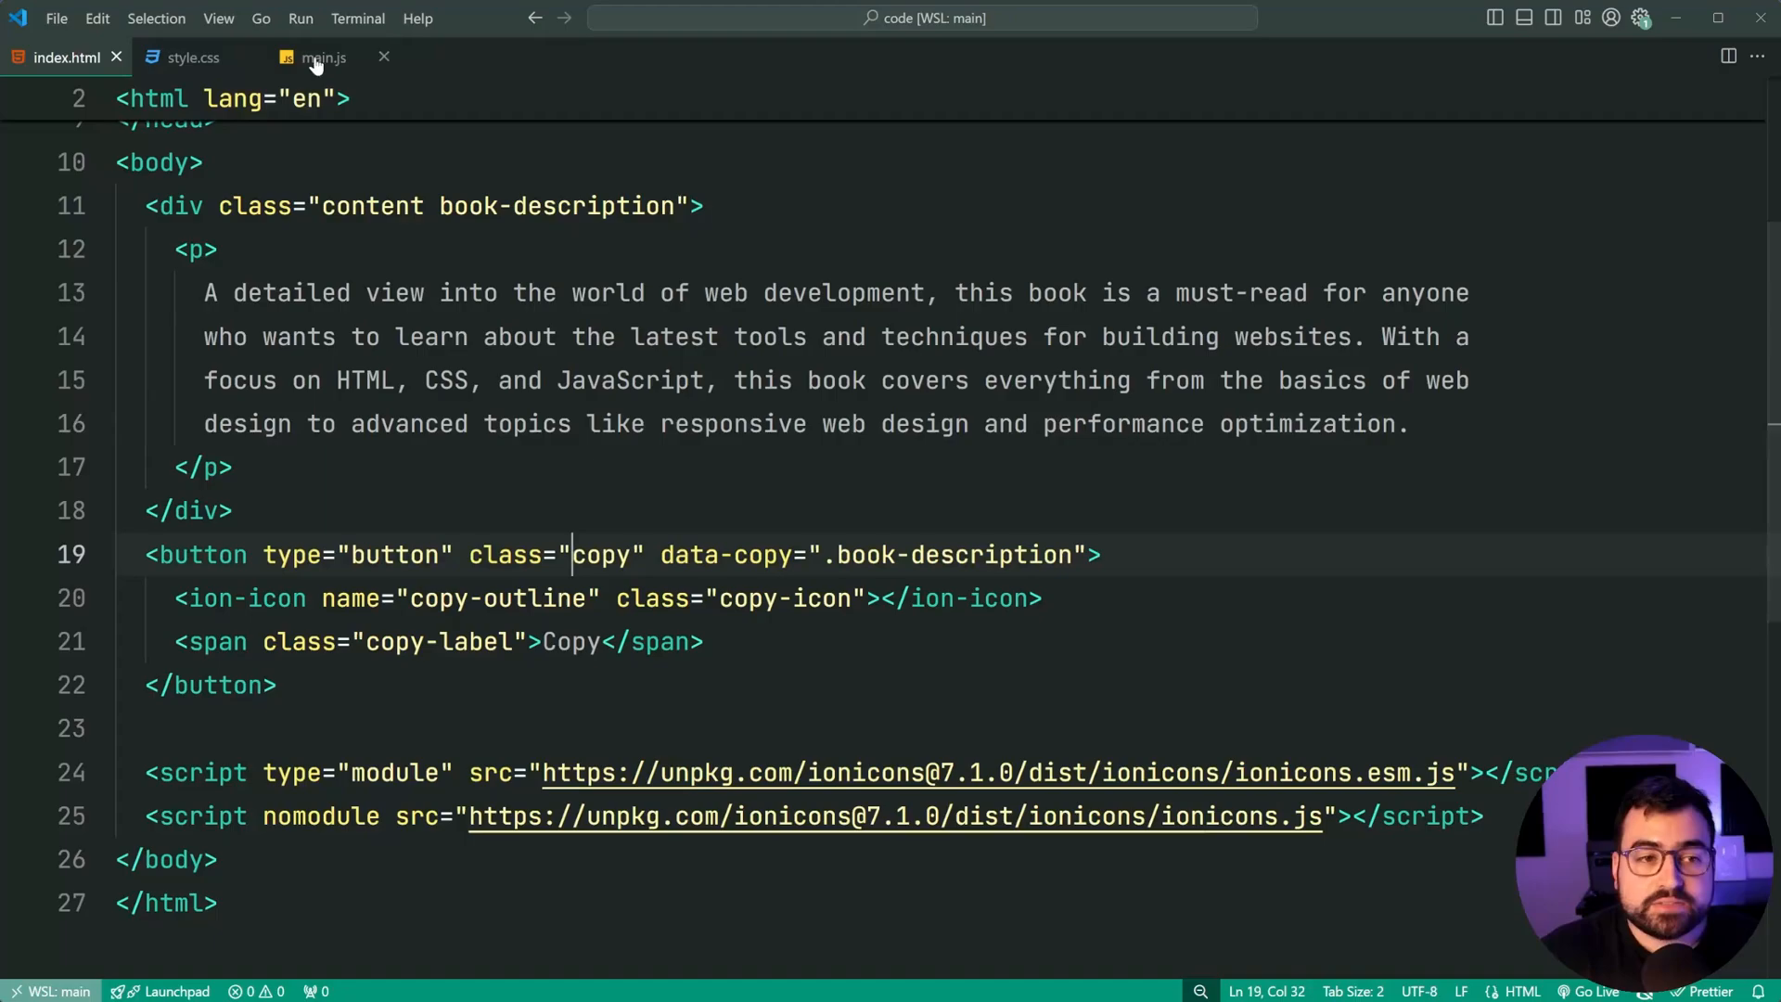
Step: In main.js, loop over all .copy buttons with document.querySelectorAll(".copy").forEach(copyButton => {})
{"action": "left_click", "coordinate": [322, 57]}
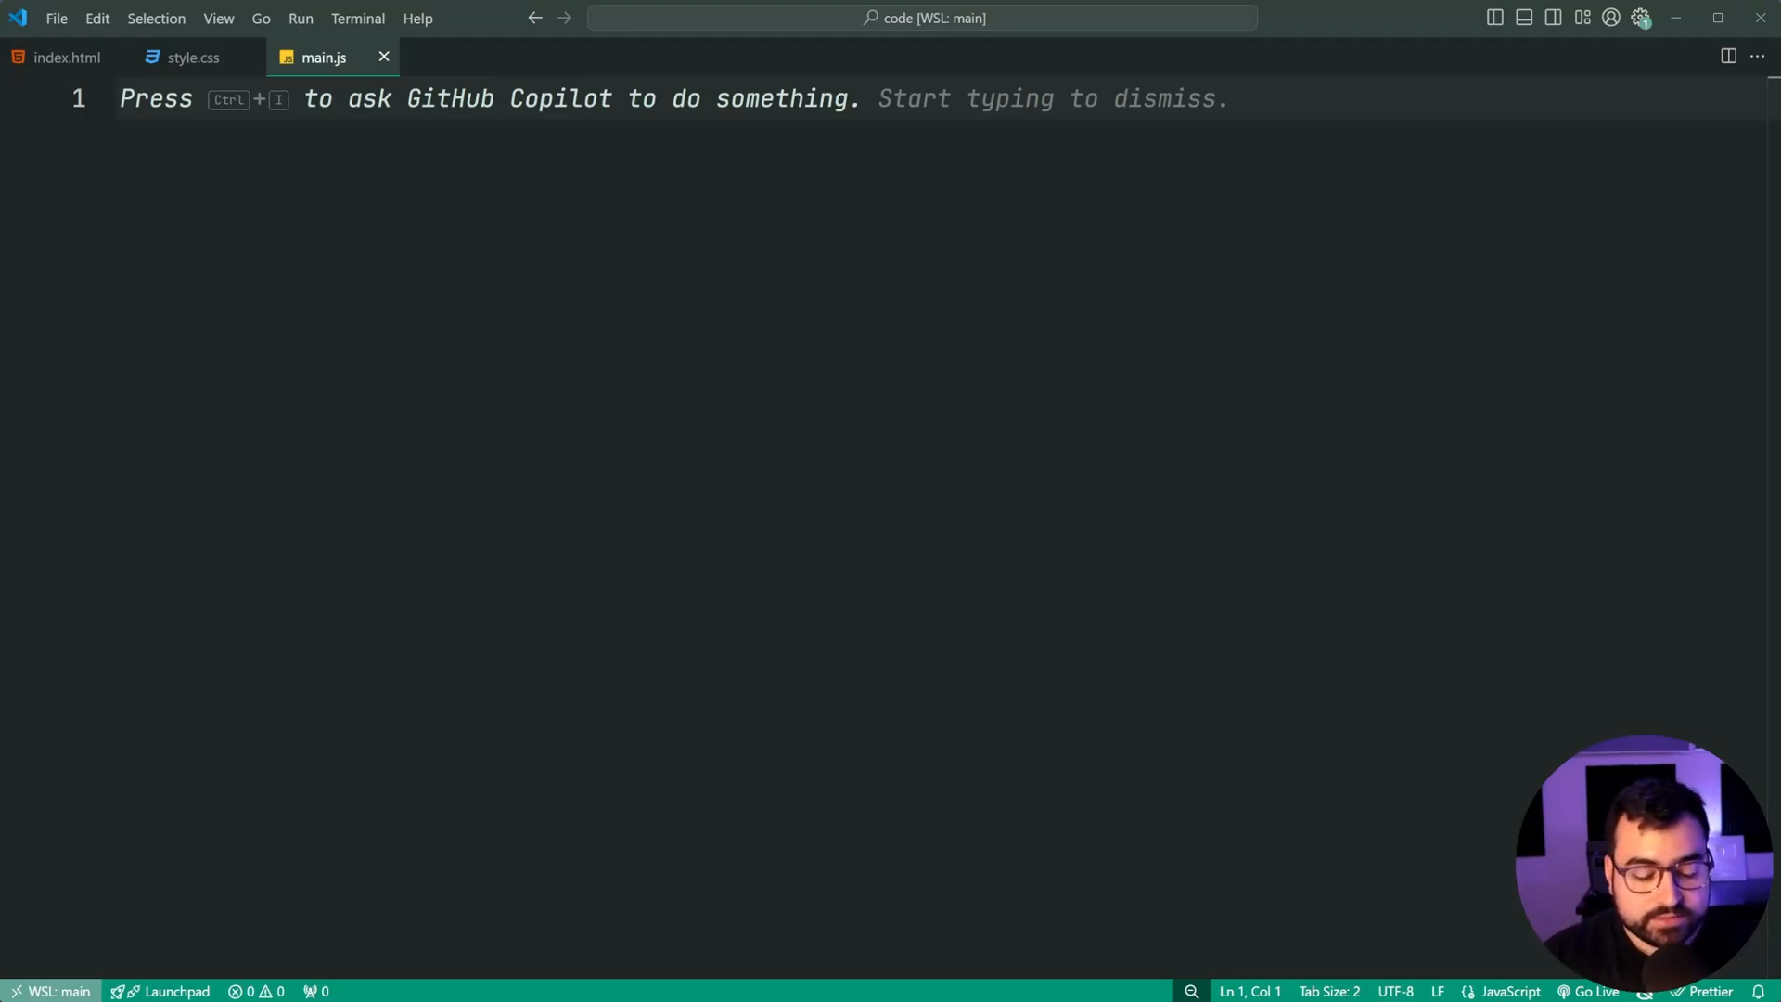
{"action": "type", "text": "document.querySelectorAll(\""}
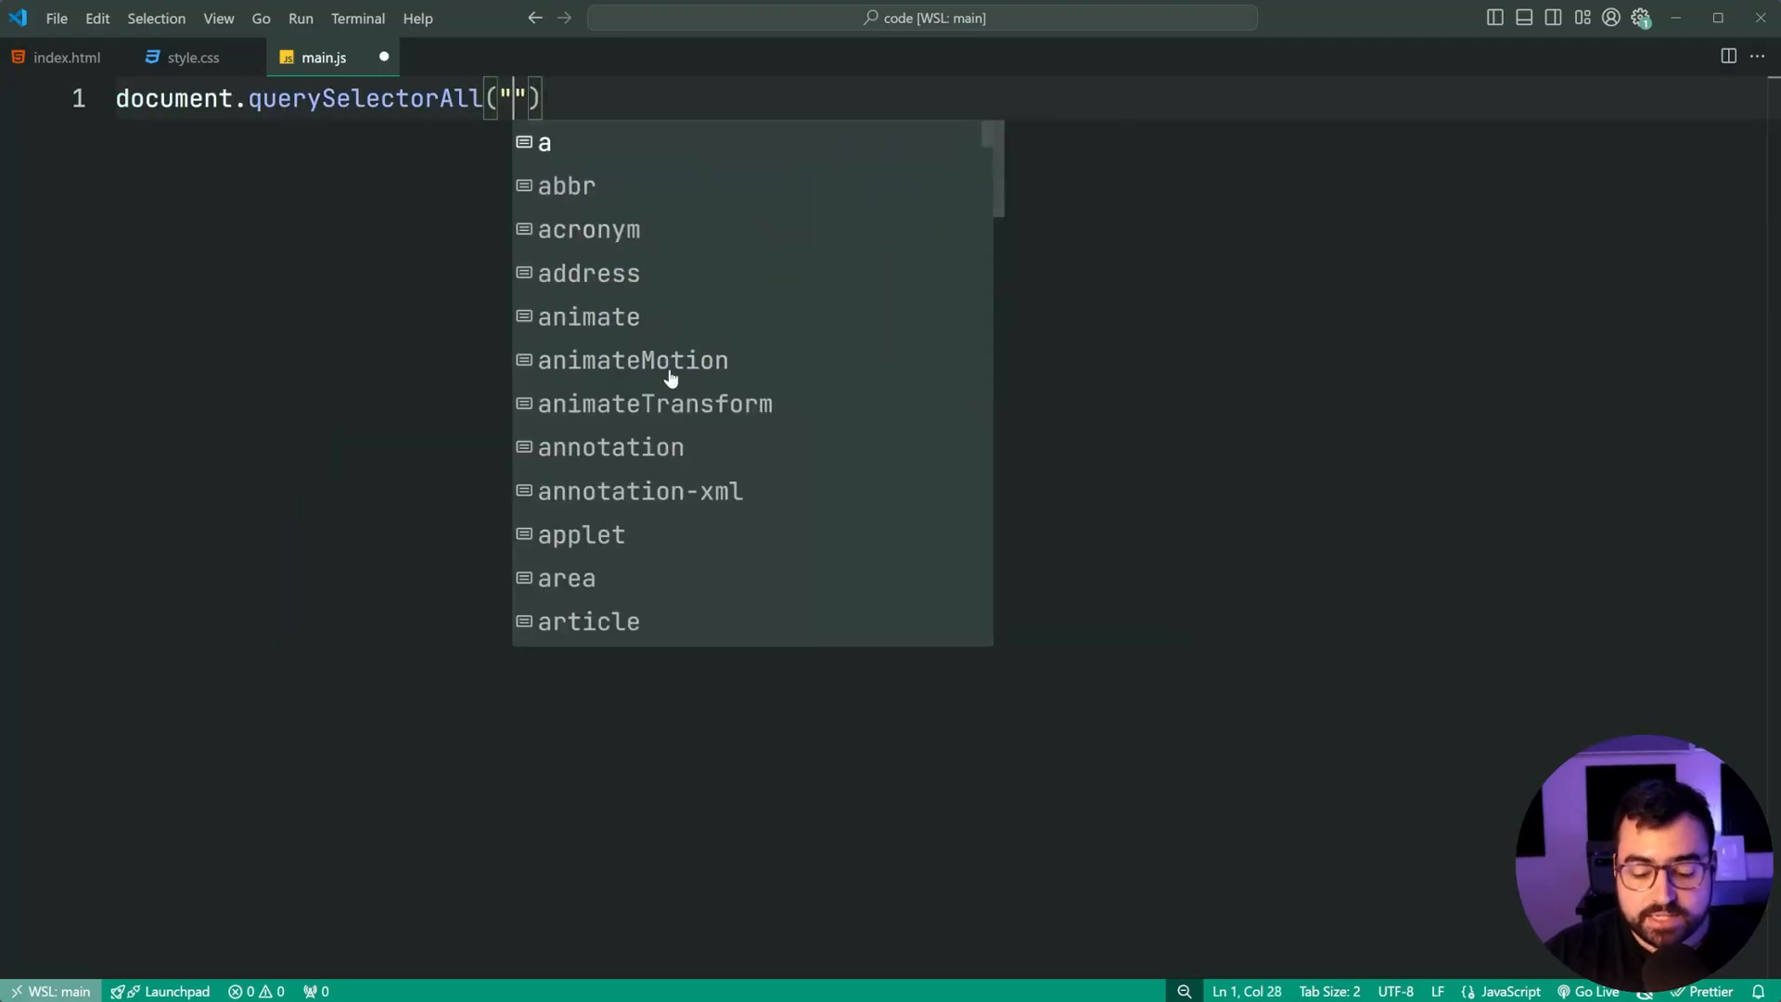
{"action": "type", "text": ".copy"}
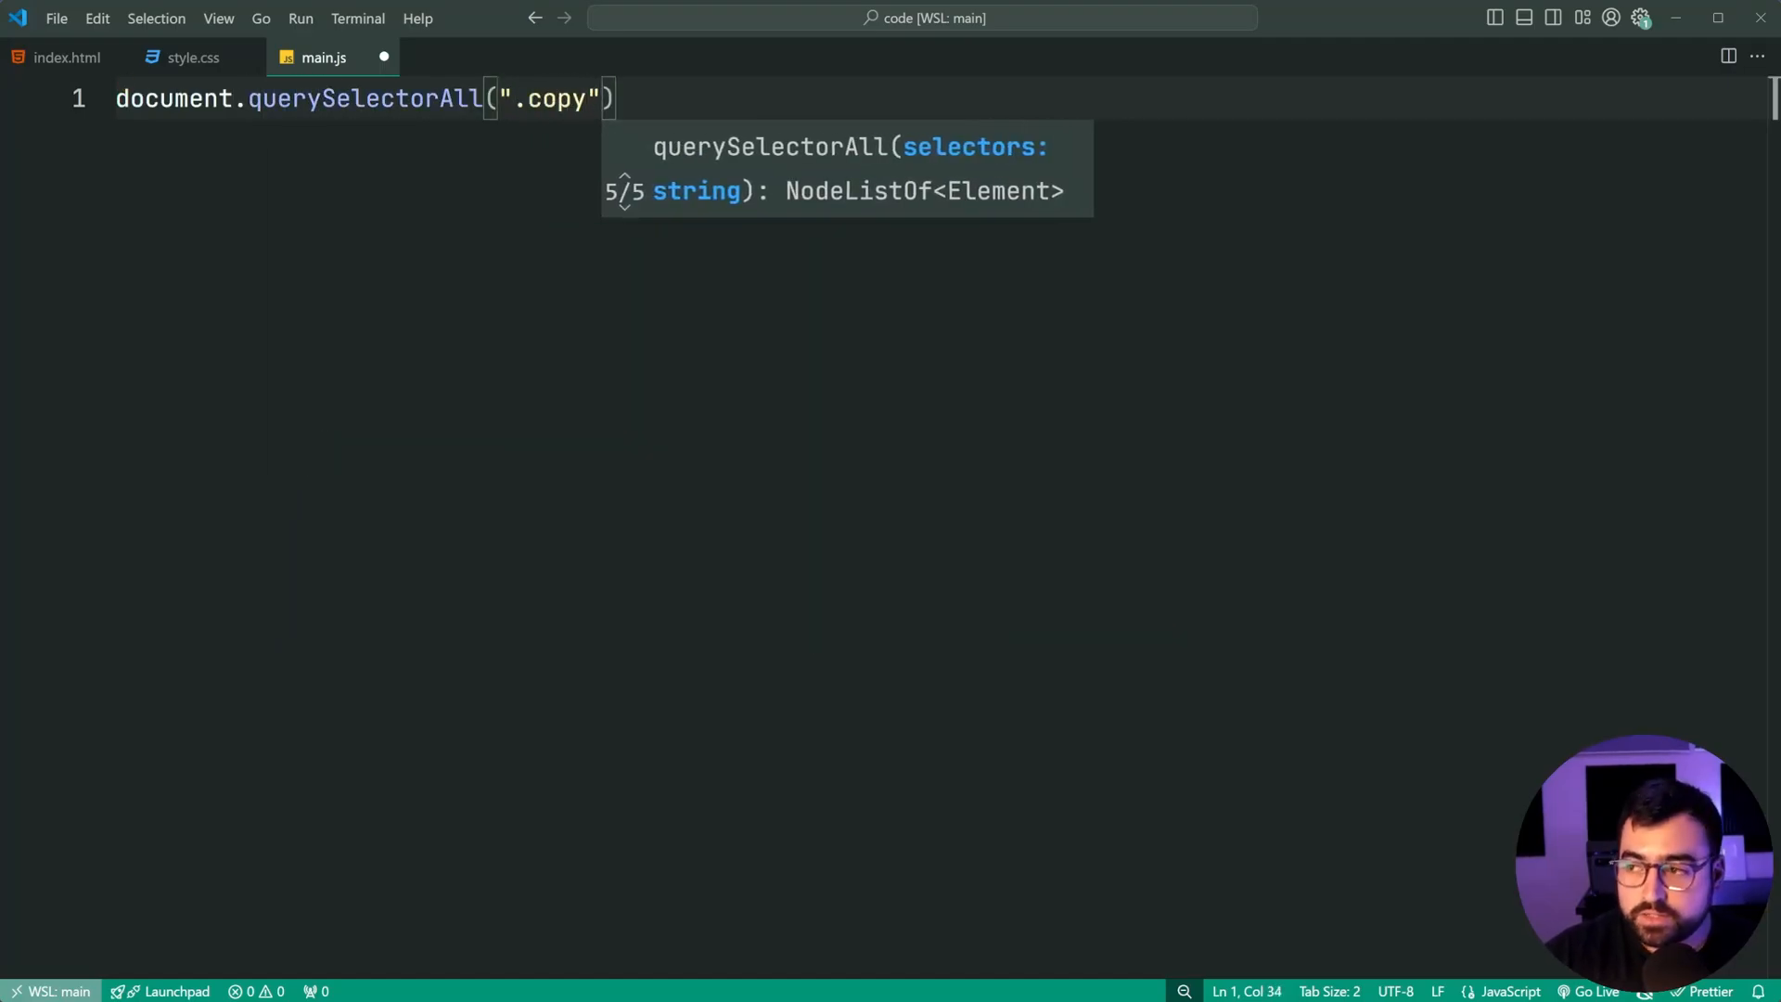
{"action": "type", "text": ".f"}
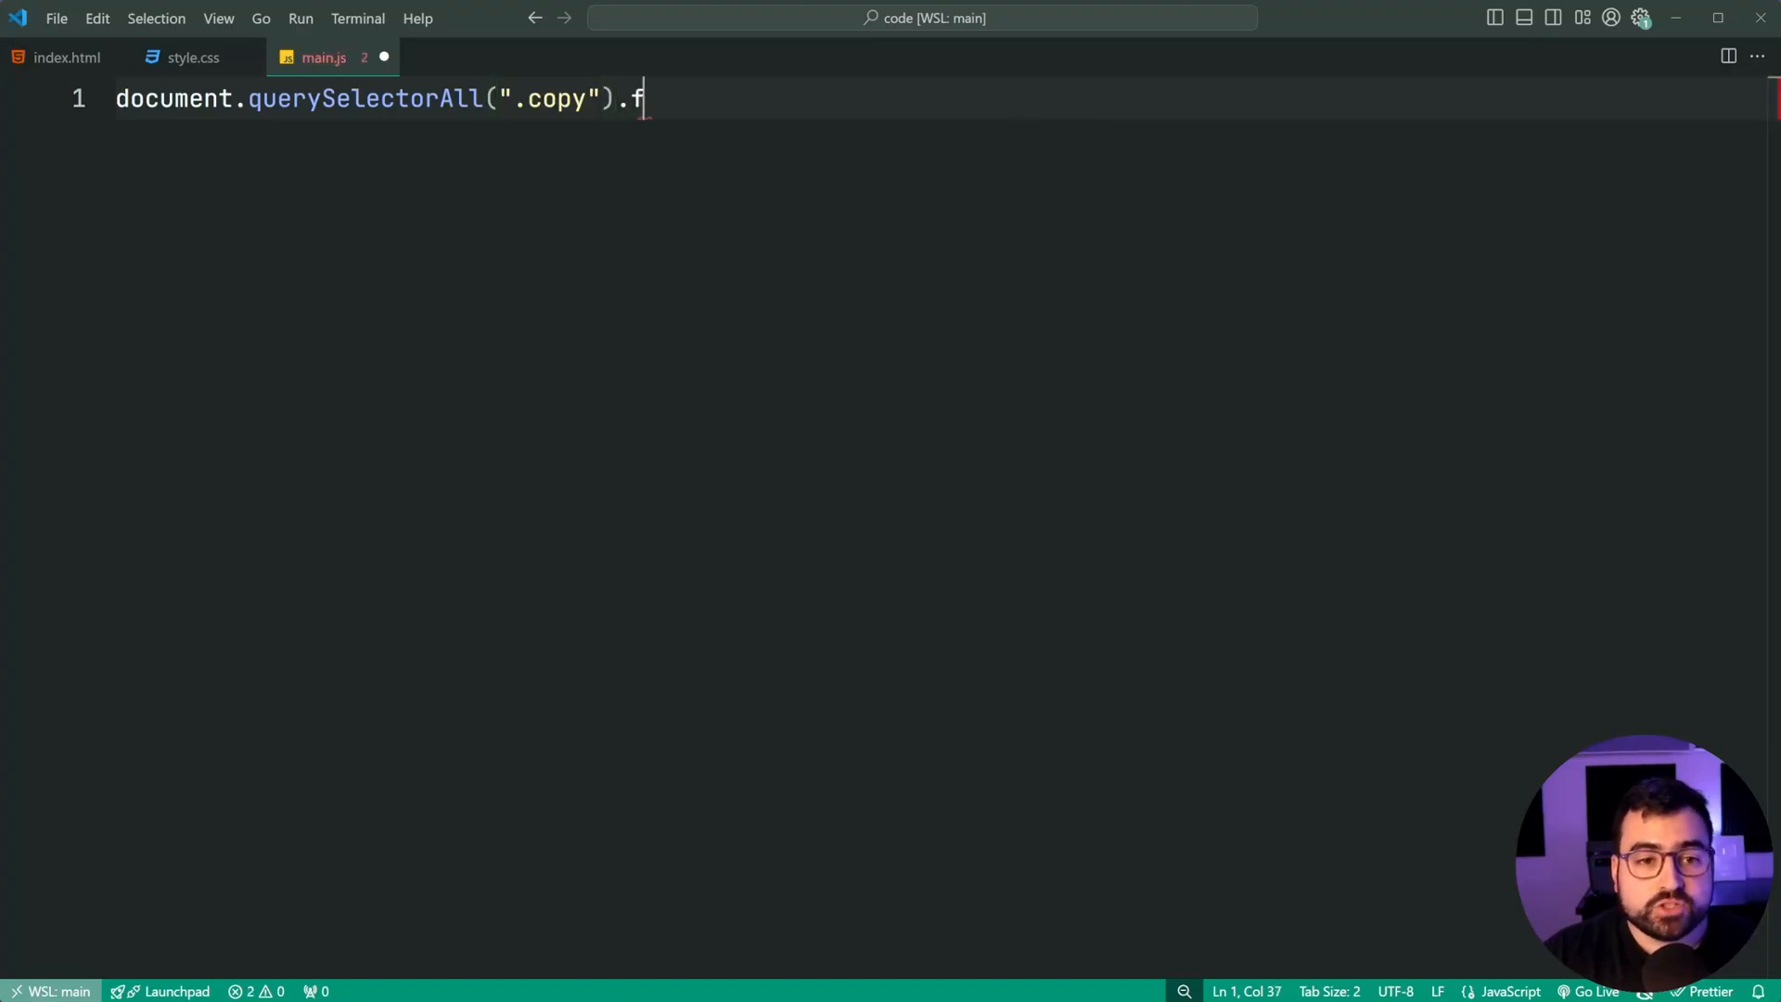
{"action": "type", "text": "orEach"}
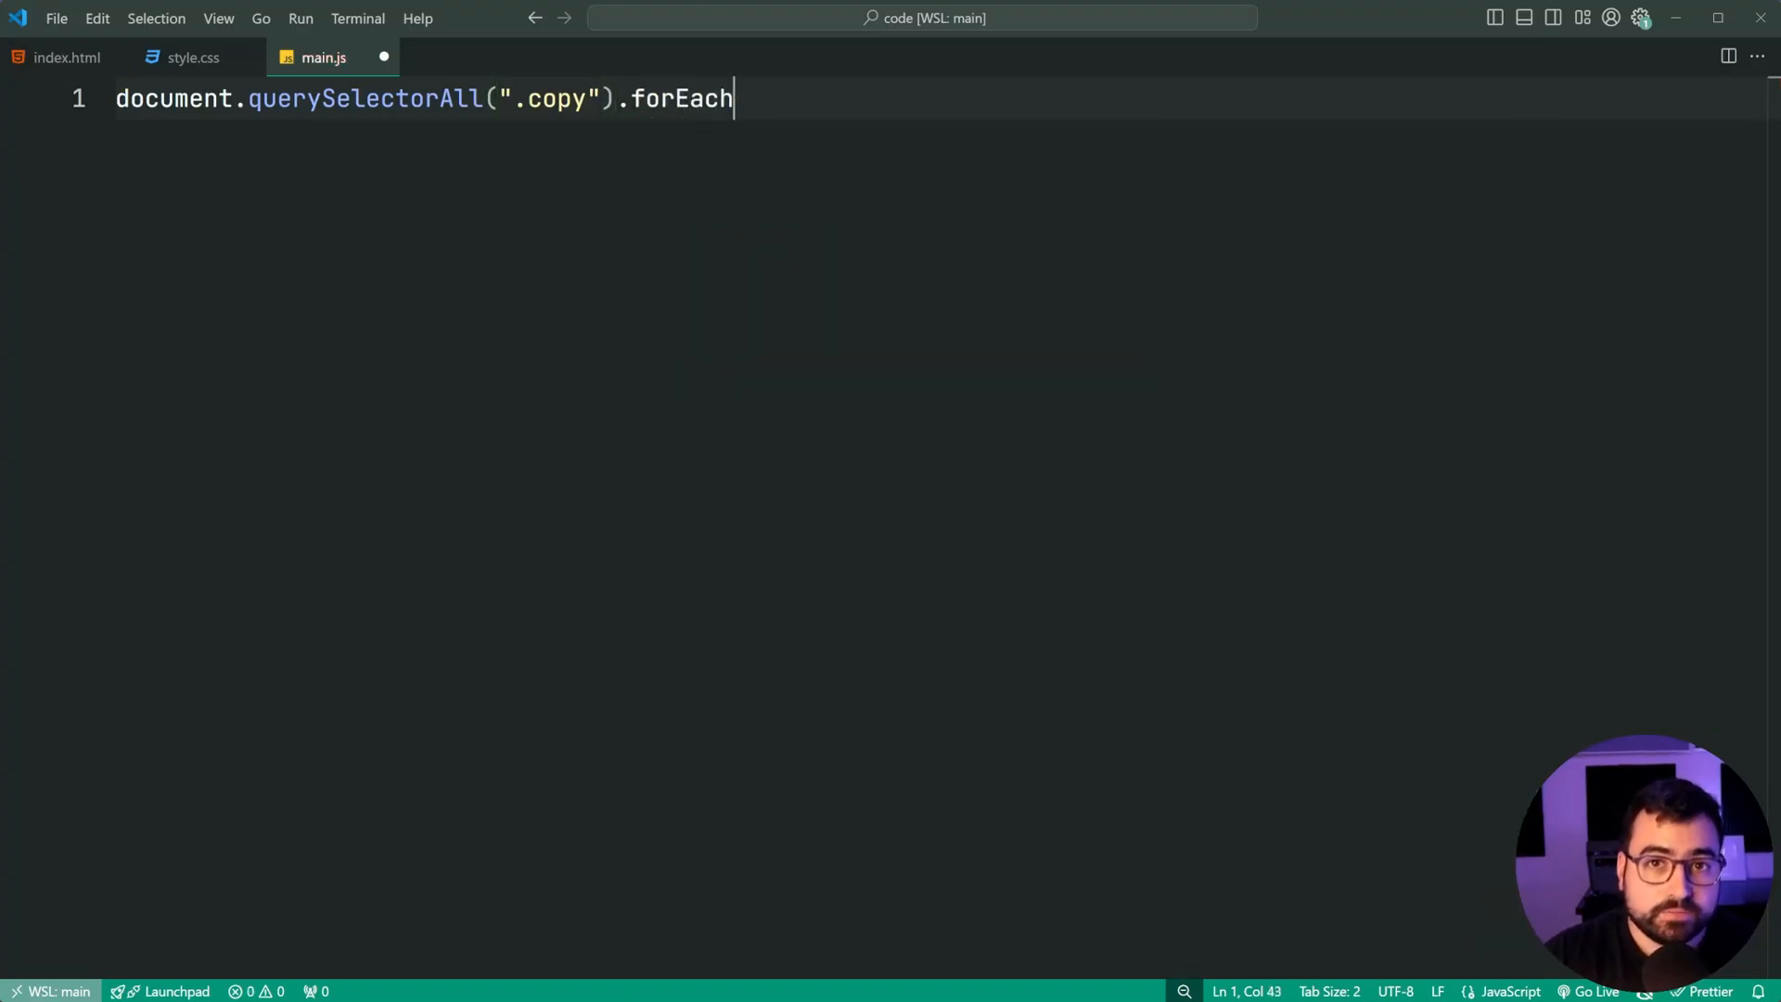
{"action": "type", "text": "(copy"}
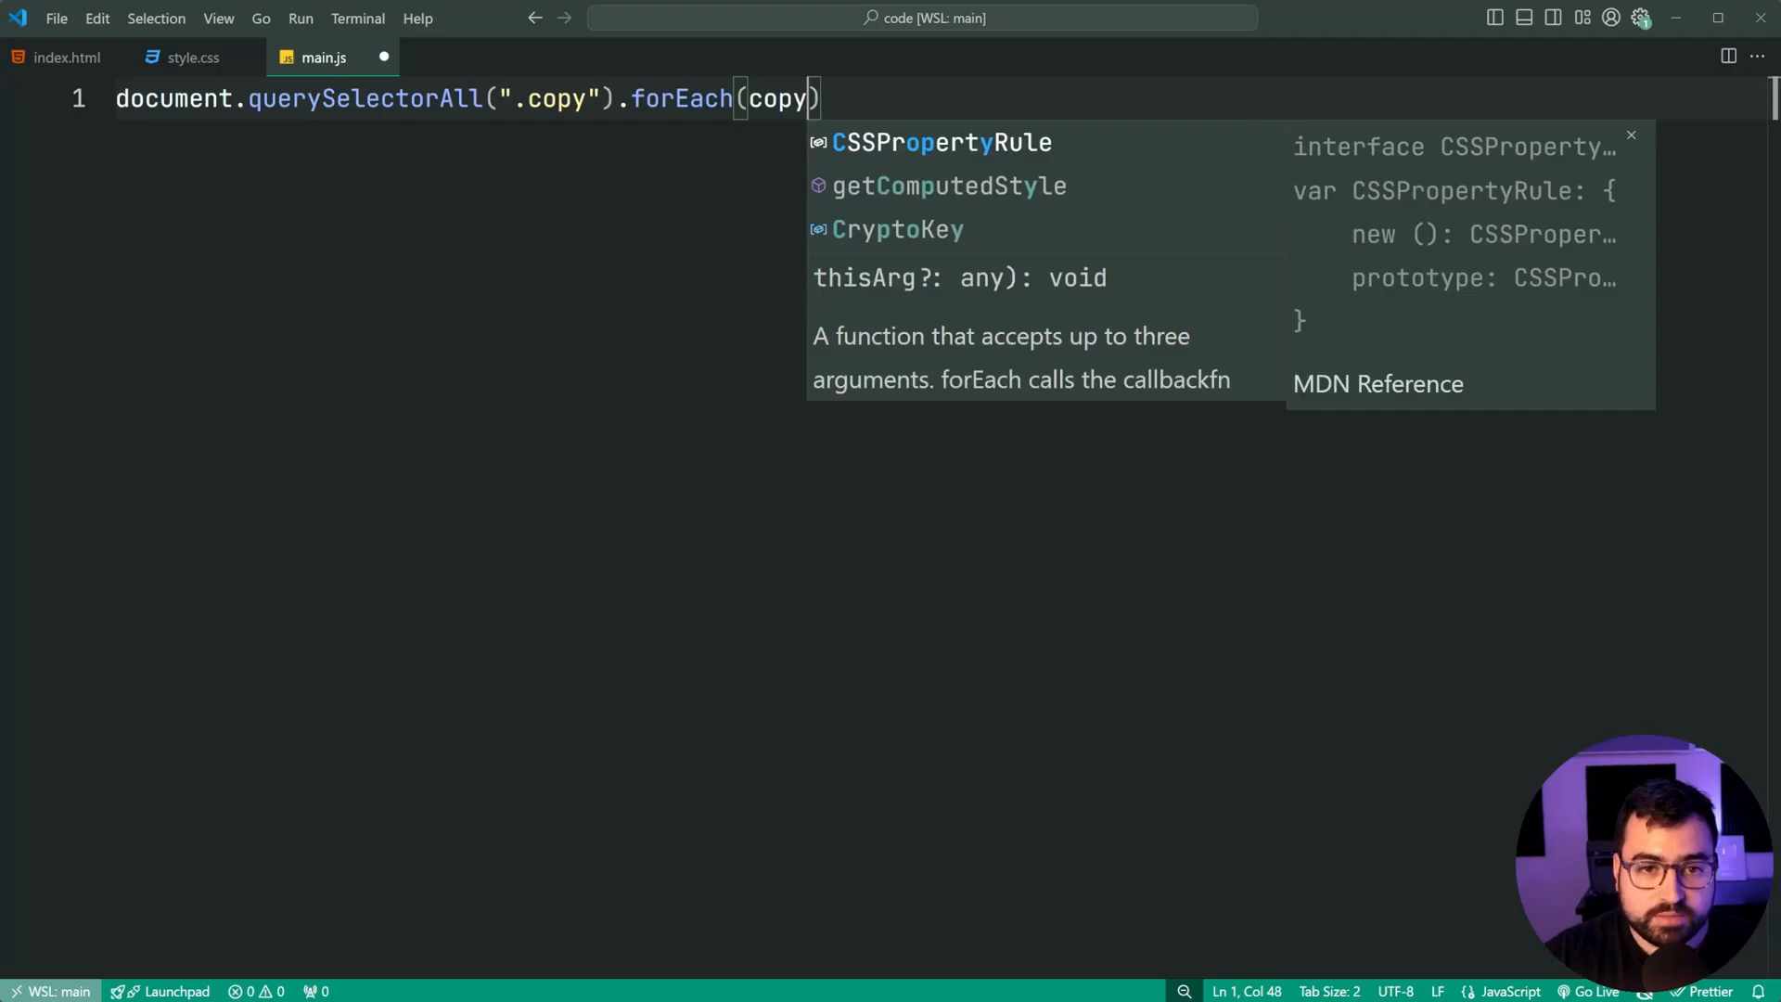
{"action": "type", "text": "Button => {});"}
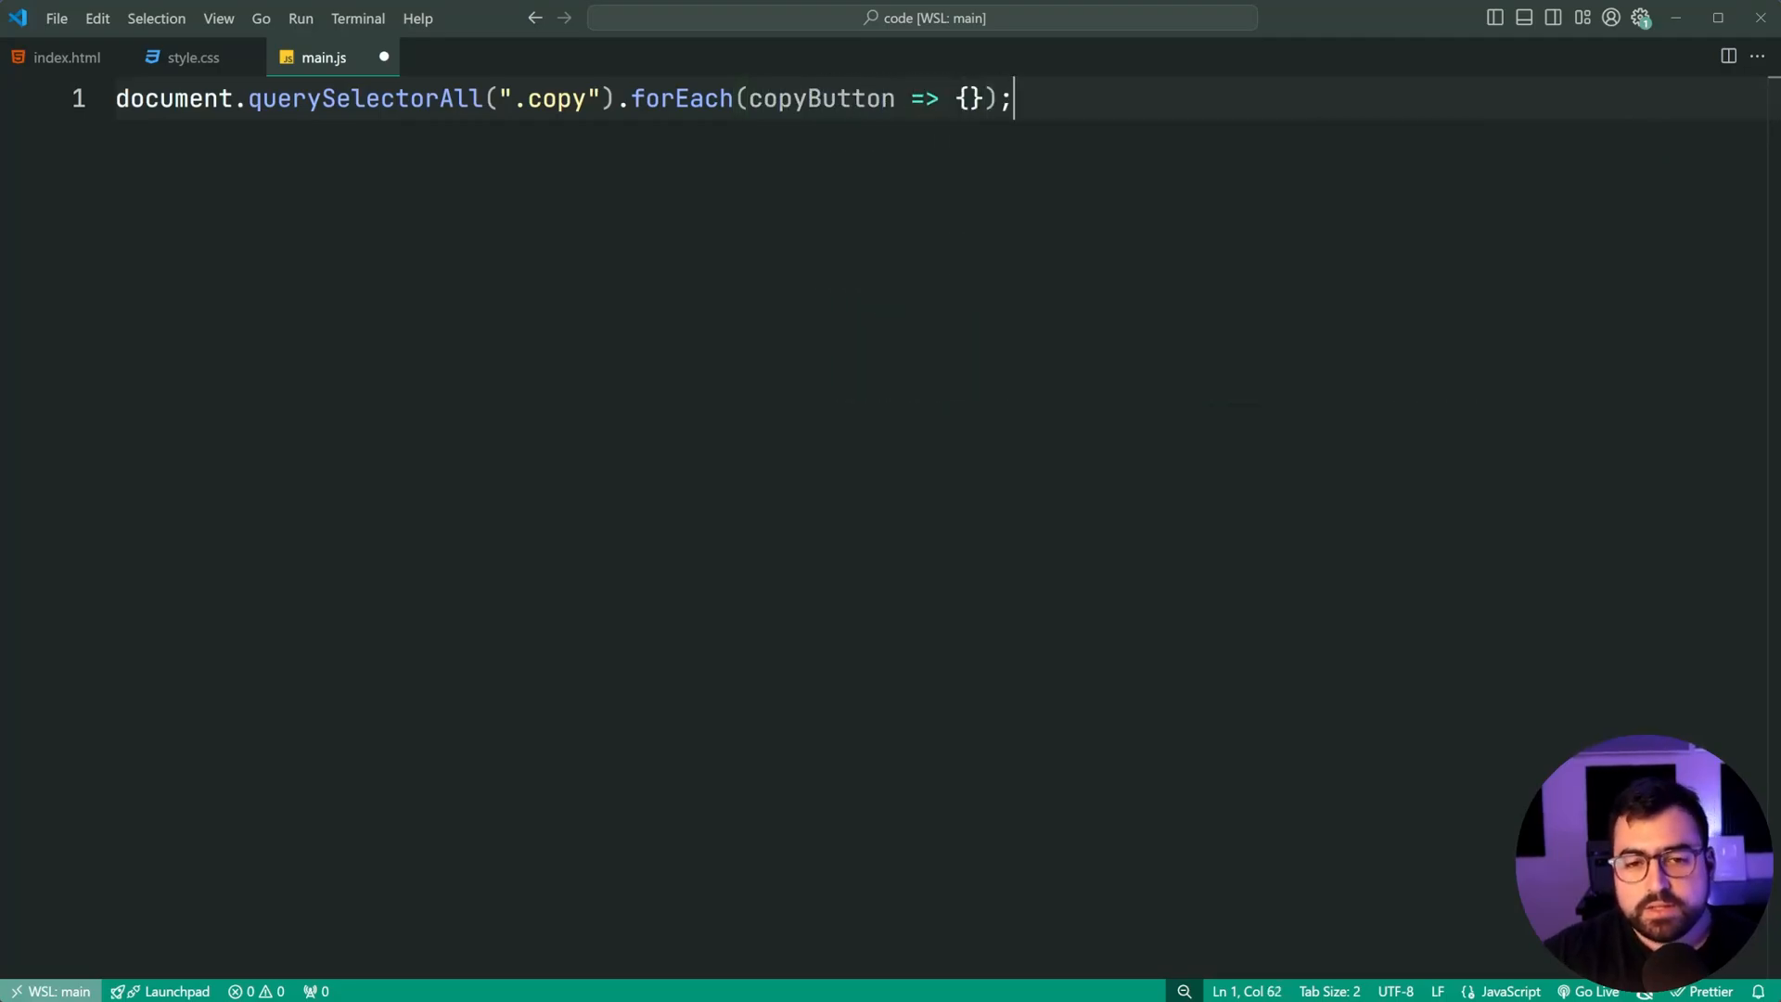
{"action": "key", "text": "Enter"}
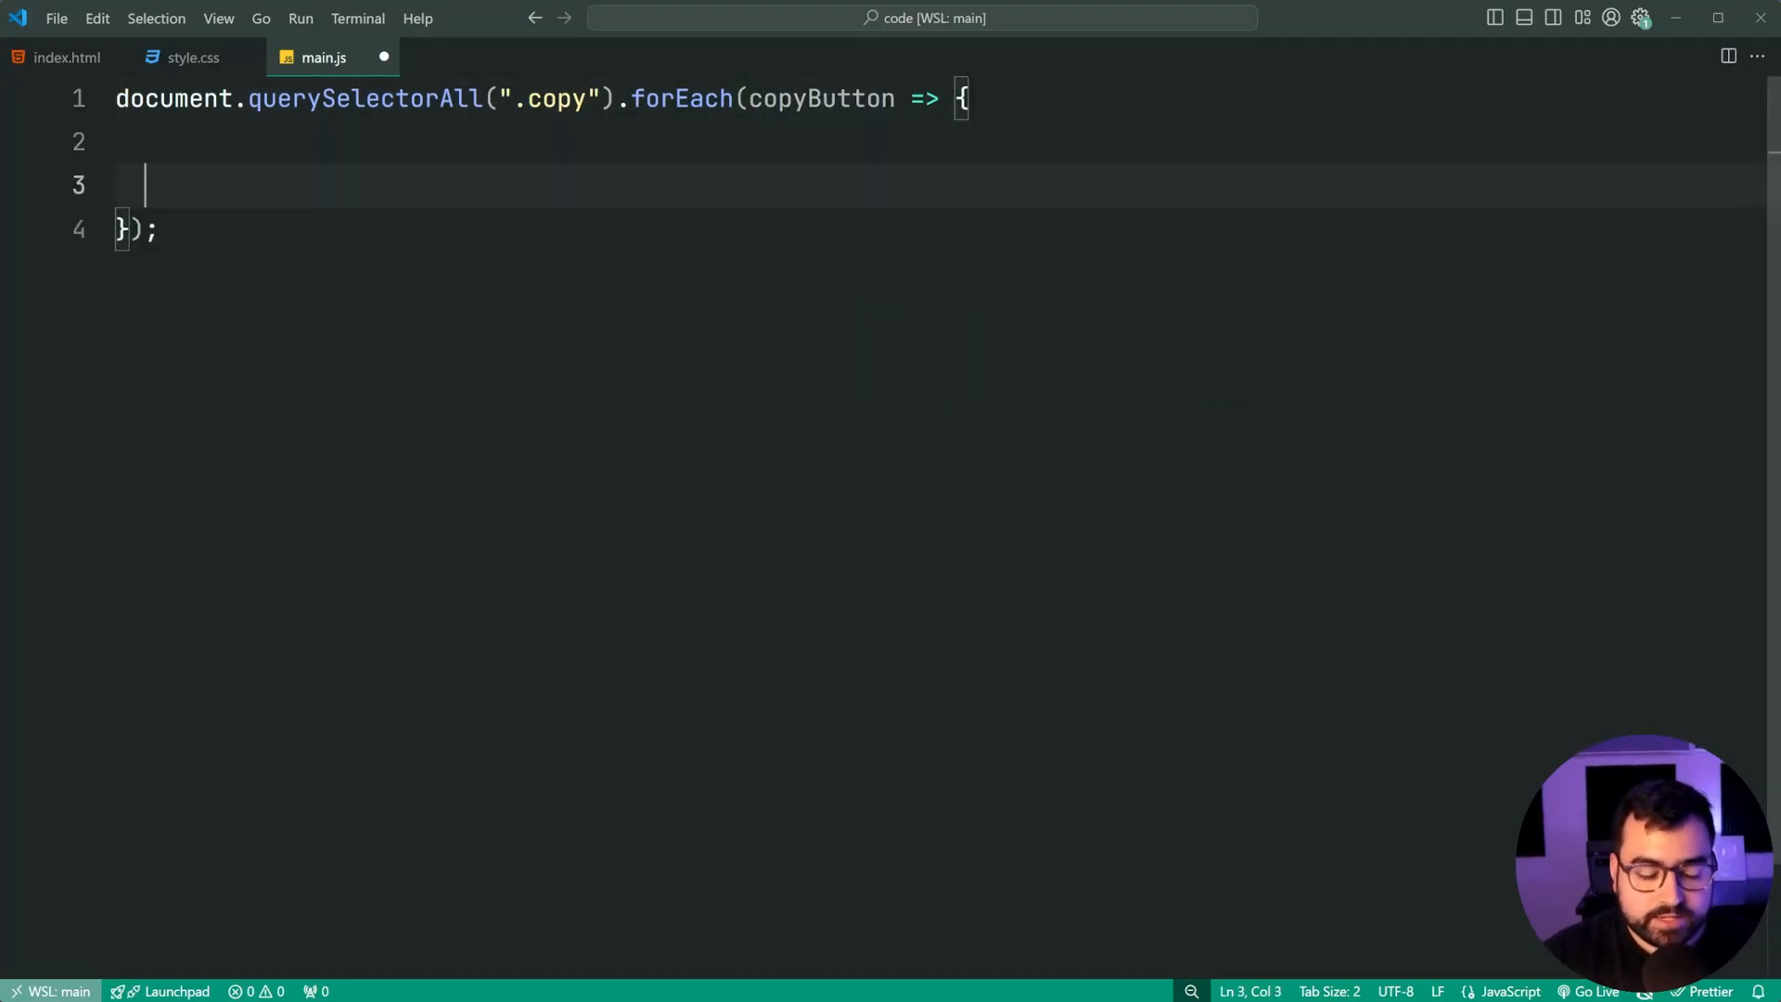
Step: Inside the loop, add a "click" event listener with an arrow-function handler to copyButton
{"action": "type", "text": "copyButton.addEventListener"}
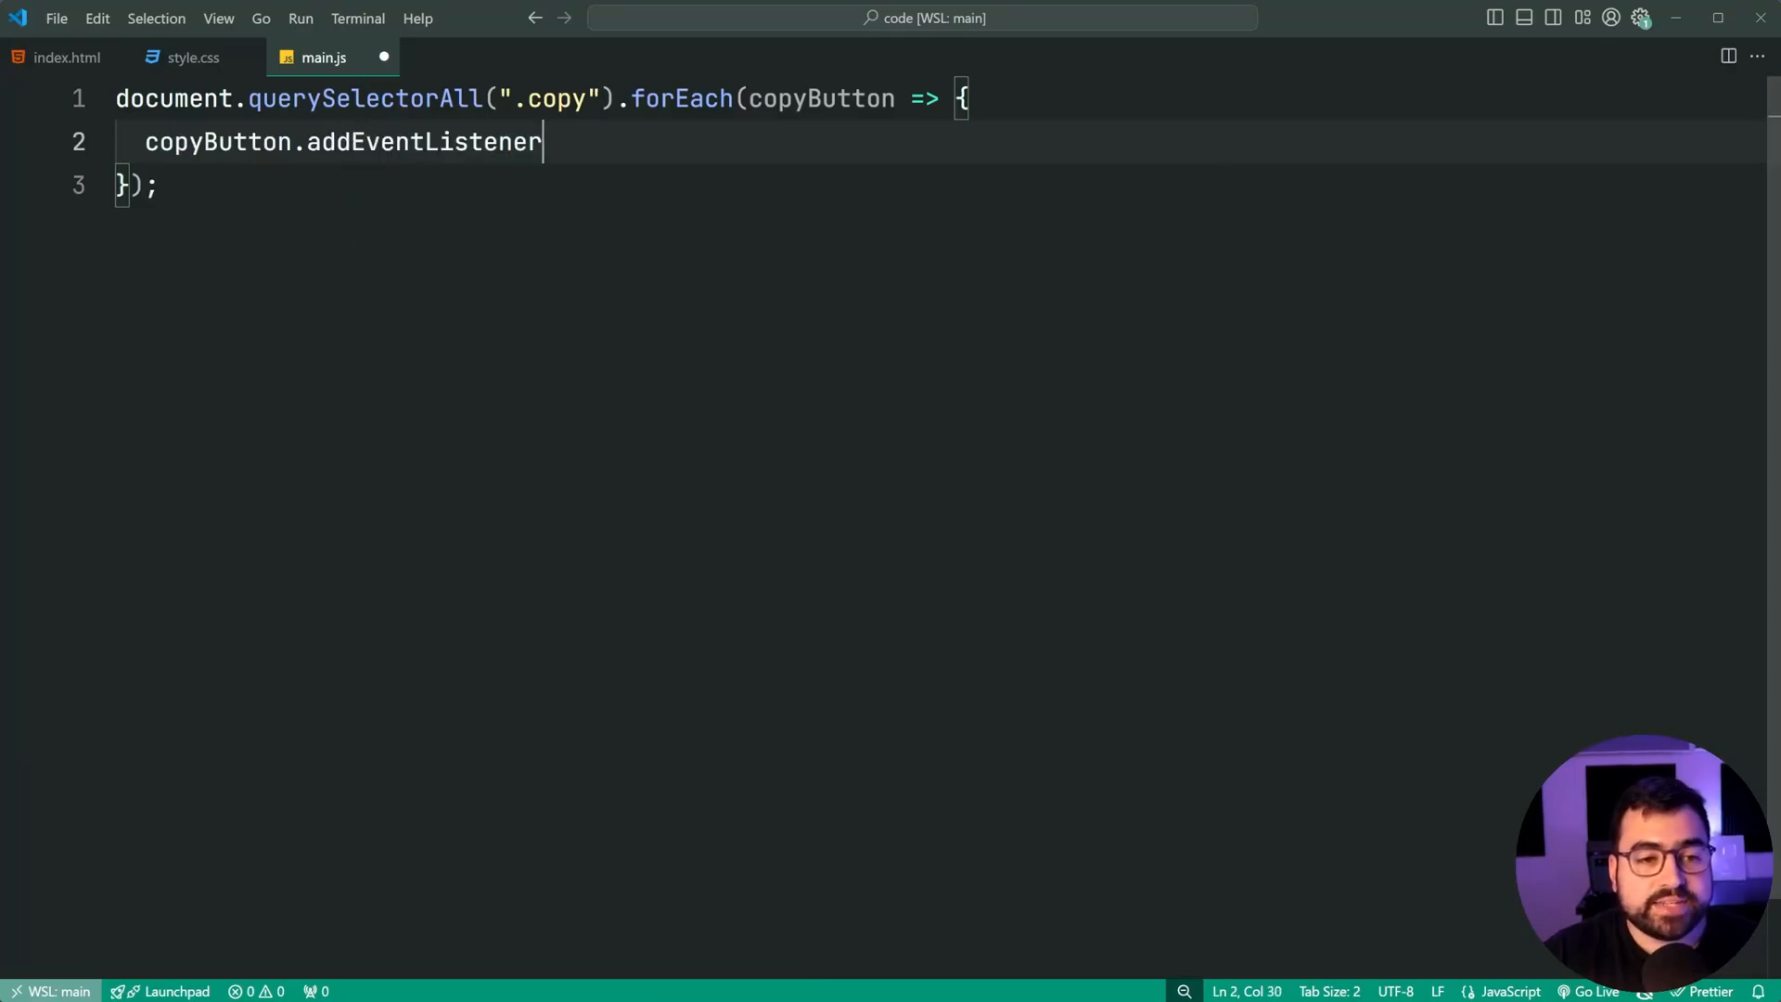
{"action": "type", "text": "(\"cli\""}
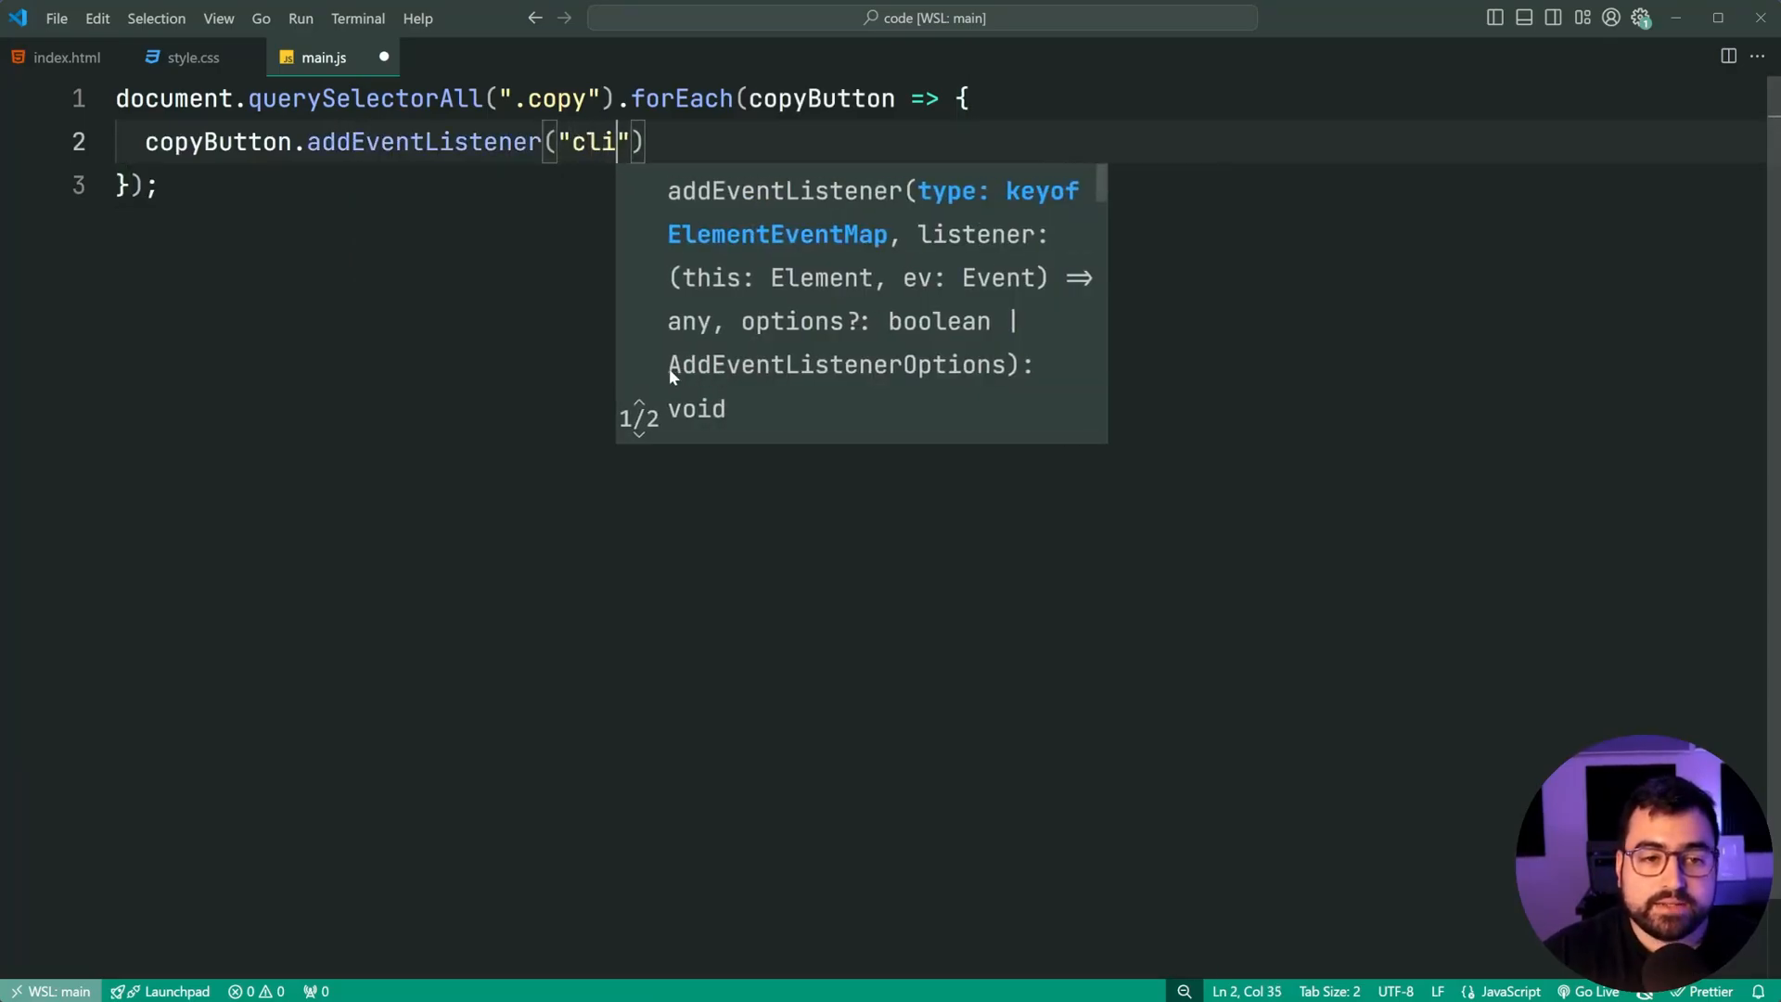
{"action": "type", "text": "ck,"}
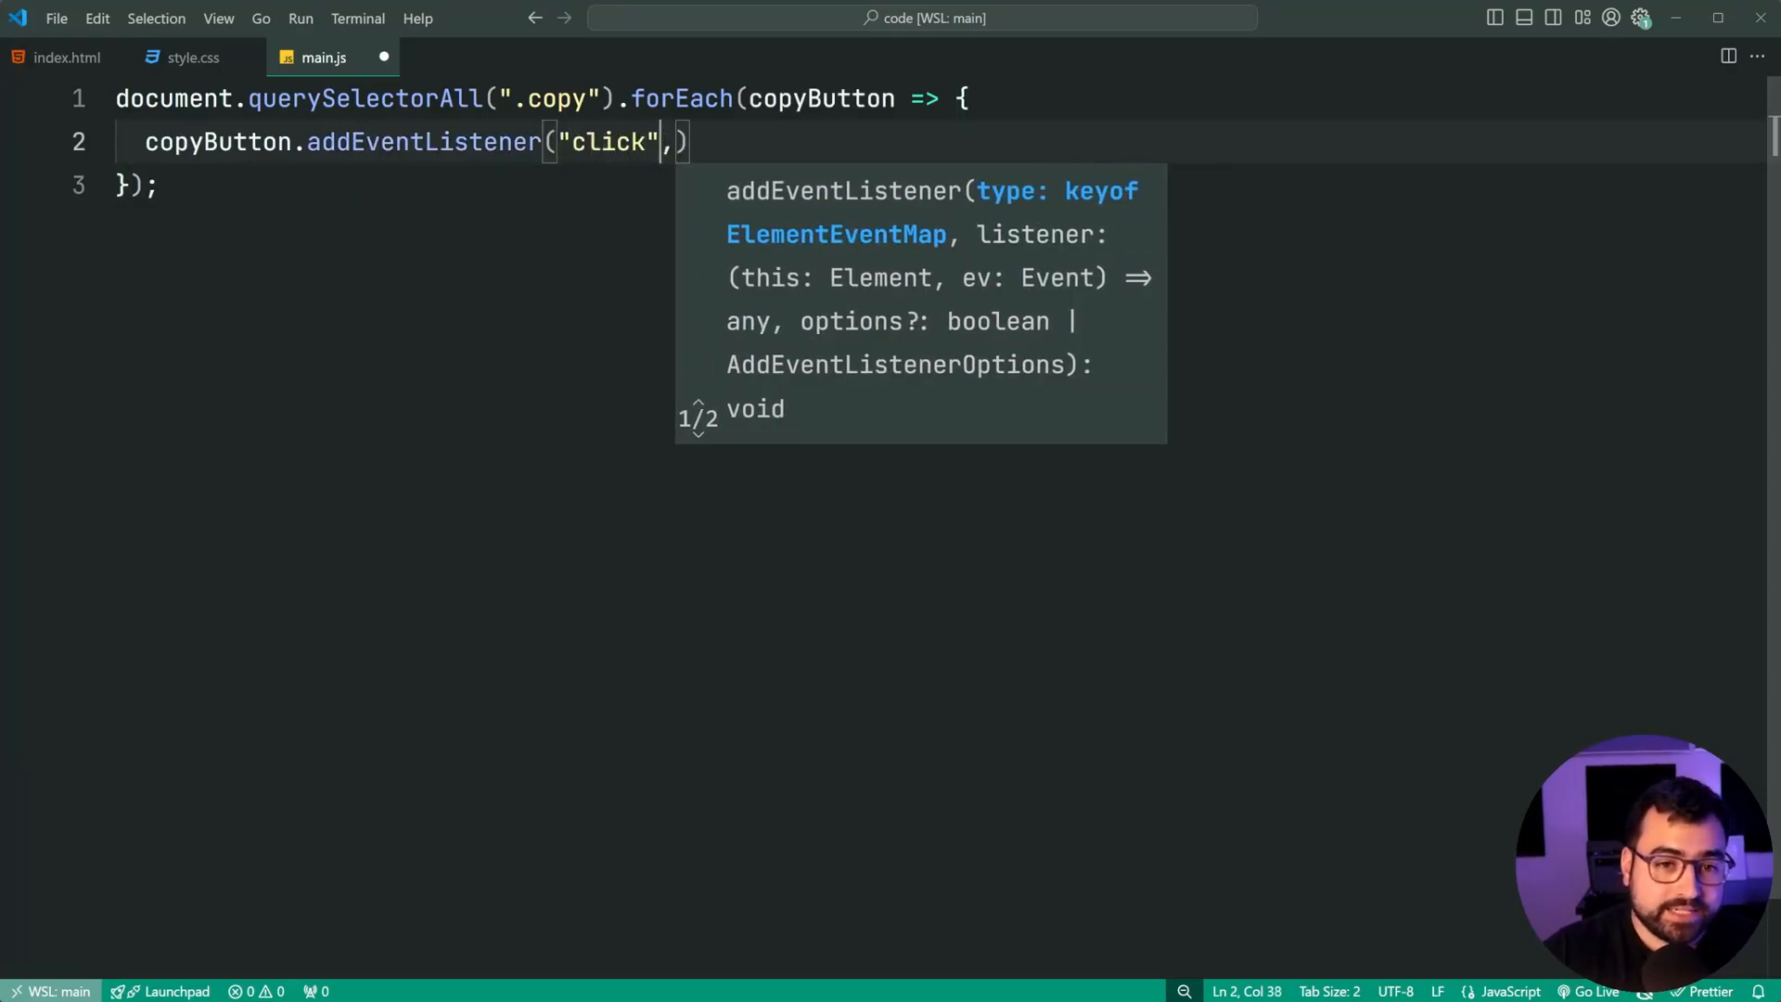
{"action": "type", "text": "() =>"}
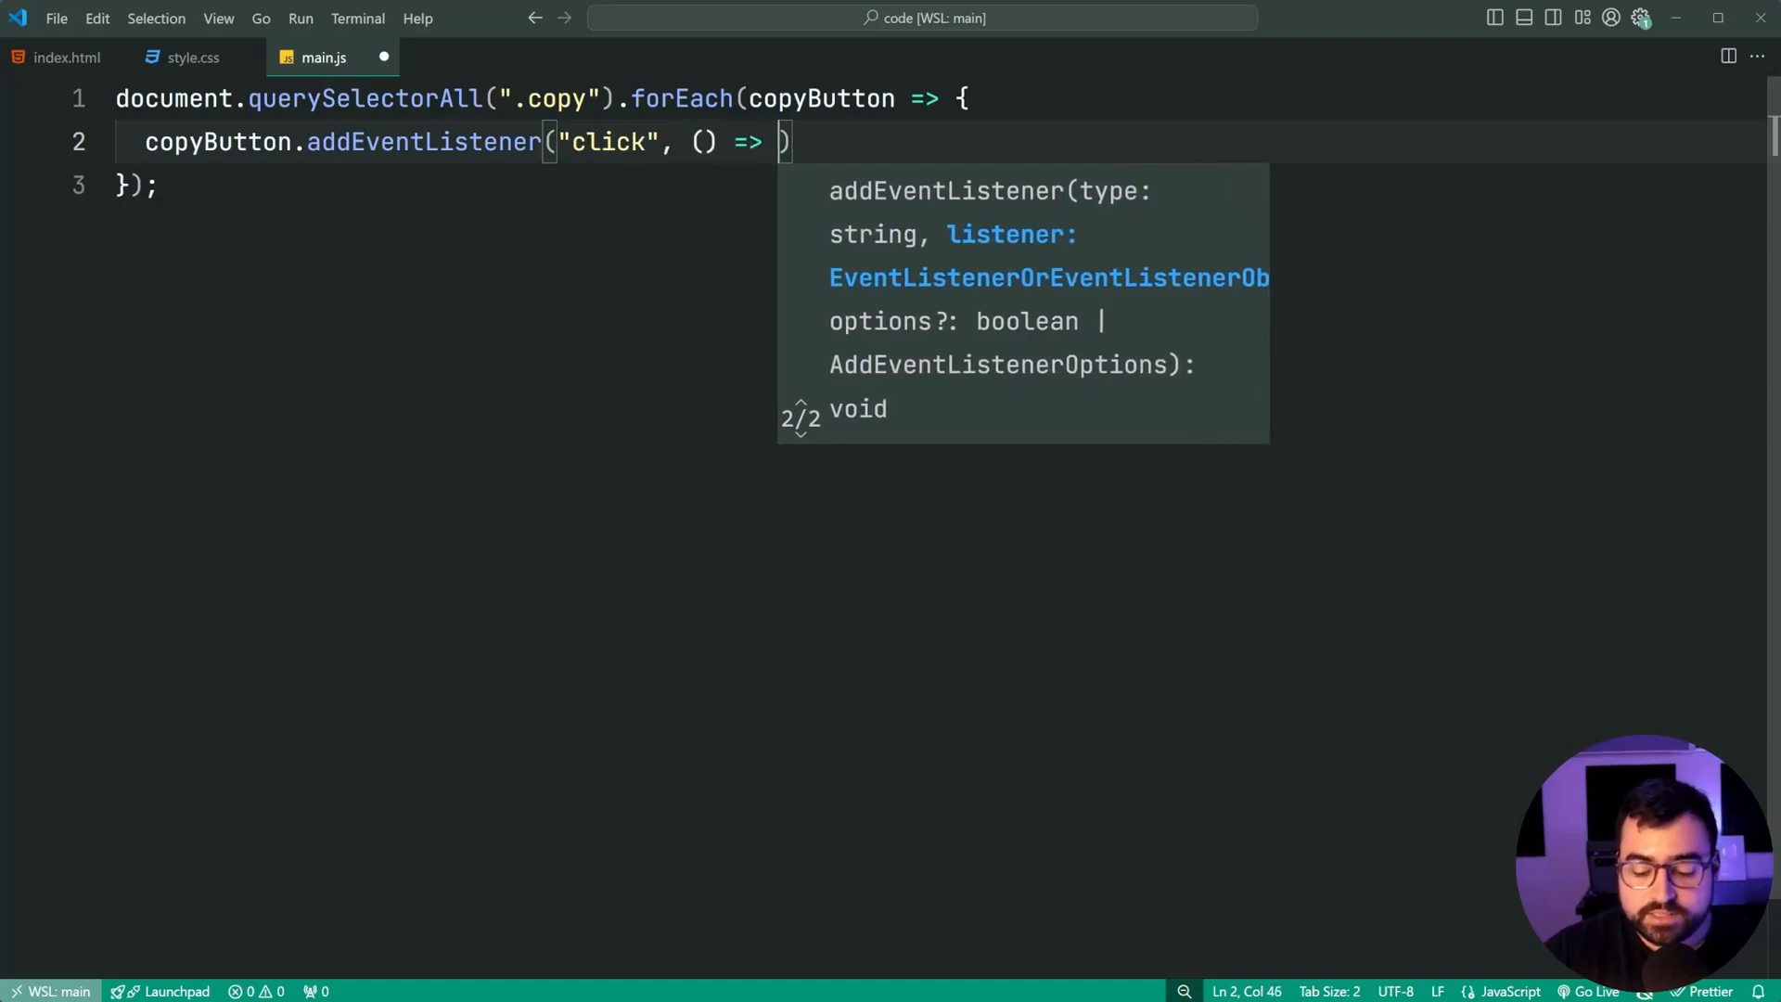
{"action": "type", "text": "{"}
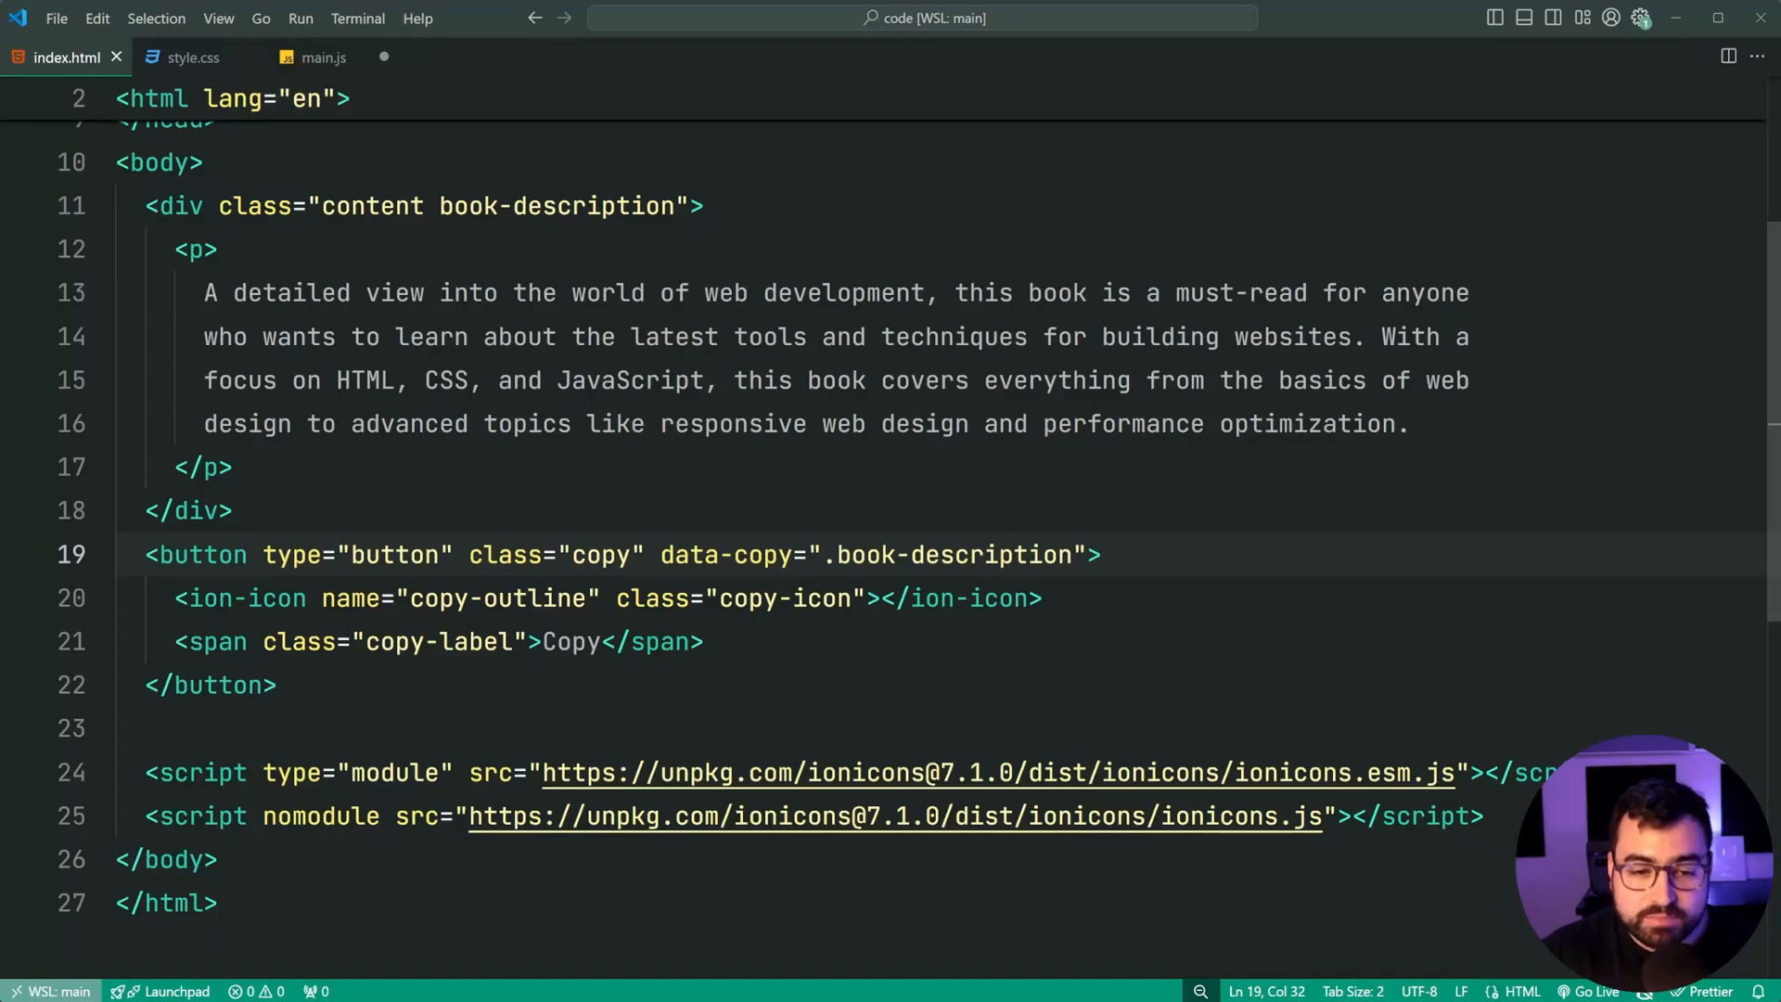
Step: Store copyButton.dataset.copy in const targetElement inside the click handler
{"action": "left_click_drag", "start_coordinate": [661, 554], "coordinate": [974, 554]}
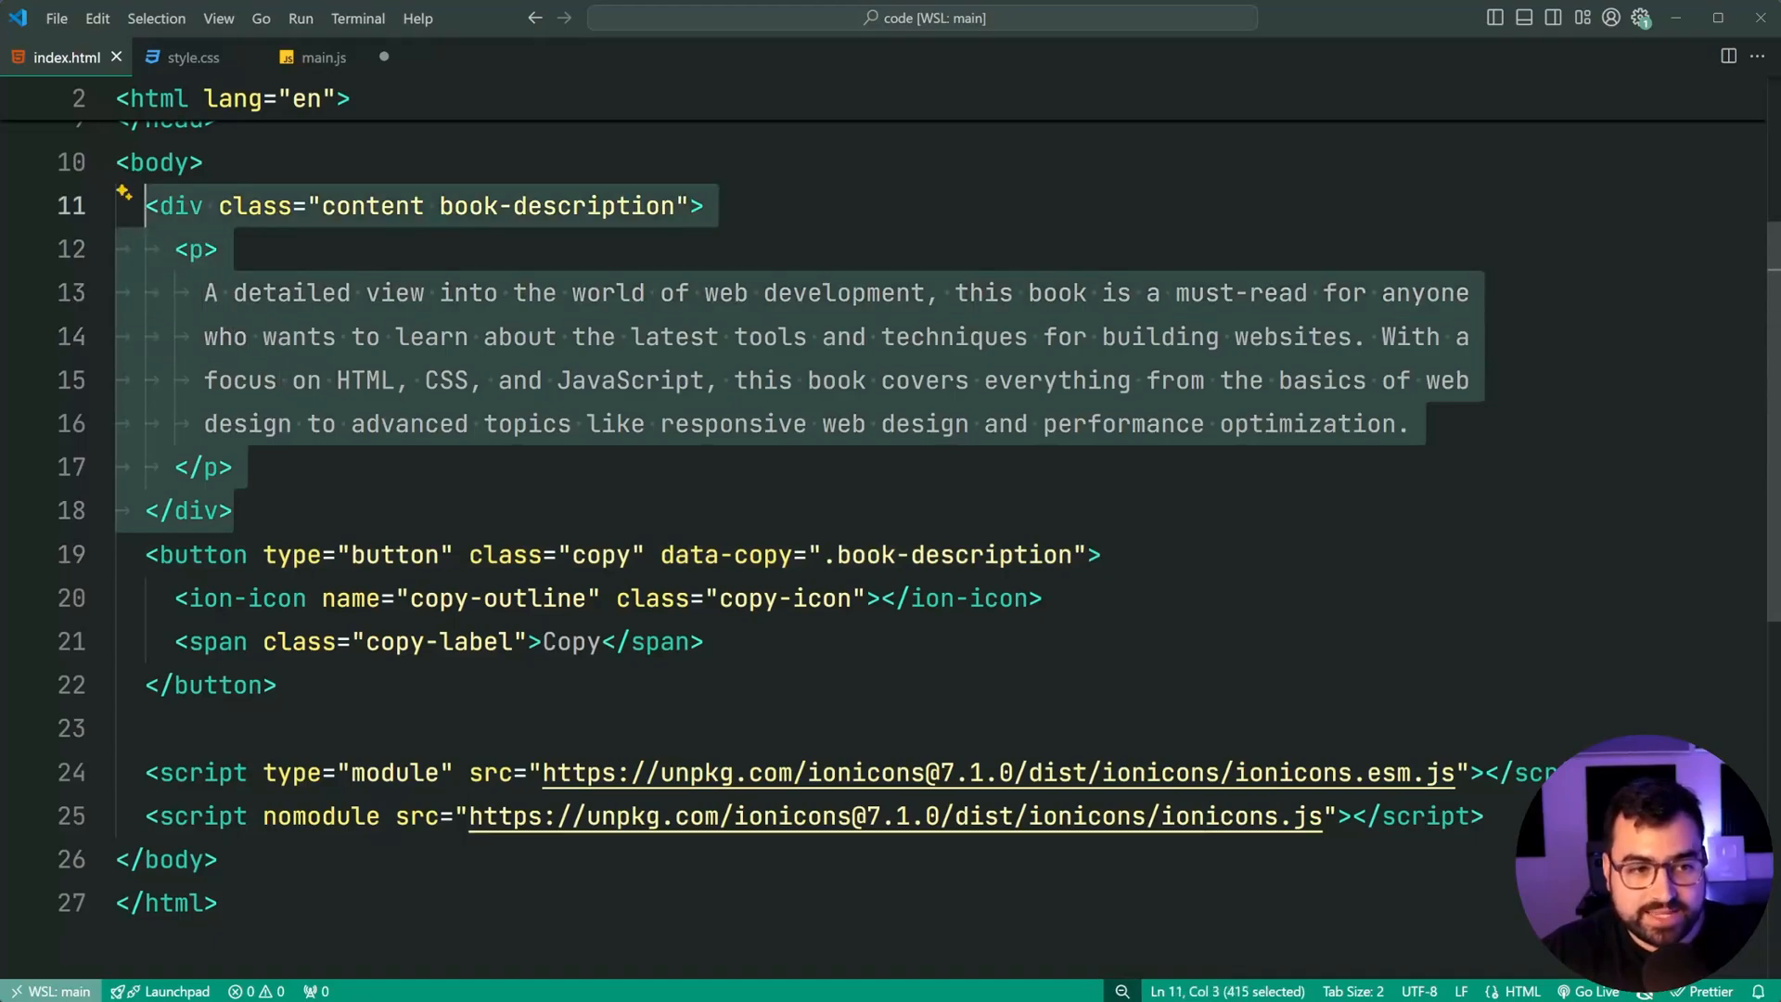
{"action": "left_click", "coordinate": [324, 57]}
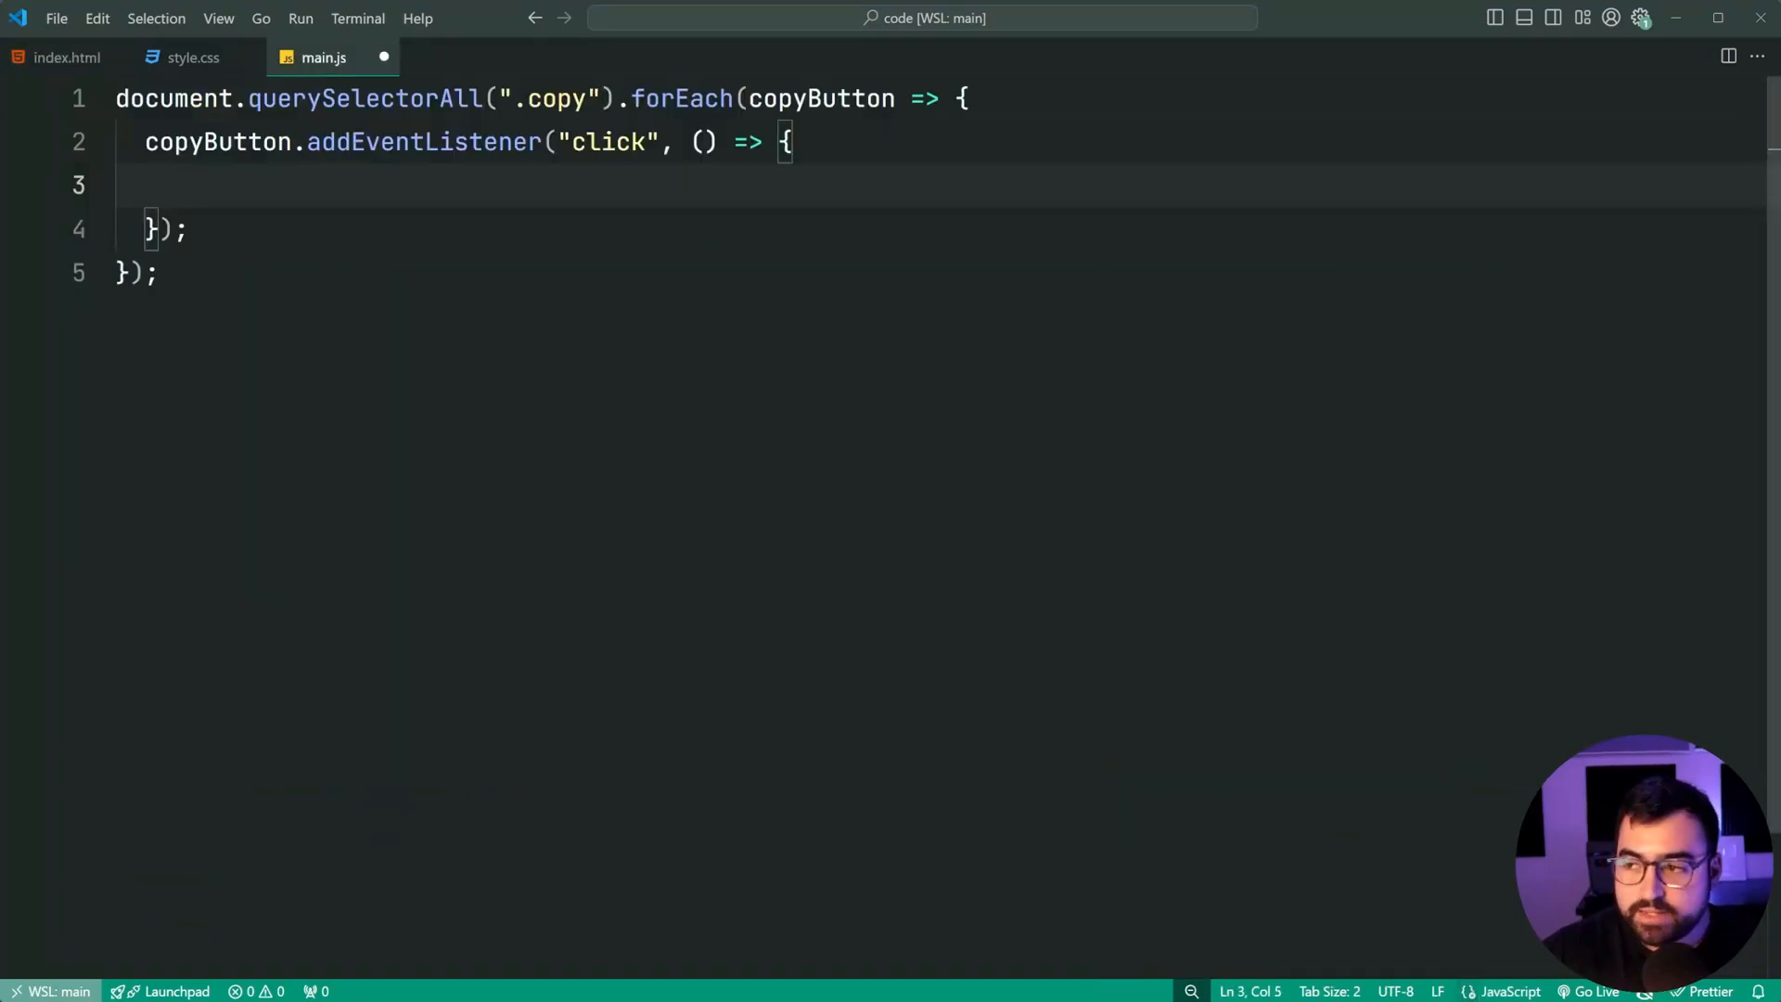
{"action": "type", "text": "const targ"}
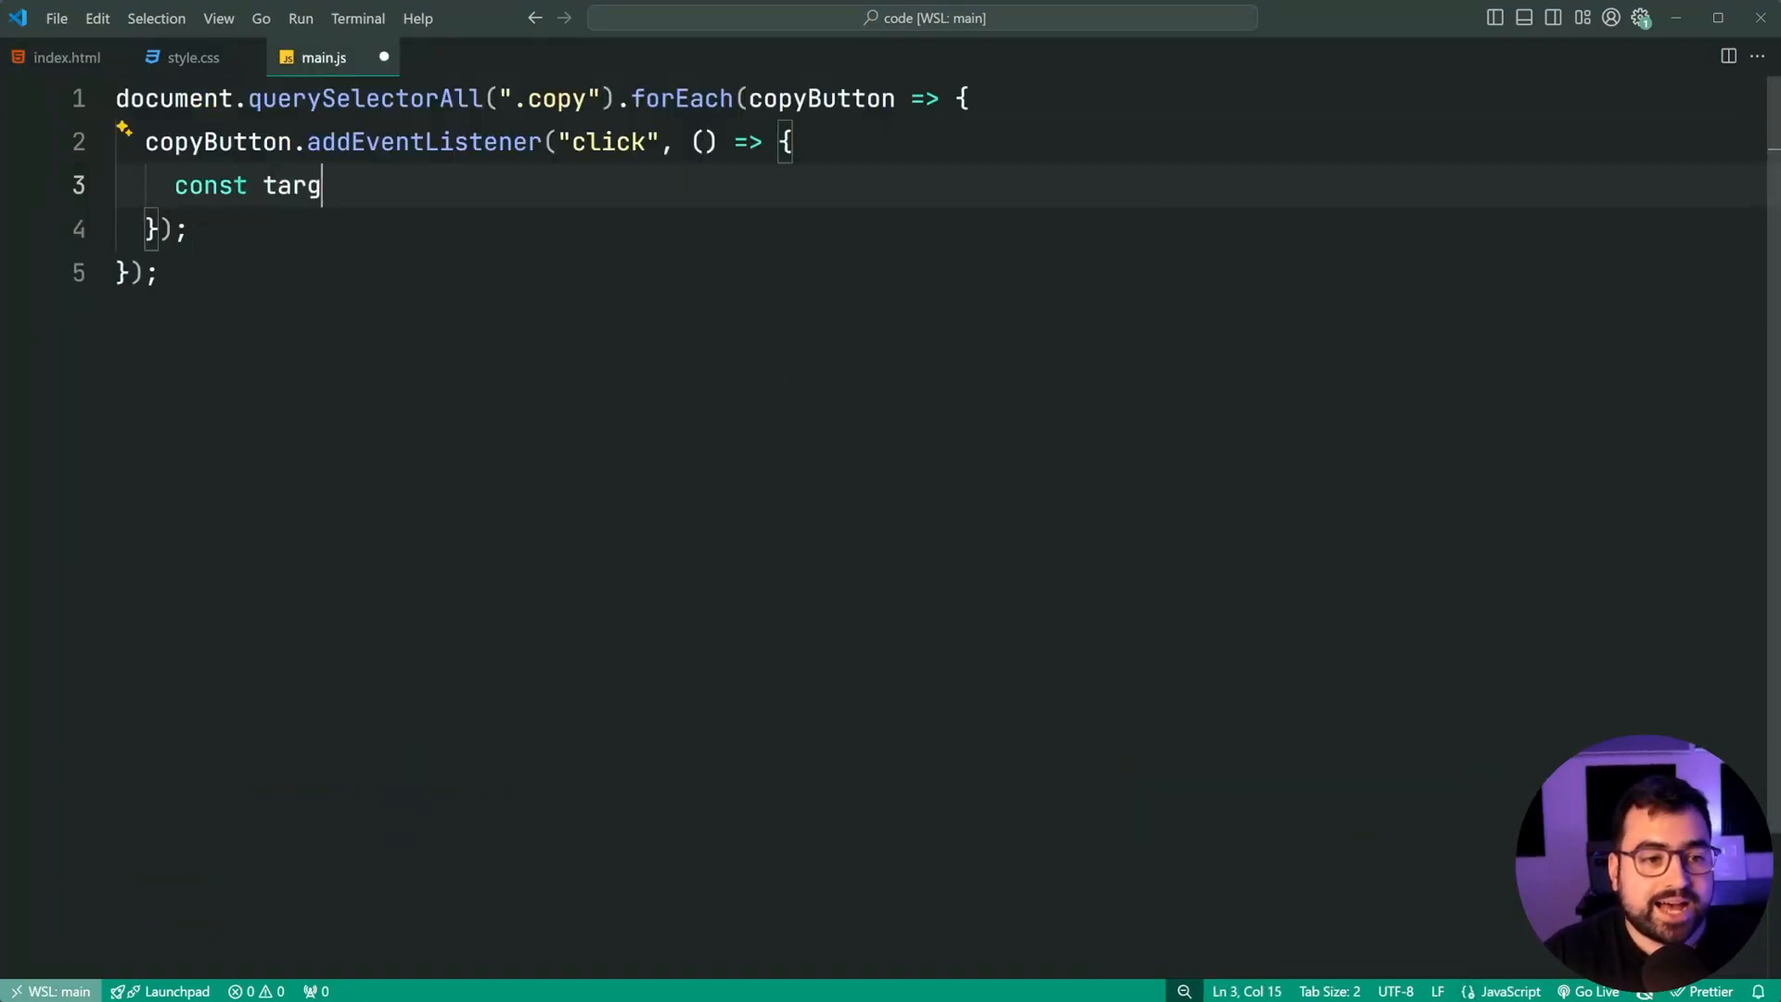
{"action": "type", "text": "etElement ="}
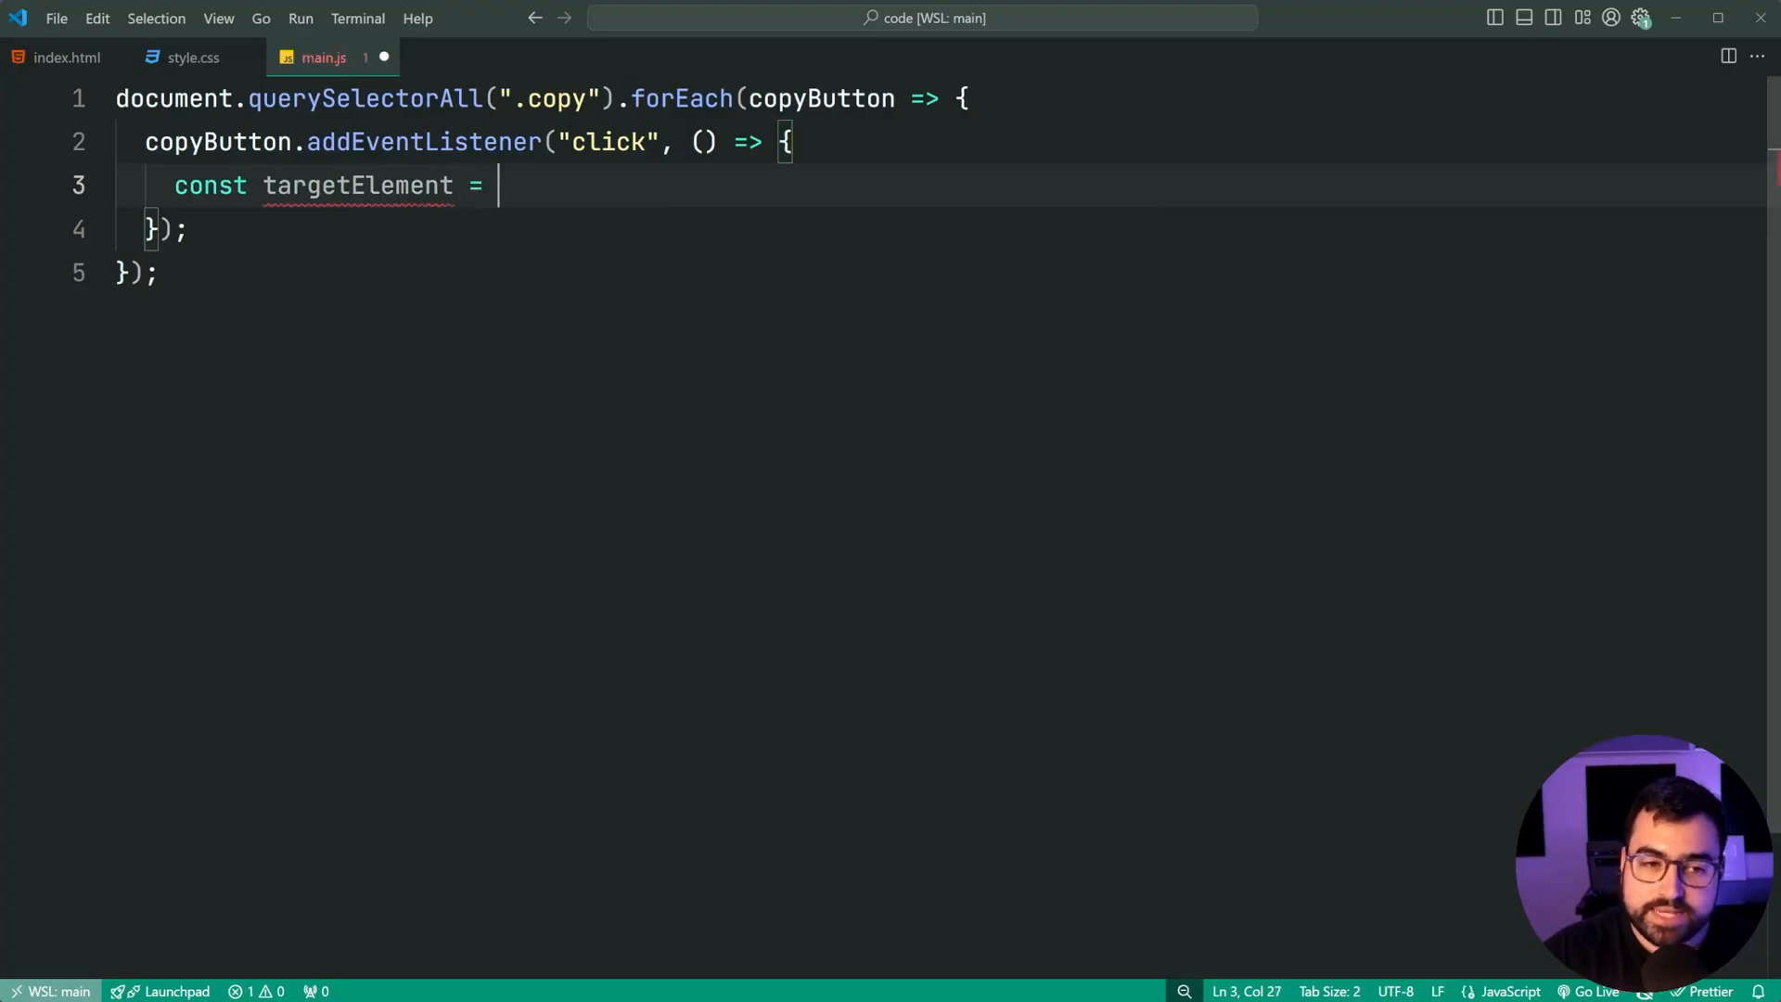
{"action": "type", "text": "copyButton."}
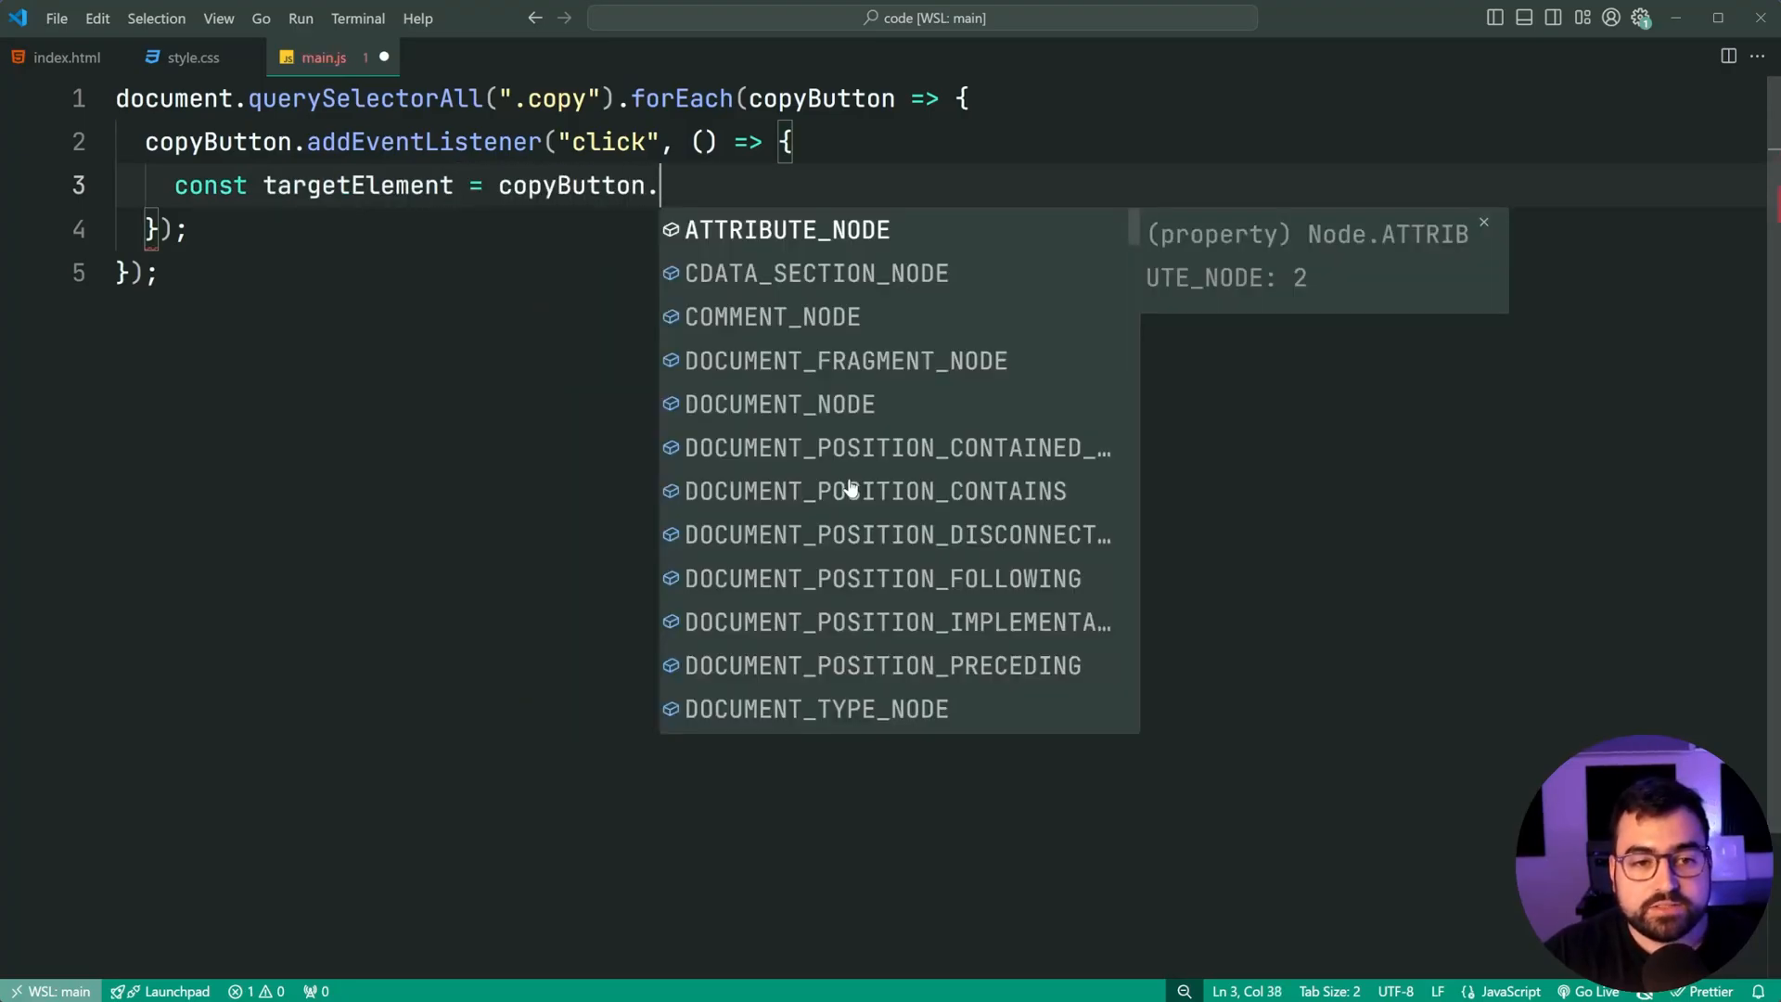
{"action": "type", "text": "dataset"}
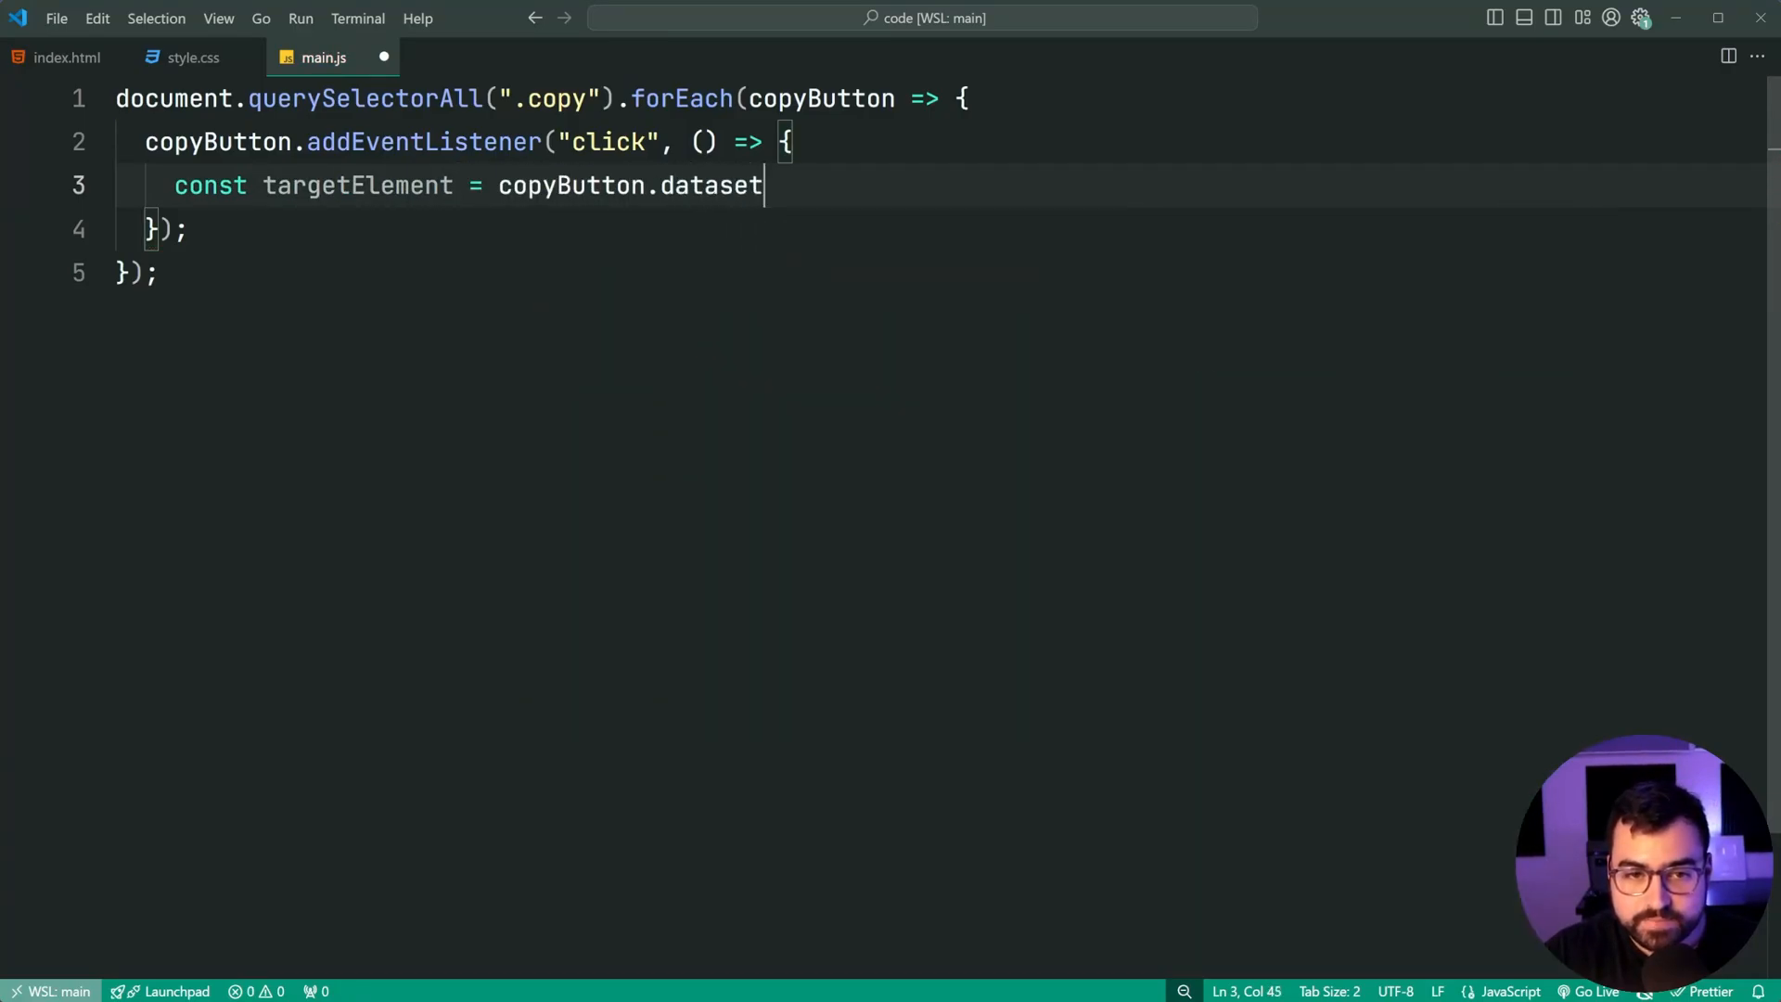
{"action": "type", "text": ".copy;"}
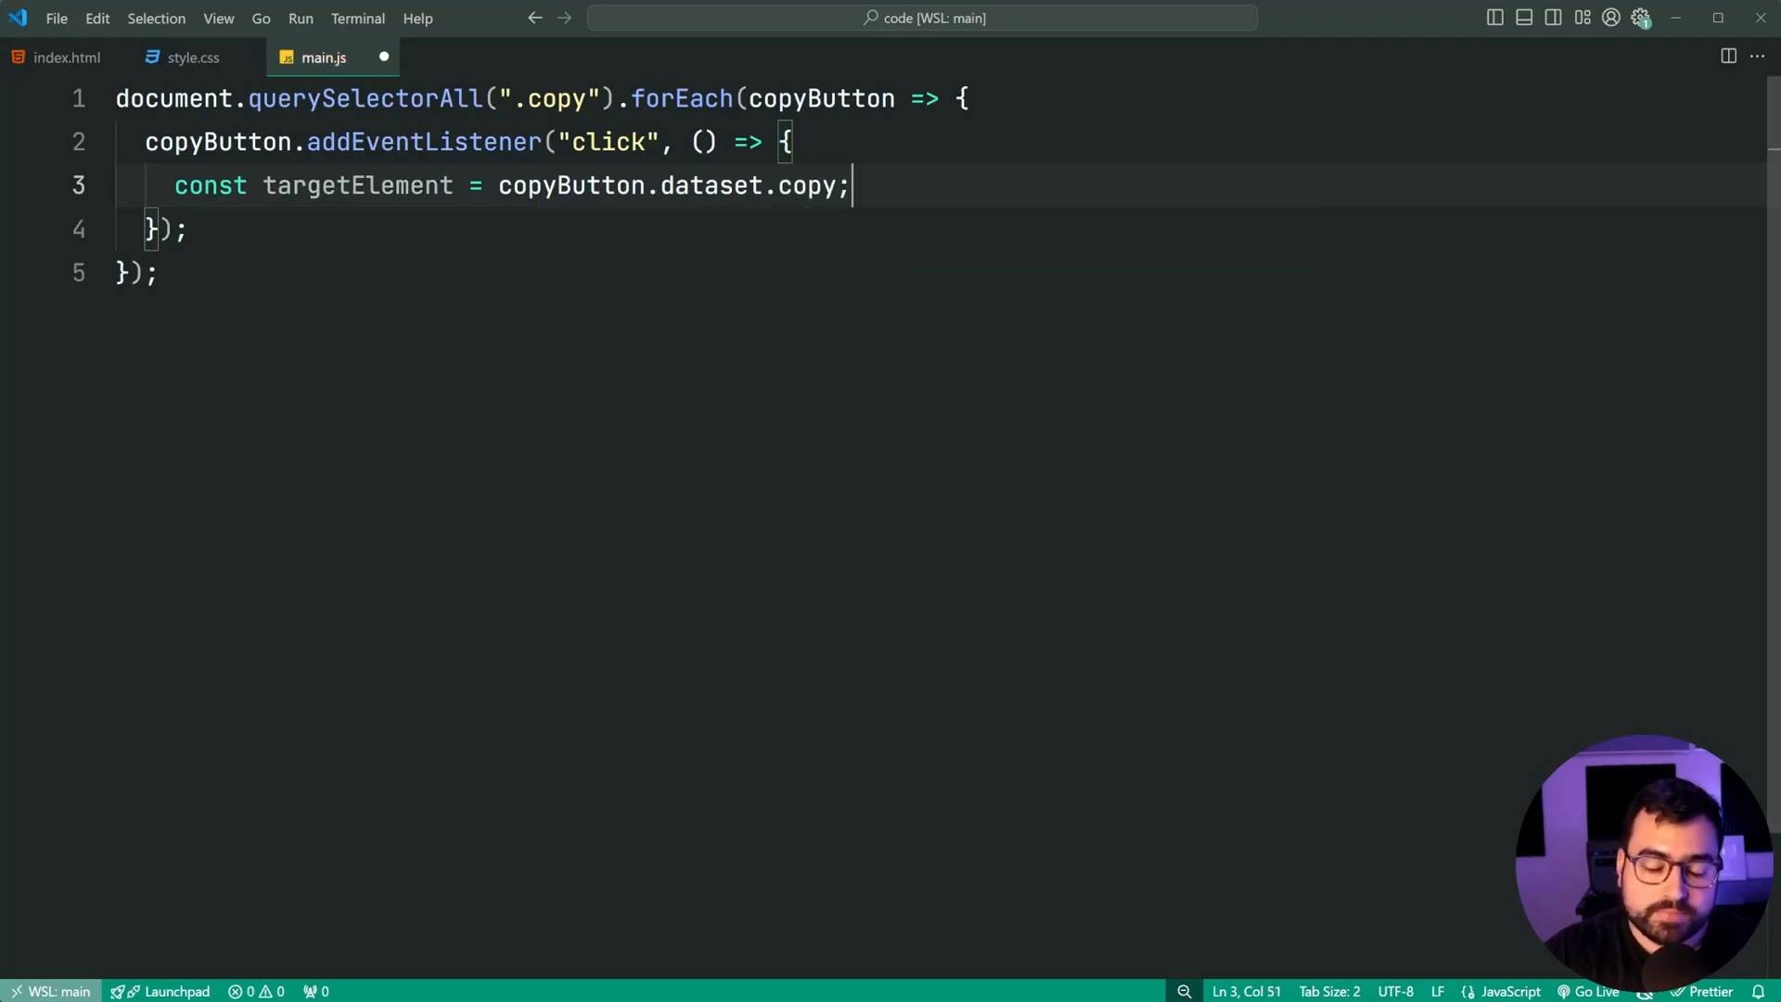
Step: Log targetElement with console.log and test the Copy button in Chrome
{"action": "type", "text": "console.log(tar"}
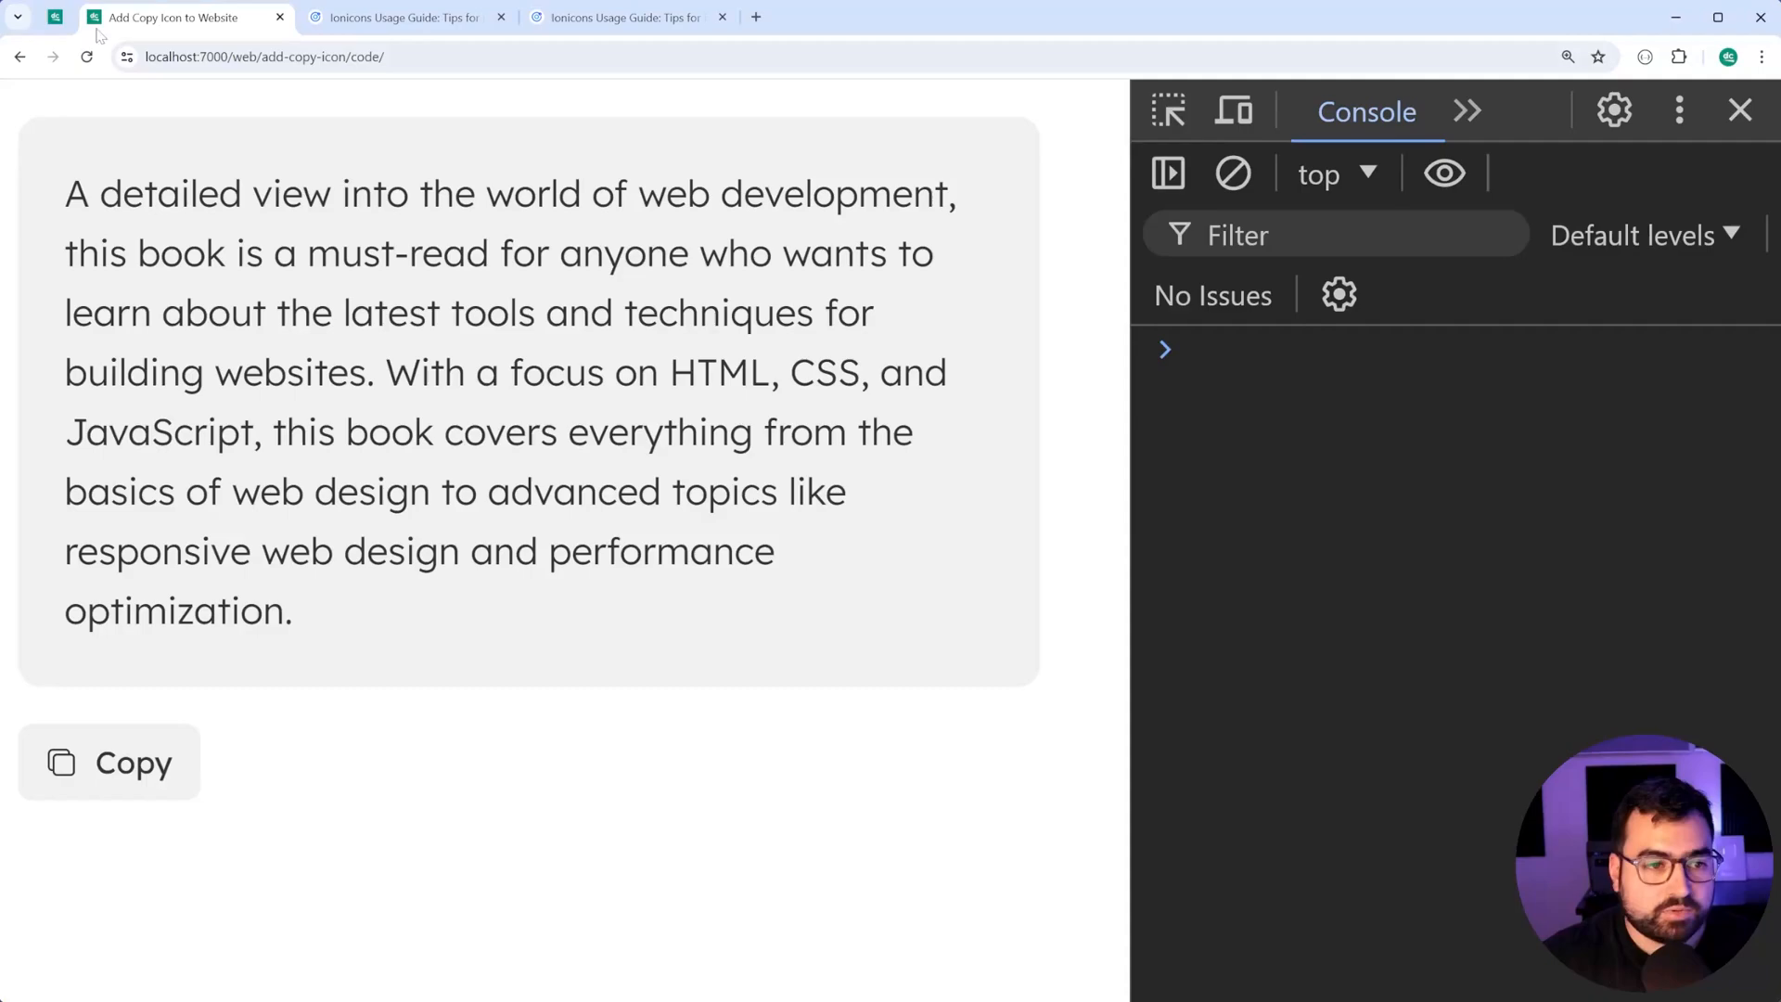
{"action": "left_click", "coordinate": [107, 760]}
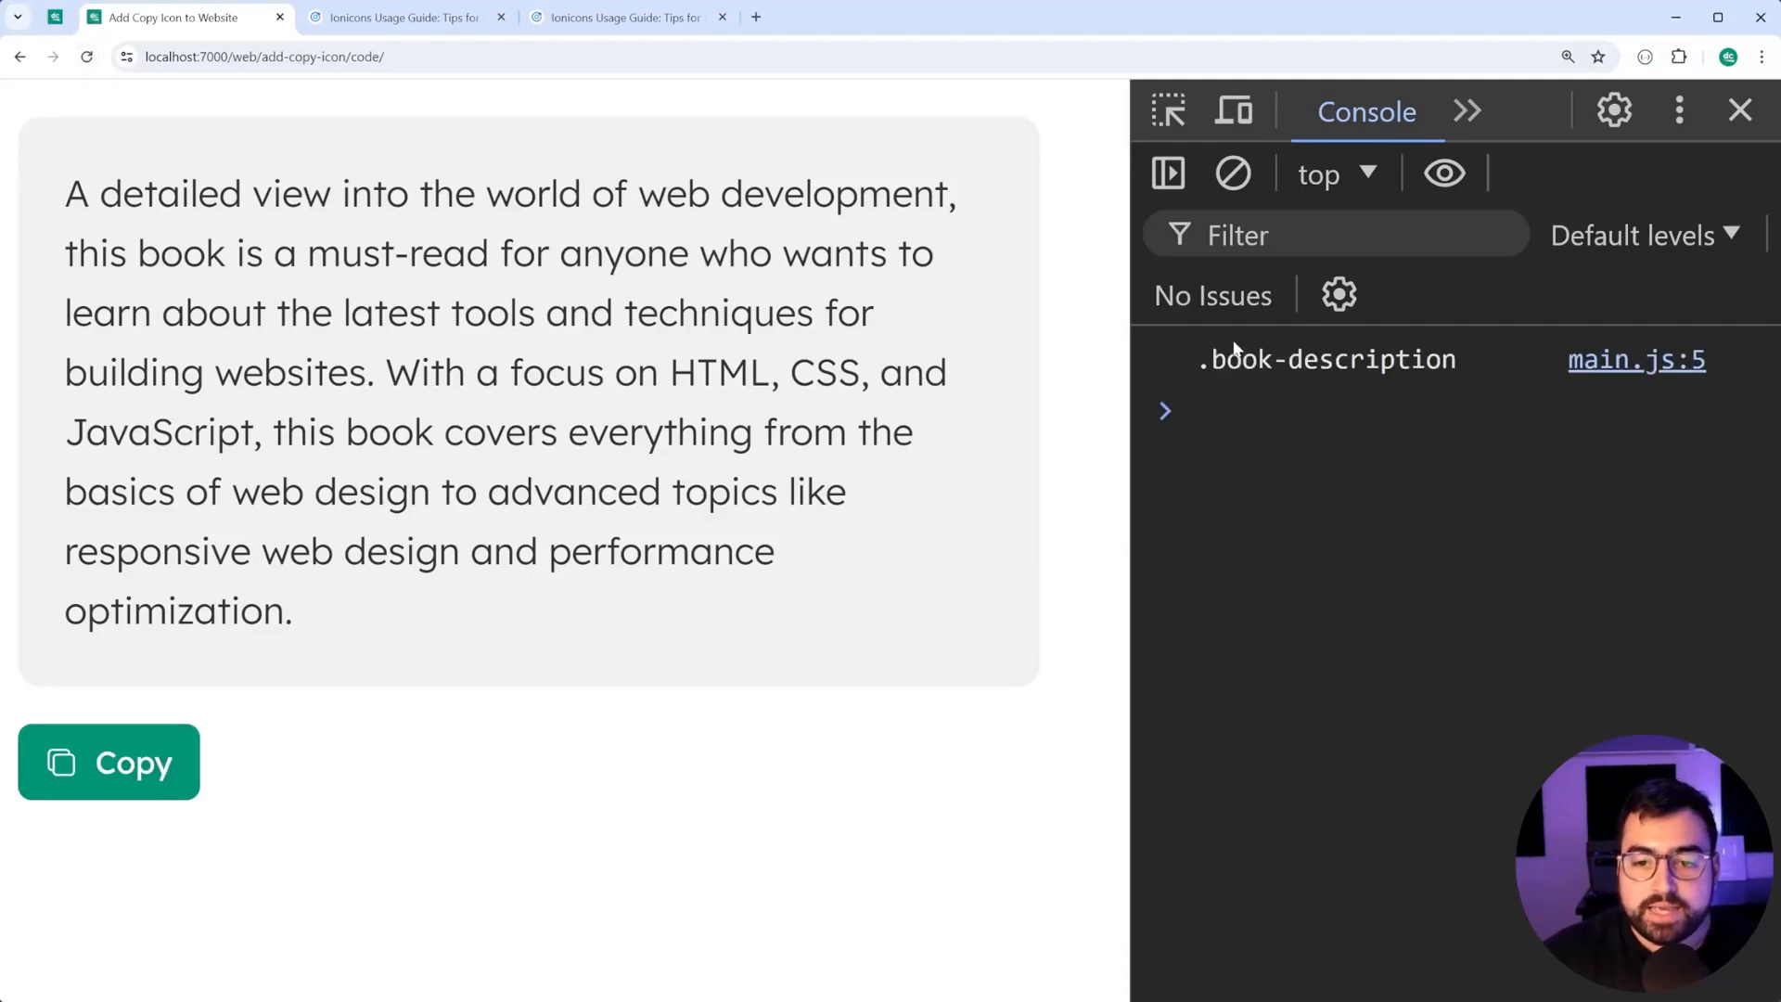
{"action": "left_click", "coordinate": [1249, 411]}
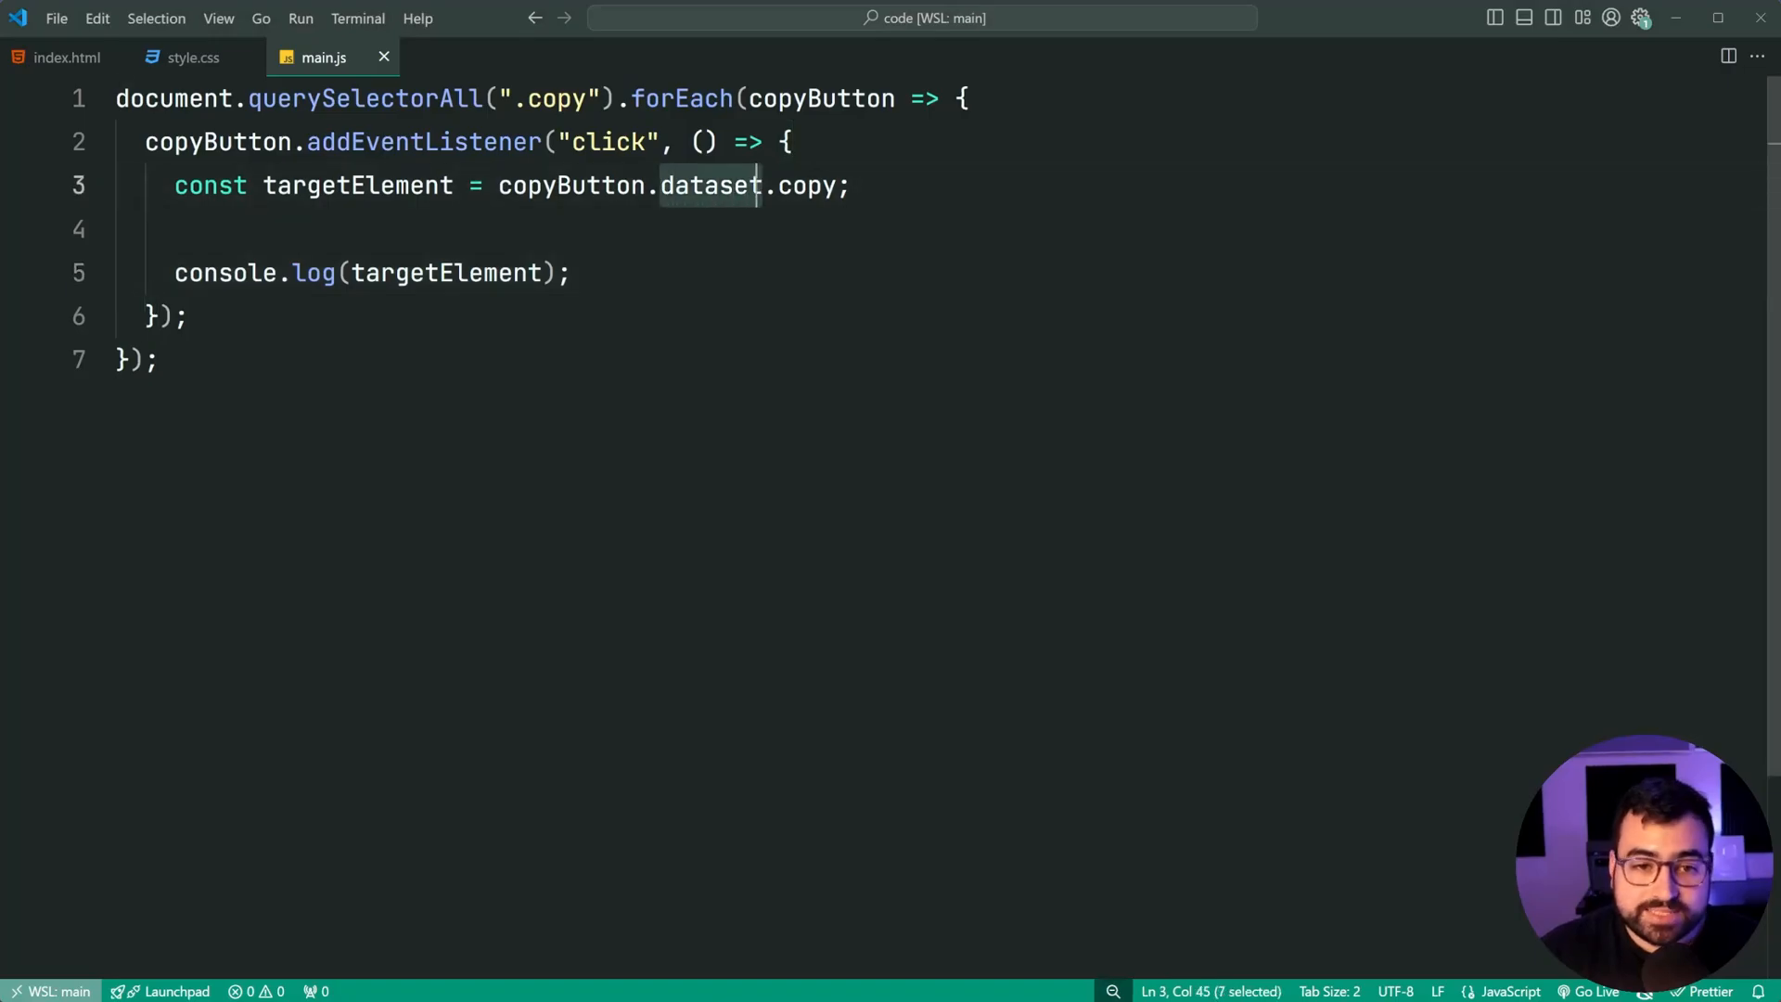
{"action": "left_click", "coordinate": [64, 56]}
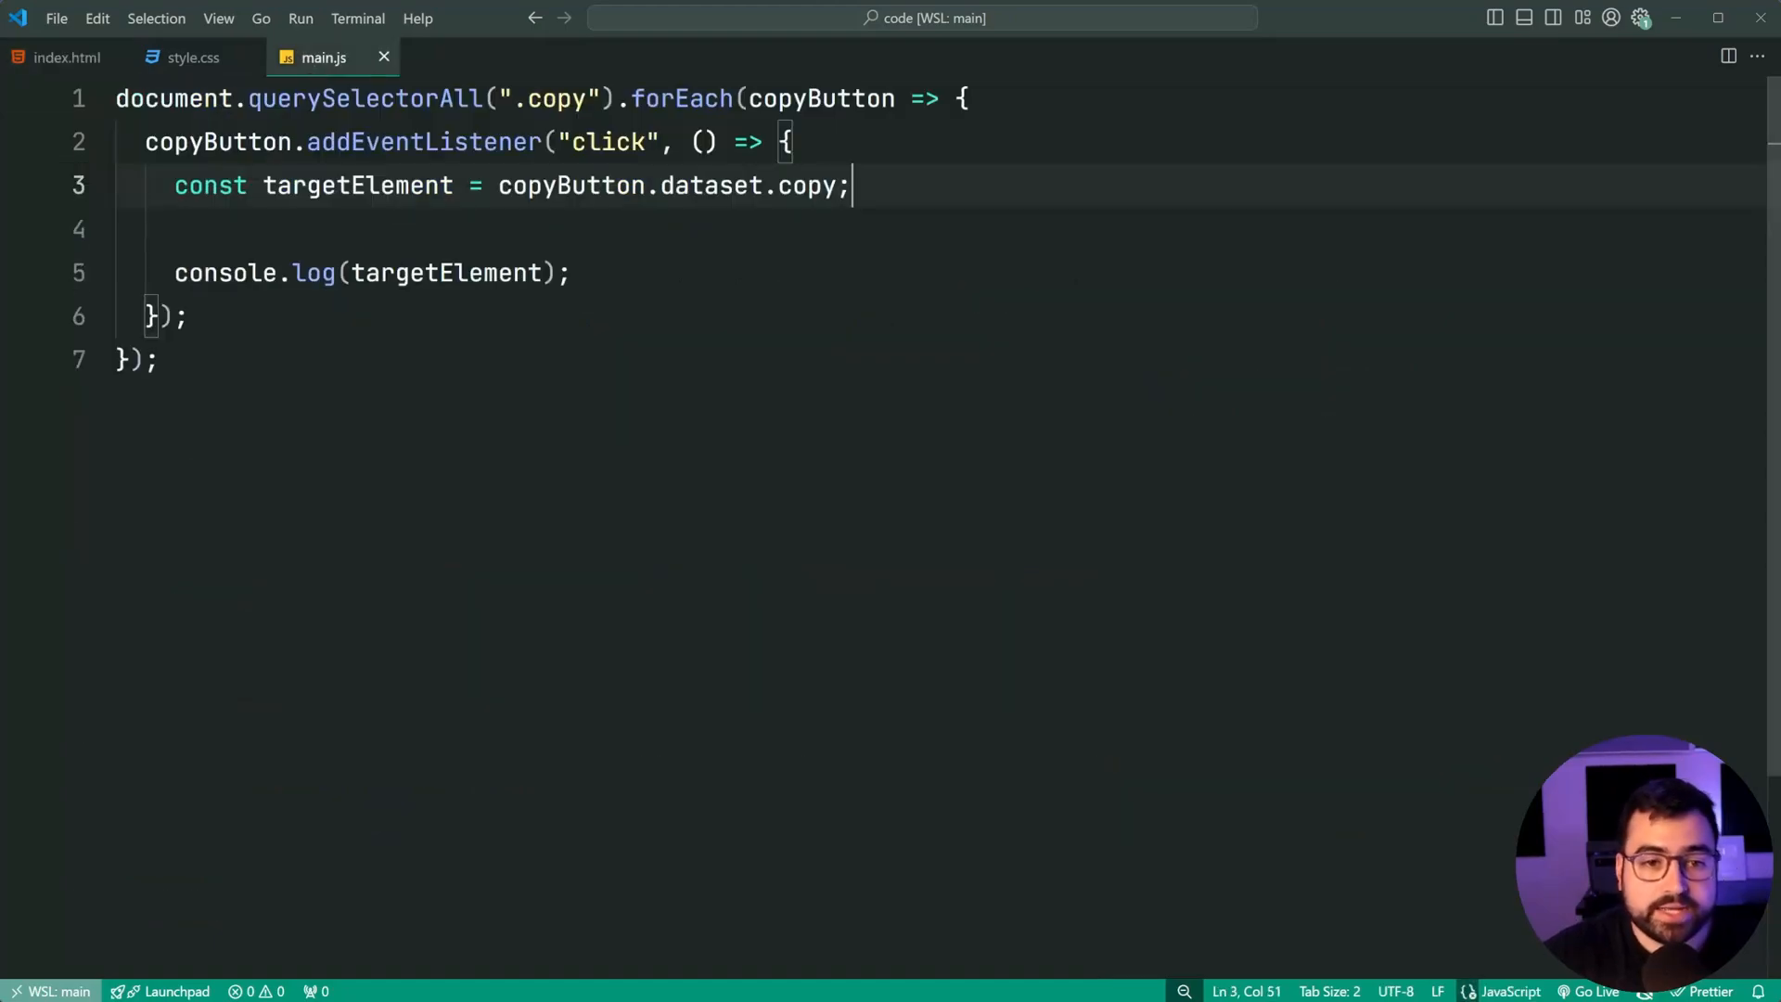
{"action": "double_click", "coordinate": [810, 185]}
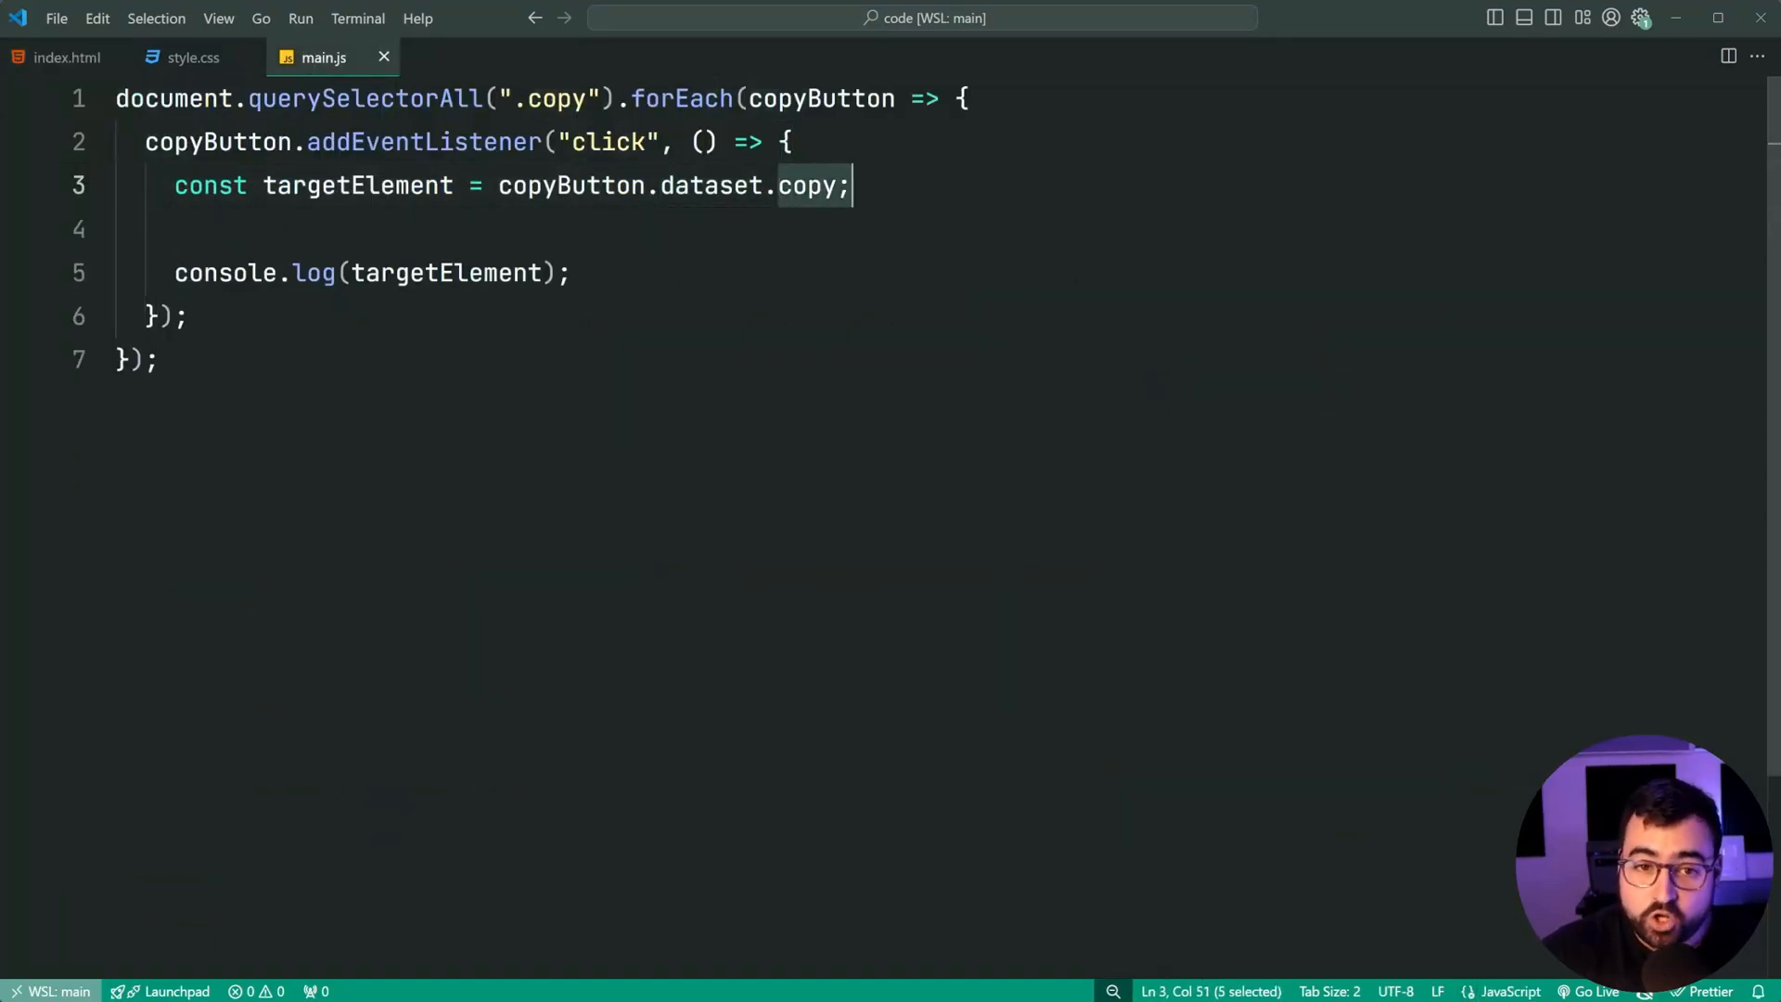
{"action": "left_click", "coordinate": [66, 57]}
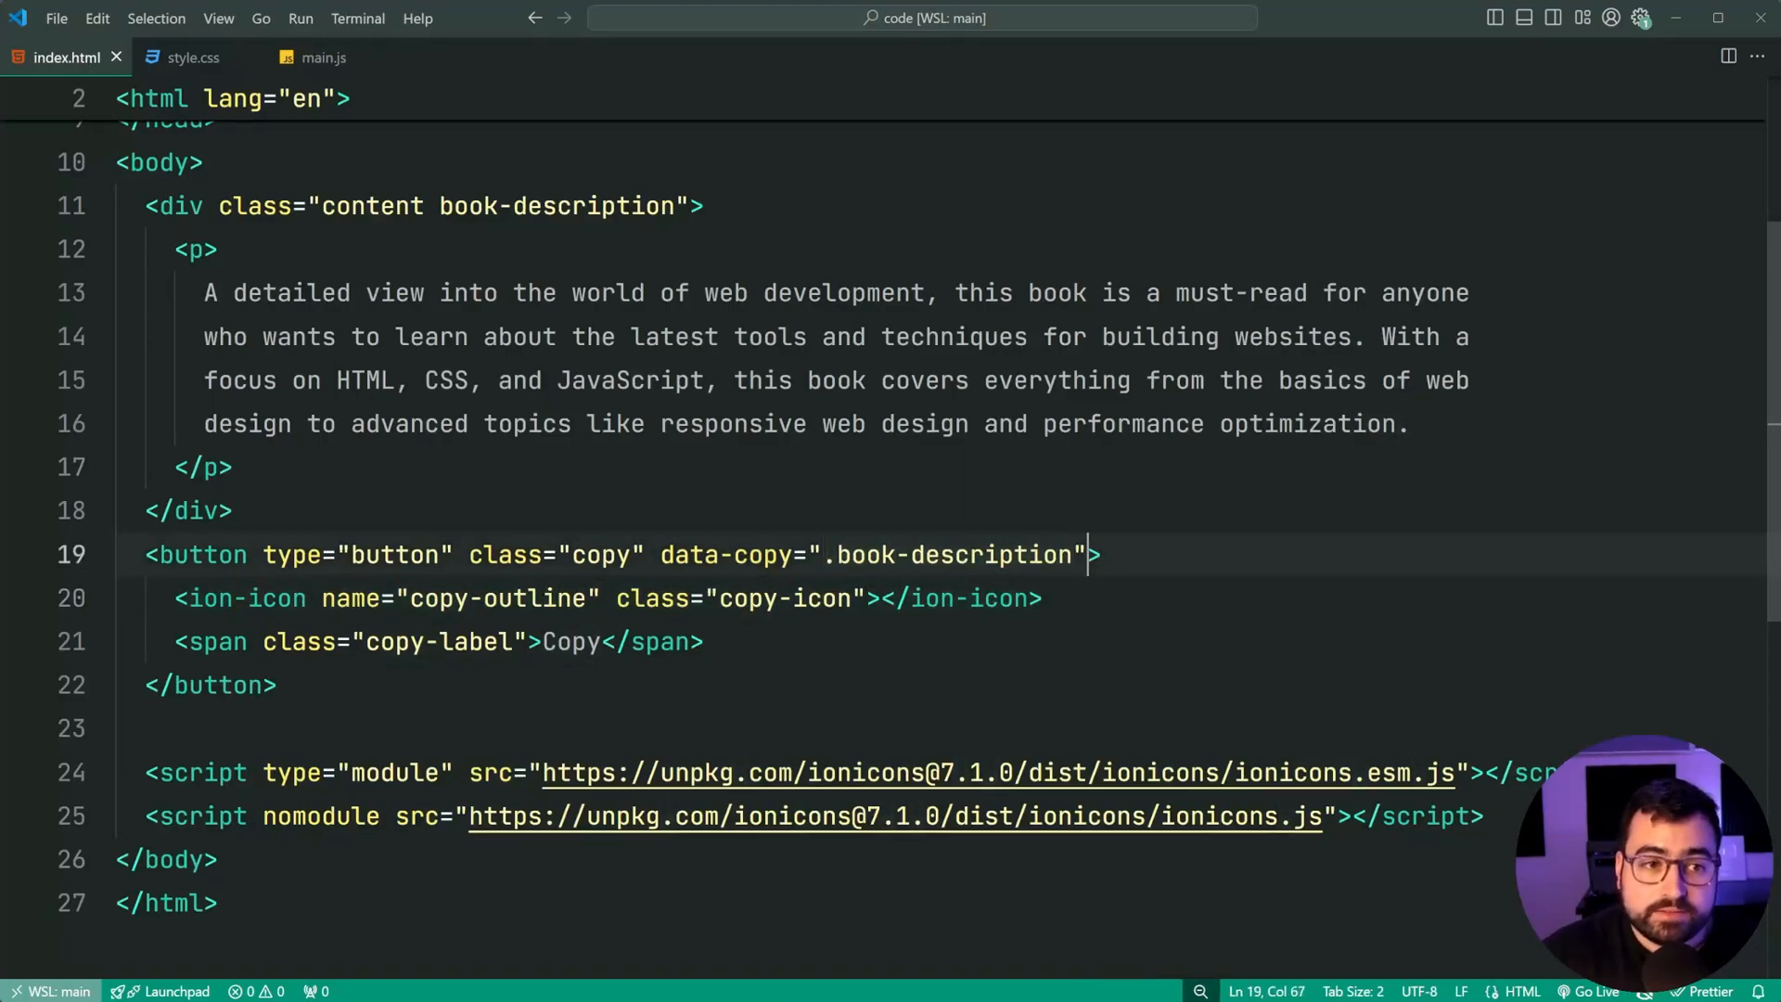
{"action": "left_click", "coordinate": [322, 56]}
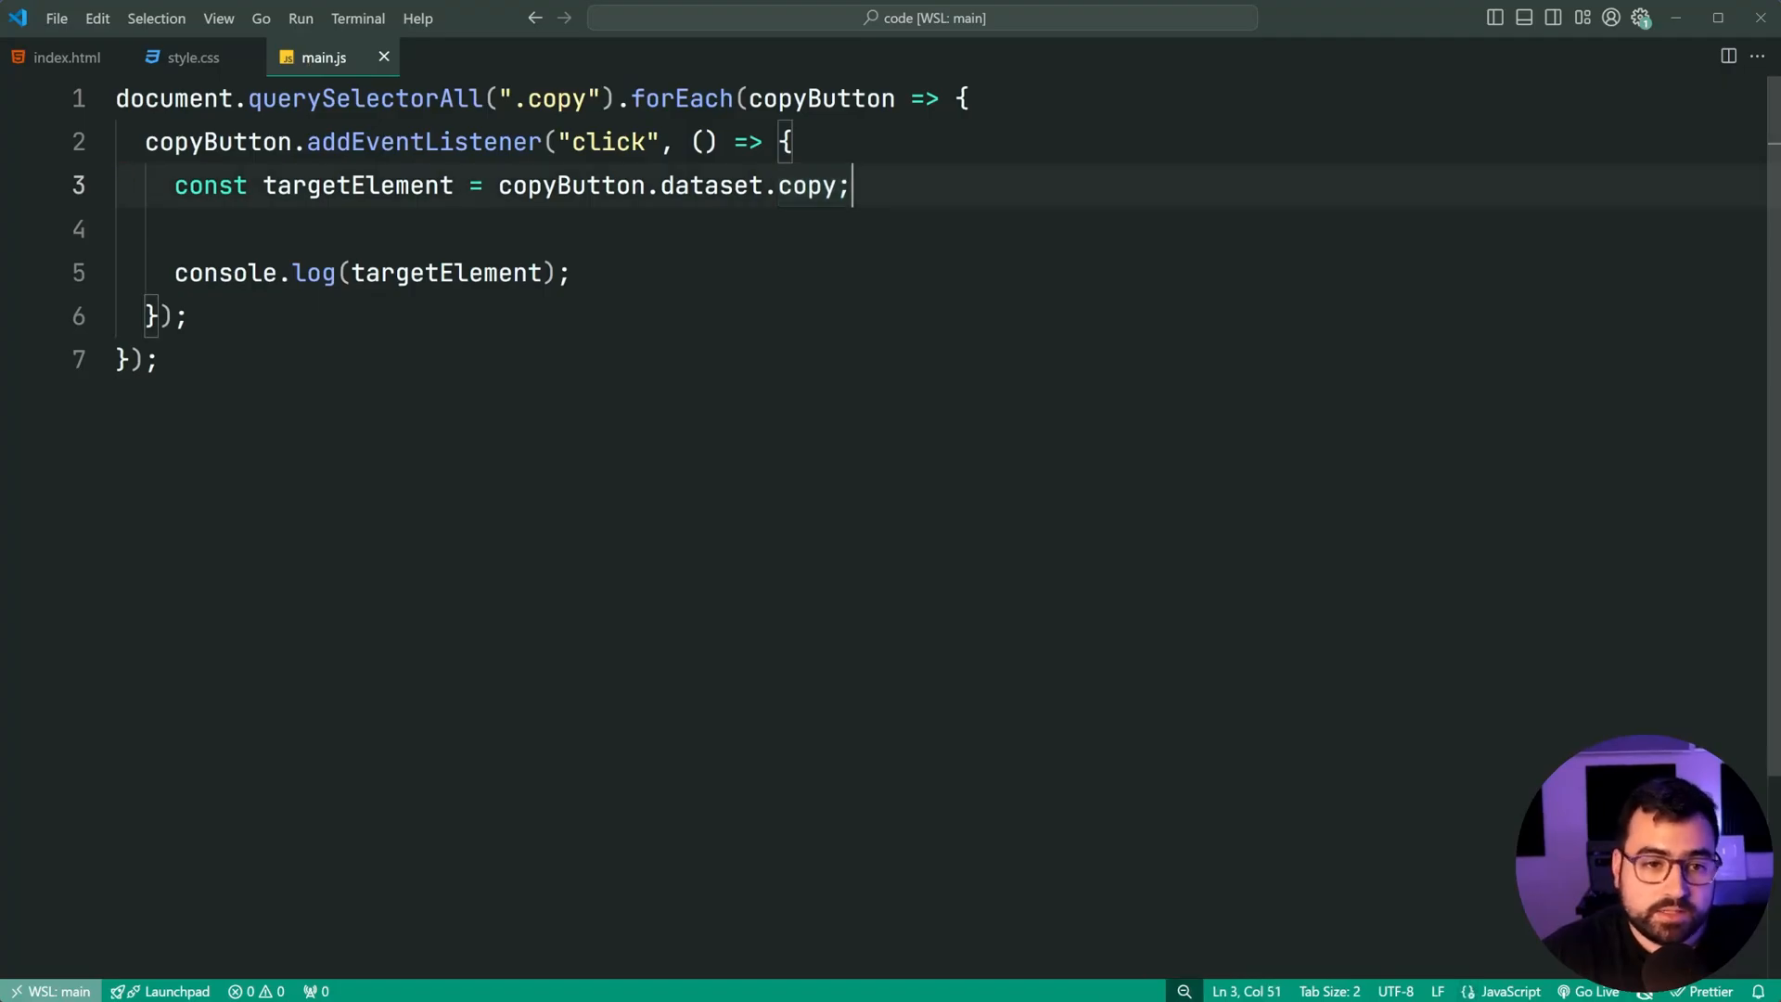
{"action": "type", "text": "docuemnt."}
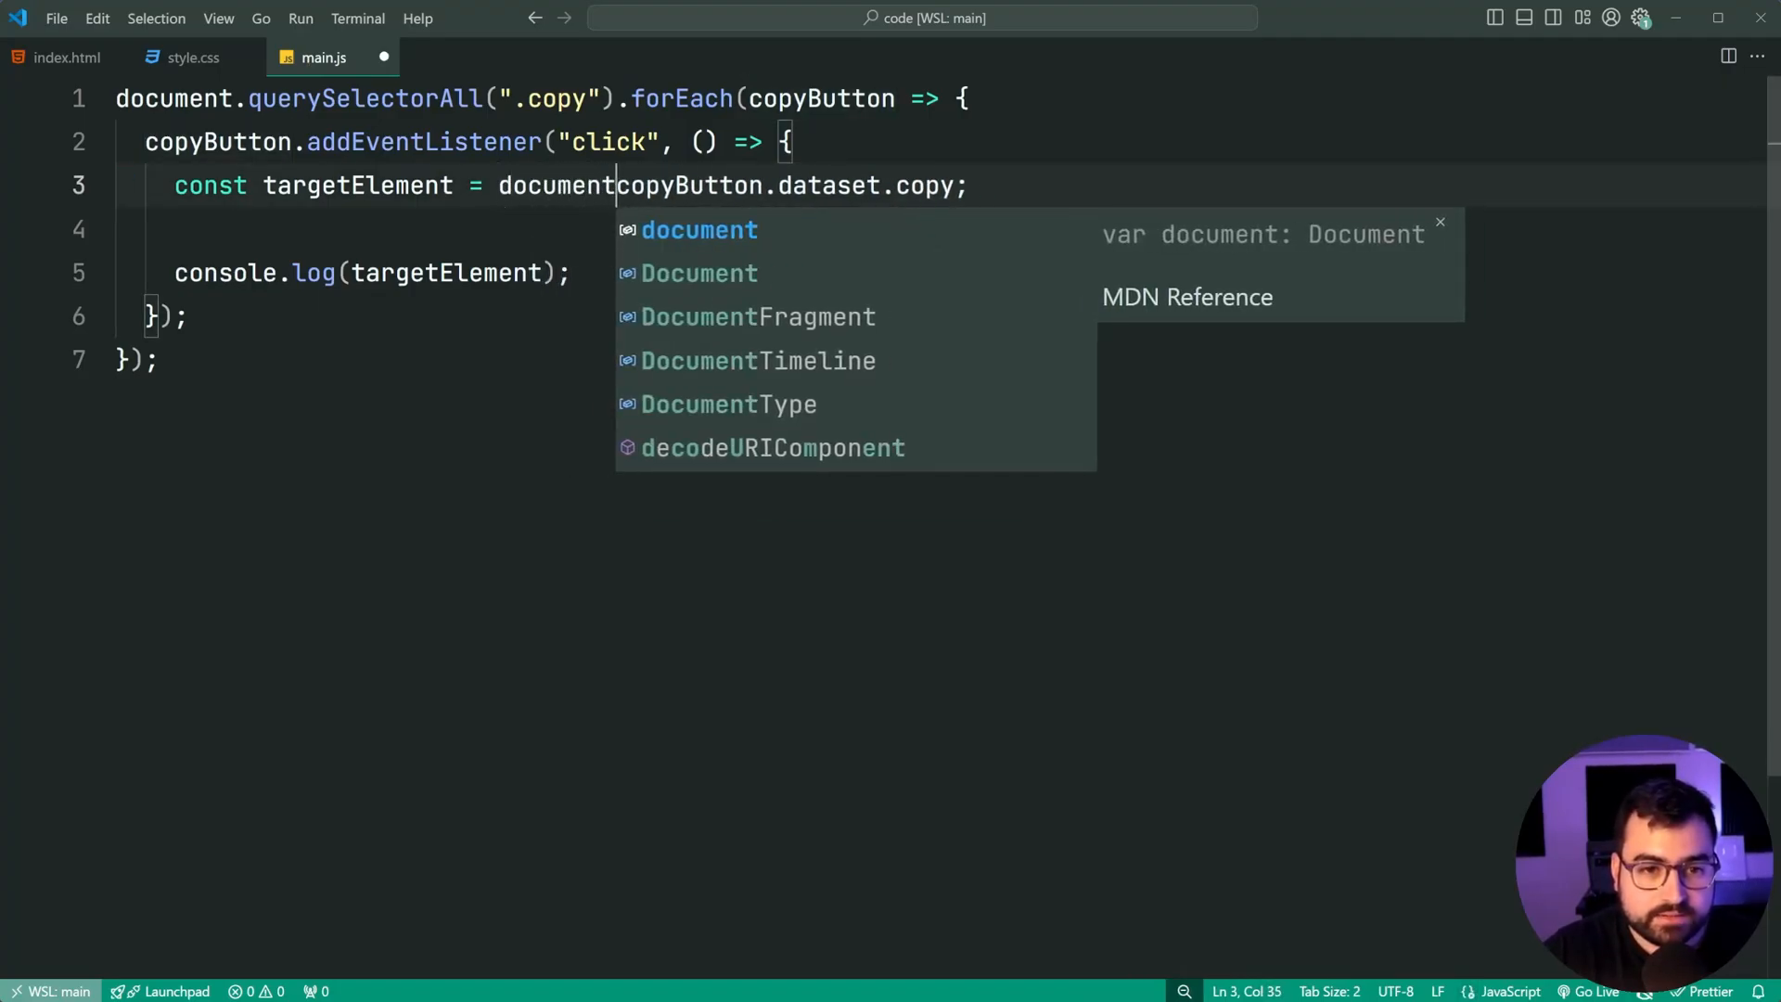
Step: Wrap dataset.copy in document.querySelector(), store its textContent in textToCopy, and log textToCopy
{"action": "type", "text": ".querySelector("}
{"action": "left_click", "coordinate": [940, 229]}
{"action": "type", "text": "const te"}
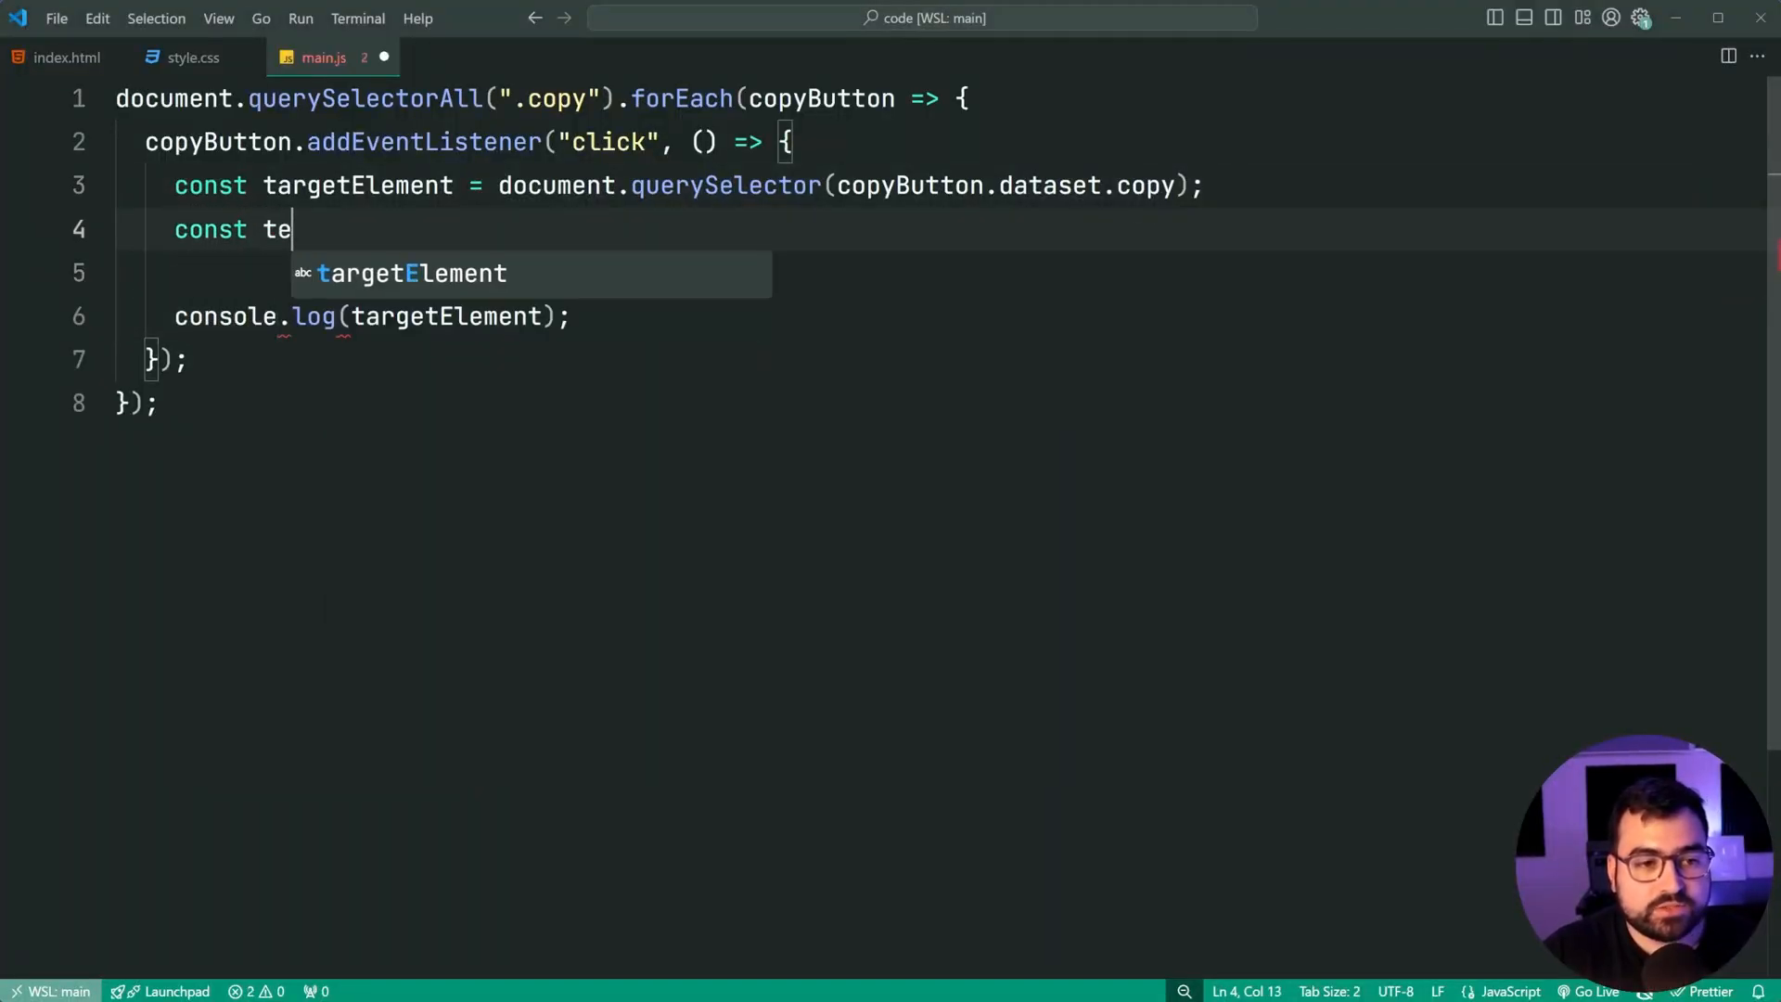
{"action": "type", "text": "xtToCopy"}
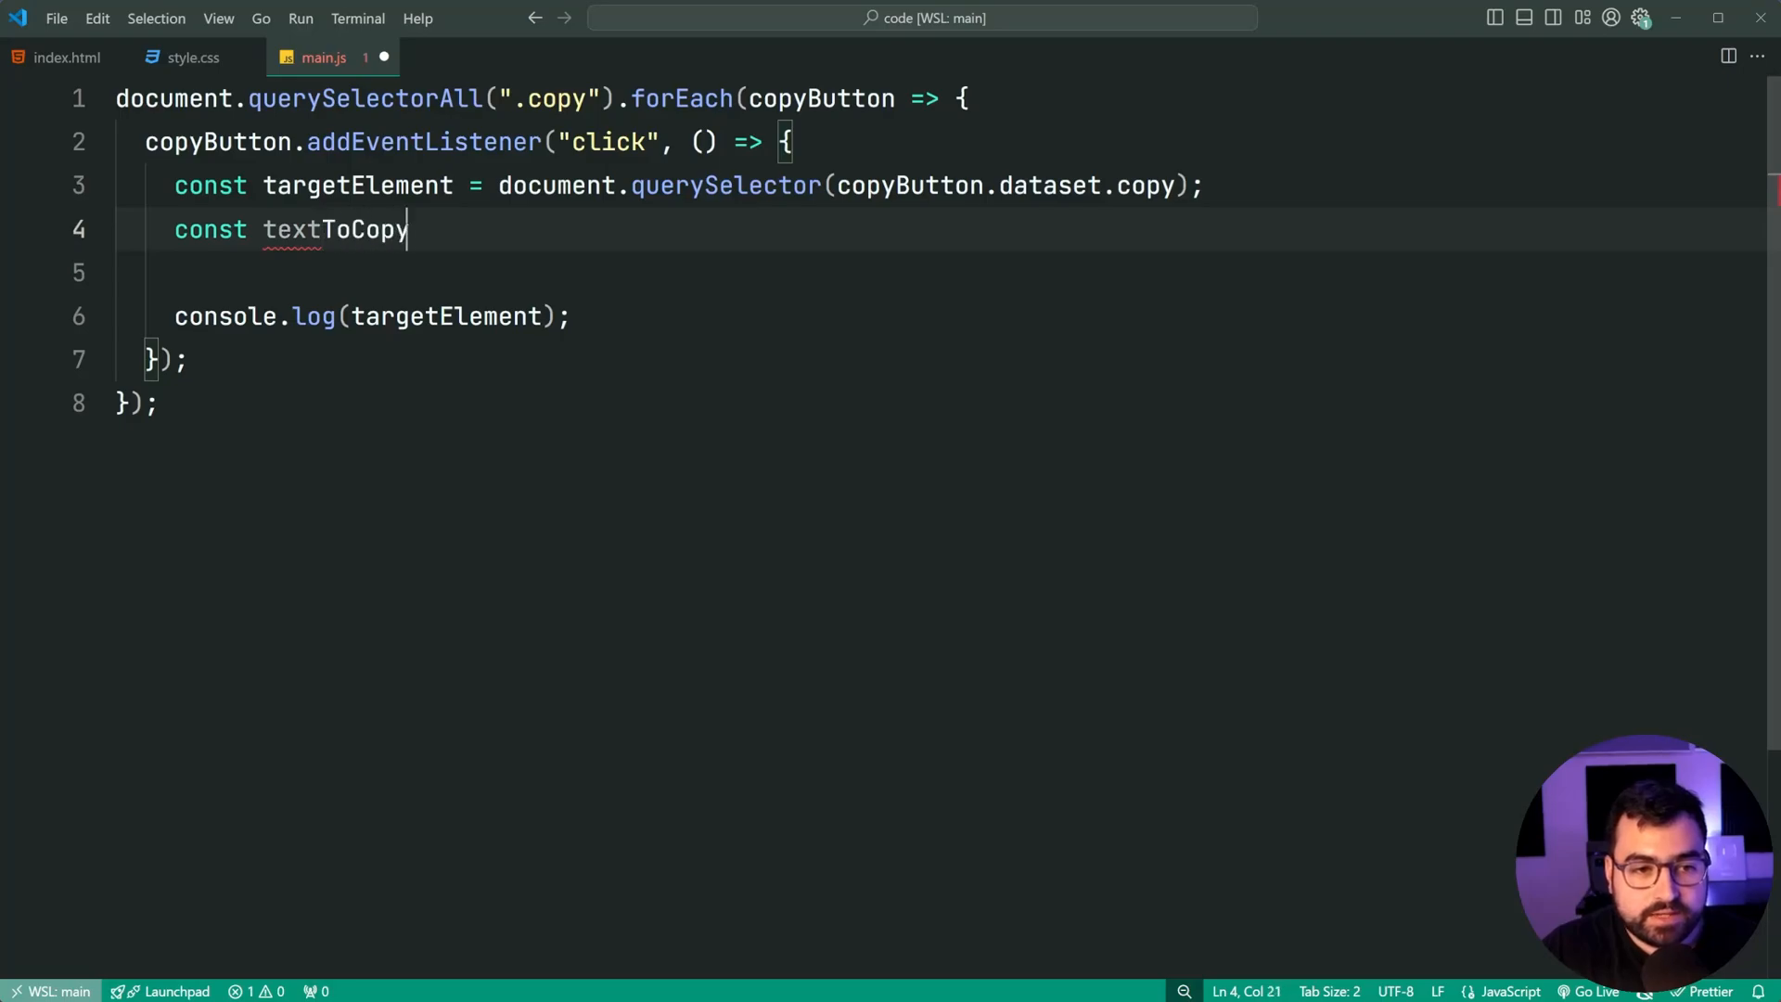
{"action": "type", "text": "= targetElement.tex"}
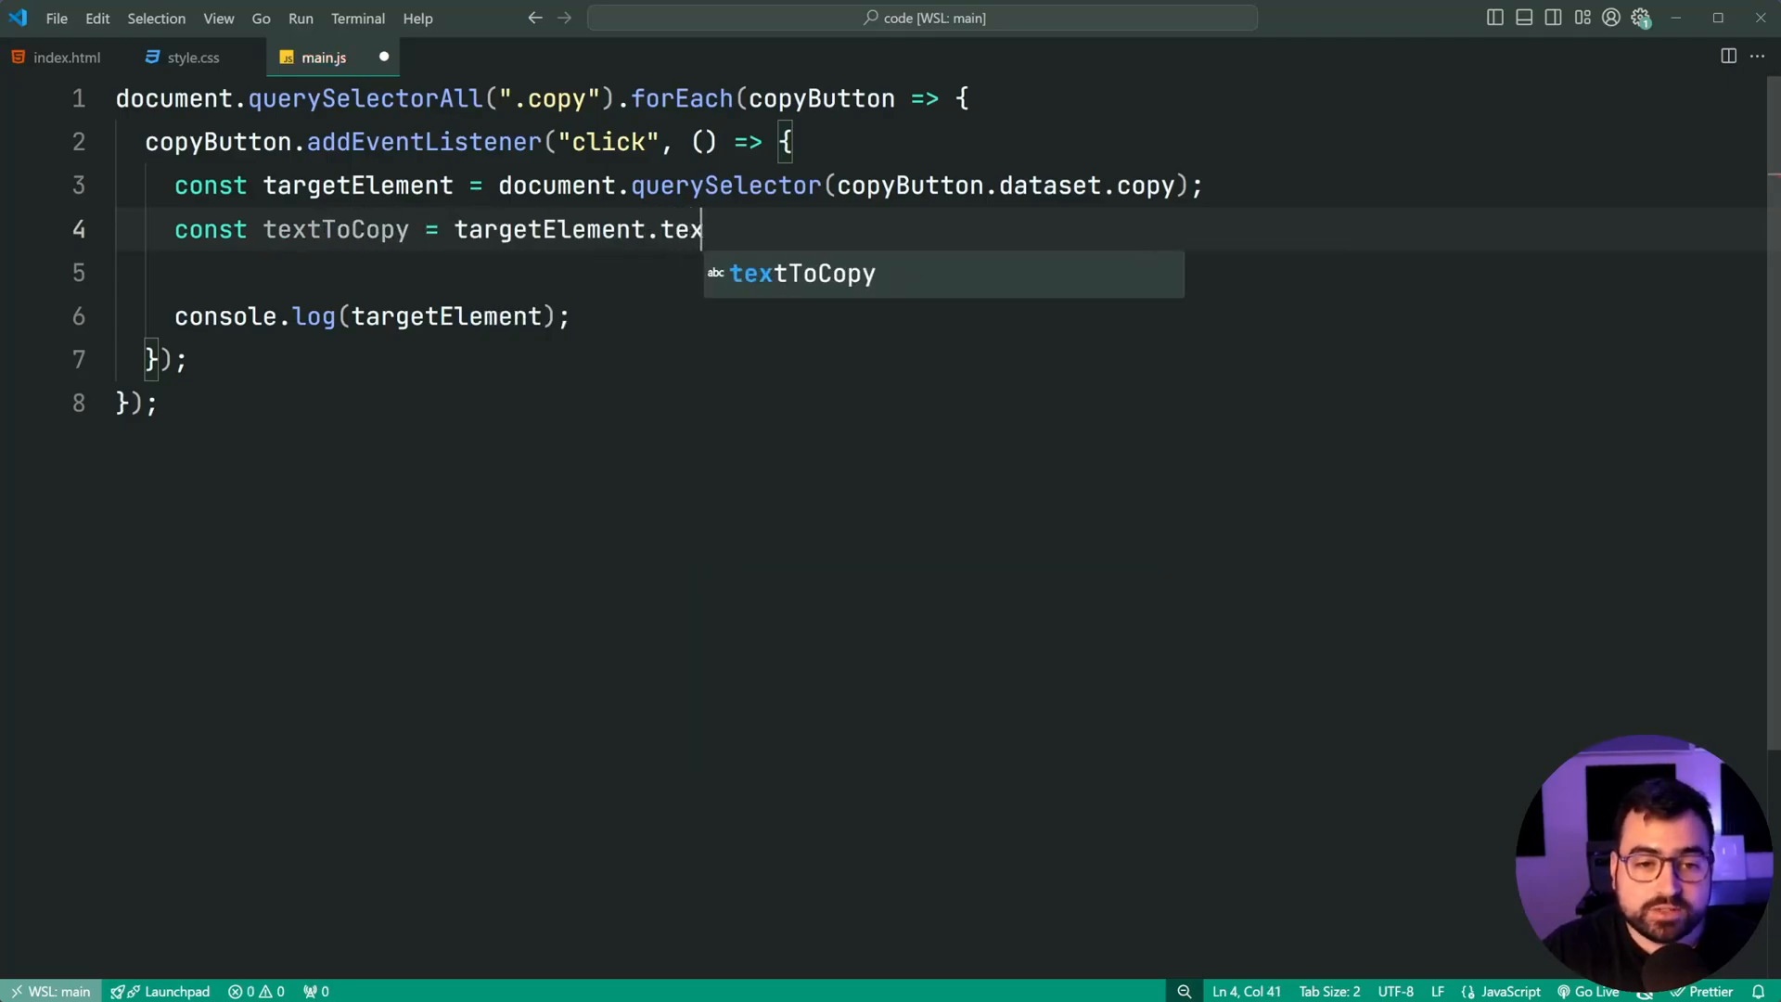
{"action": "type", "text": "tContent;"}
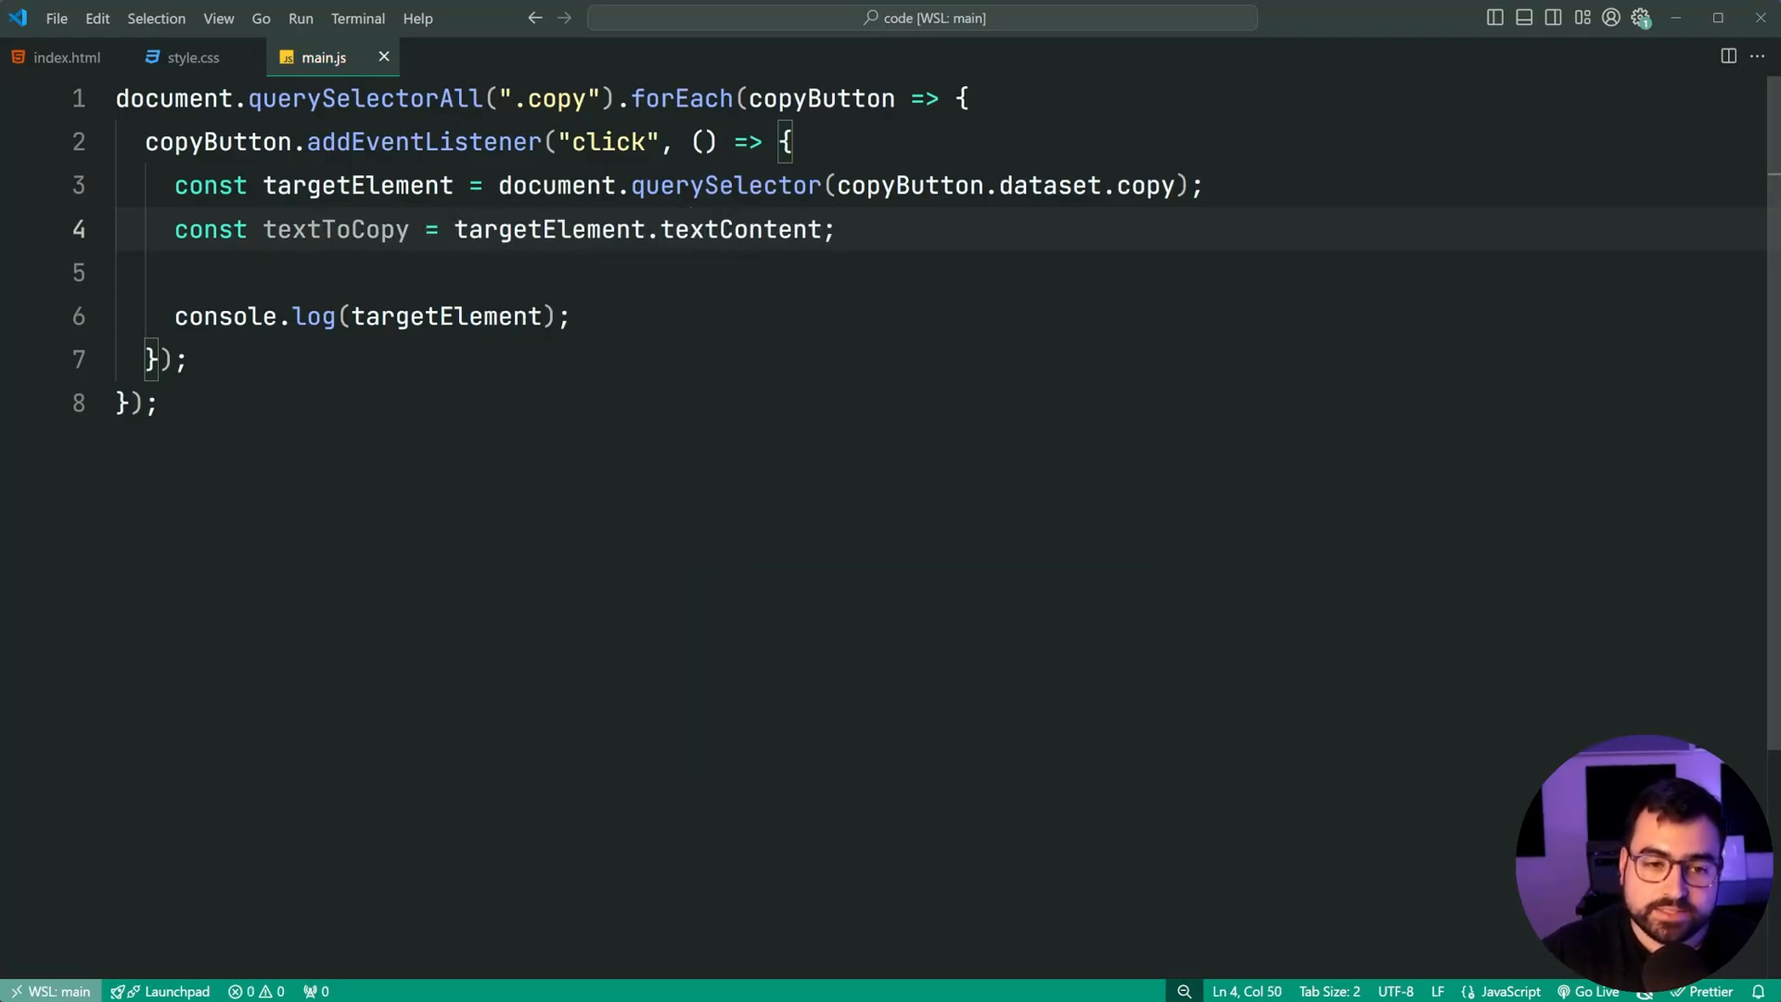
{"action": "double_click", "coordinate": [738, 228]}
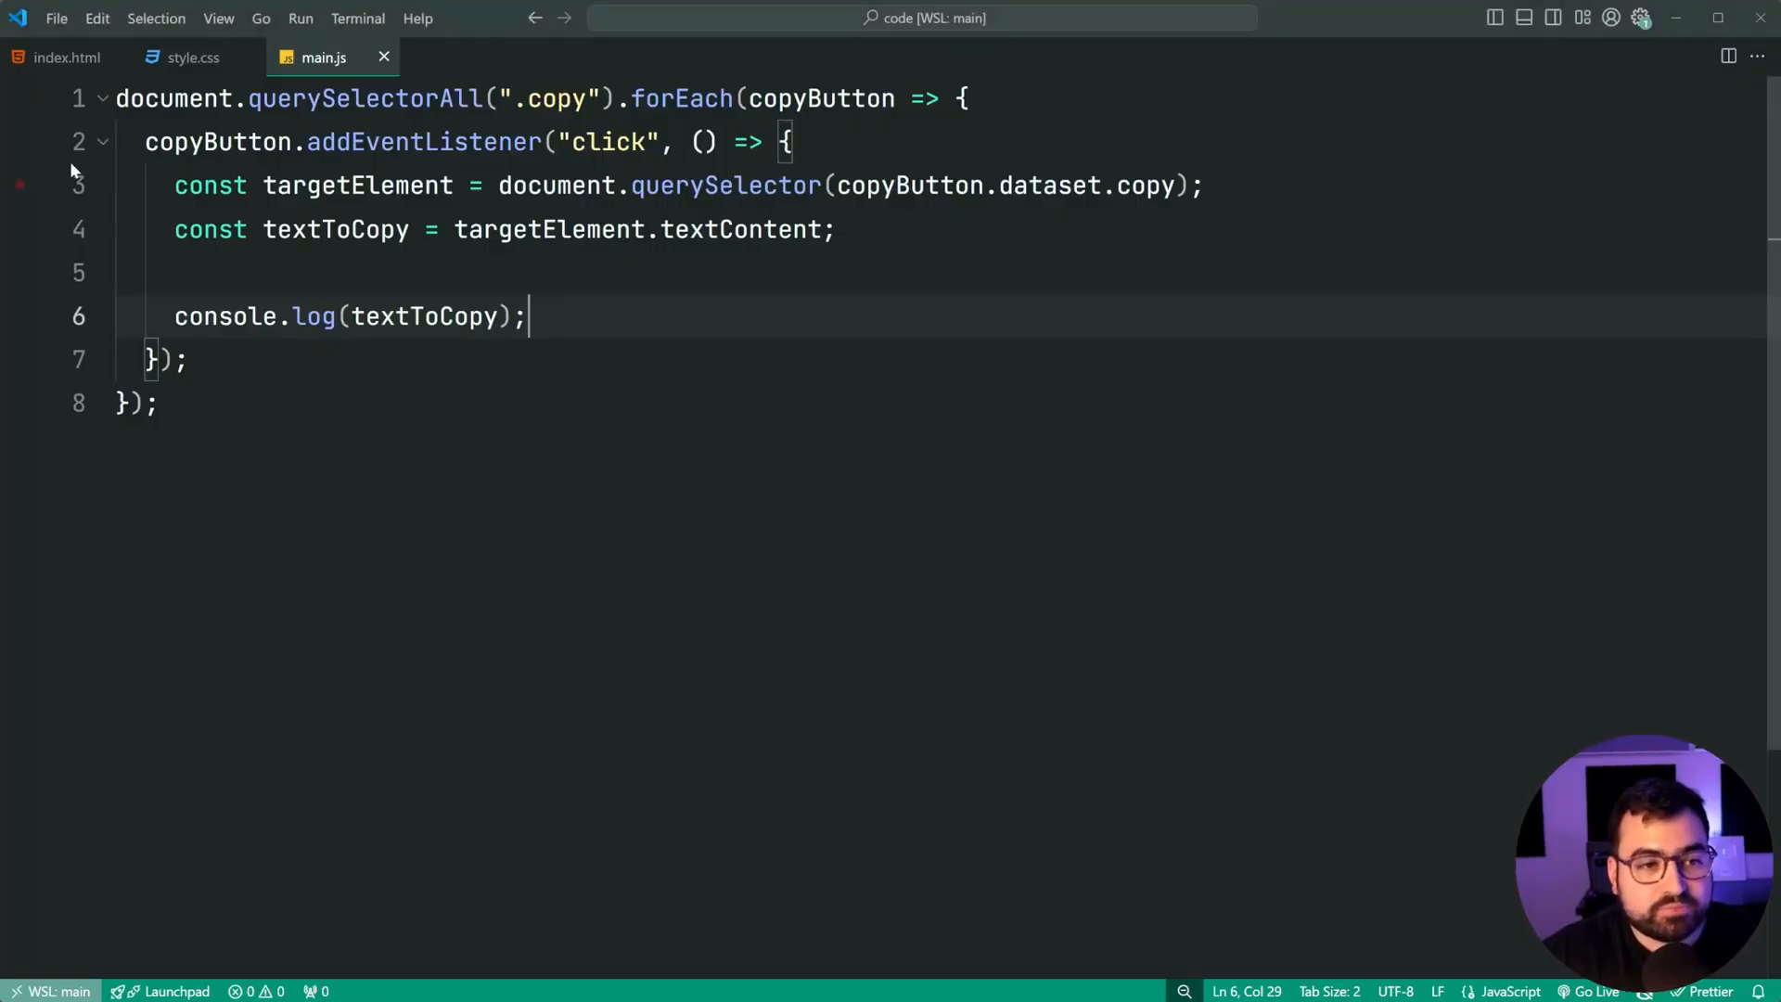
Step: Click Copy in Chrome and confirm the book description paragraph is logged
{"action": "left_click", "coordinate": [65, 57]}
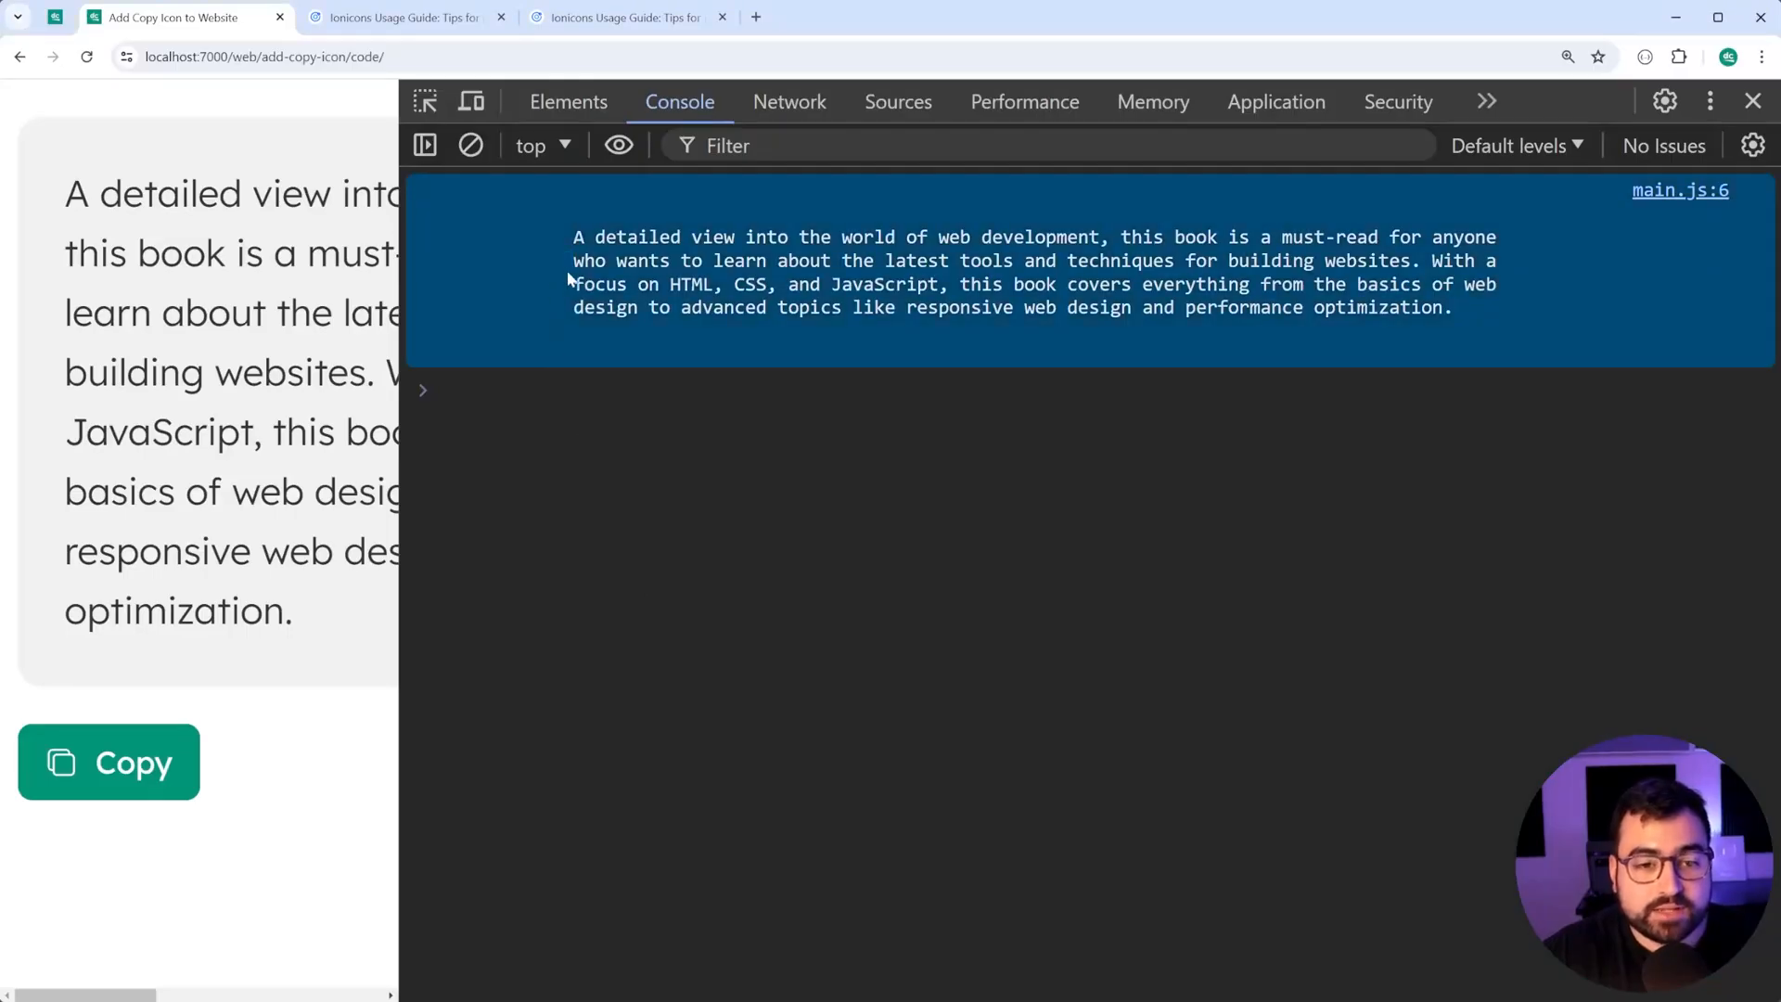
{"action": "mouse_move", "coordinate": [951, 617]}
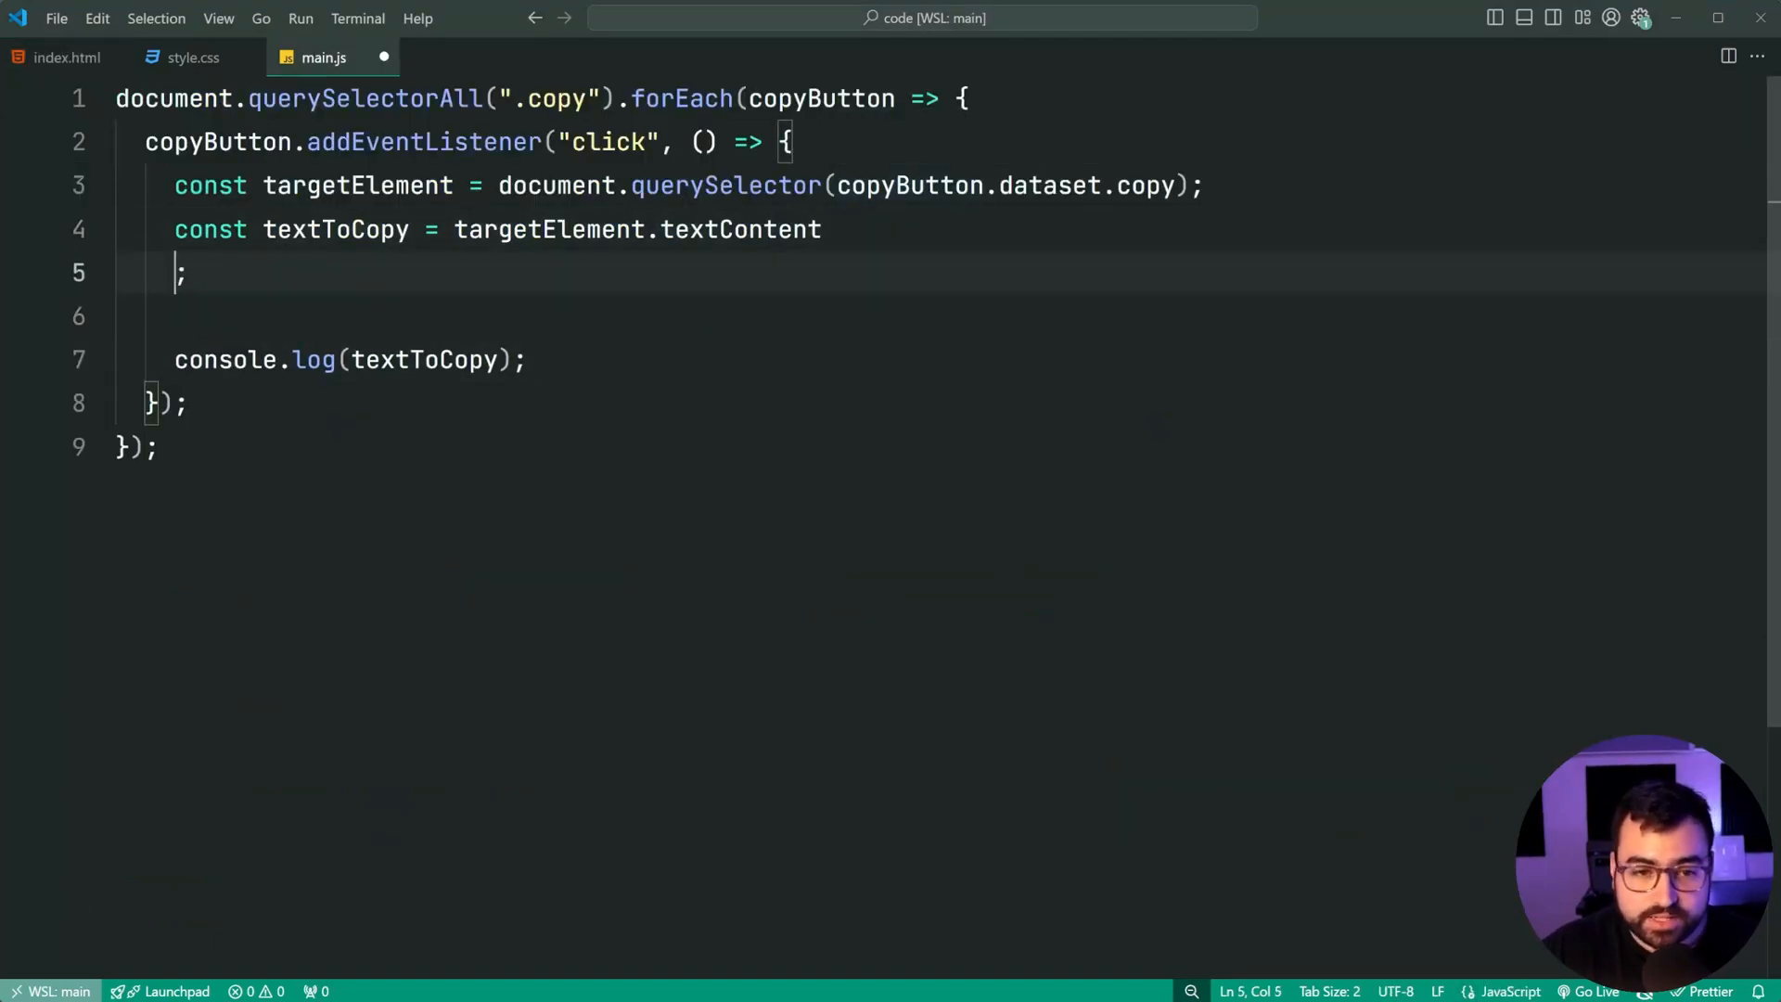
Step: Chain .replace(/\s+/g, " ").trim() onto textContent to collapse and trim whitespace
{"action": "type", "text": ".replace(/"}
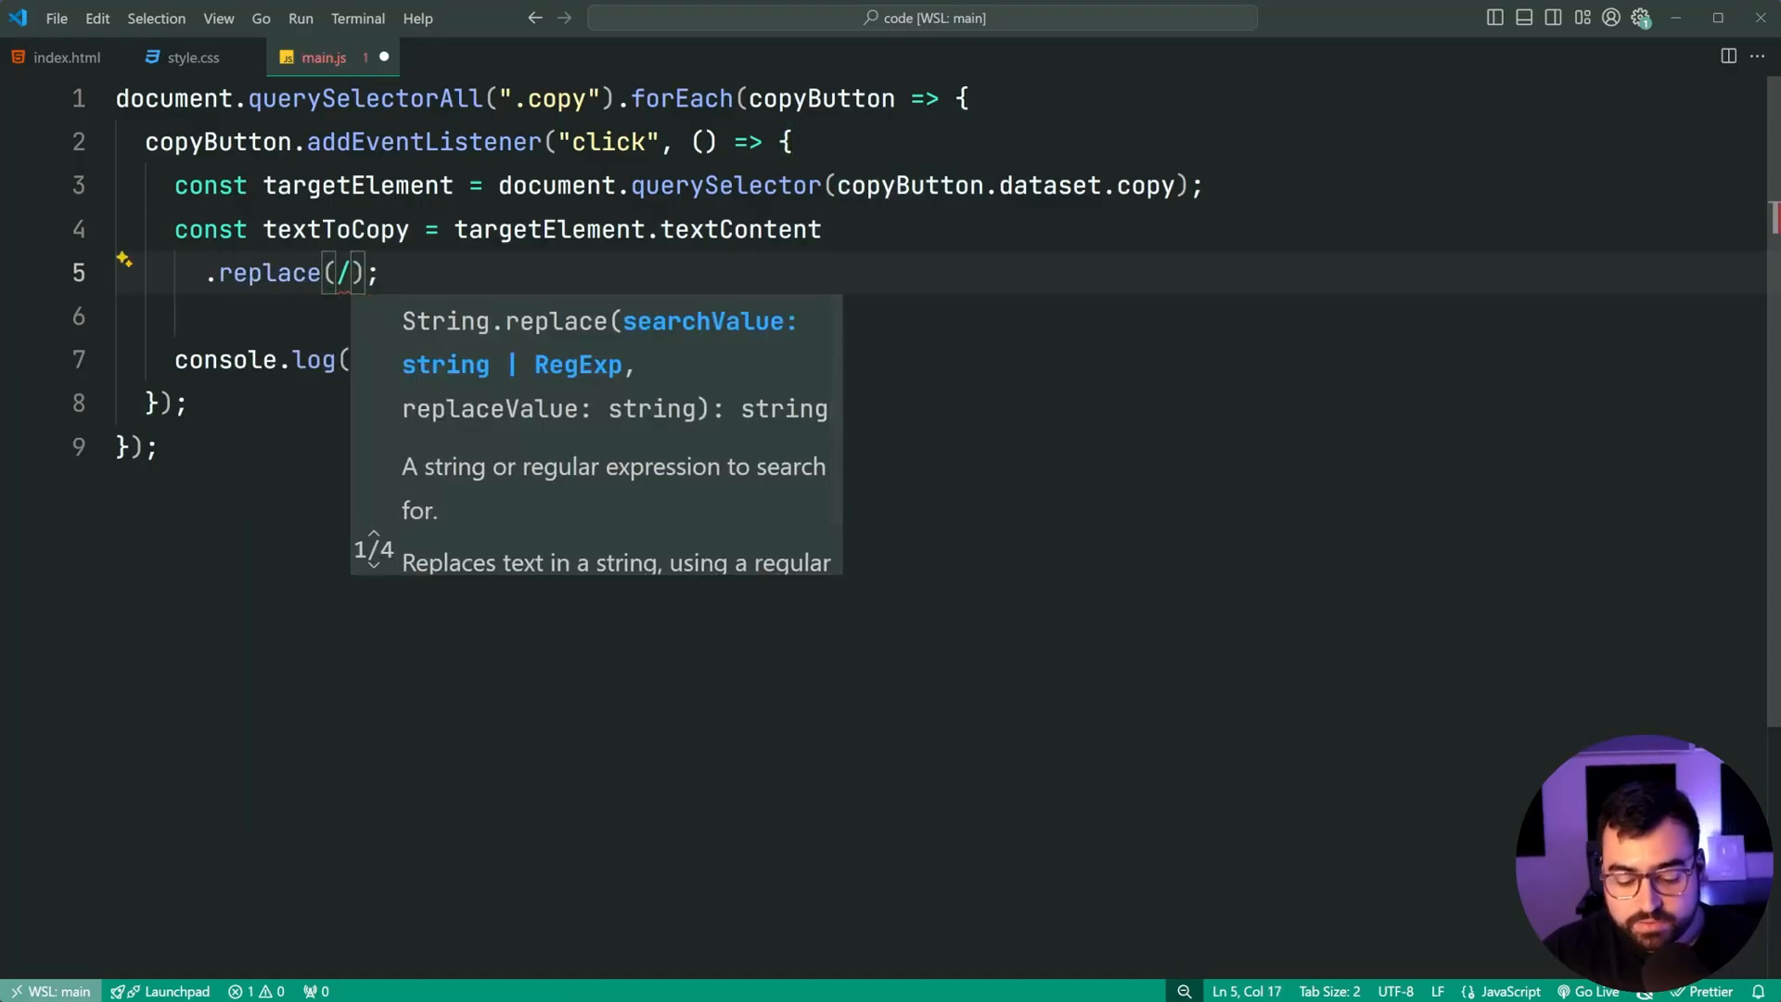
{"action": "type", "text": "\\s+"}
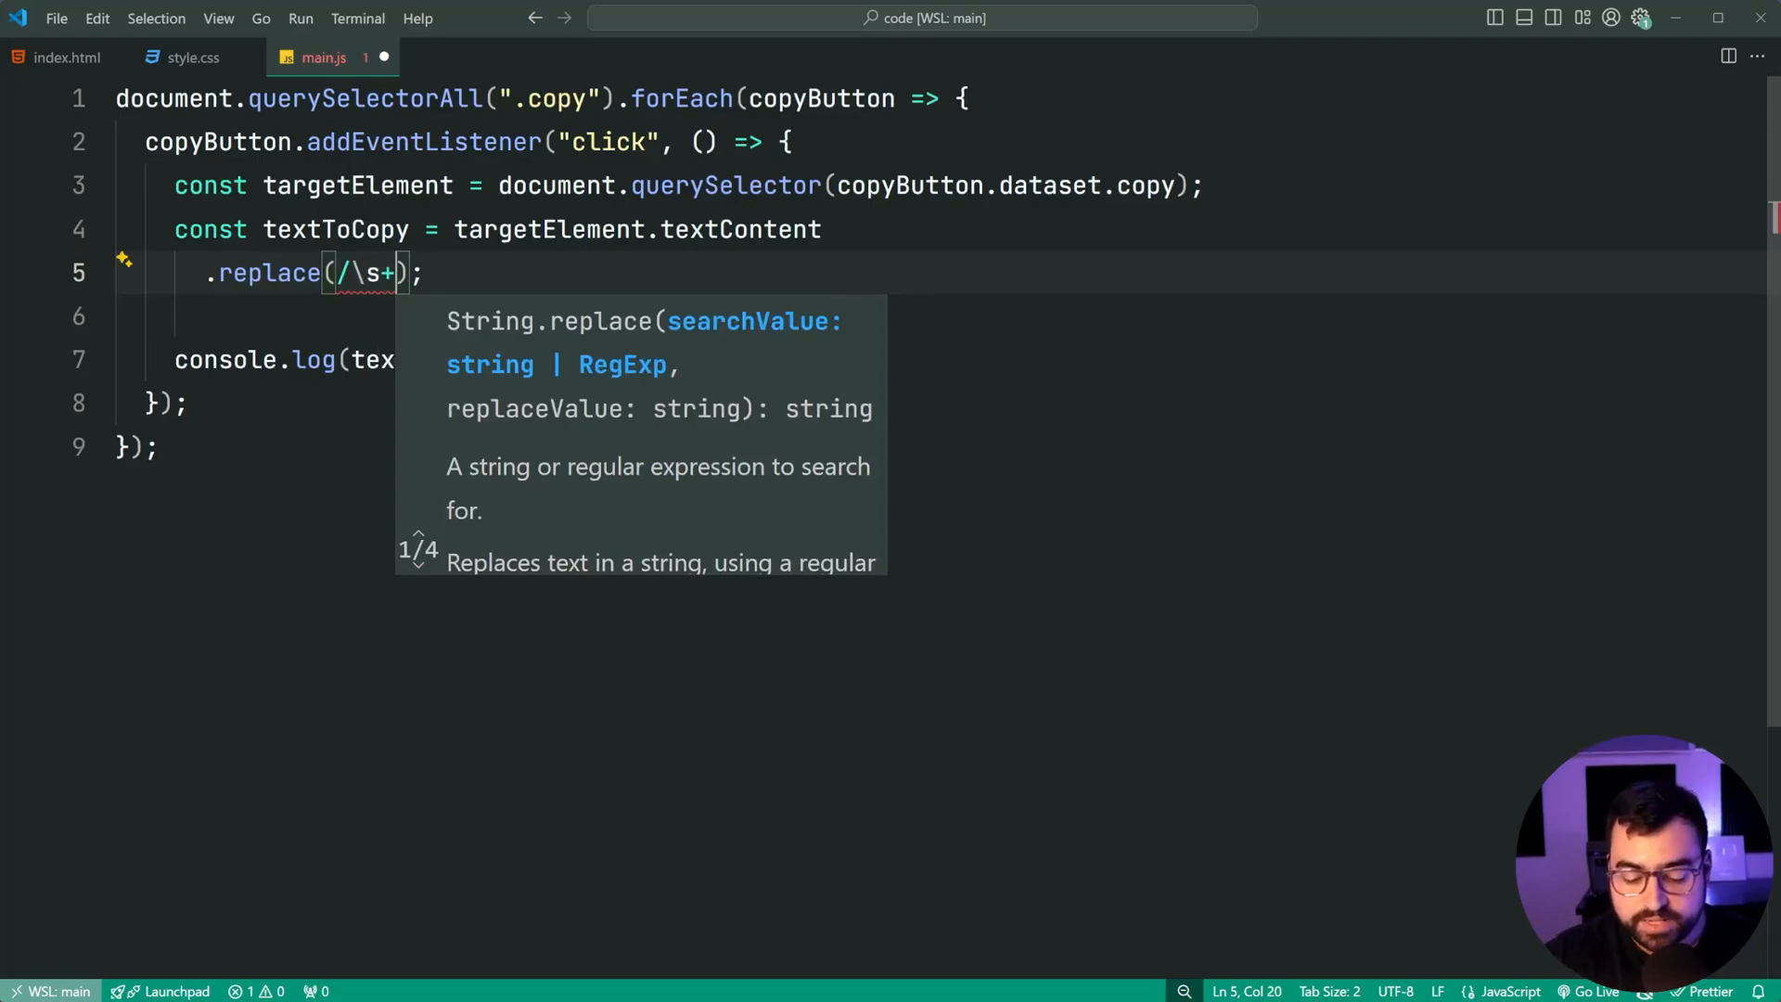
{"action": "type", "text": "/g,"}
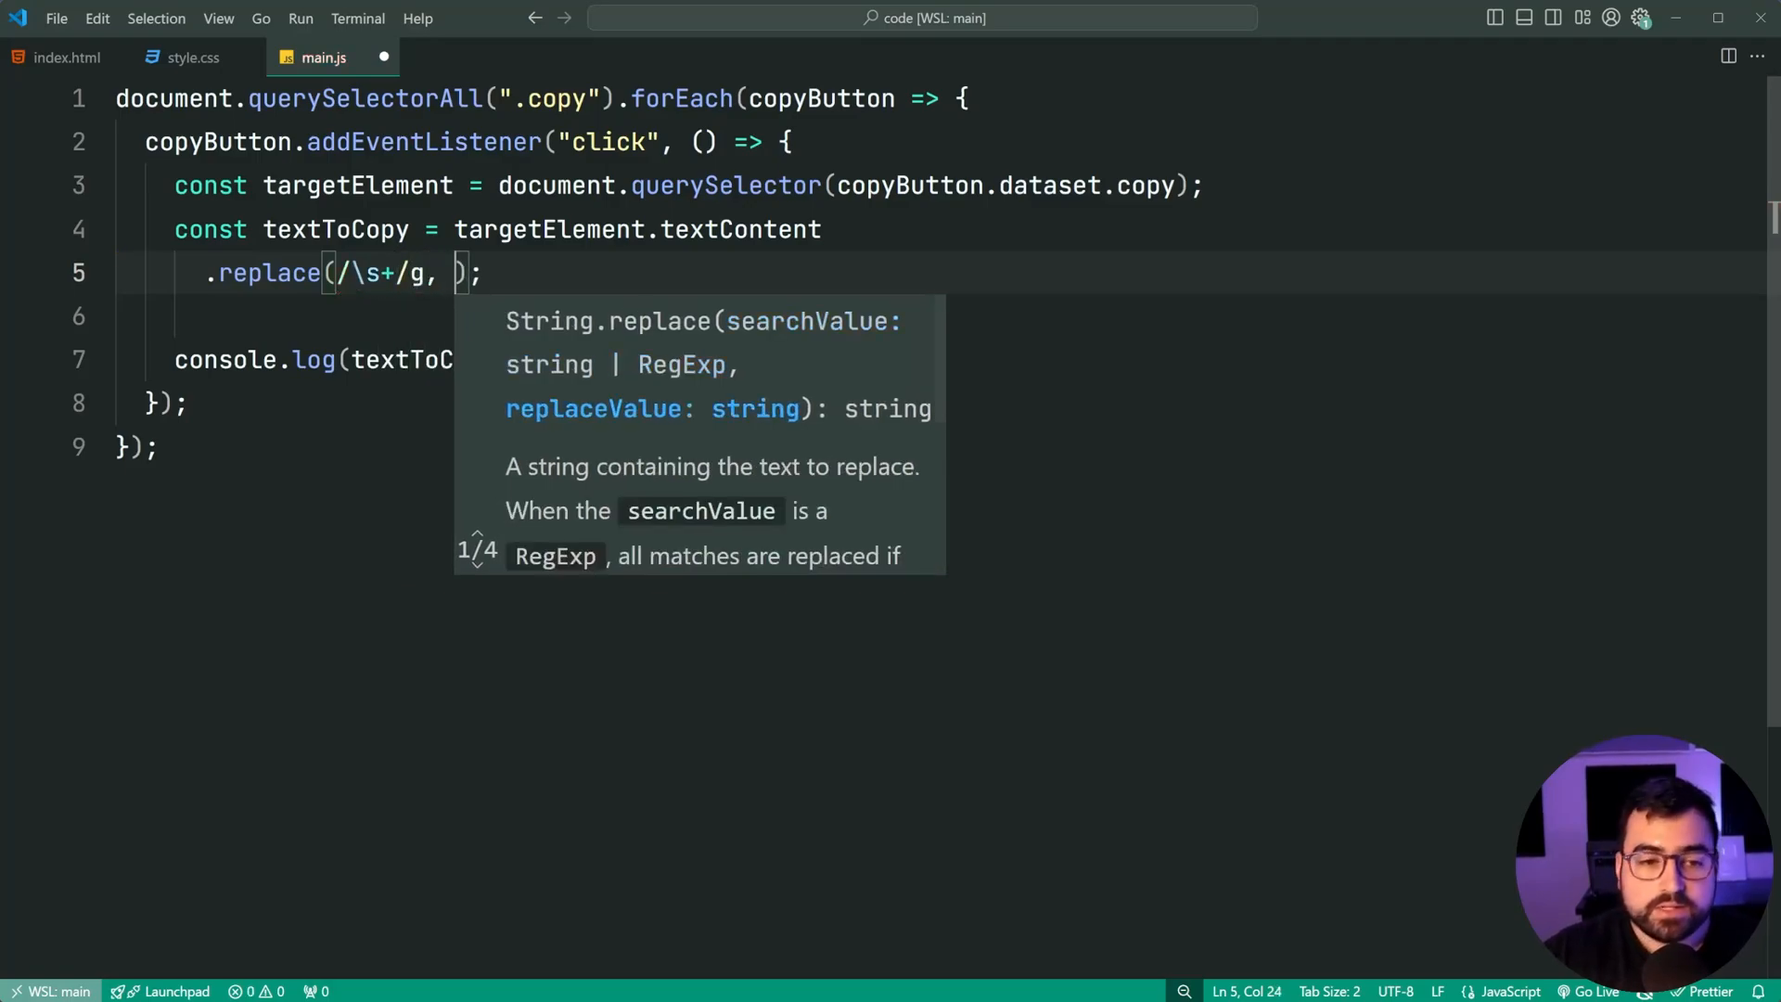
{"action": "type", "text": "\" \""}
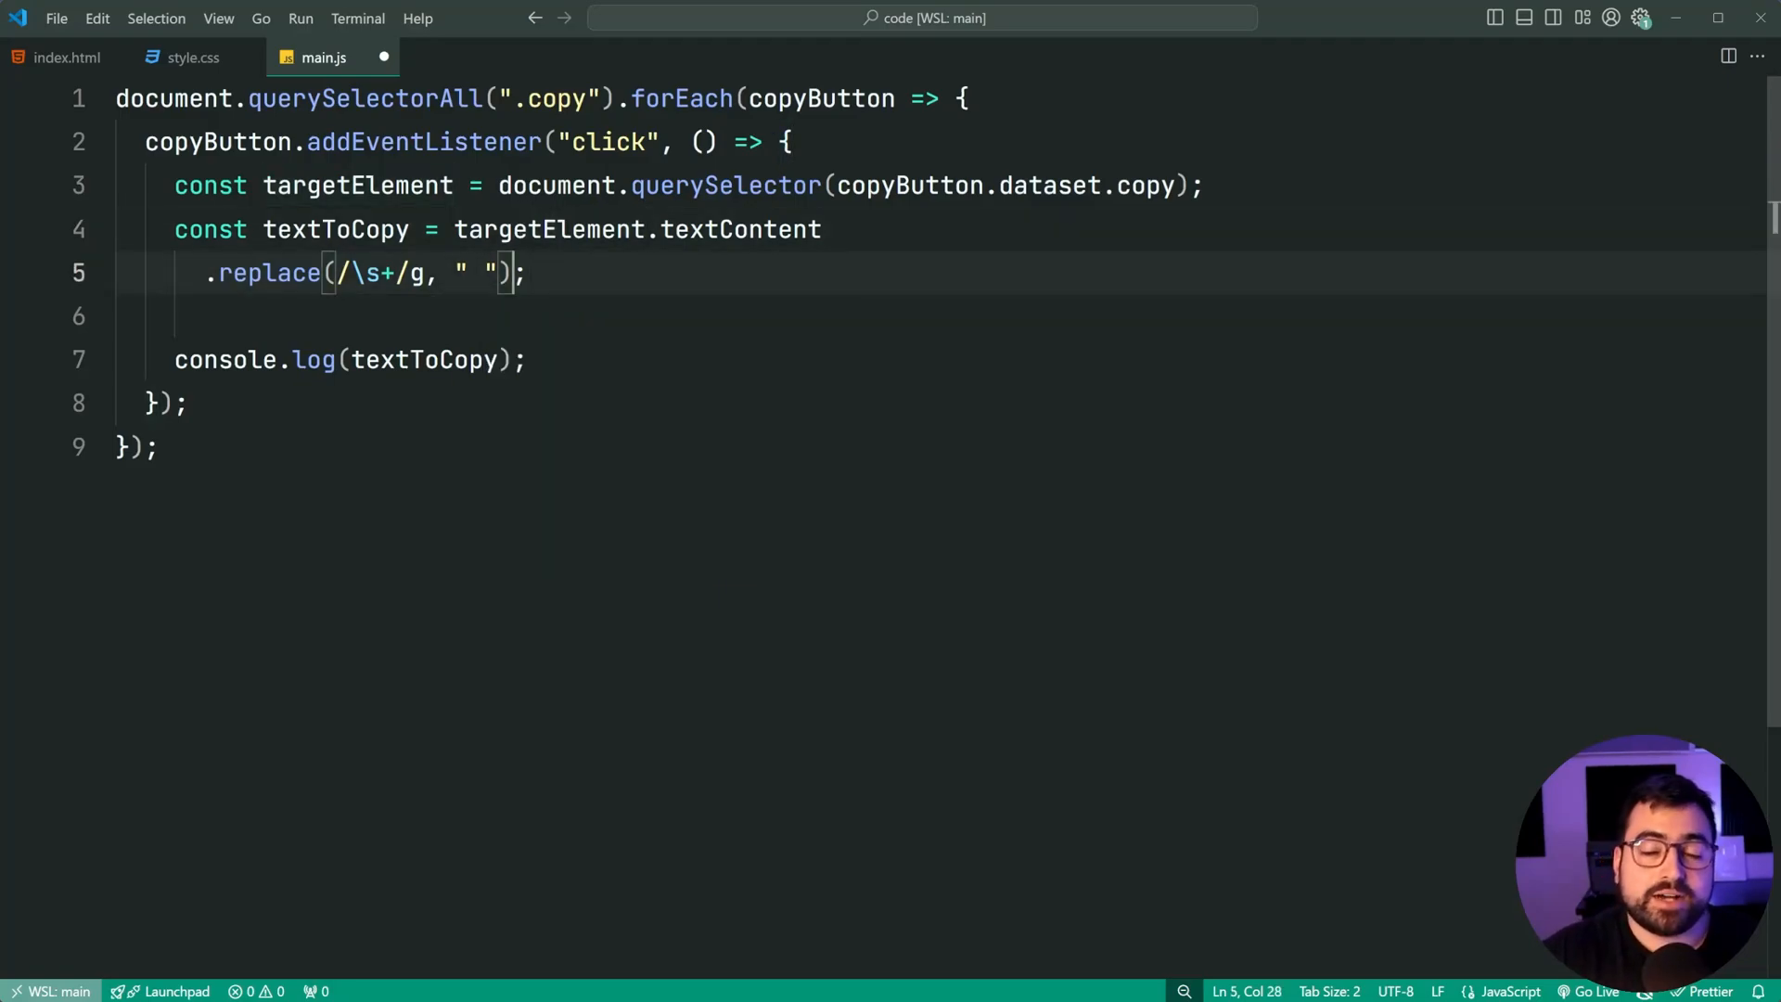
{"action": "type", "text": ".t;"}
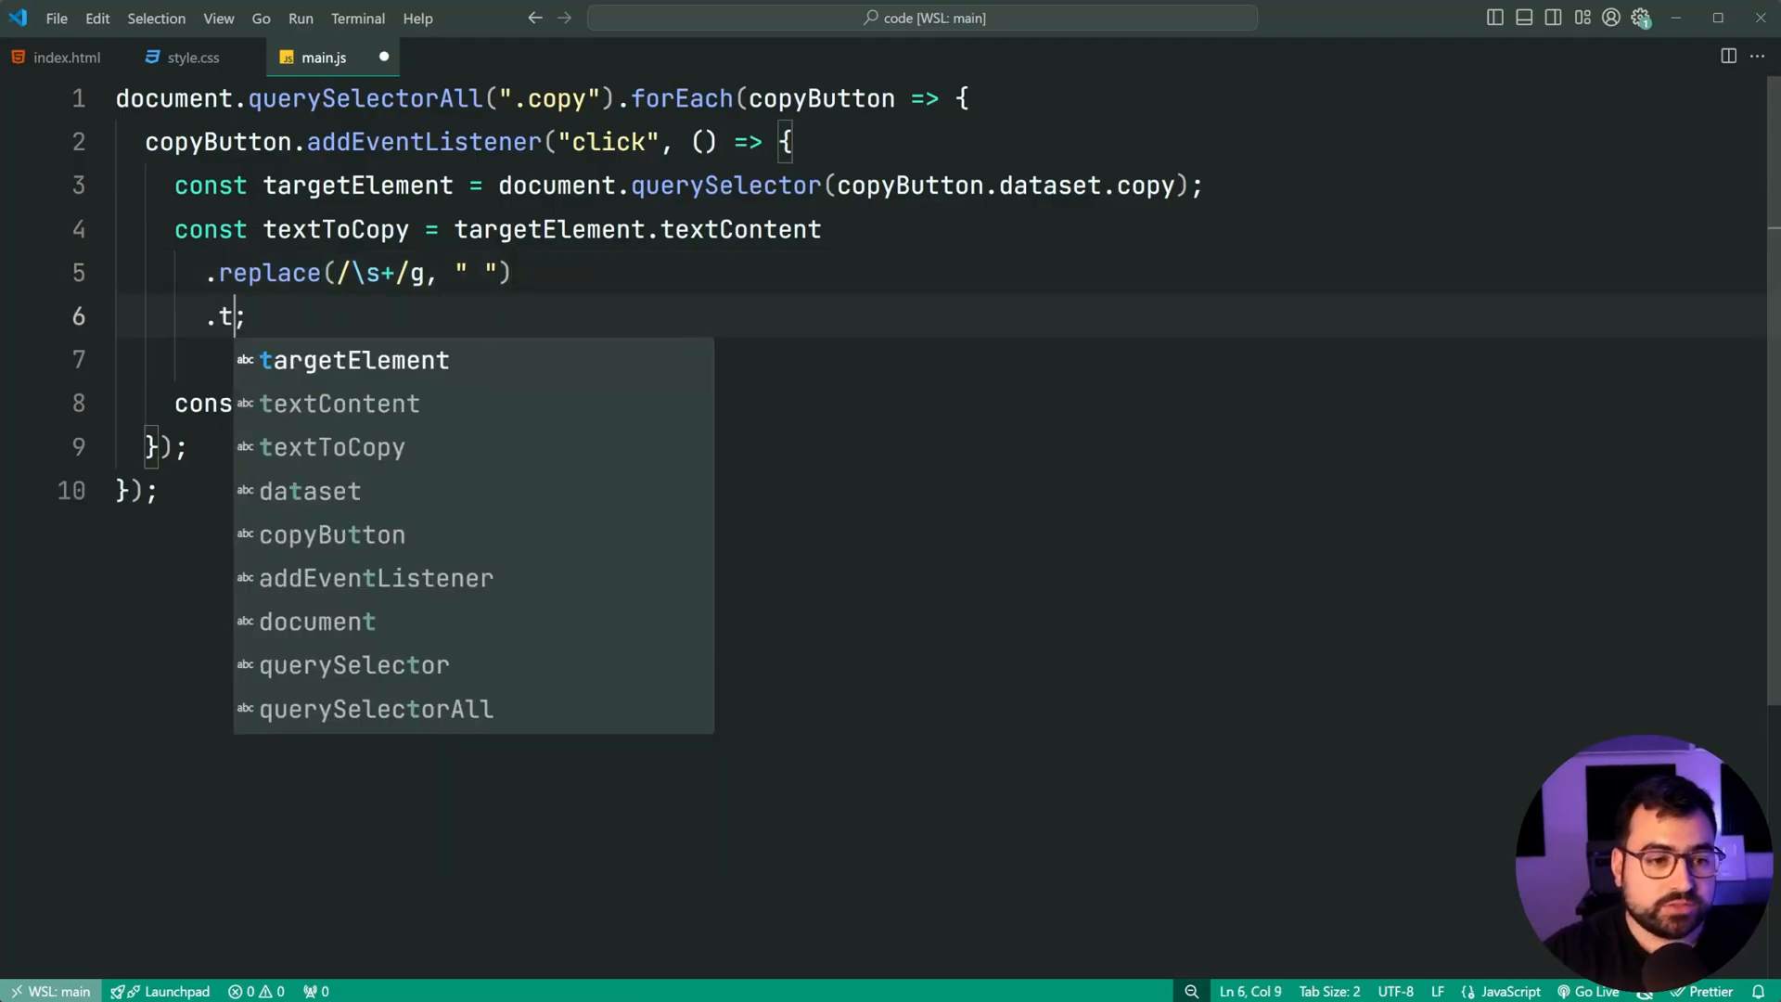
{"action": "type", "text": "rim()"}
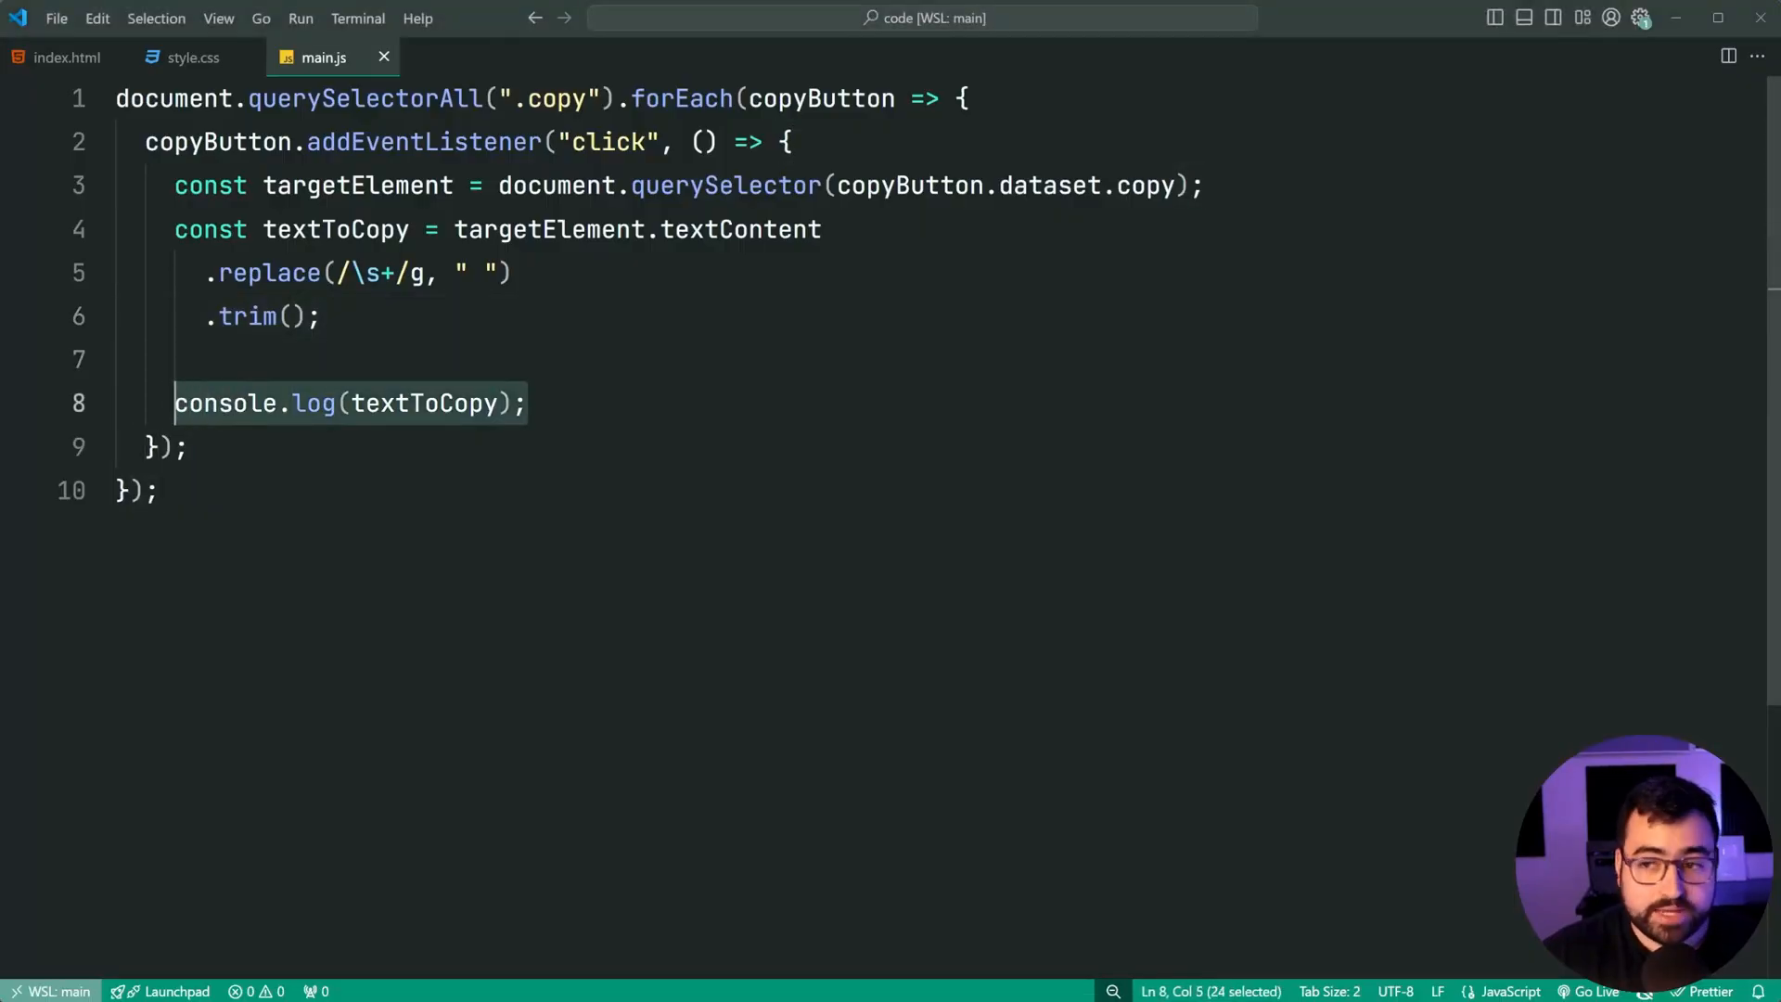
Step: Replace console.log with navigator.clipboard.writeText(textToCopy).then(() => {}) and save main.js
{"action": "type", "text": "navigator."}
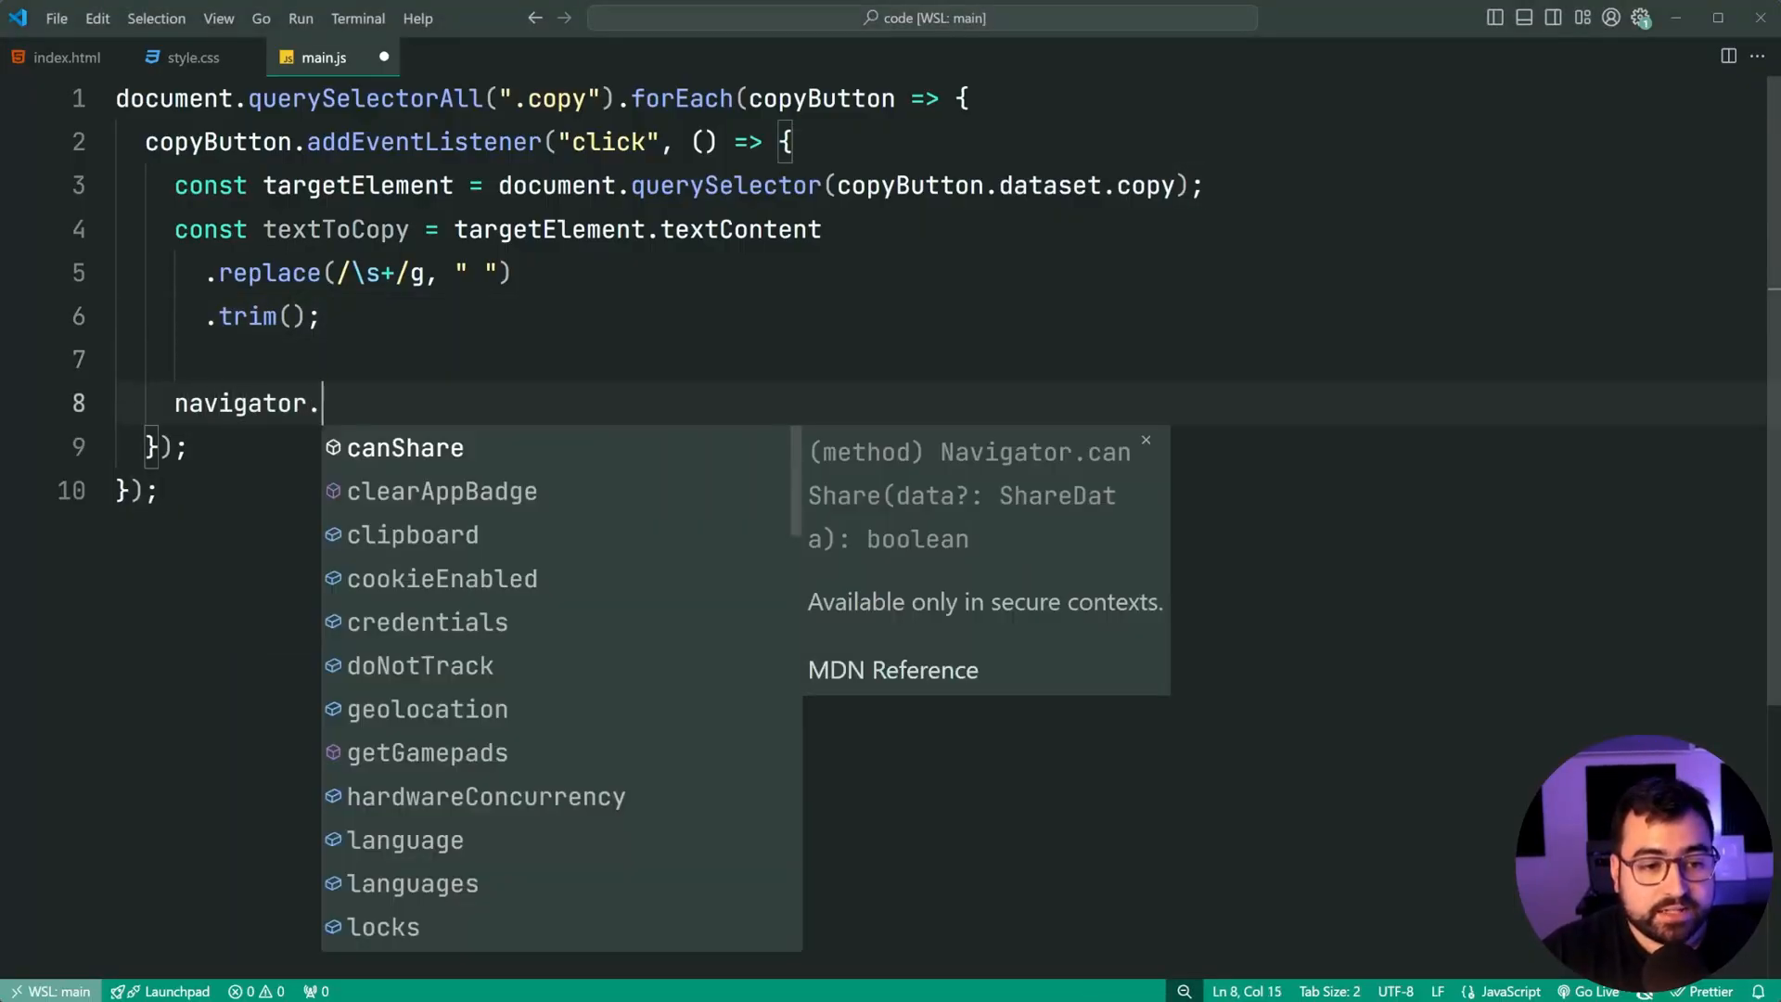
{"action": "type", "text": "clipboard.writT"}
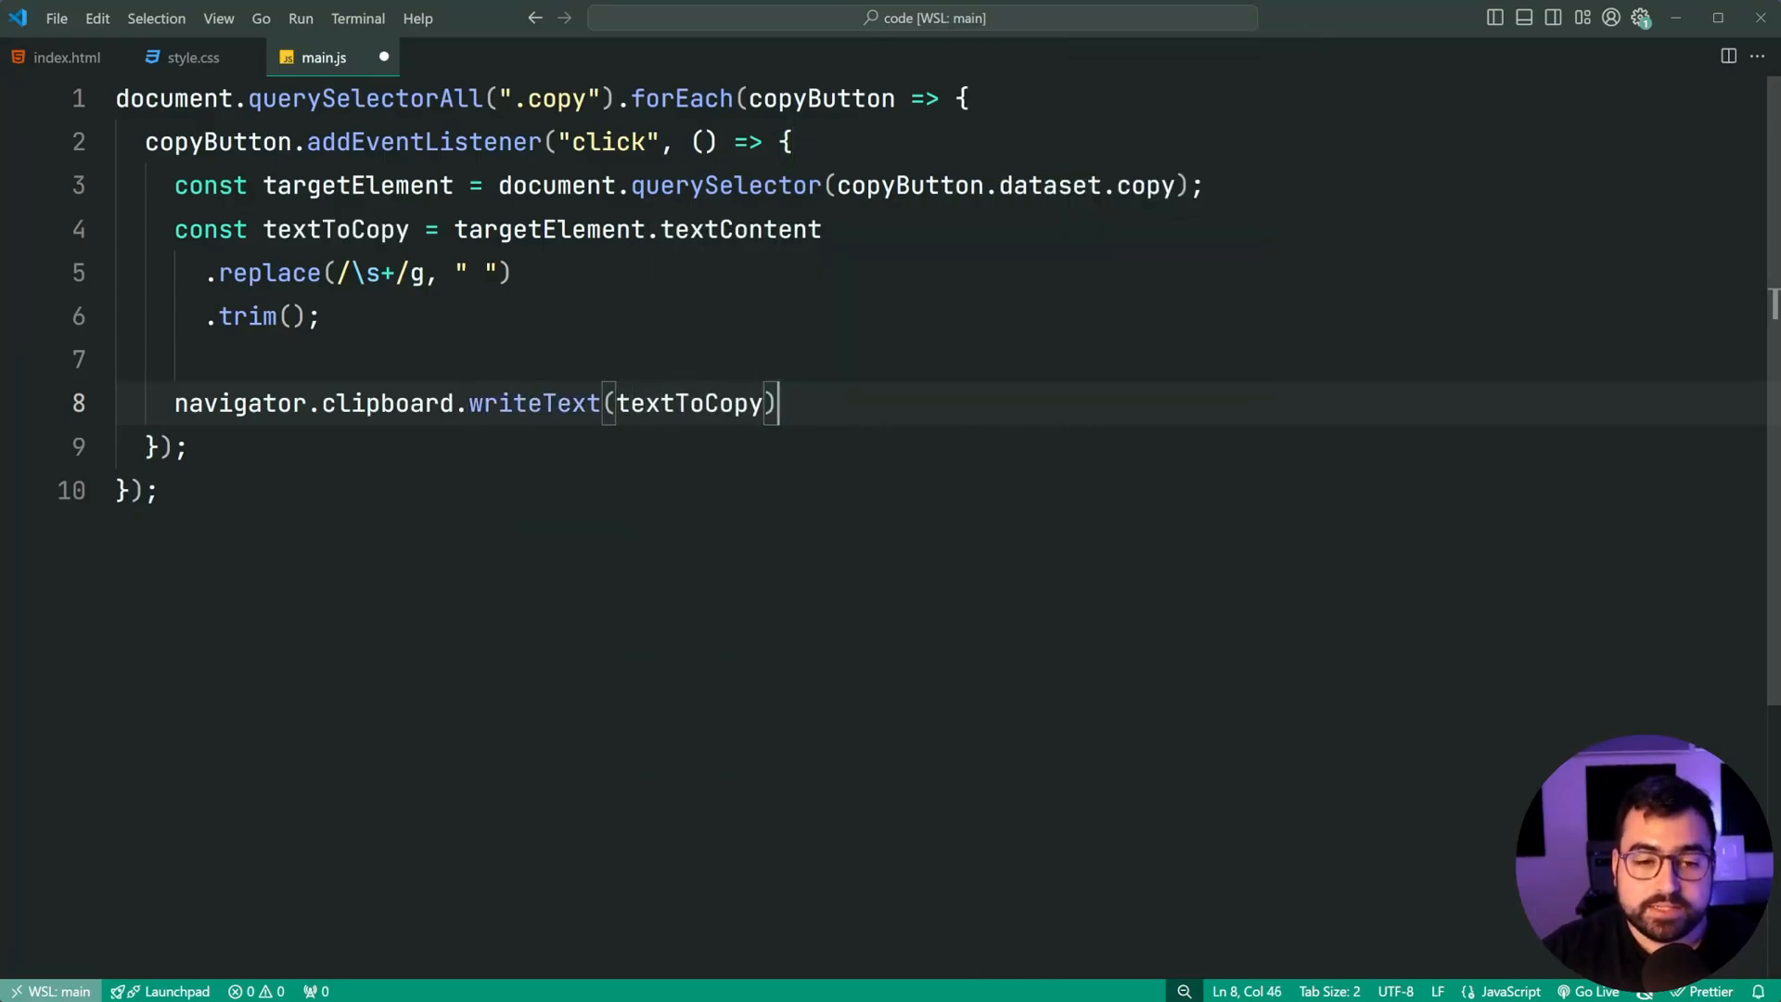
{"action": "type", "text": ".then(() => {"}
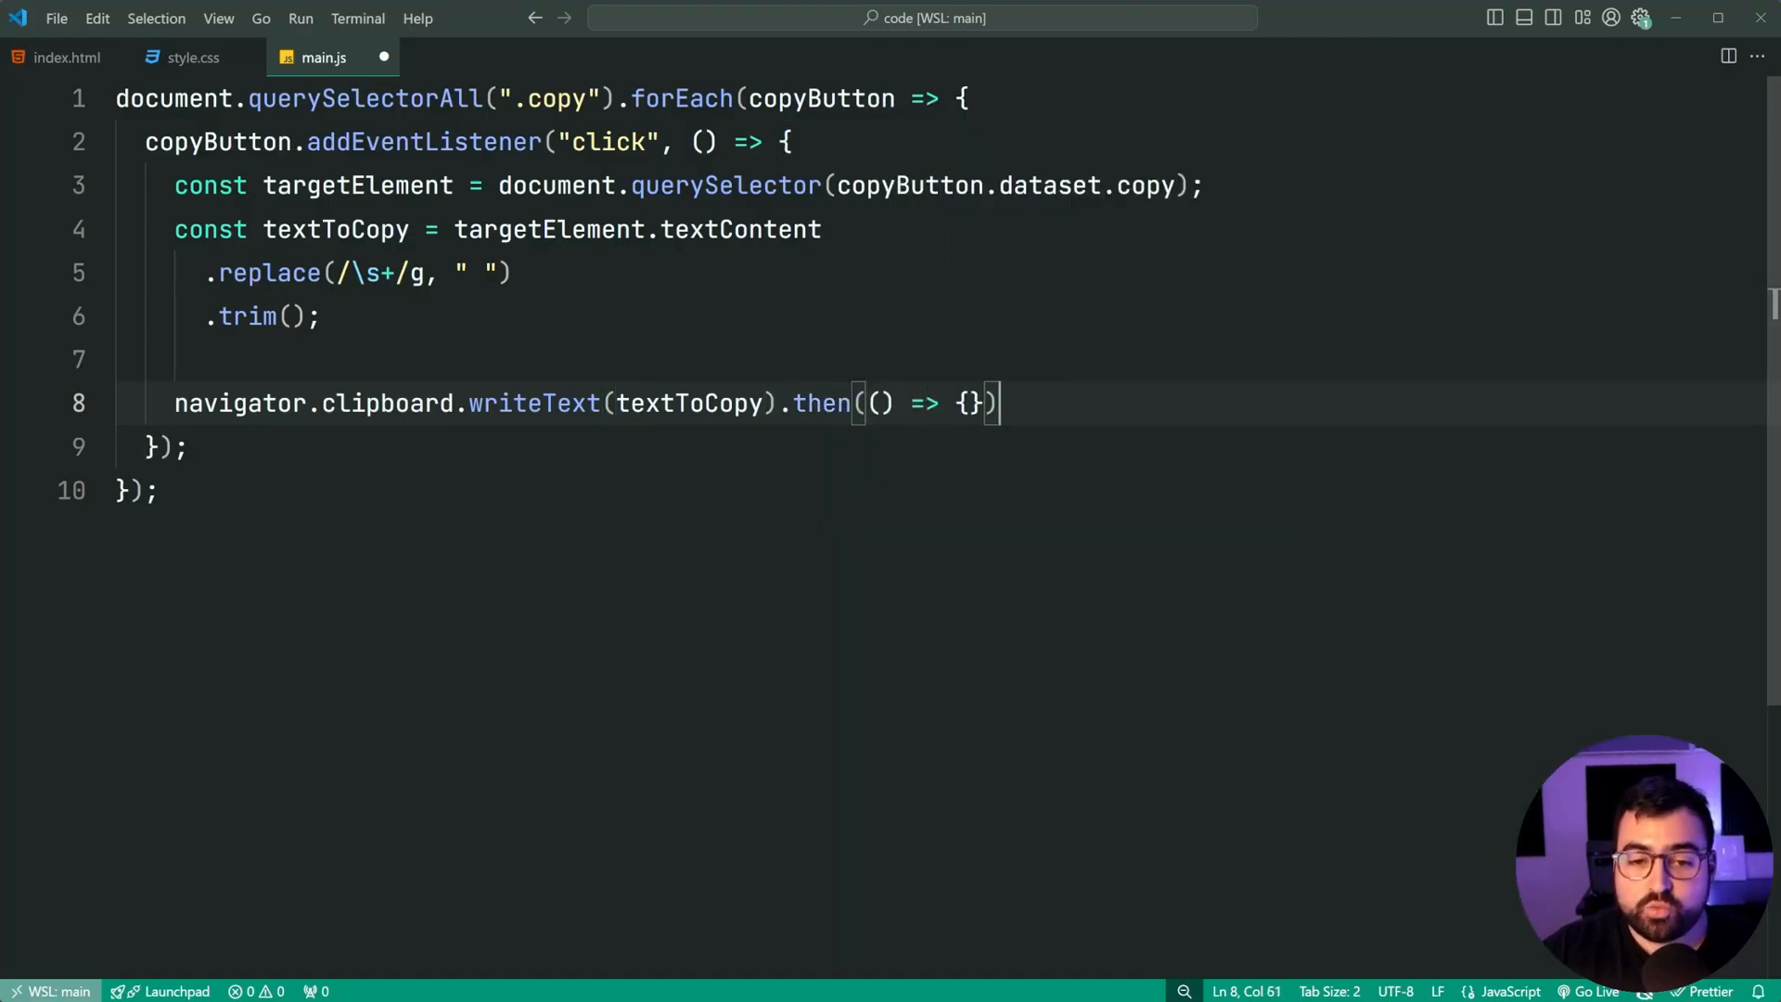
{"action": "key", "text": "Enter"}
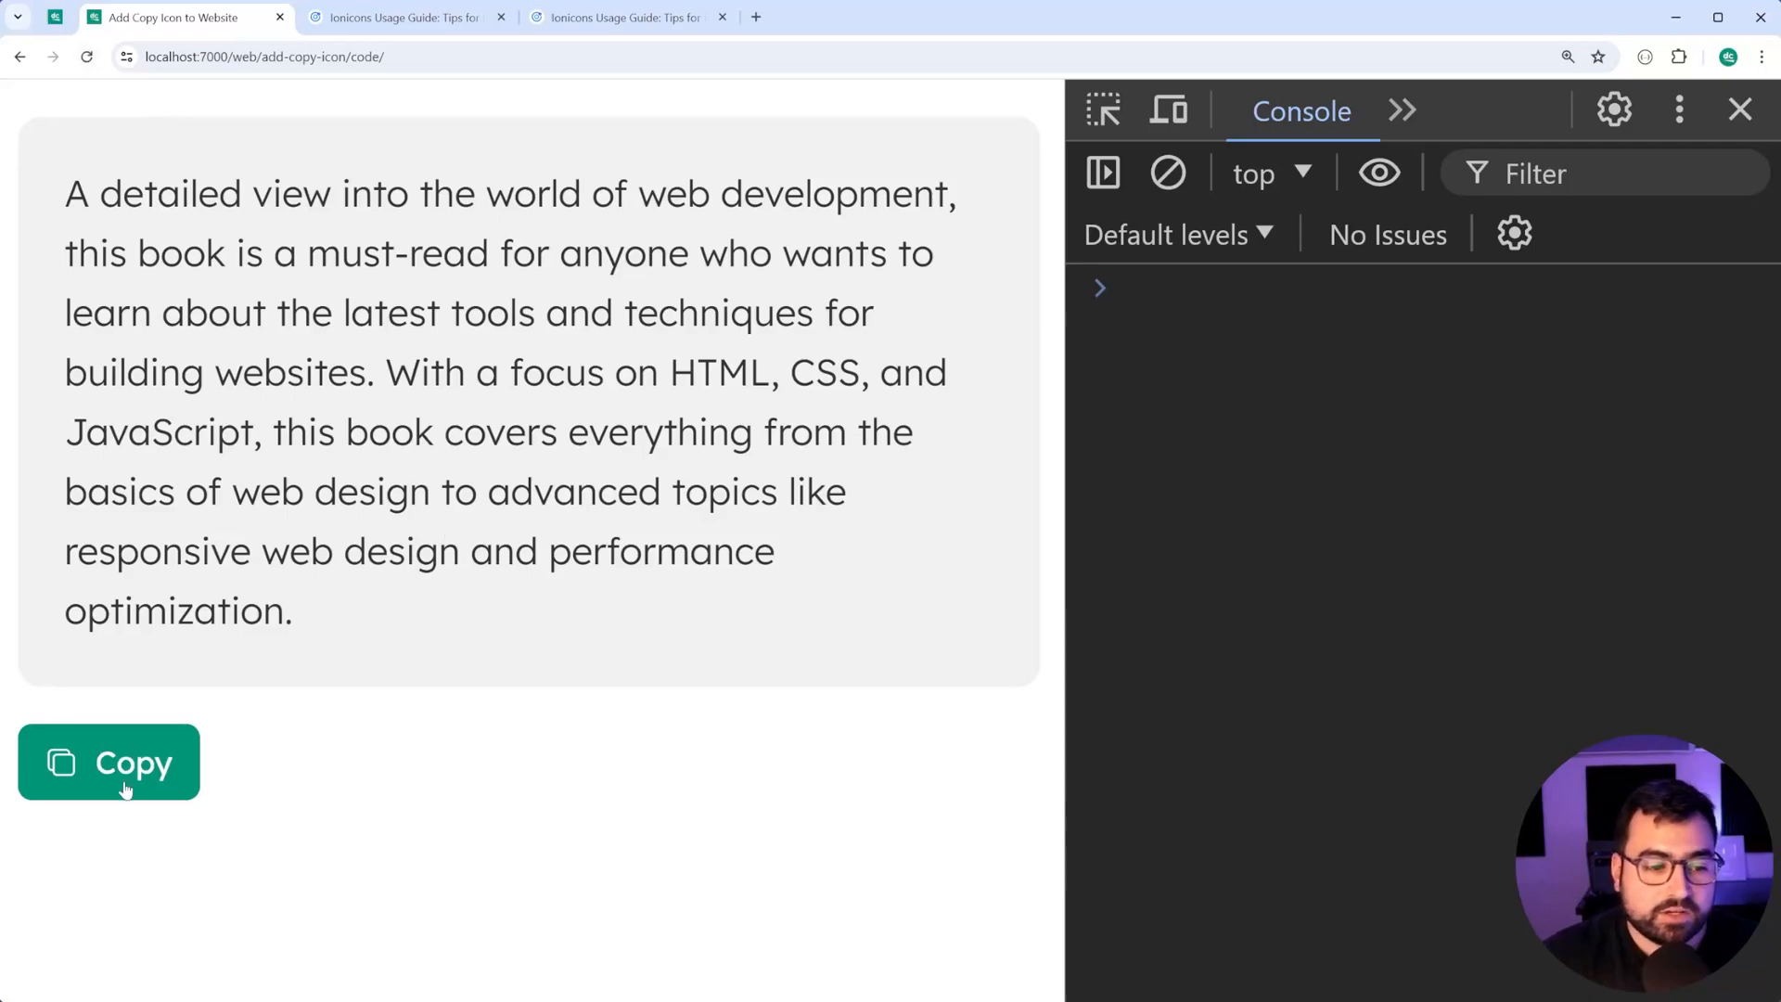
Step: Test the Copied! alert and copied text, then open the /demo/ page and try its Copy button
{"action": "left_click", "coordinate": [109, 761]}
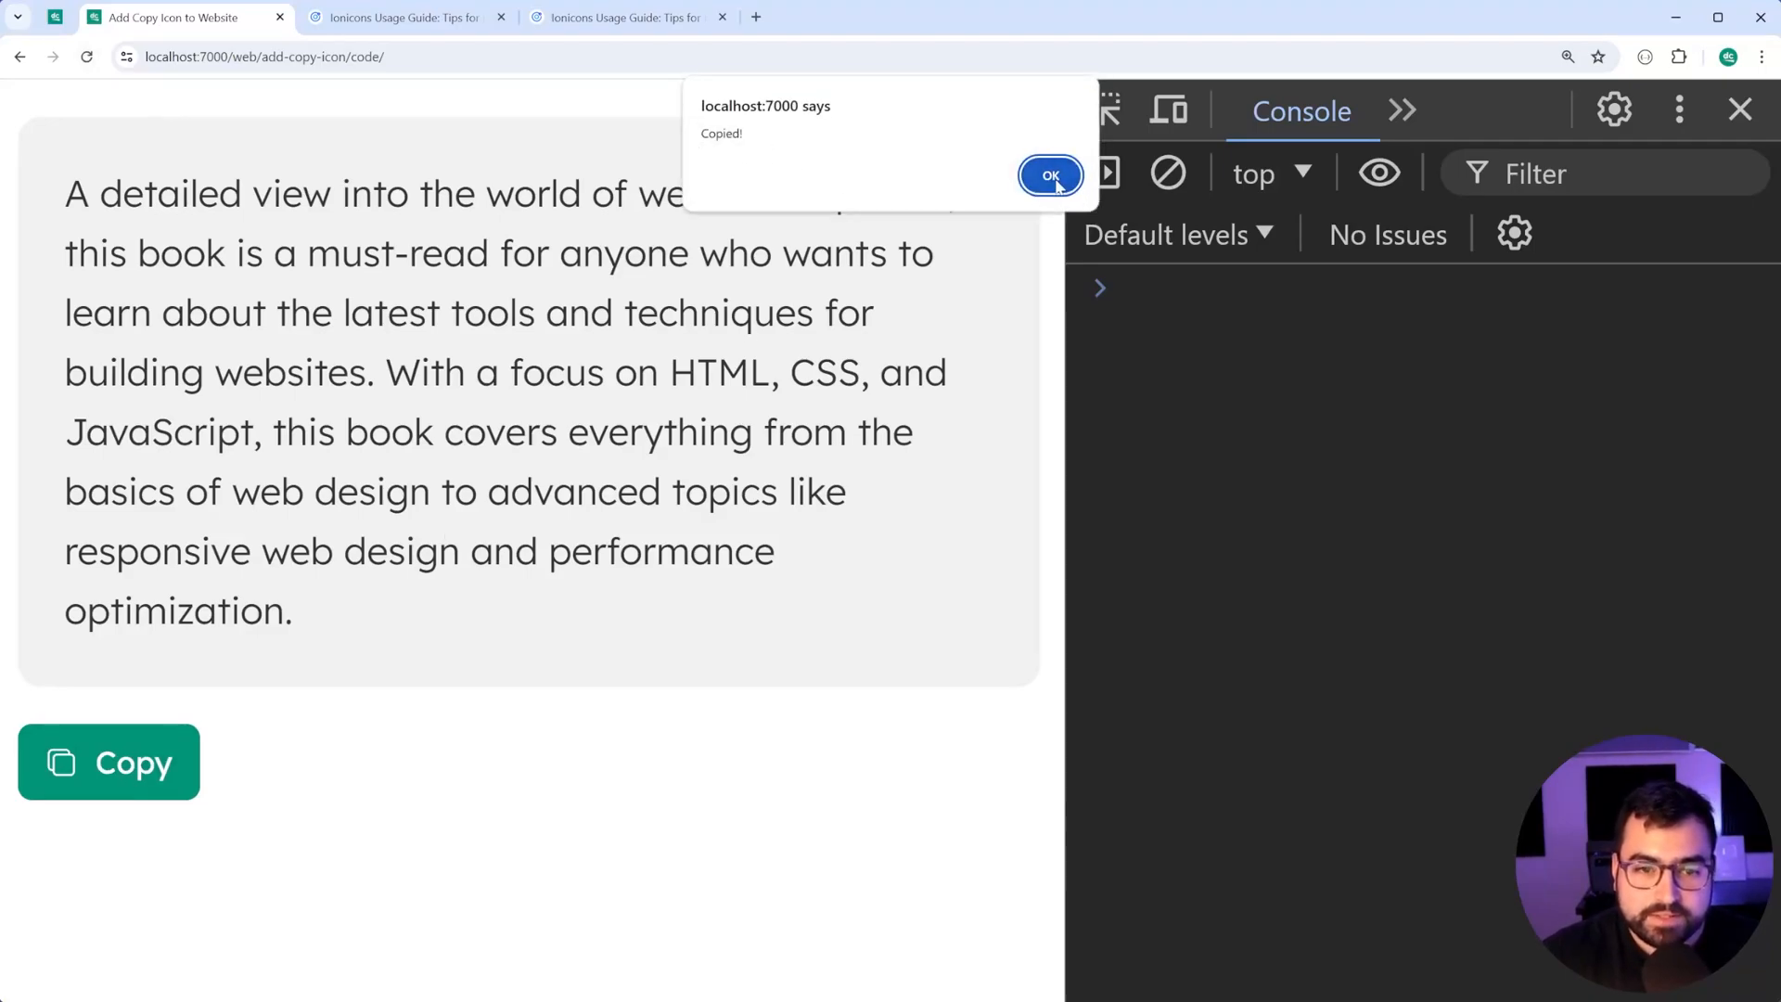
{"action": "left_click", "coordinate": [1048, 176]}
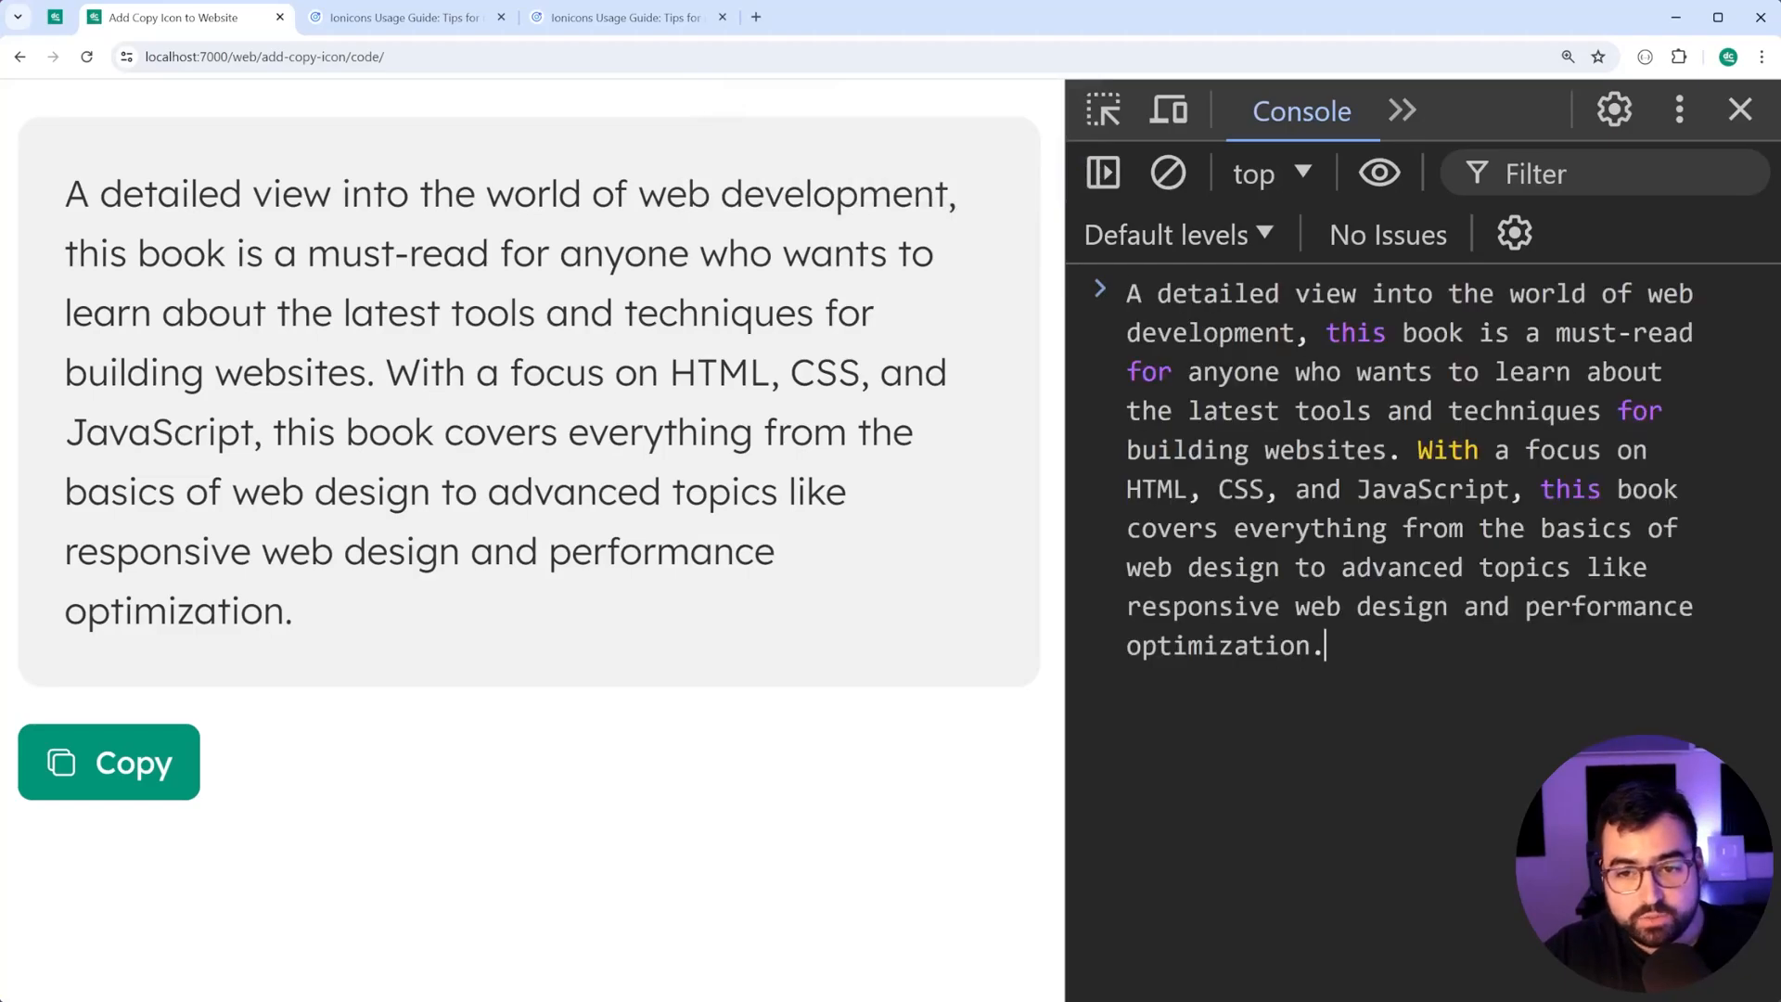
{"action": "left_click_drag", "start_coordinate": [1125, 293], "coordinate": [1321, 645]}
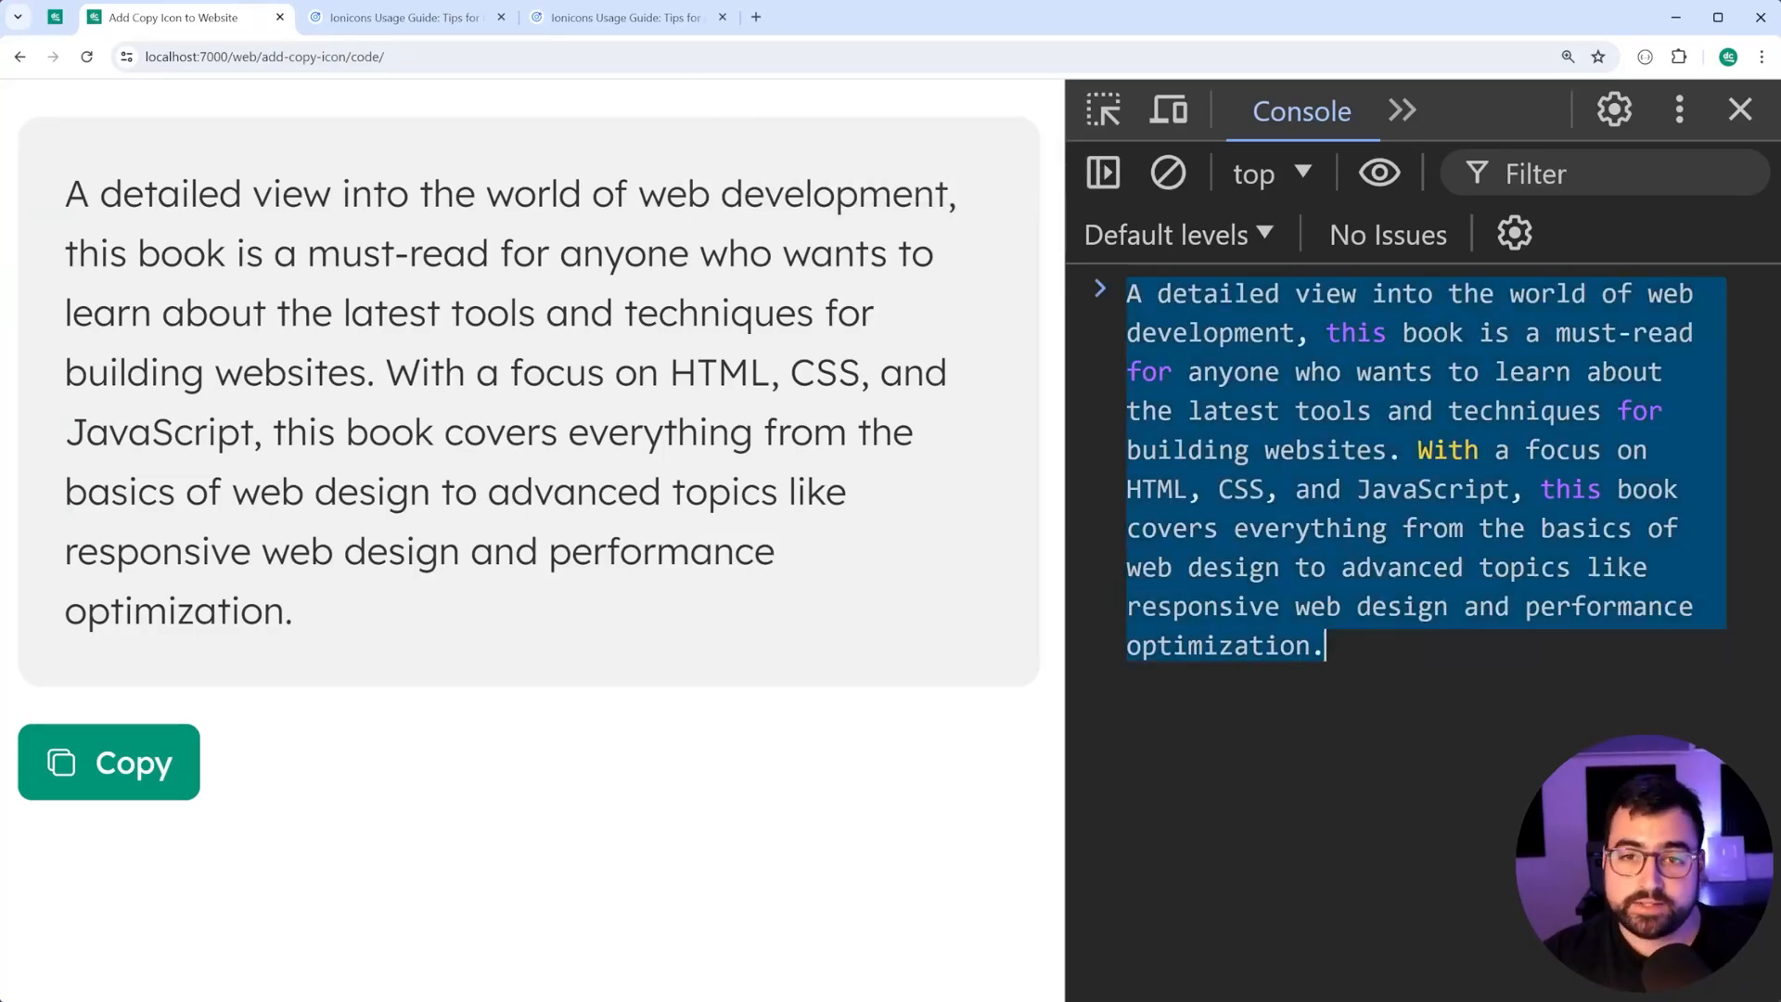
{"action": "left_click", "coordinate": [1167, 172]}
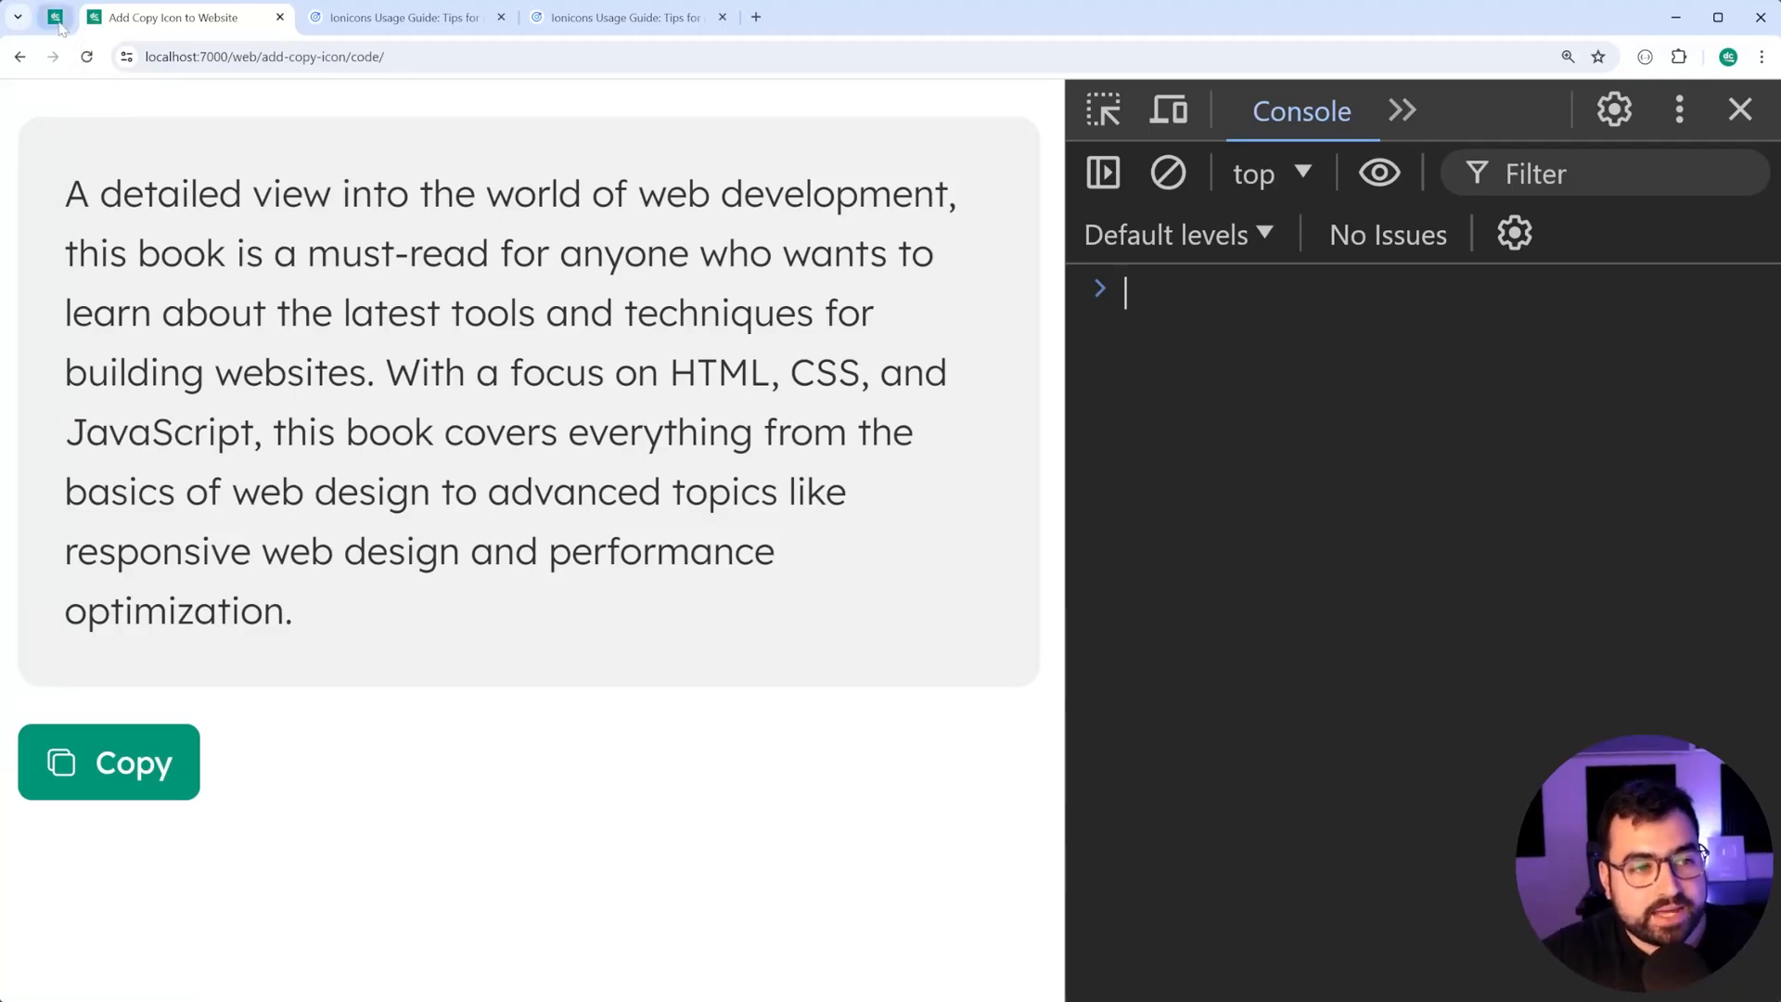
{"action": "left_click", "coordinate": [107, 763]}
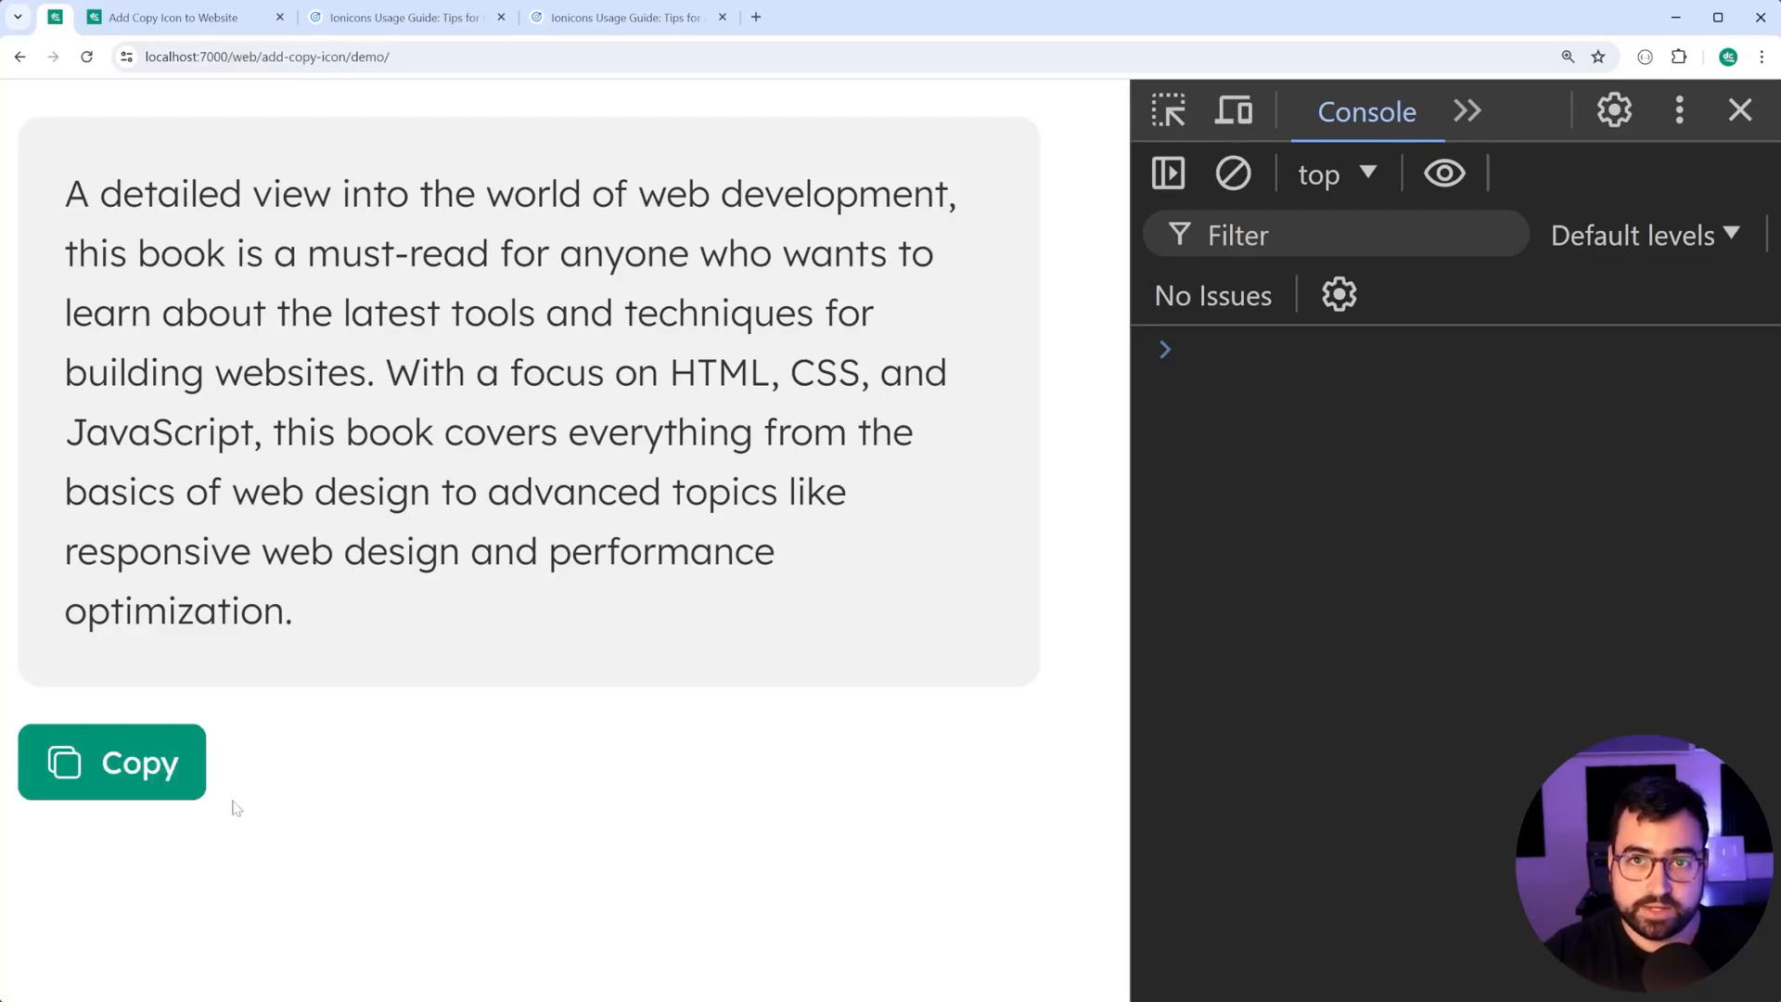
{"action": "left_click", "coordinate": [170, 17]}
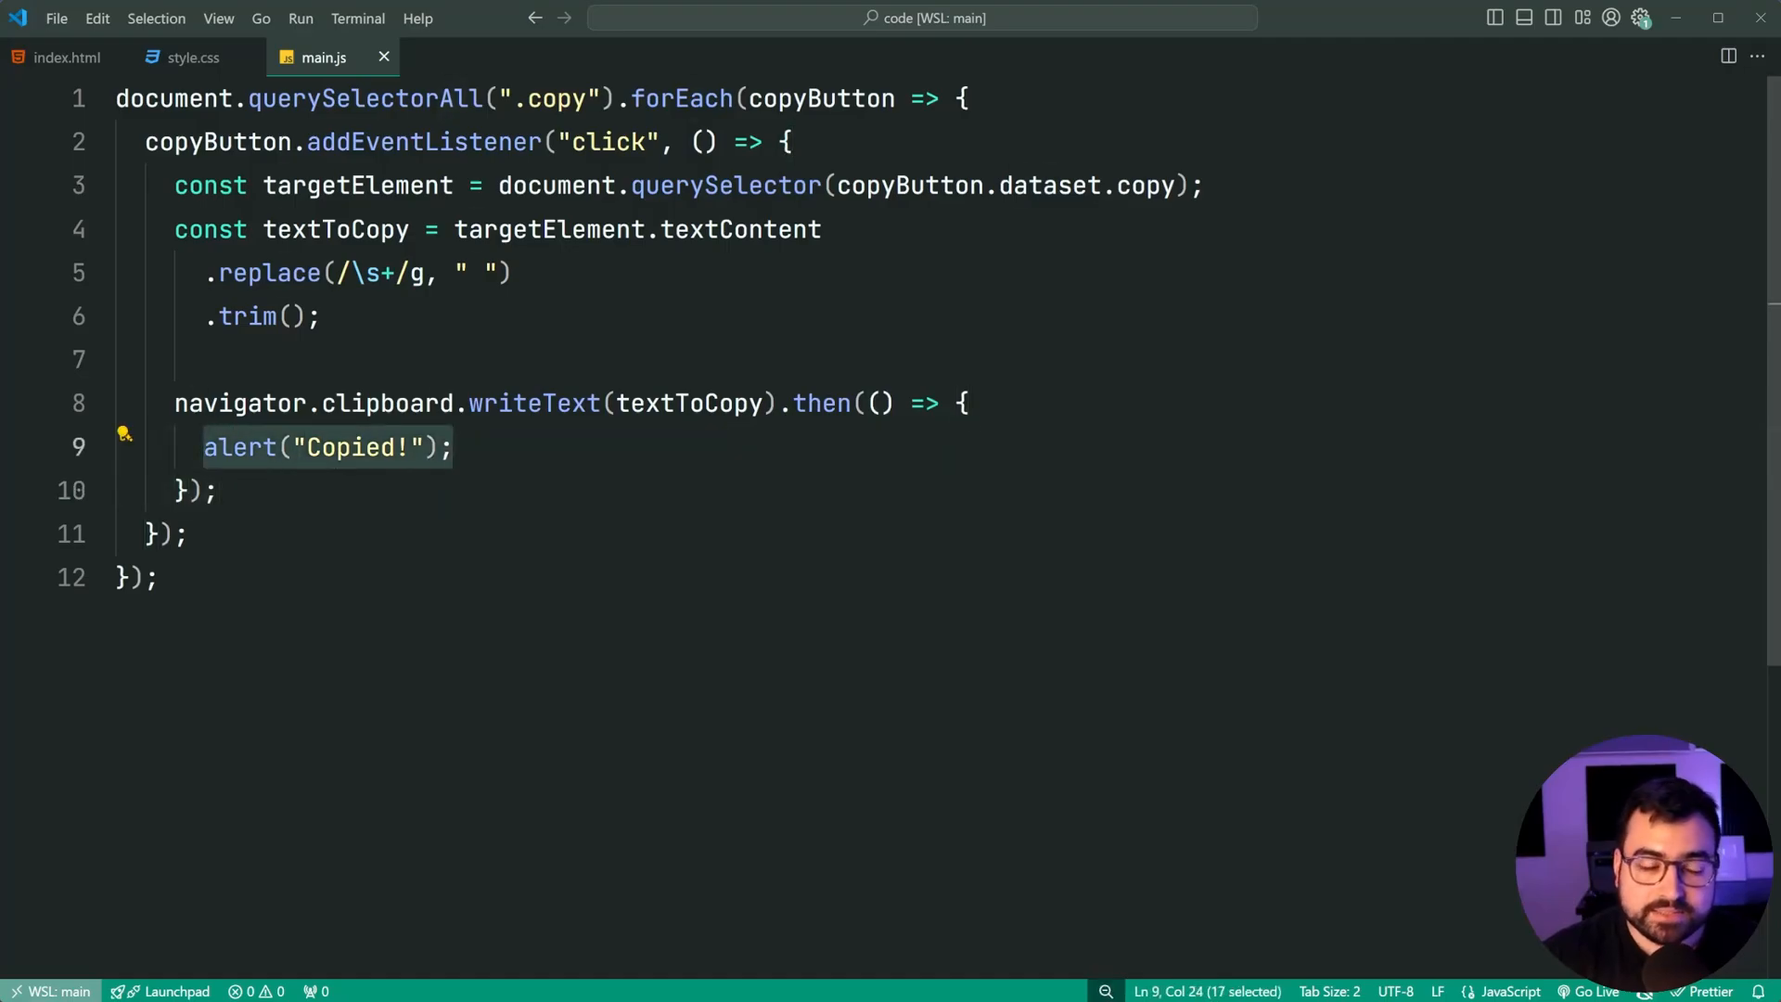
Step: Delete the Copied! alert and store copyButton.querySelector(".copy-label") in a label constant
{"action": "key", "text": "Delete"}
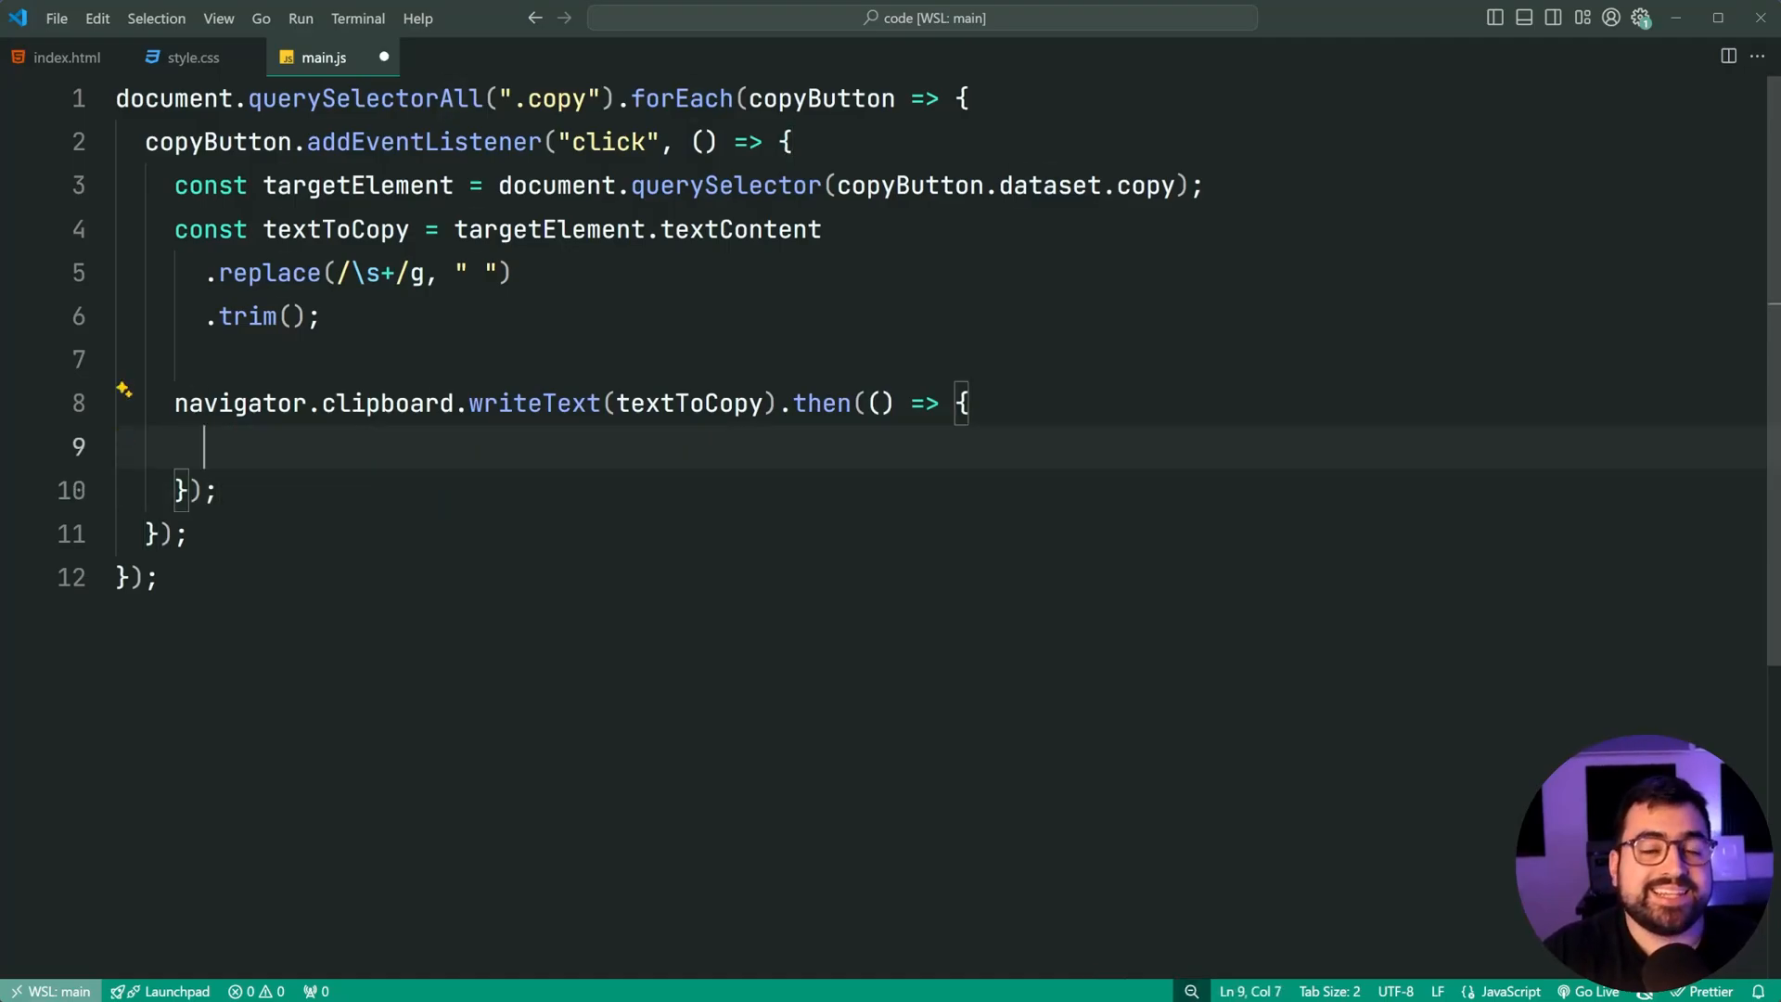
{"action": "left_click", "coordinate": [65, 57]}
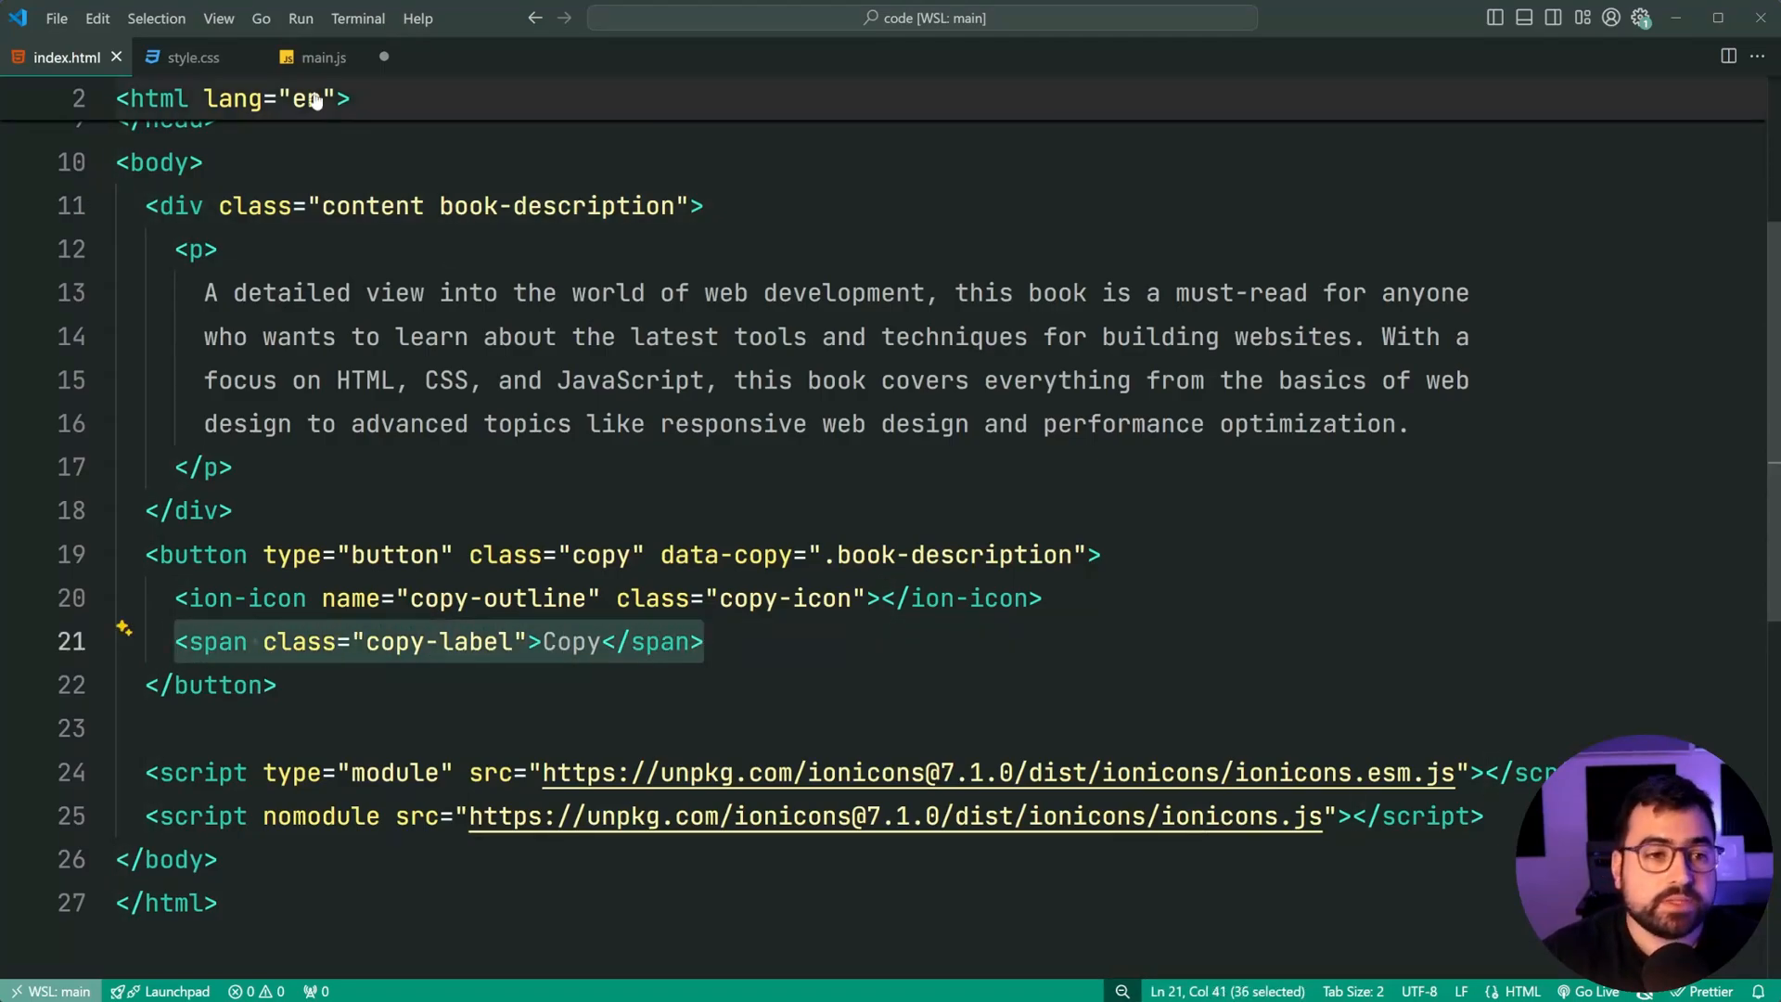
{"action": "left_click", "coordinate": [323, 57]}
{"action": "type", "text": "const label = co"}
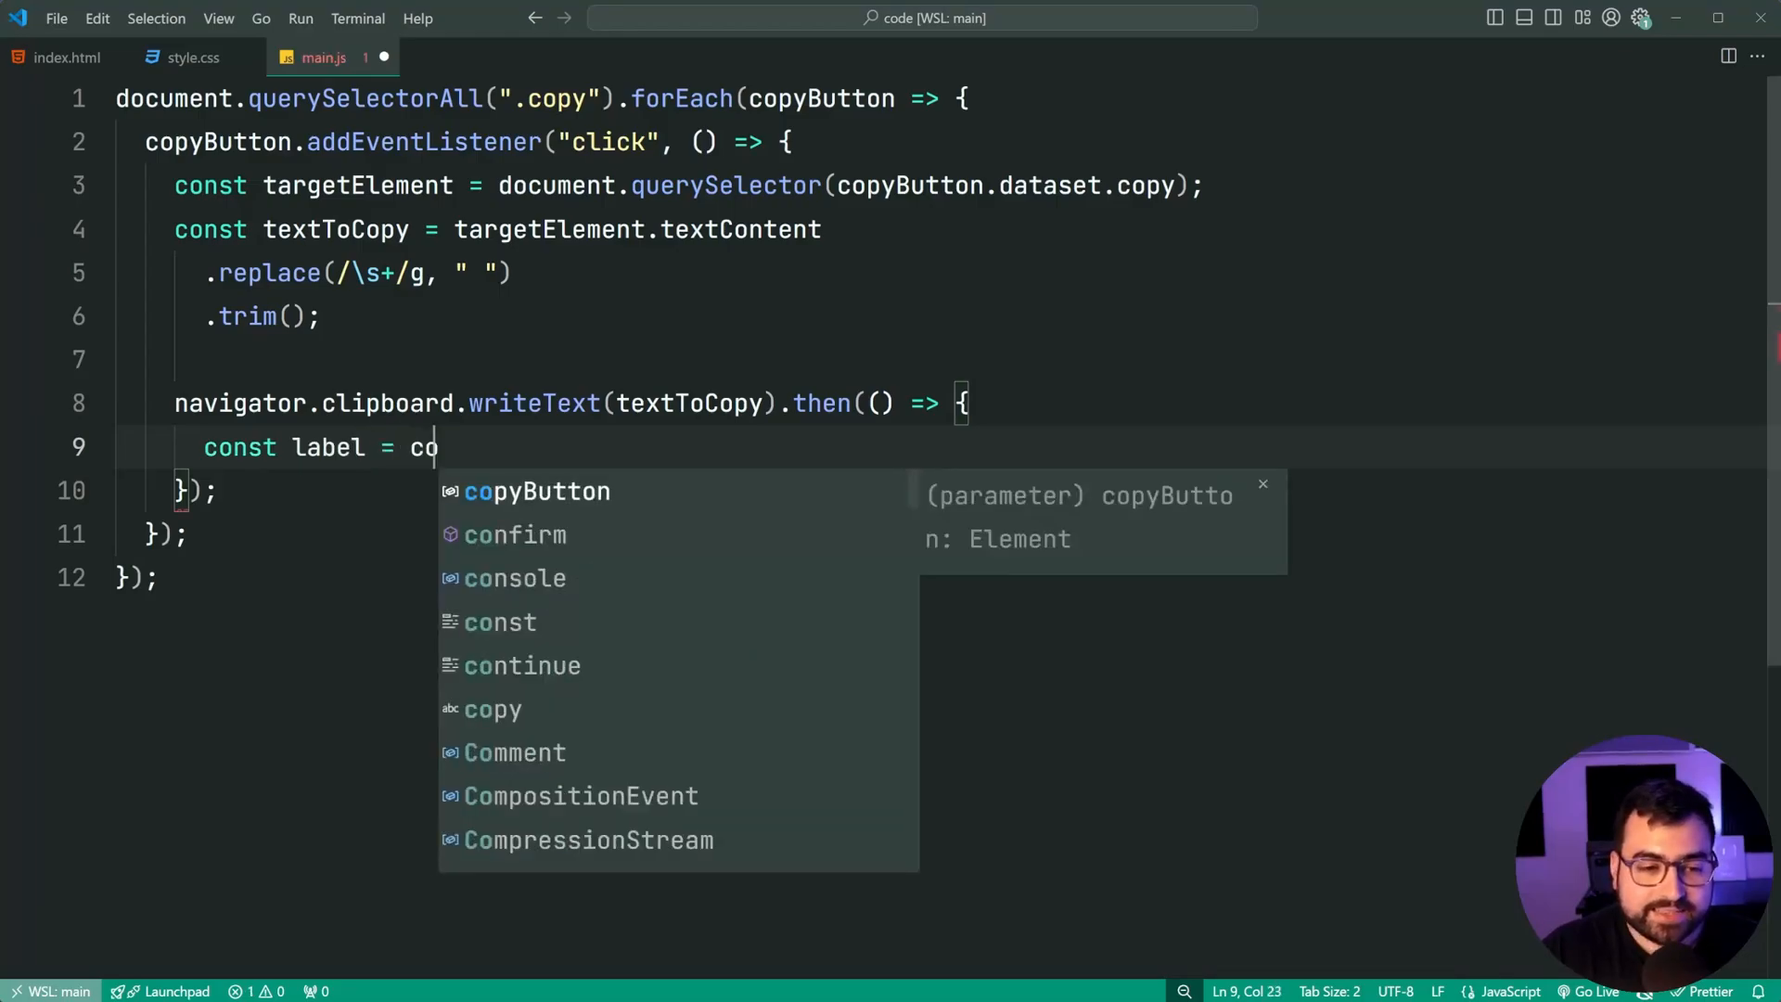
{"action": "type", "text": "pyButton.q"}
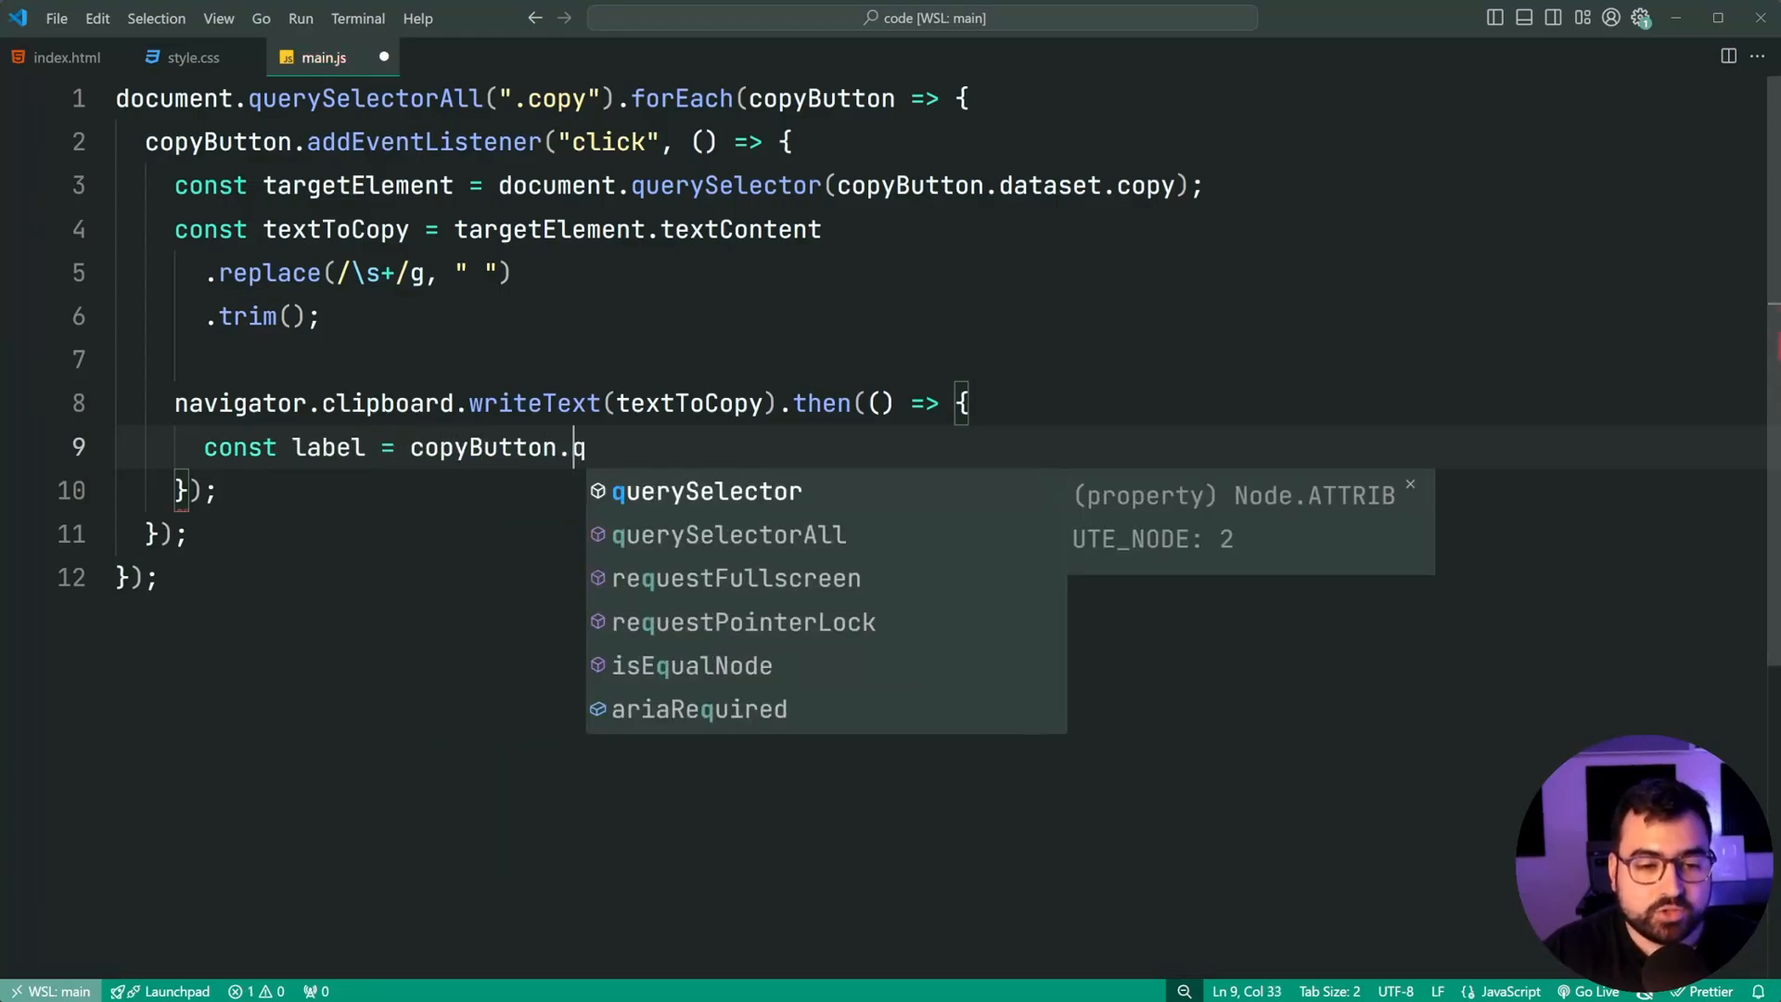
{"action": "type", "text": "uerySelector(\""}
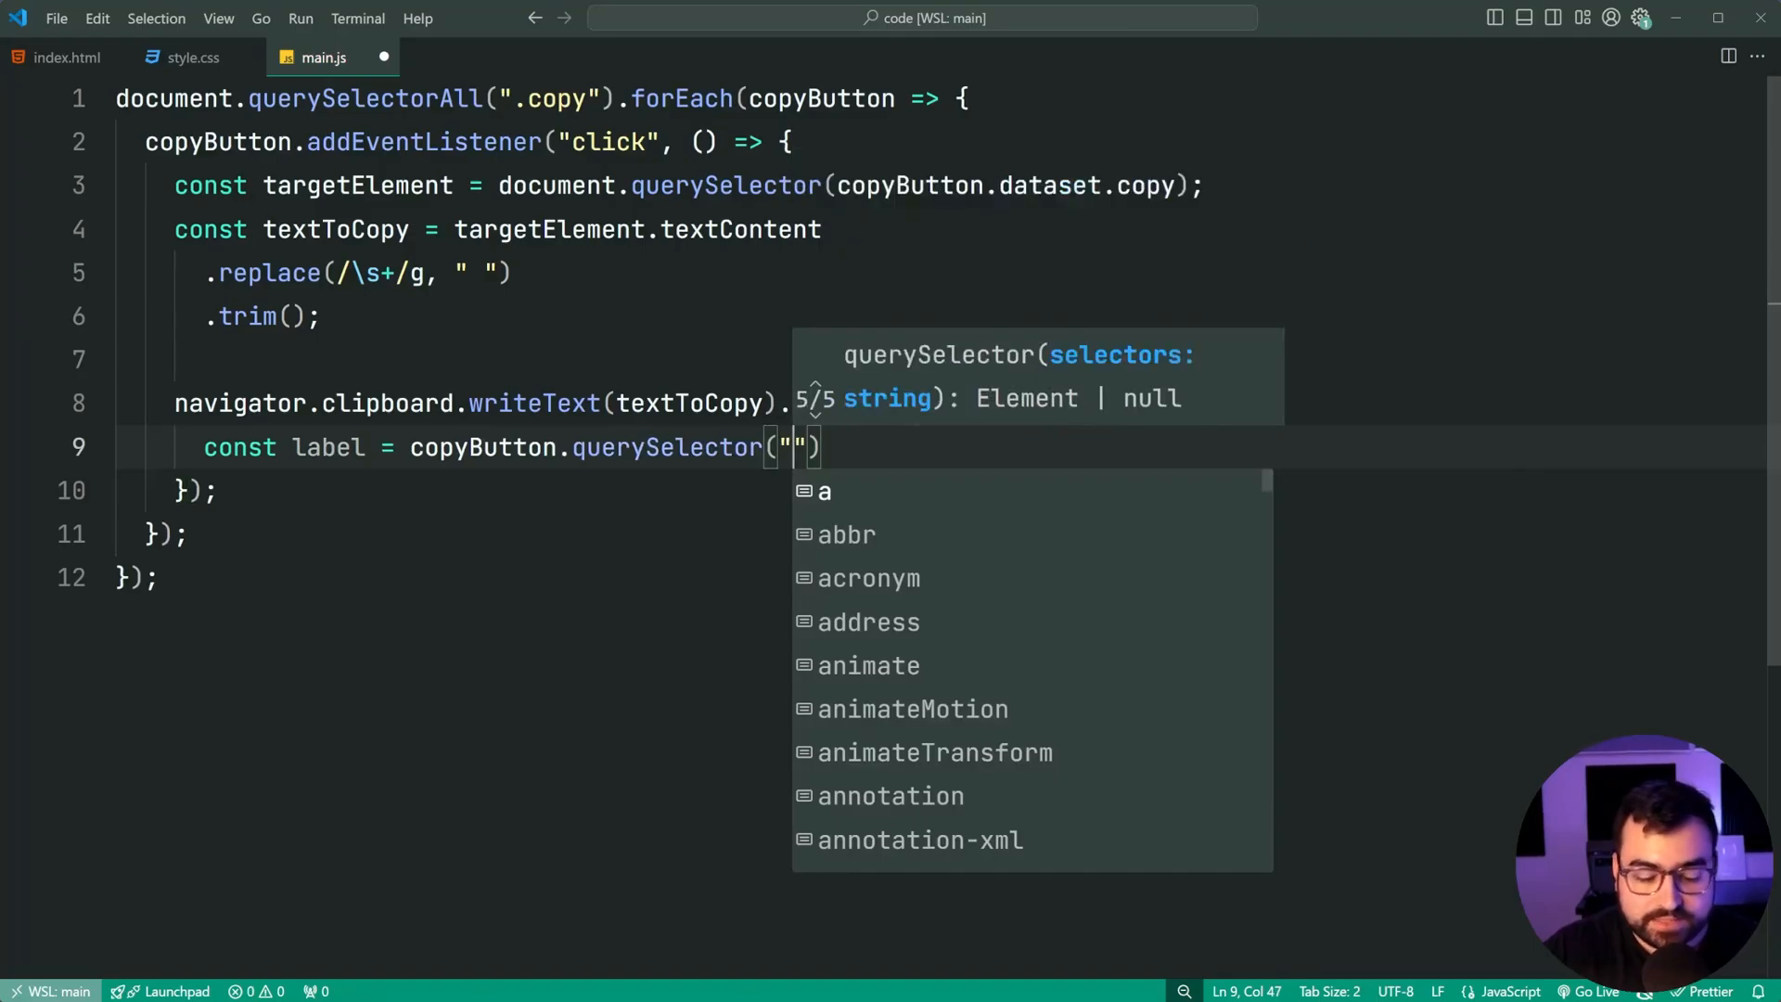
{"action": "type", "text": ".copy-olabel"}
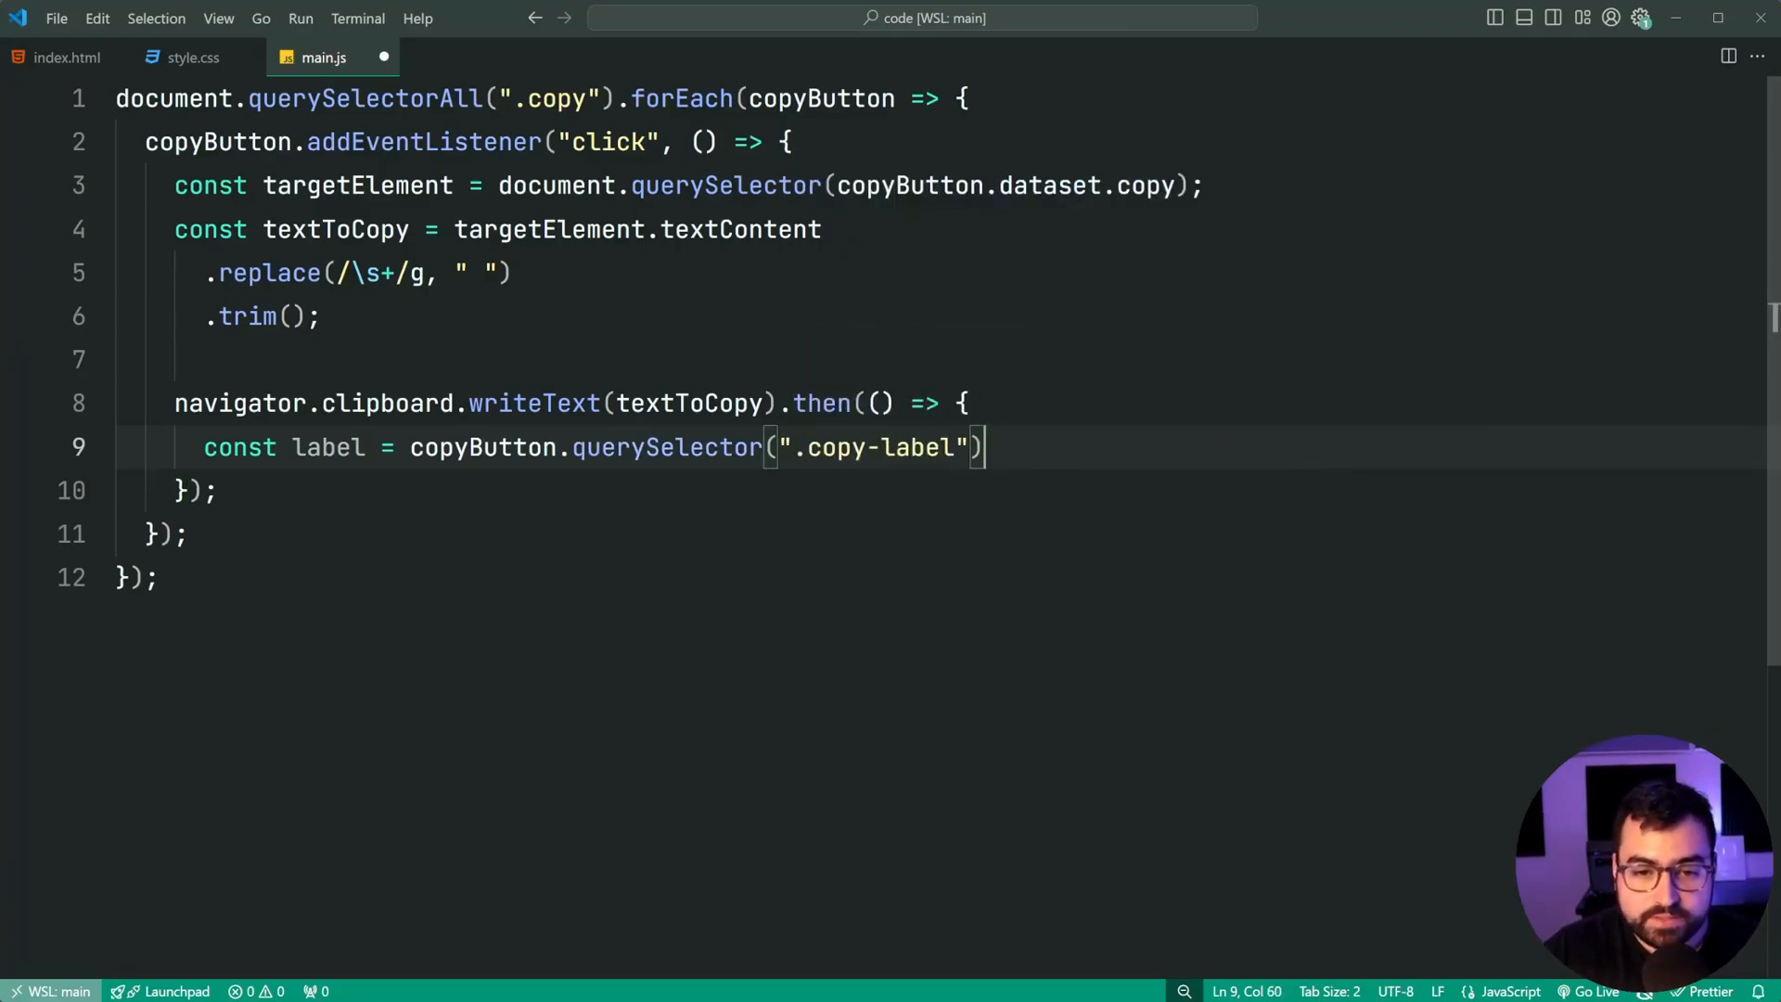
Step: Store the label's textContent in const originalText, check the label markup, and retest in Chrome
{"action": "type", "text": "const originalText = label."}
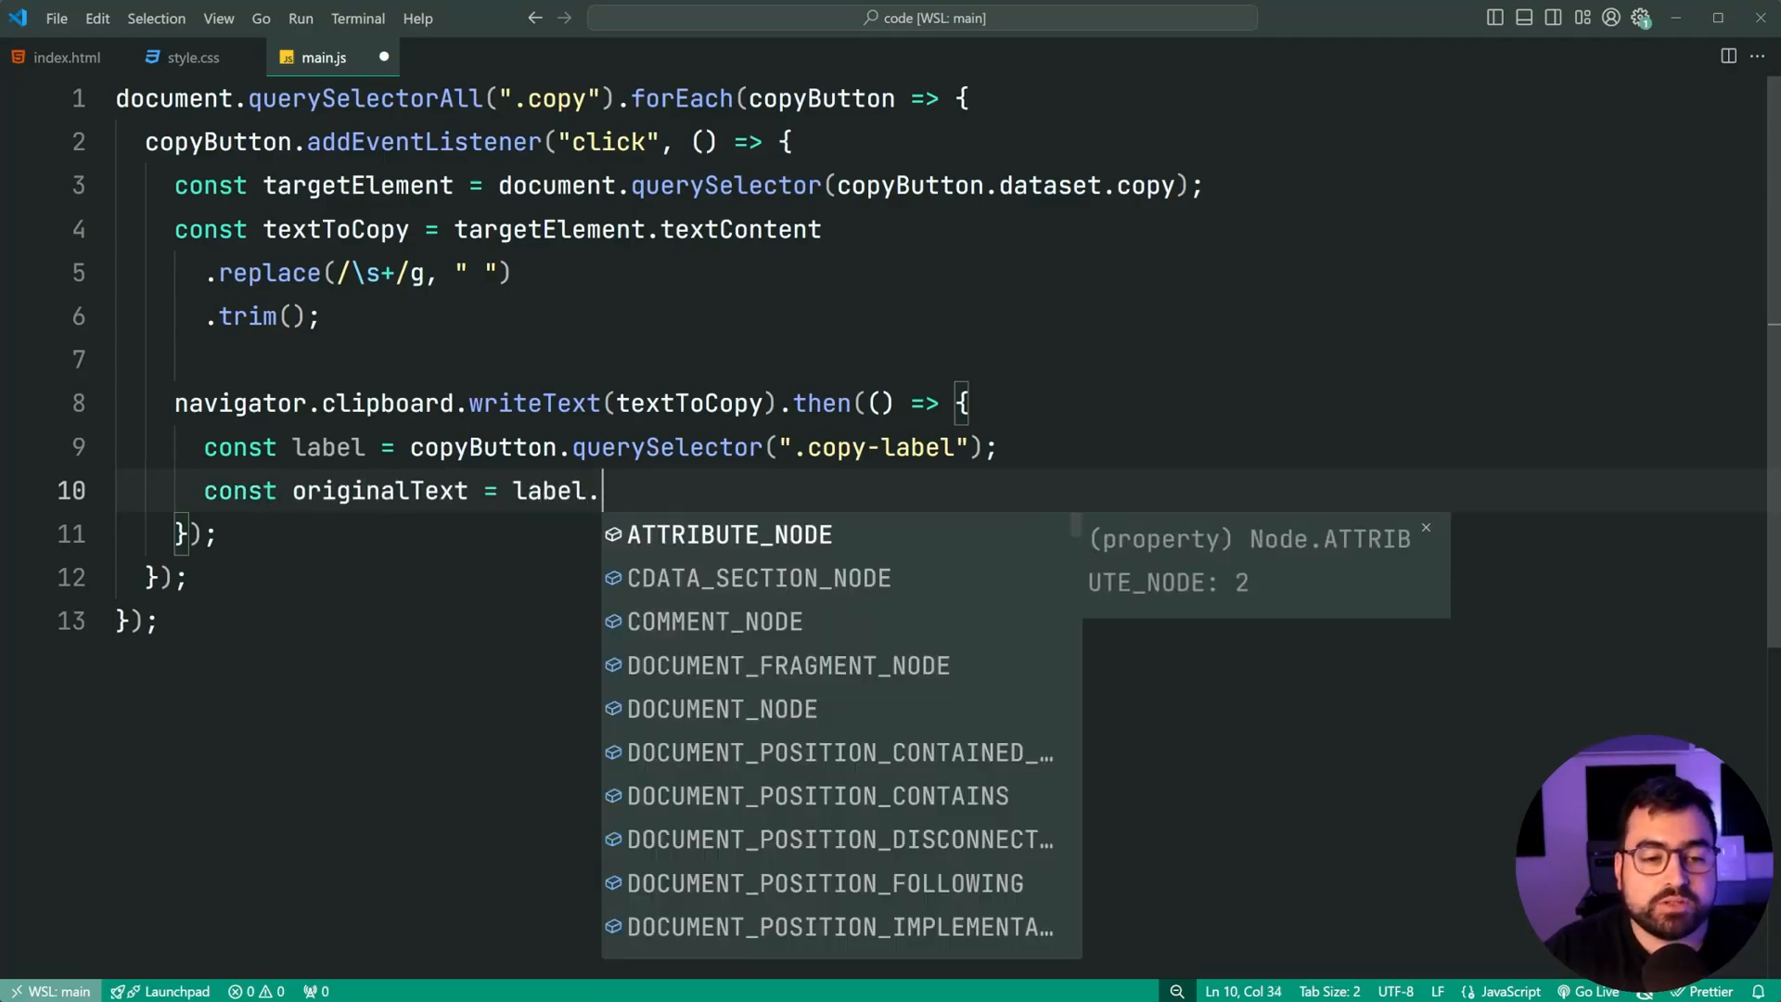
{"action": "type", "text": "textContent;"}
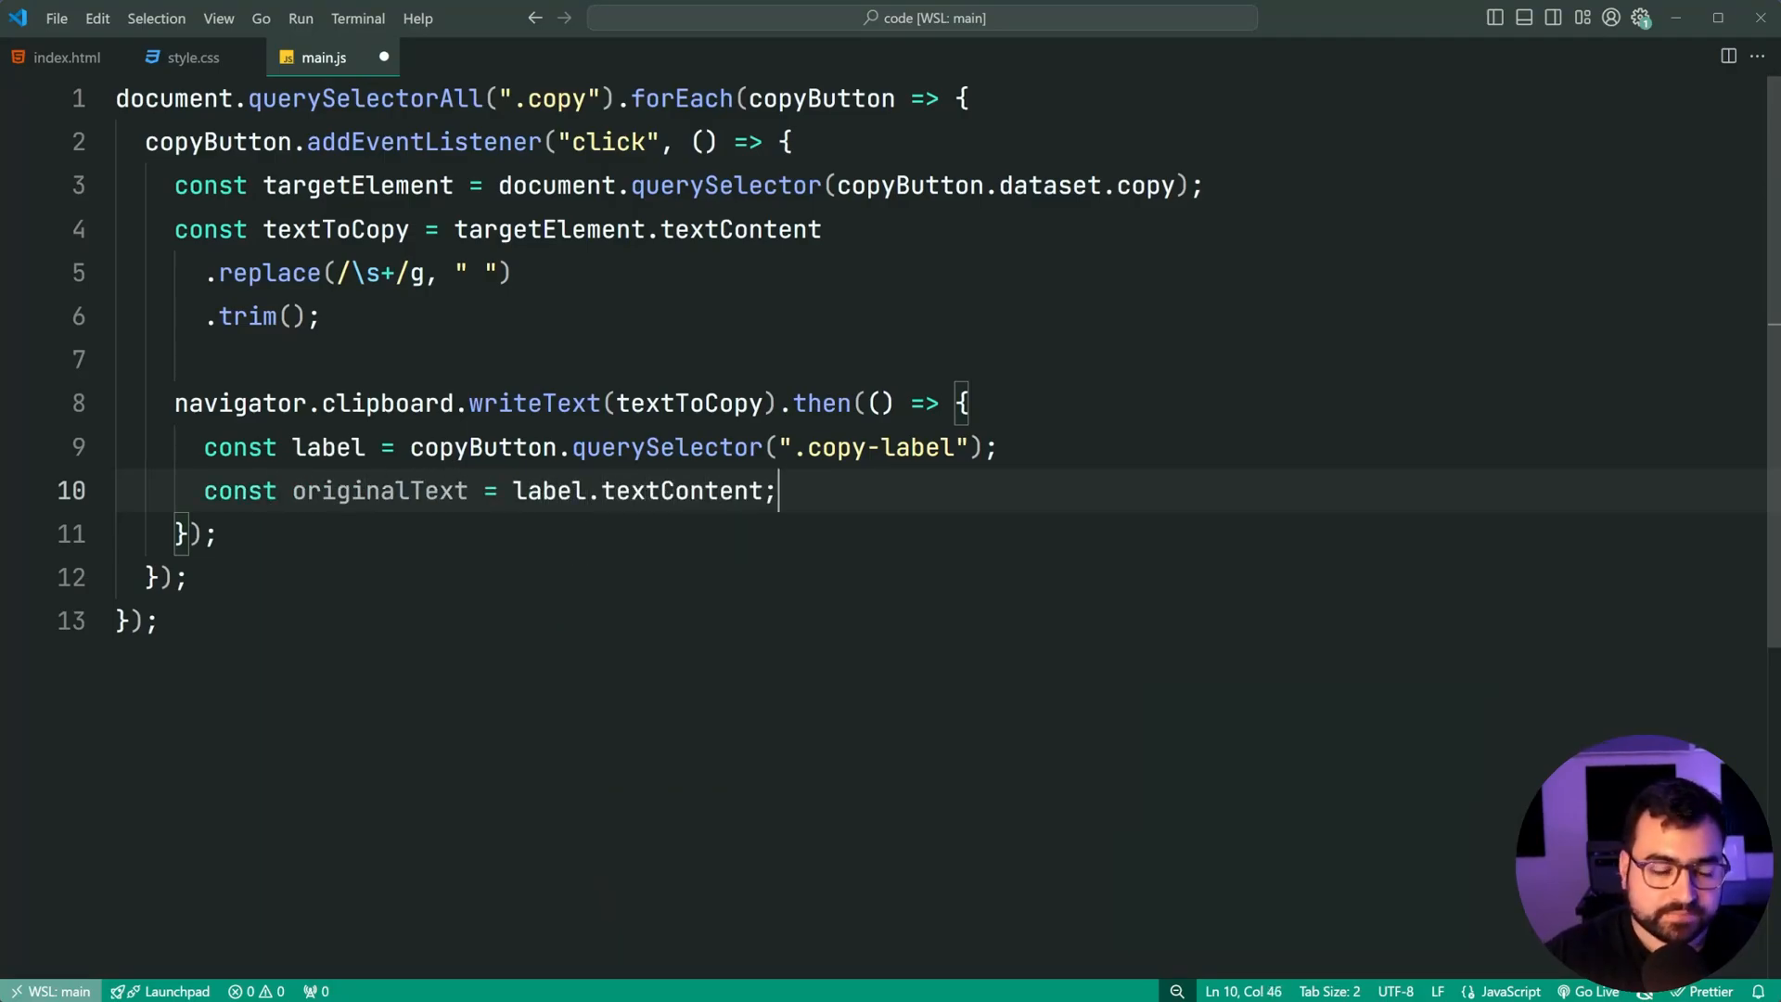
{"action": "double_click", "coordinate": [378, 490]}
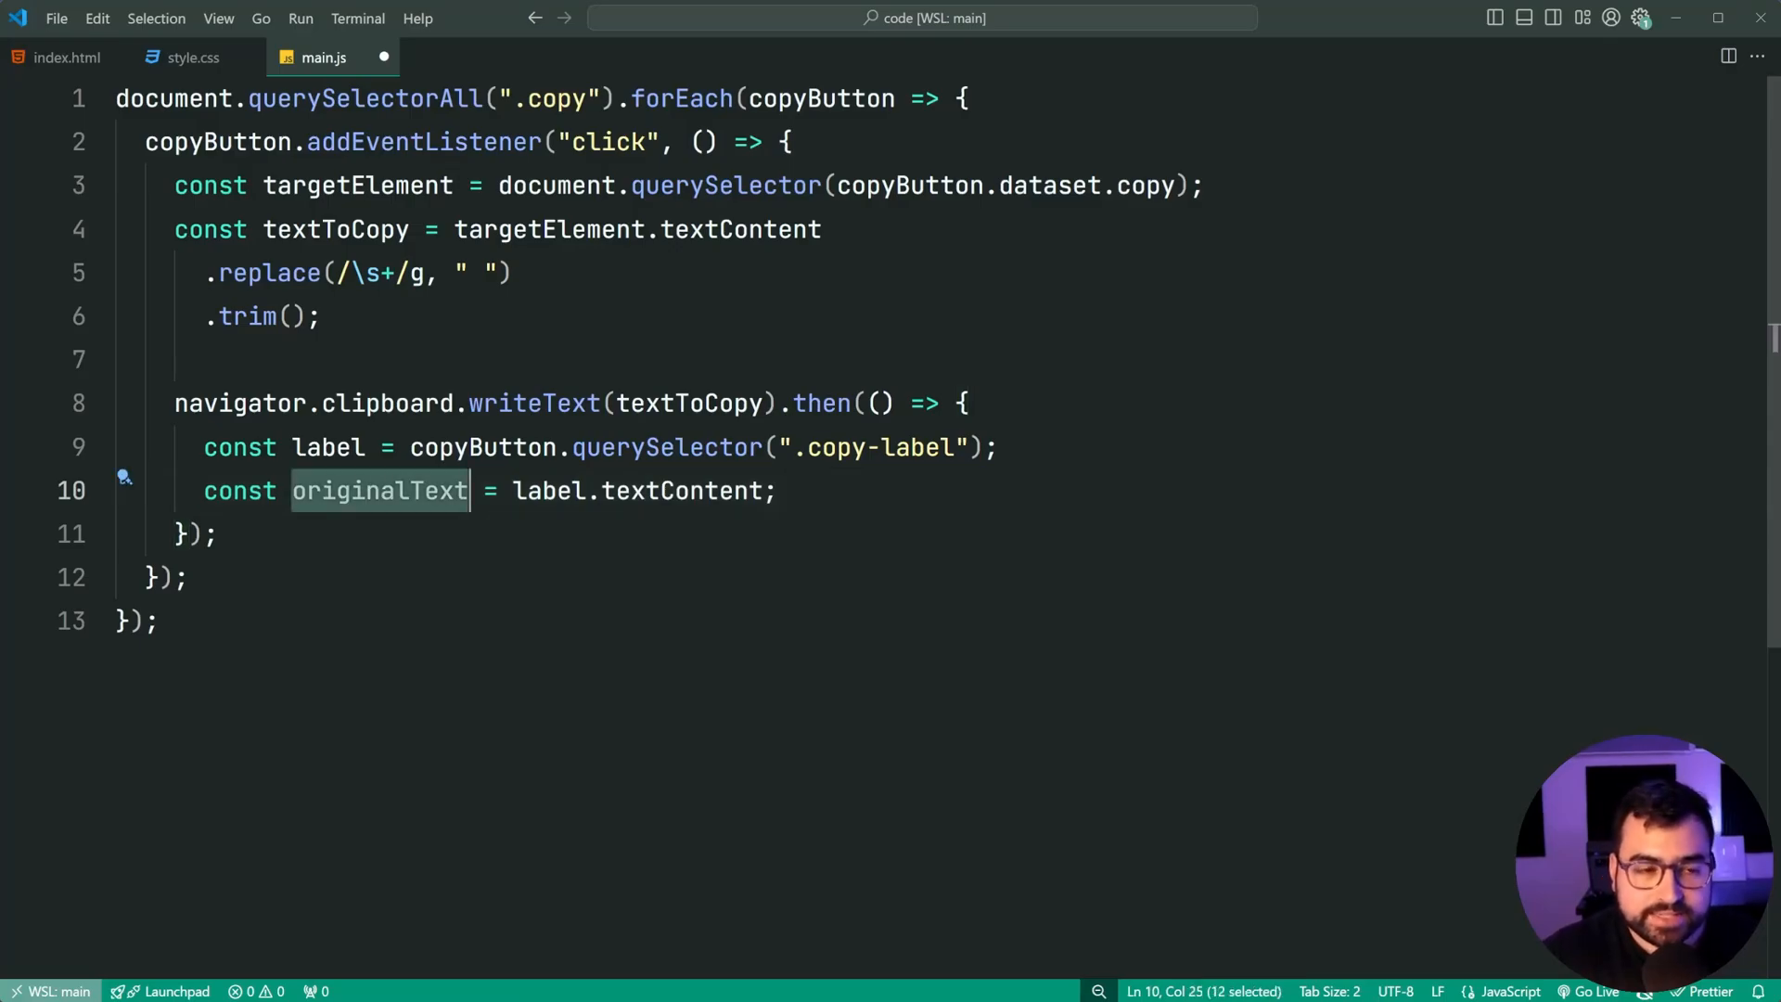
{"action": "left_click", "coordinate": [65, 57]}
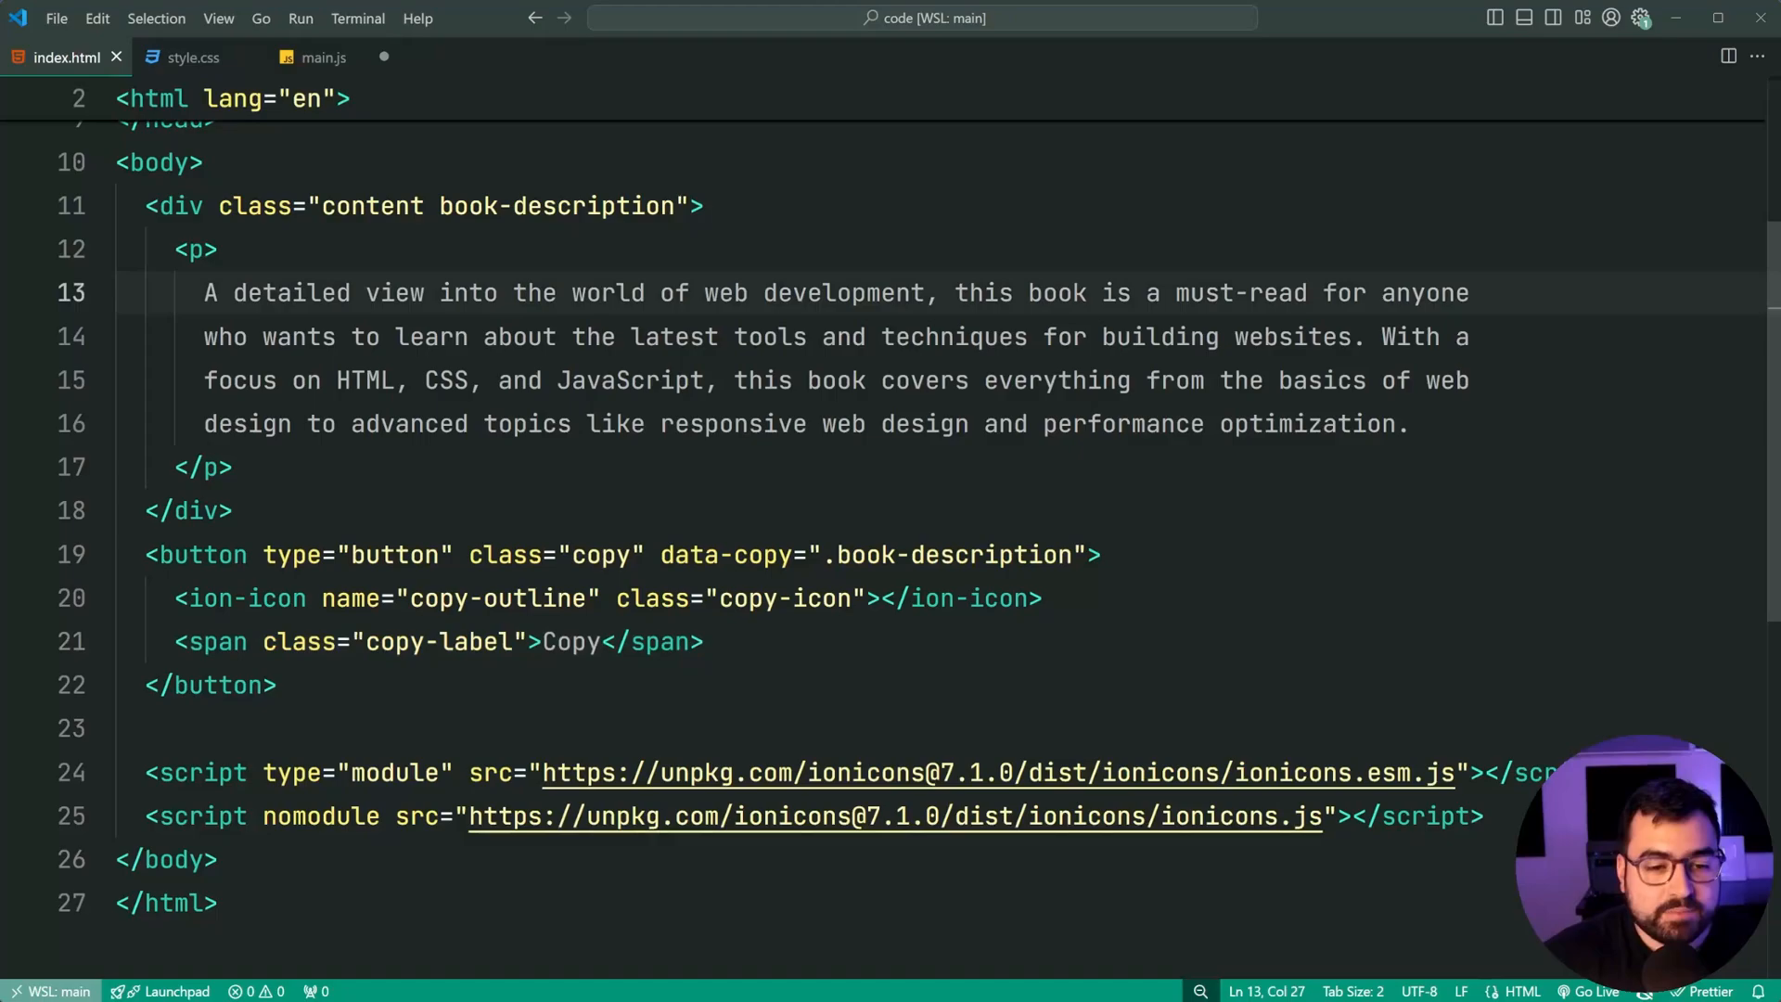
{"action": "double_click", "coordinate": [570, 642]}
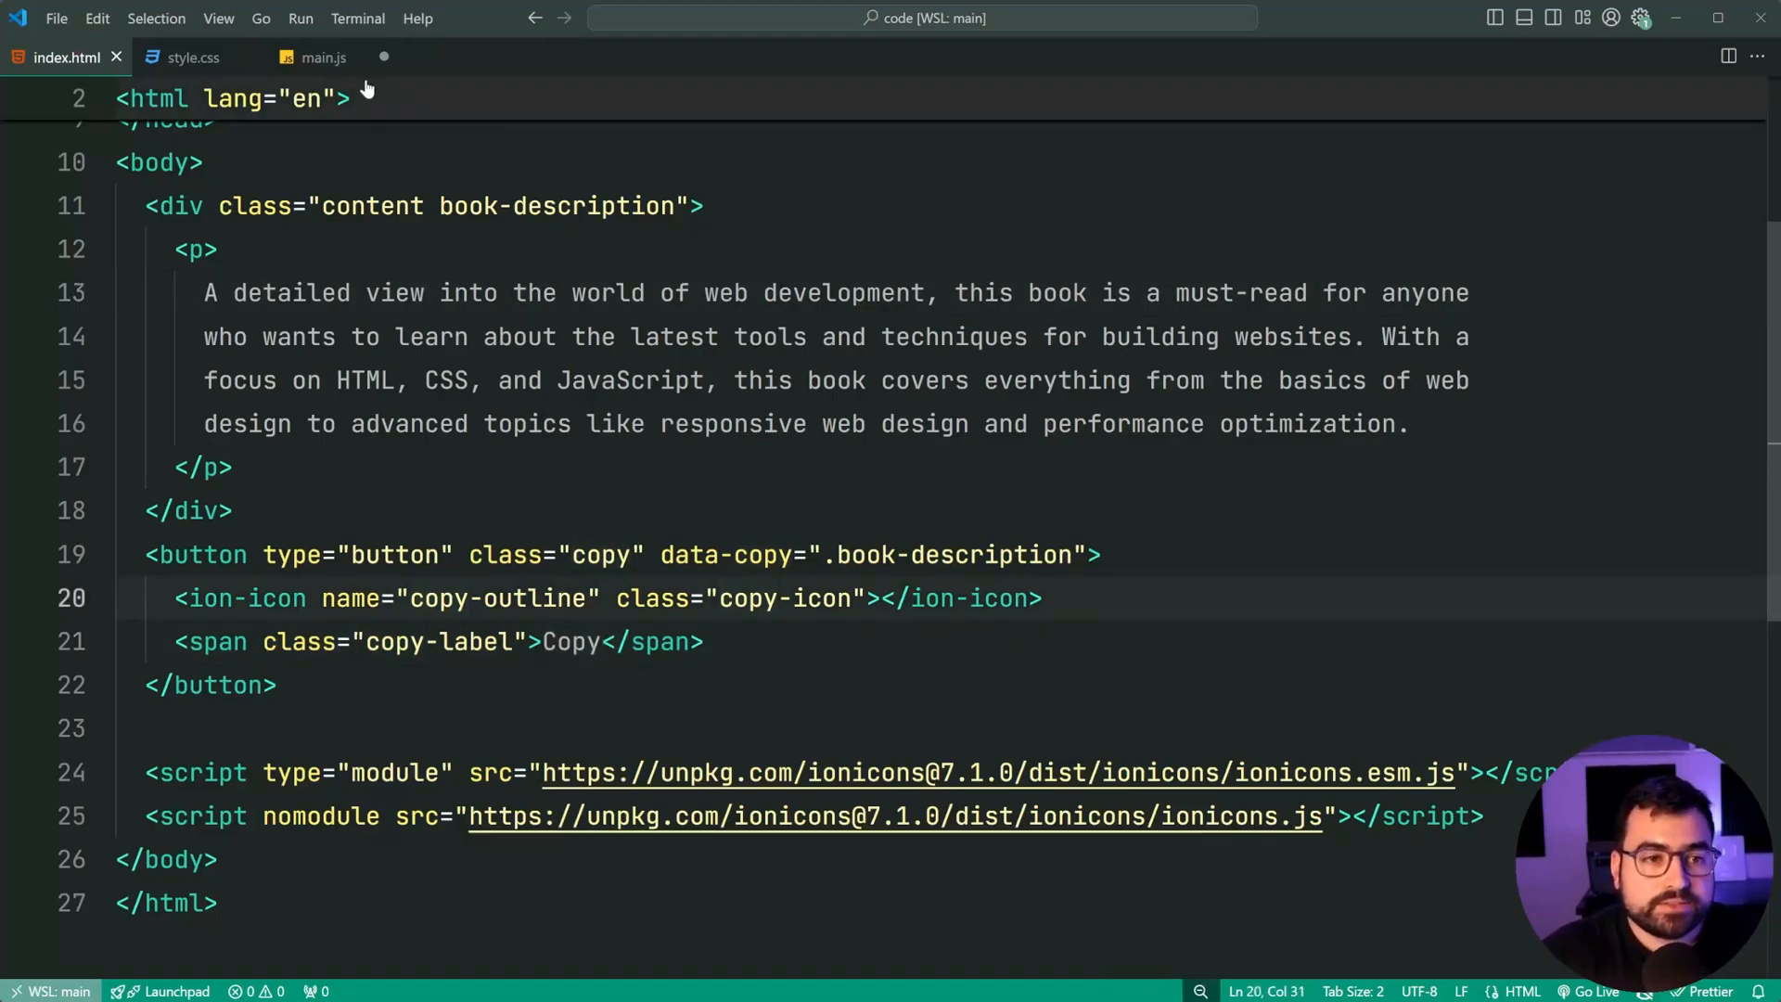
{"action": "left_click", "coordinate": [324, 56]}
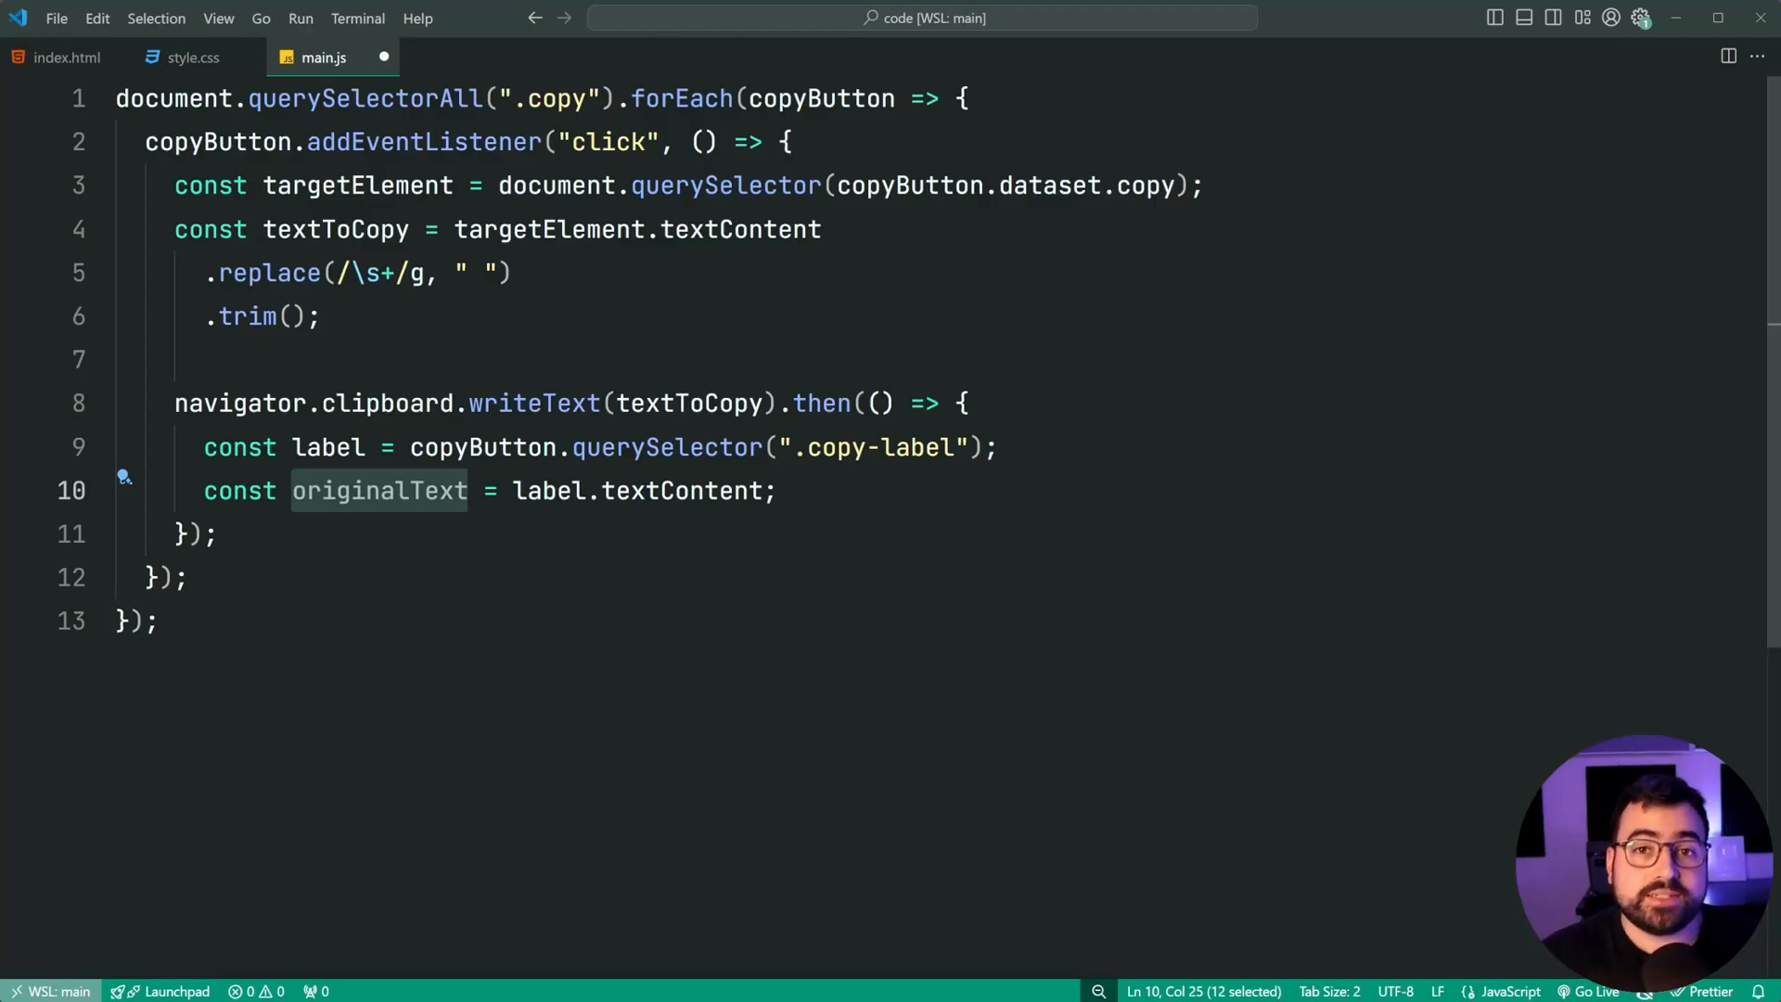
{"action": "left_click", "coordinate": [108, 760]}
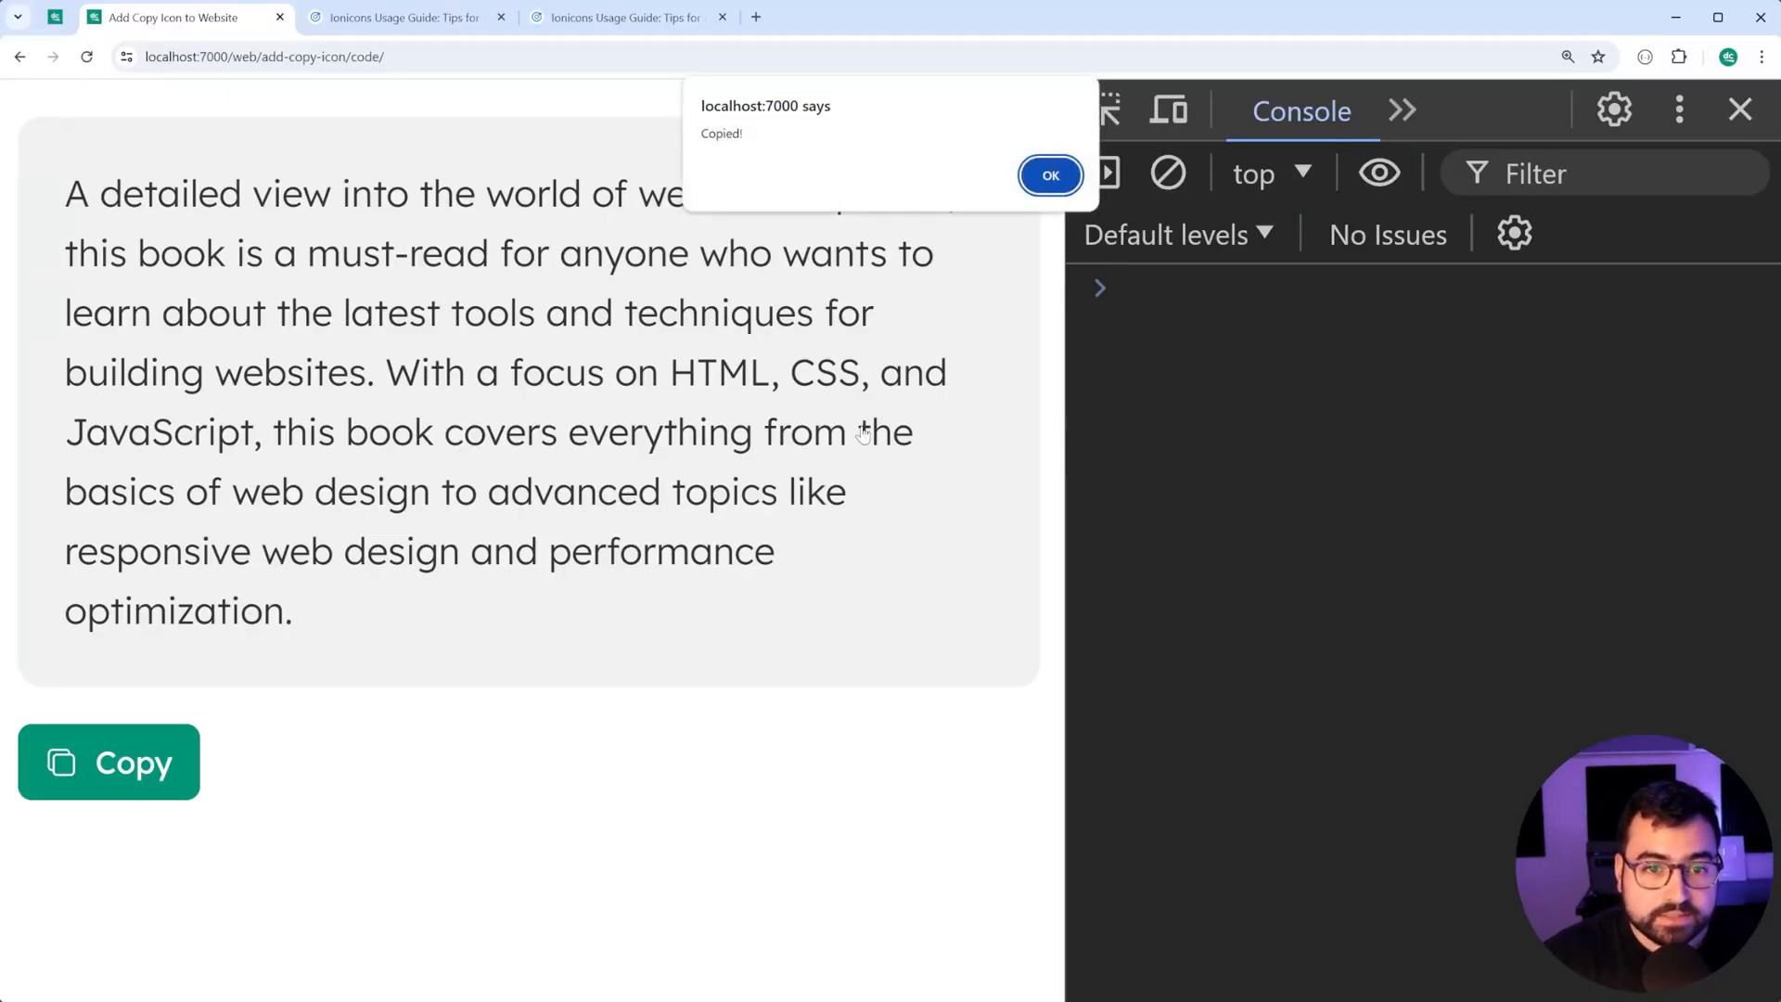
{"action": "left_click", "coordinate": [1048, 175]}
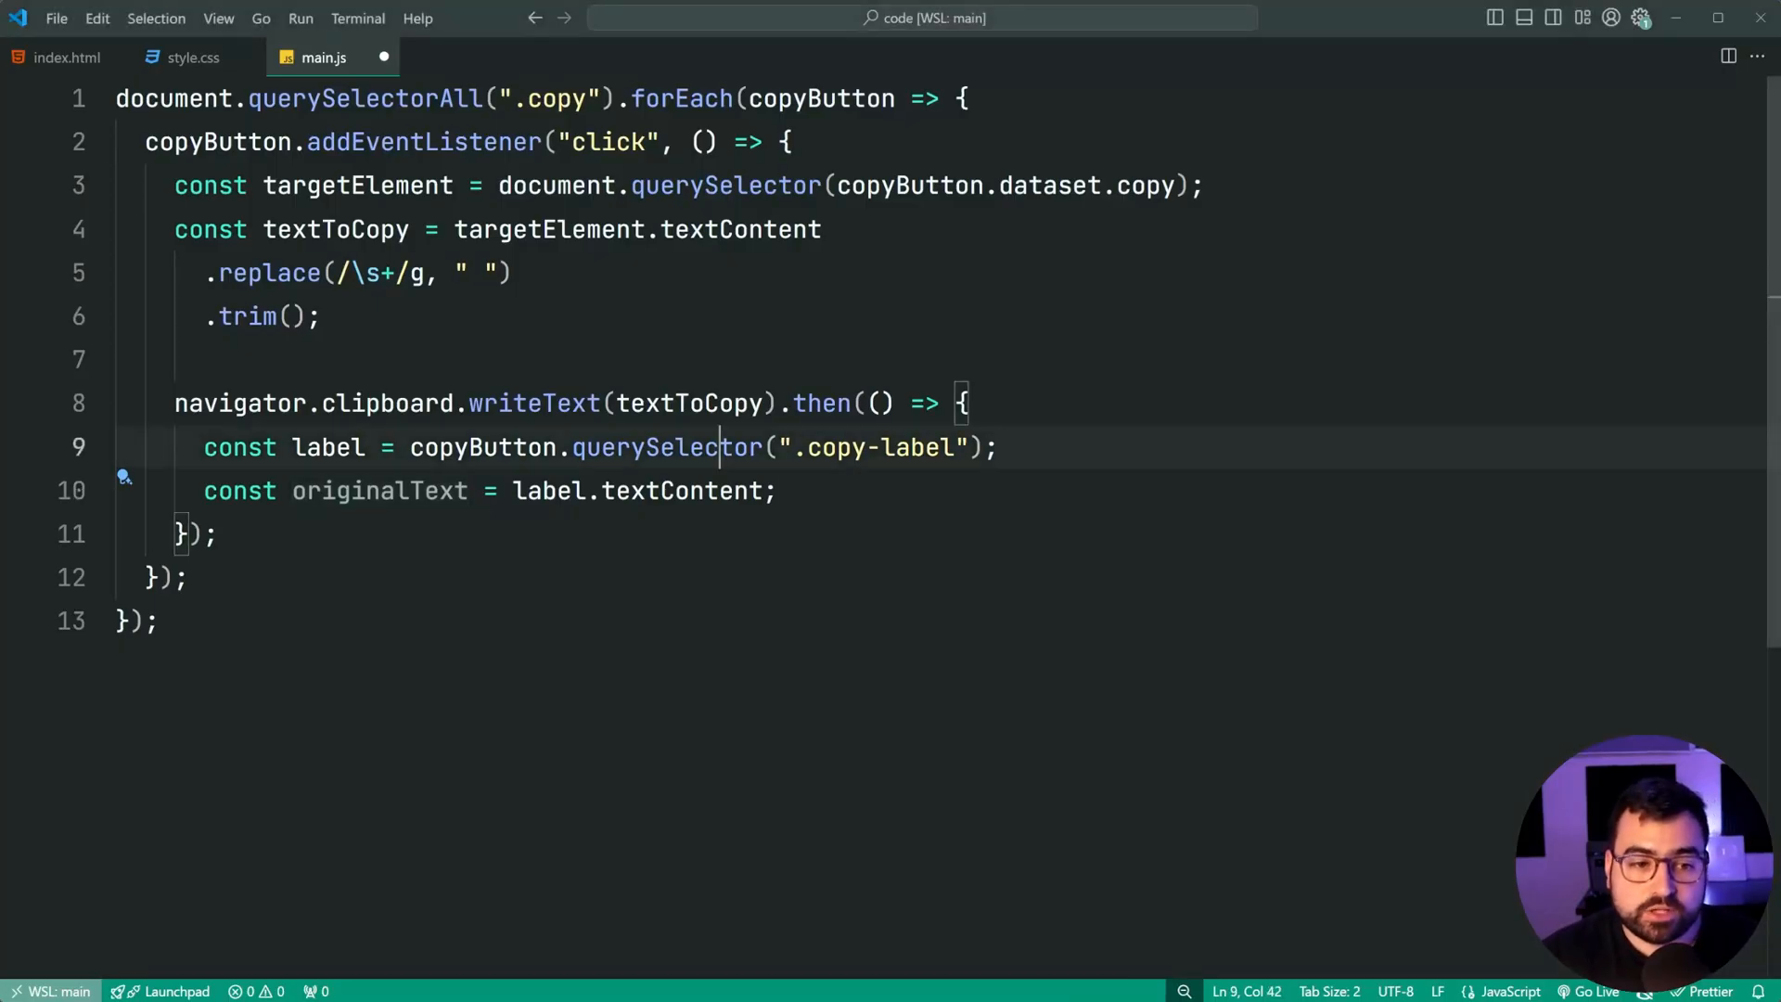
Step: Fix originalText = label.textContent, then add copyButton.disabled = true and label.textContent = "Copied!"
{"action": "key", "text": "BackSpace"}
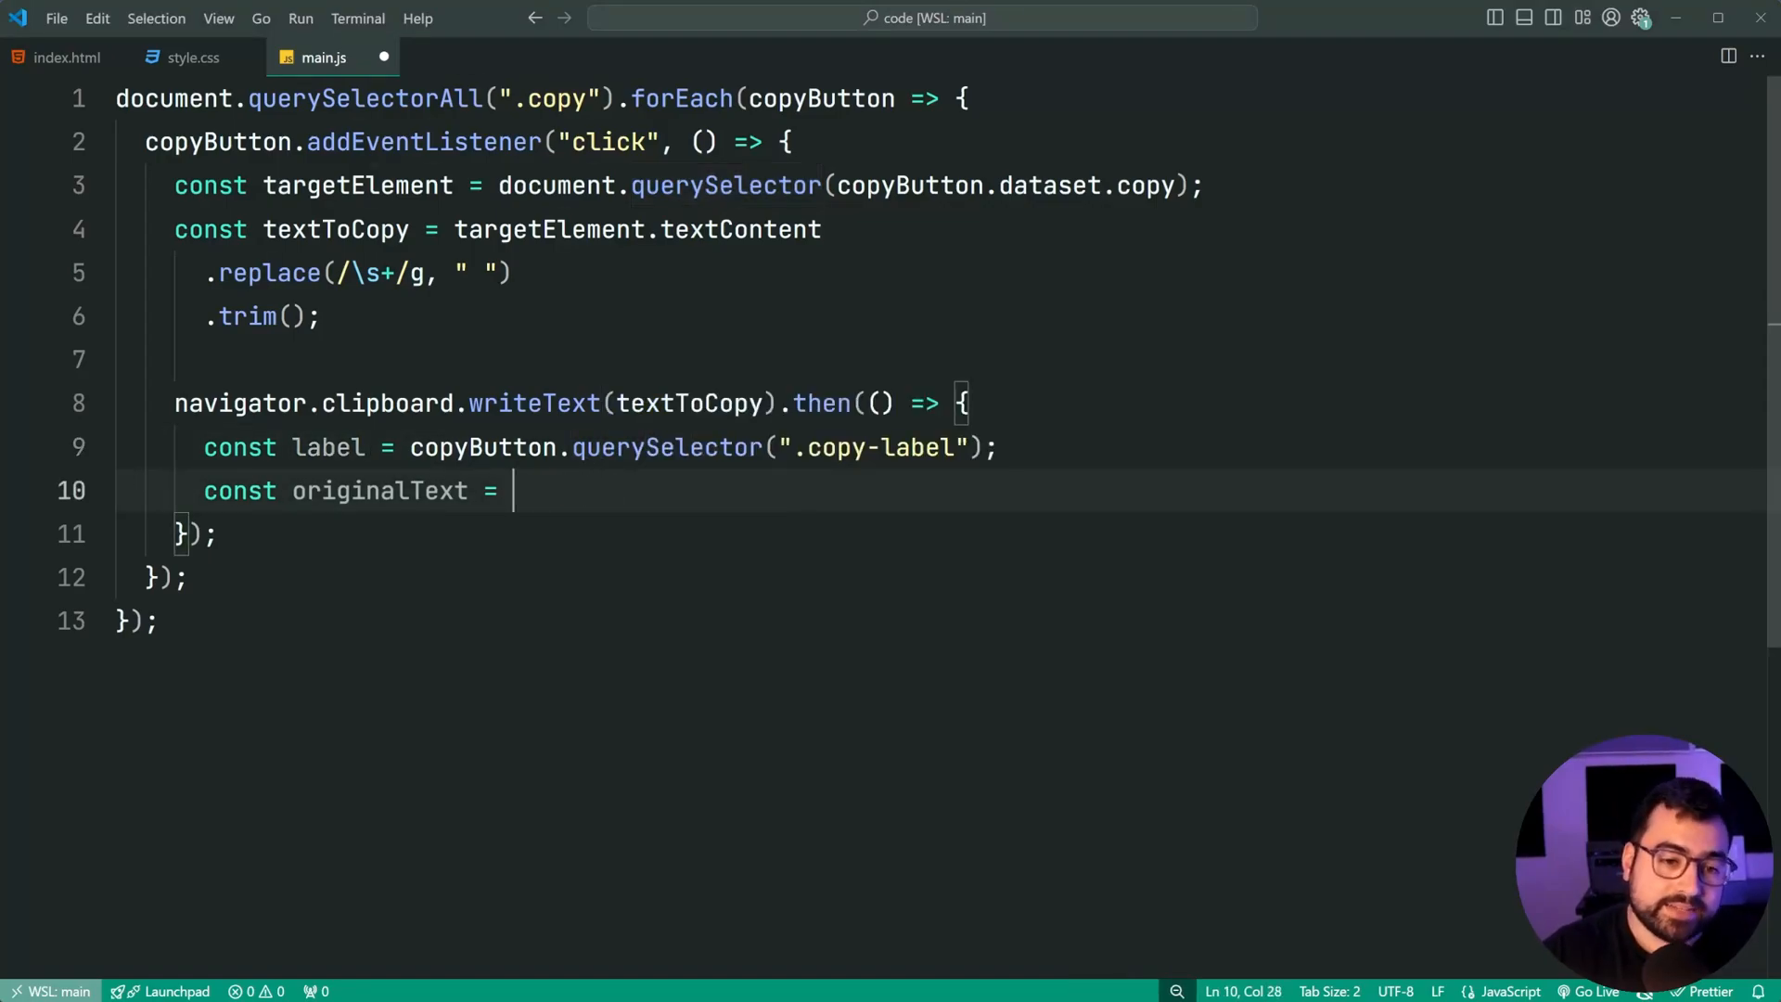
{"action": "type", "text": "label.textContent;"}
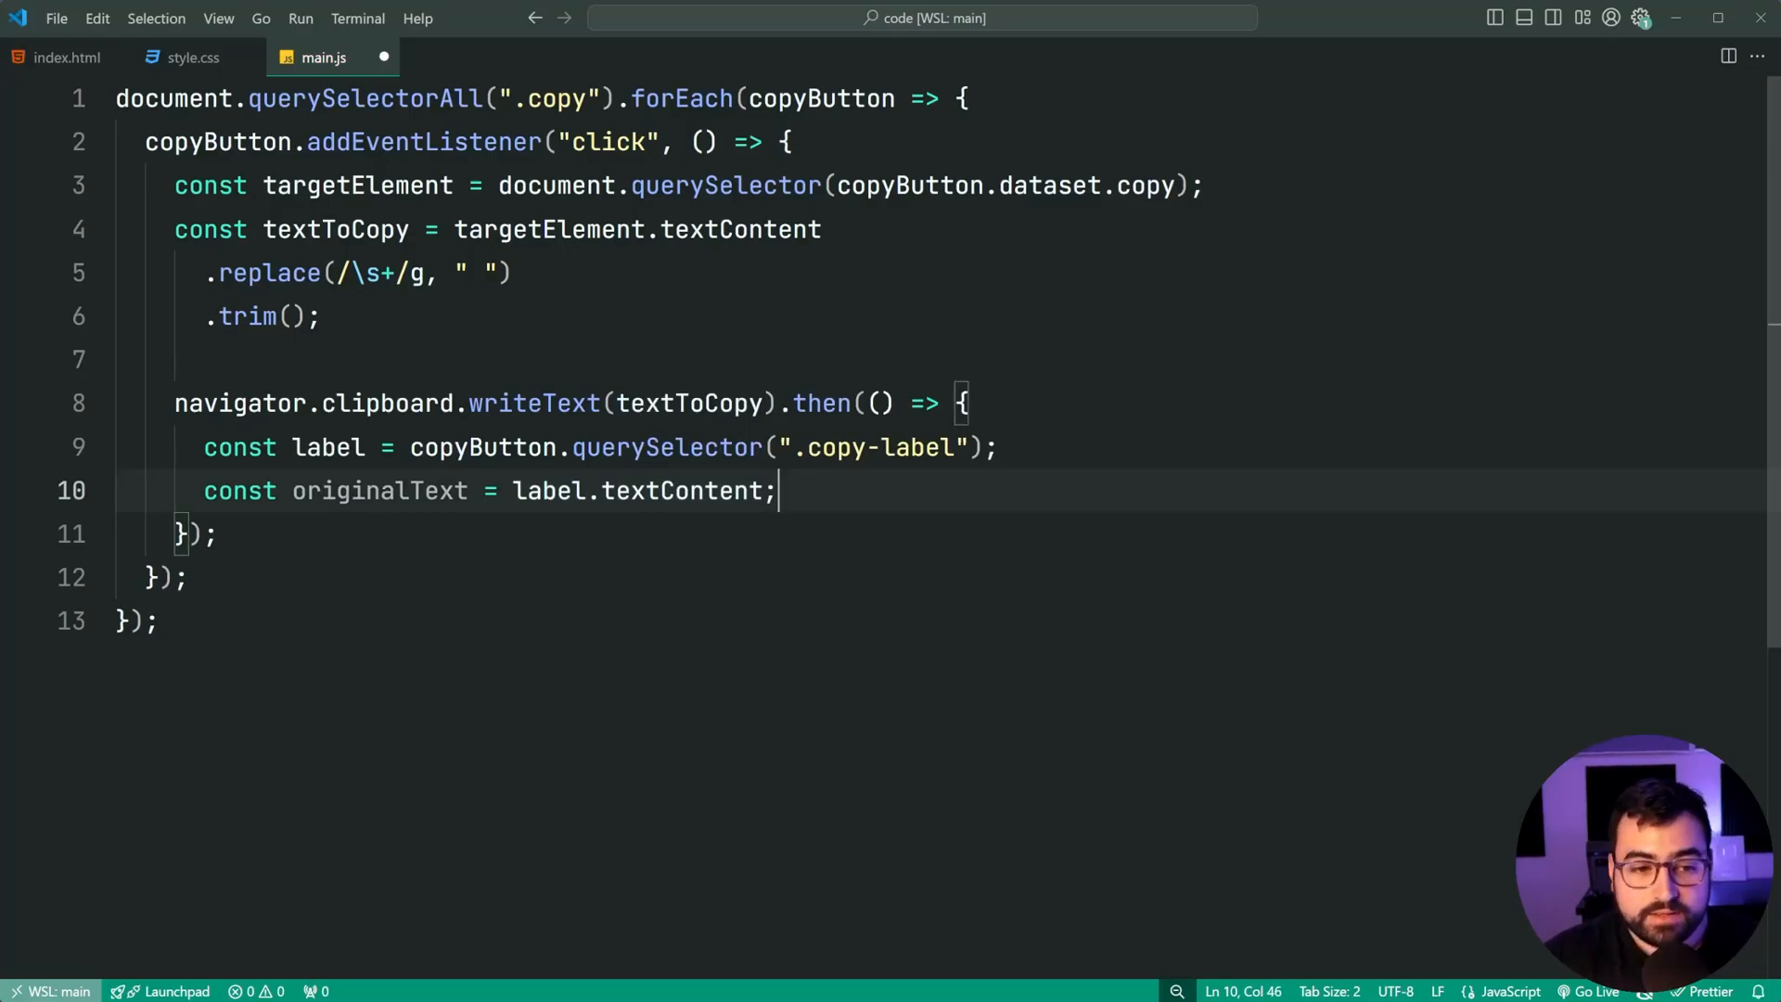
{"action": "key", "text": "Enter"}
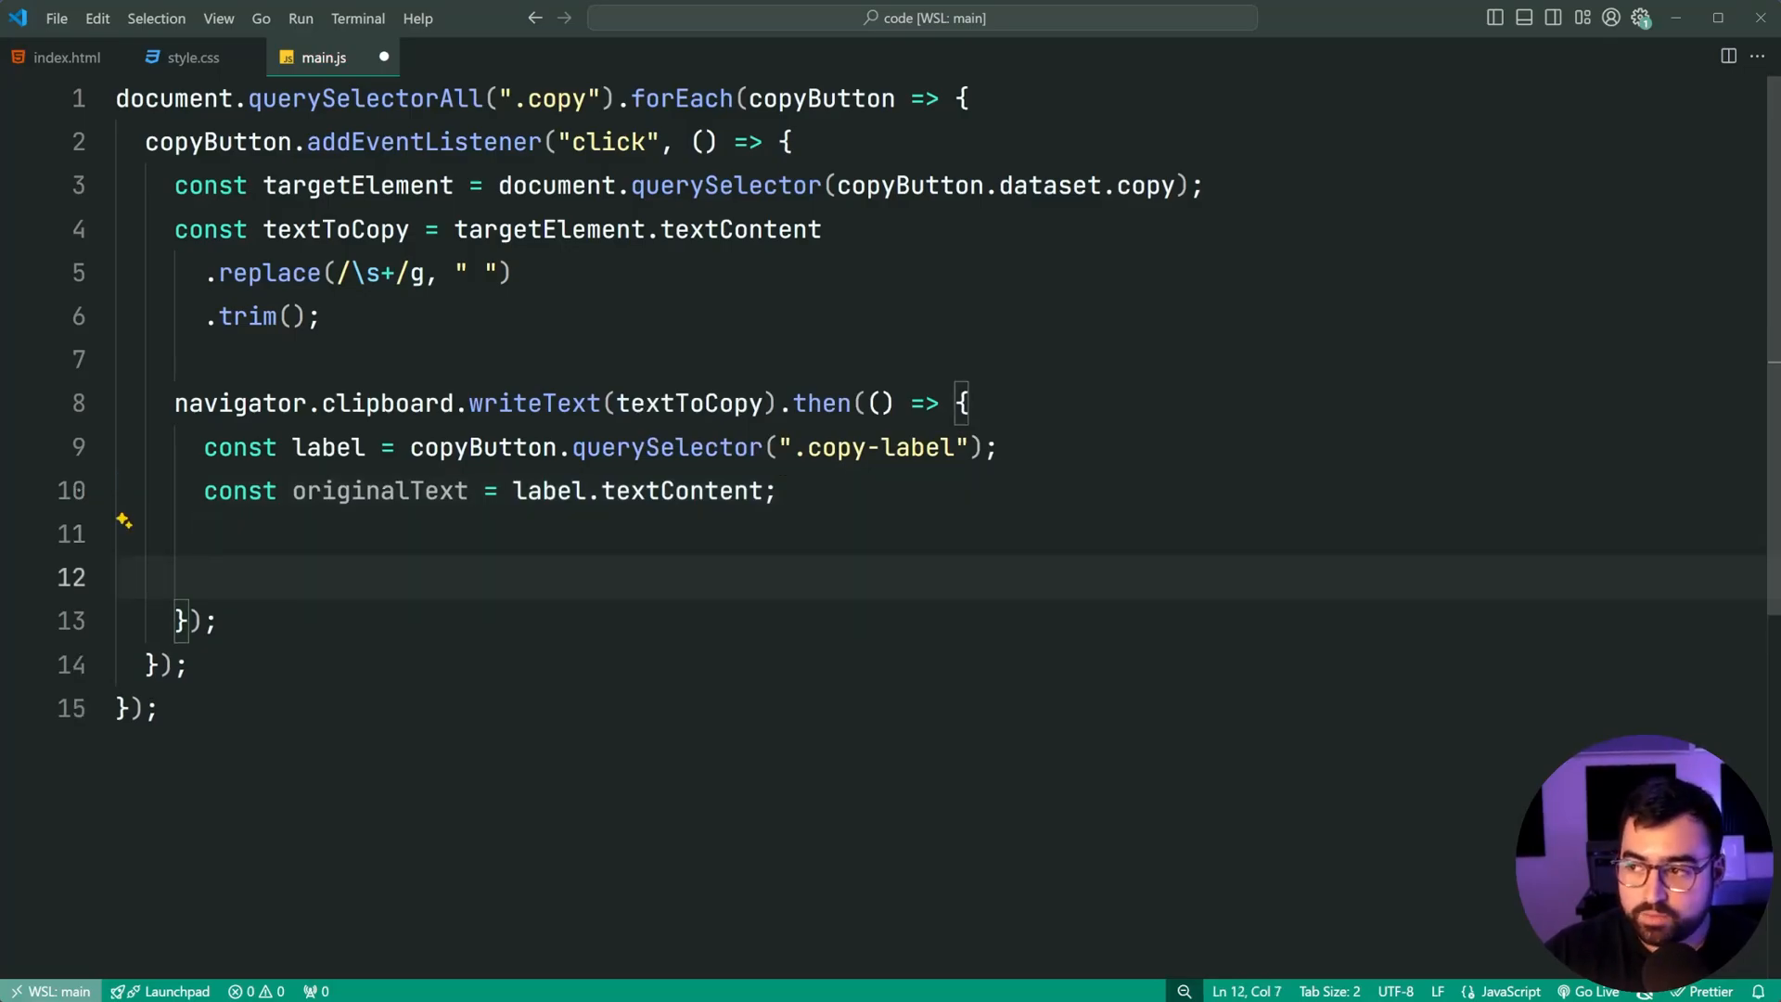
{"action": "type", "text": "copyButton.disabled = true;"}
{"action": "type", "text": "label.textContent ="}
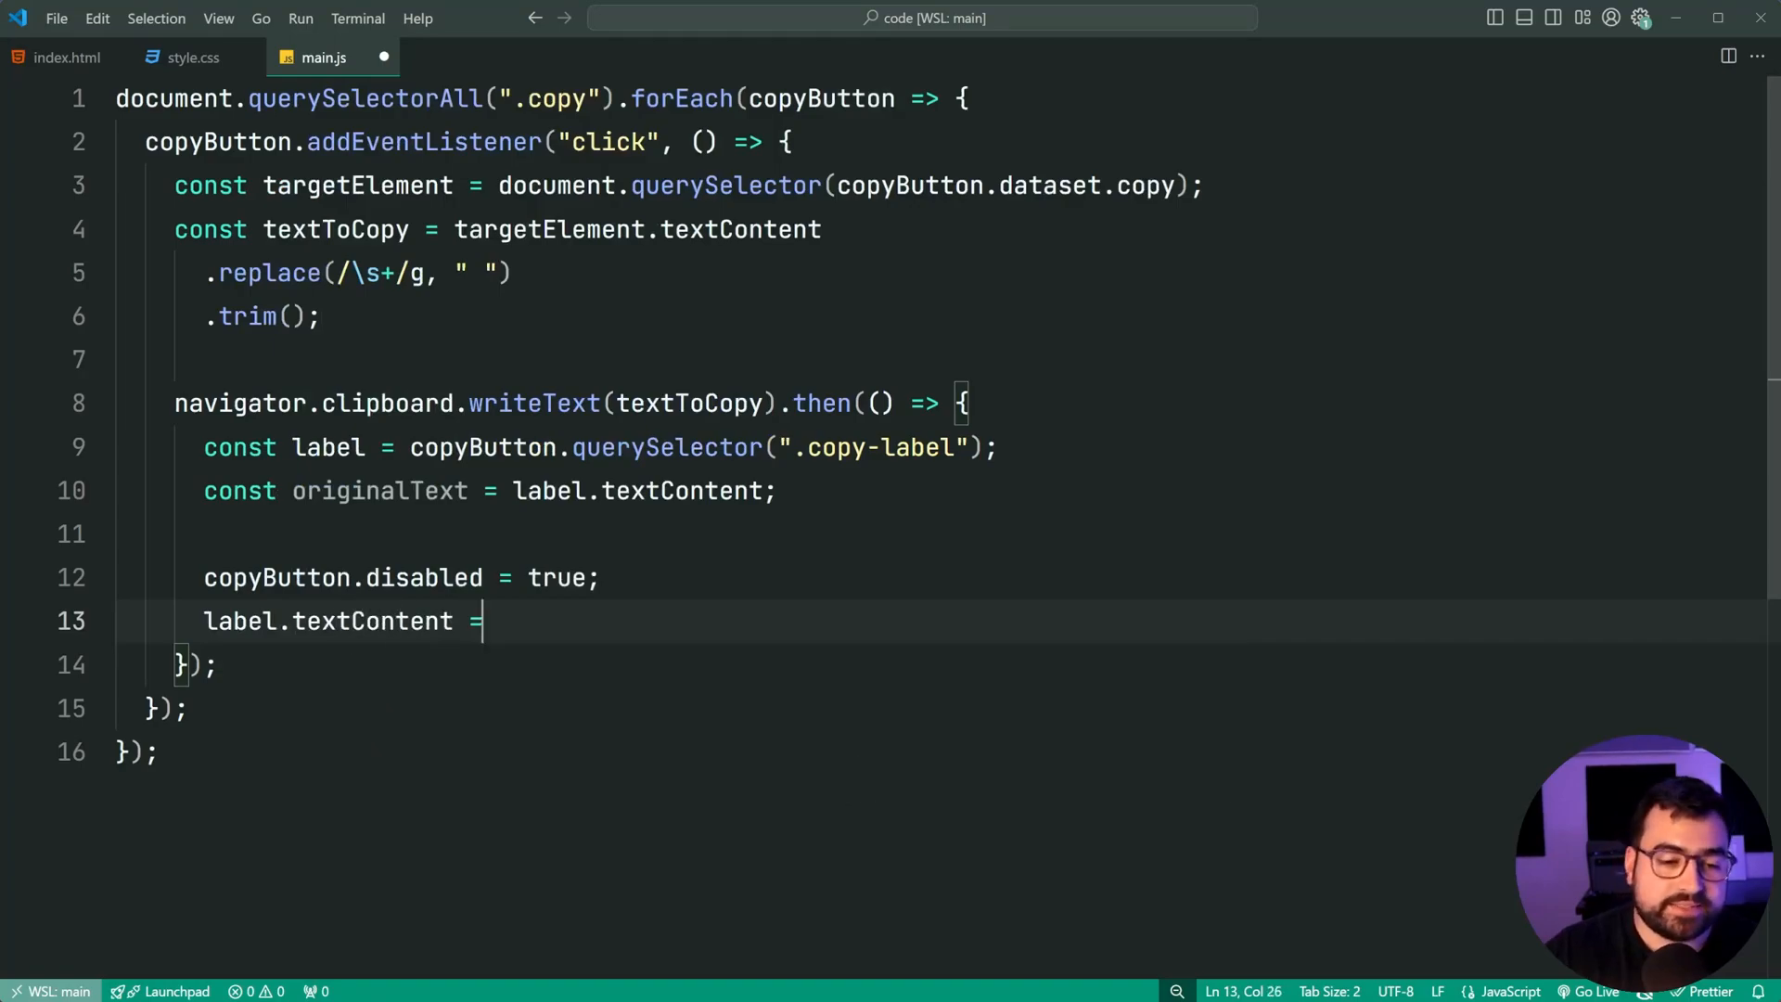
{"action": "type", "text": "\"Copied!\";"}
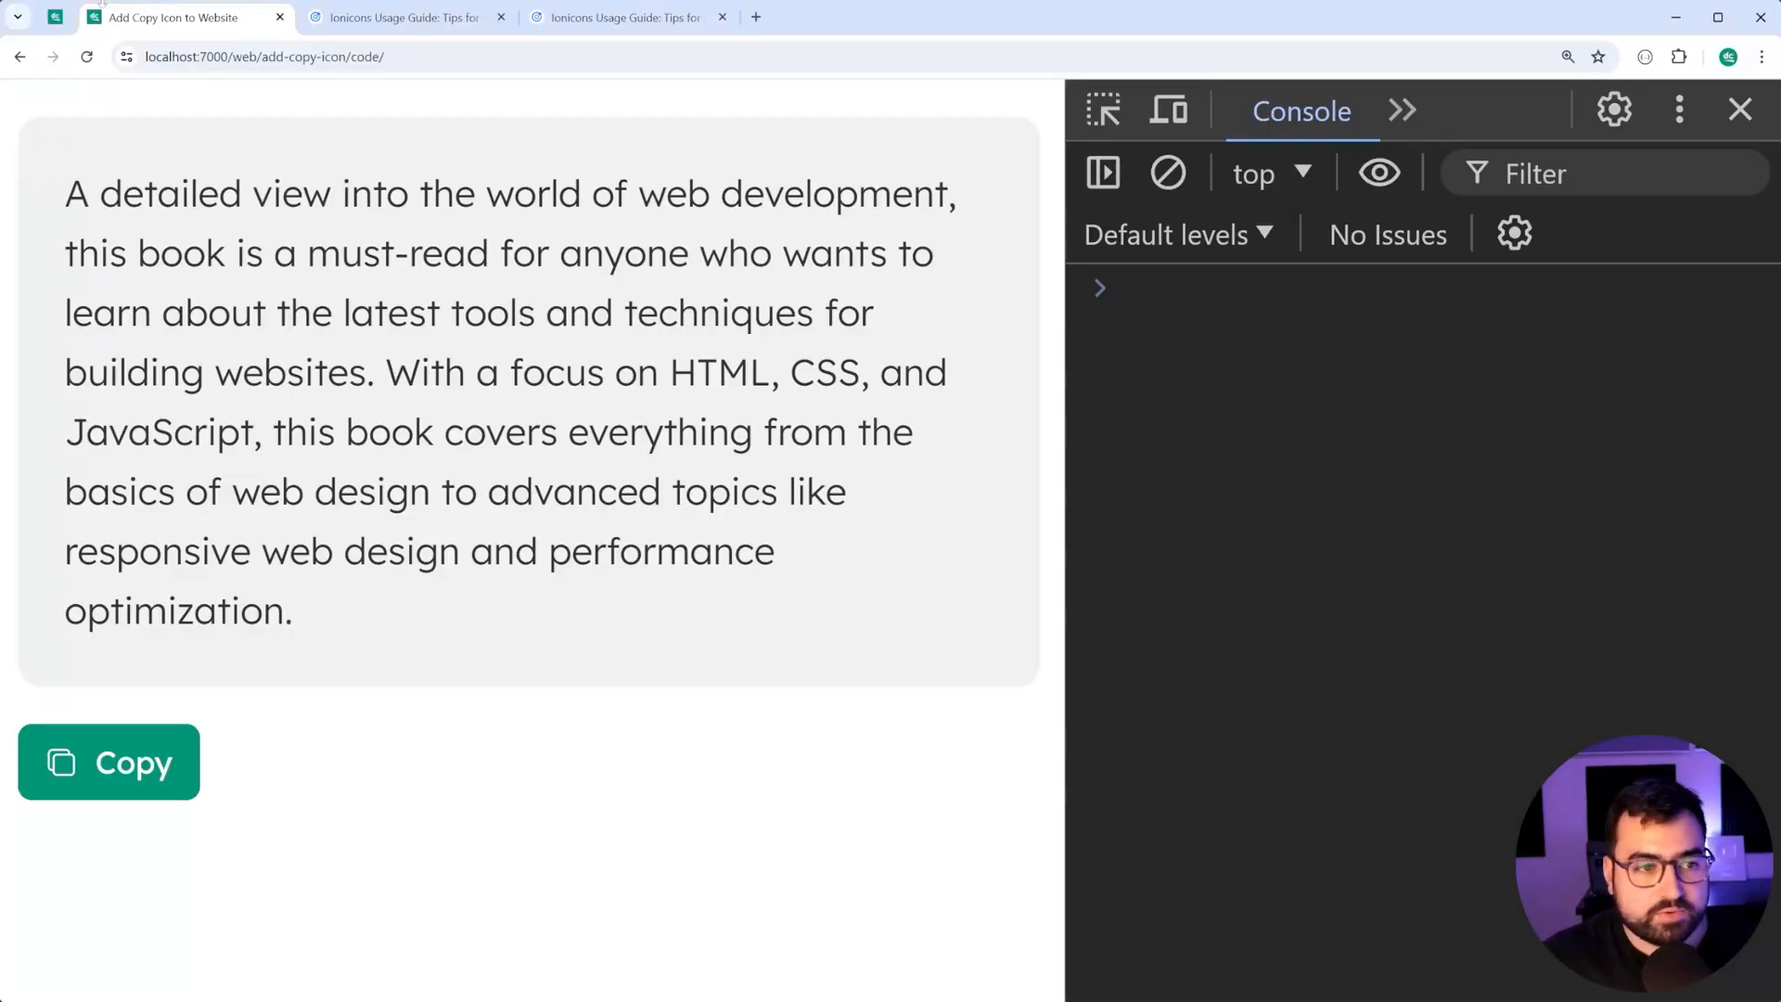
{"action": "left_click", "coordinate": [108, 760]}
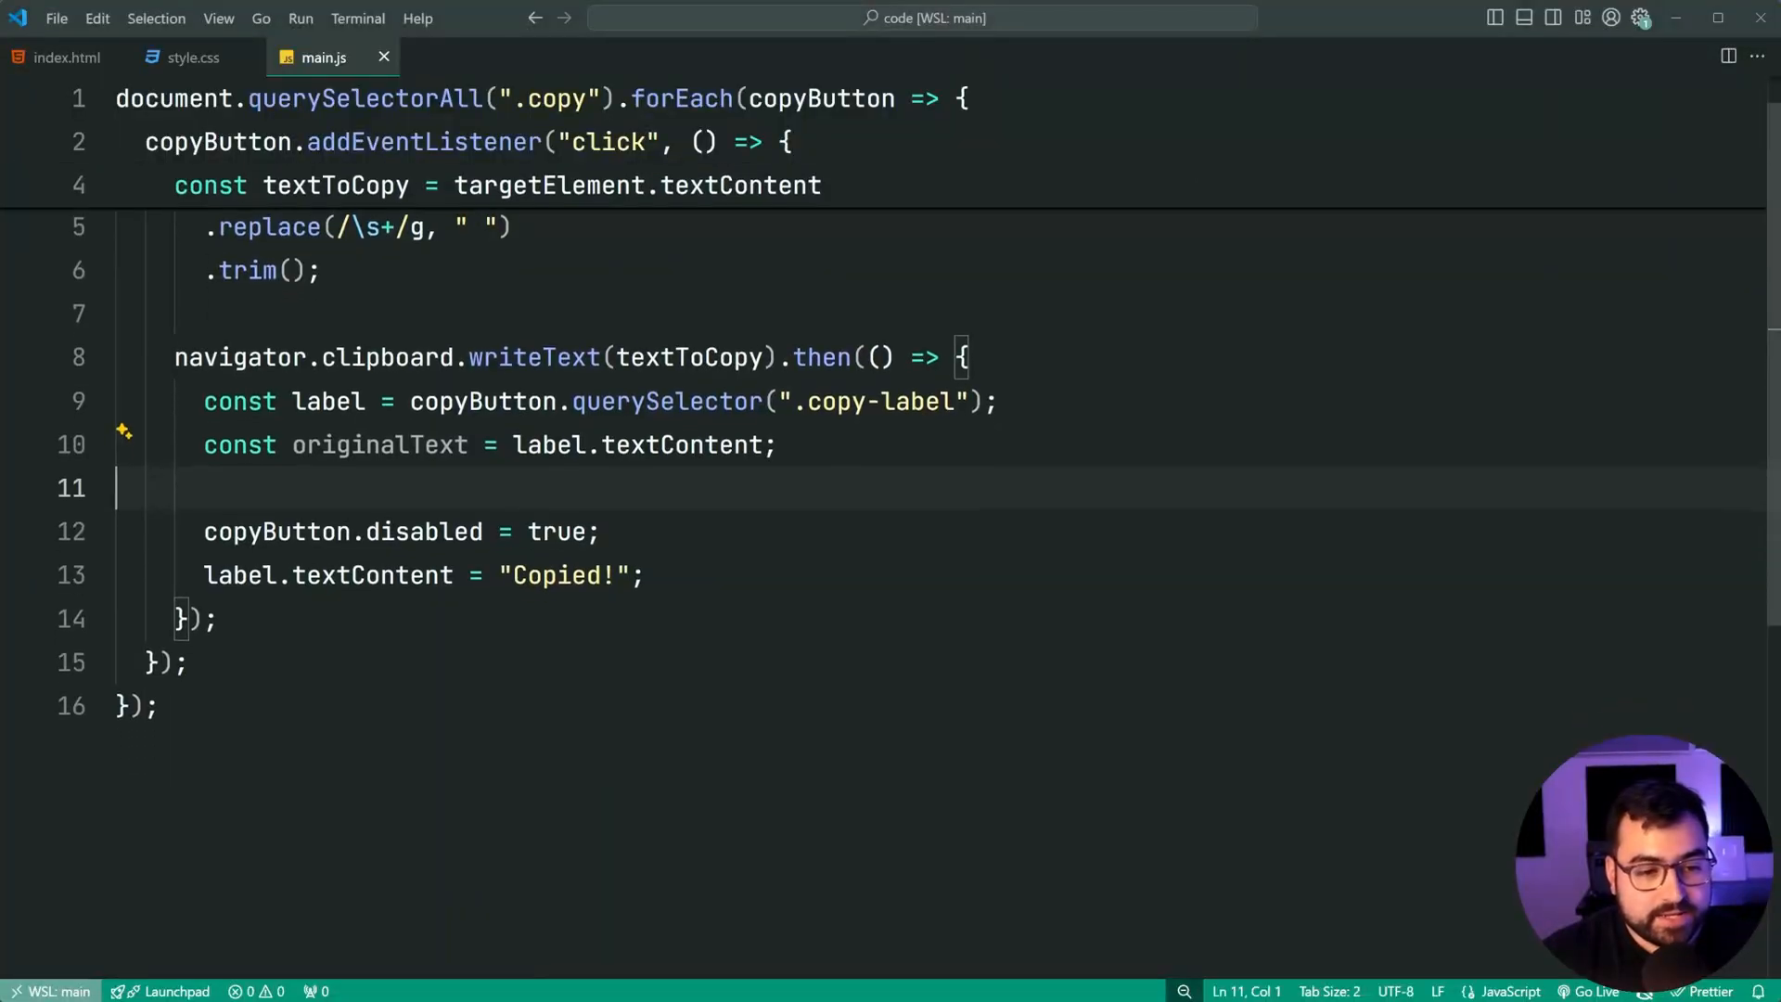
Step: Add a 1000 ms setTimeout that sets copyButton.disabled = false and restores label.textContent
{"action": "type", "text": "setTimeout(() => {}, 1000);"}
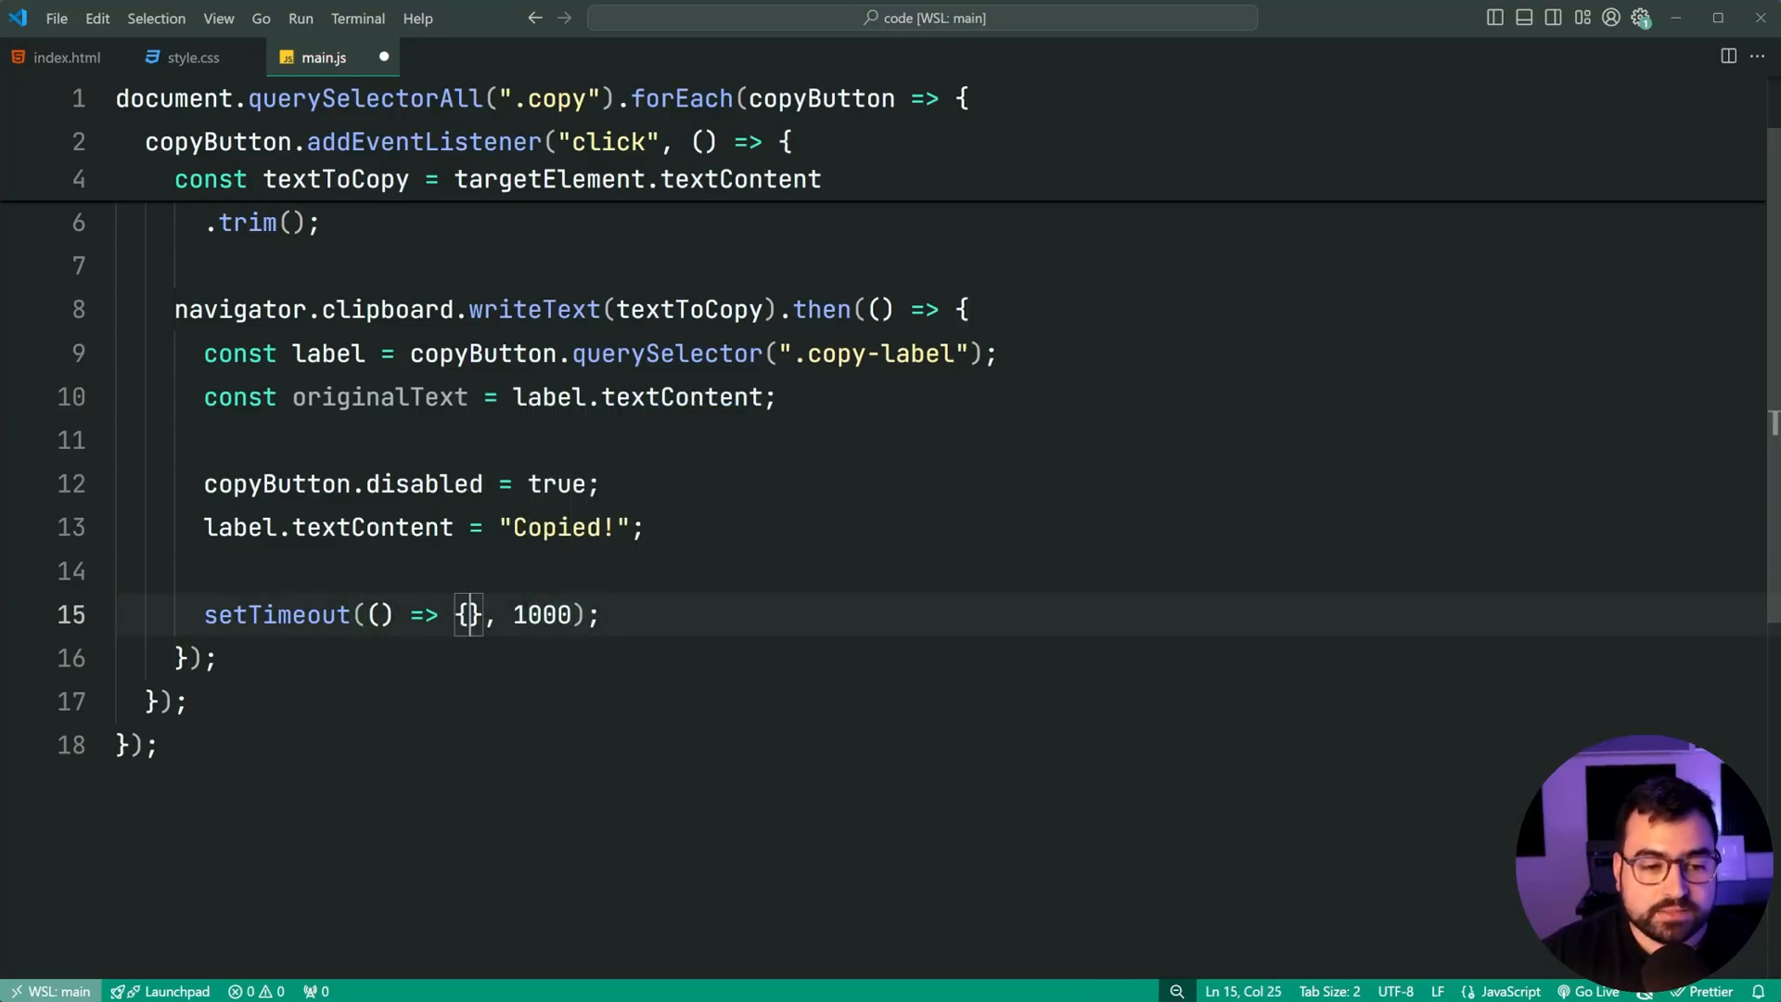
{"action": "type", "text": "copyButton.disabled = false;"}
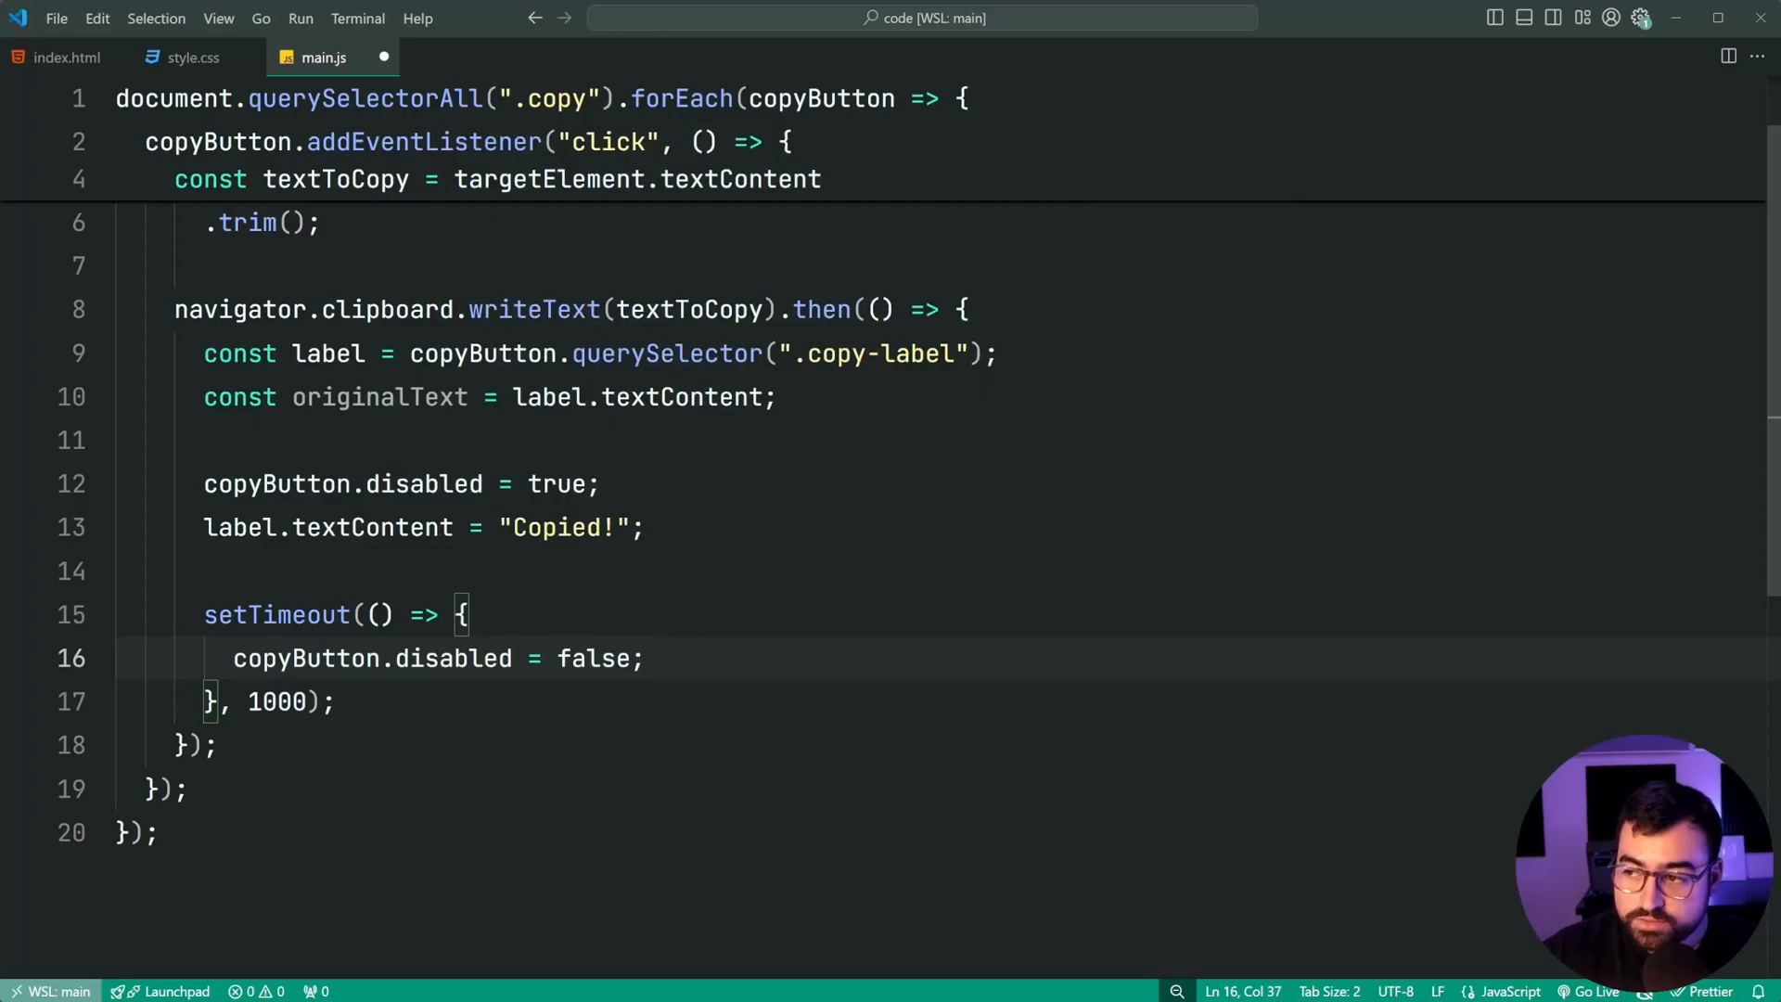
{"action": "type", "text": "label.te"}
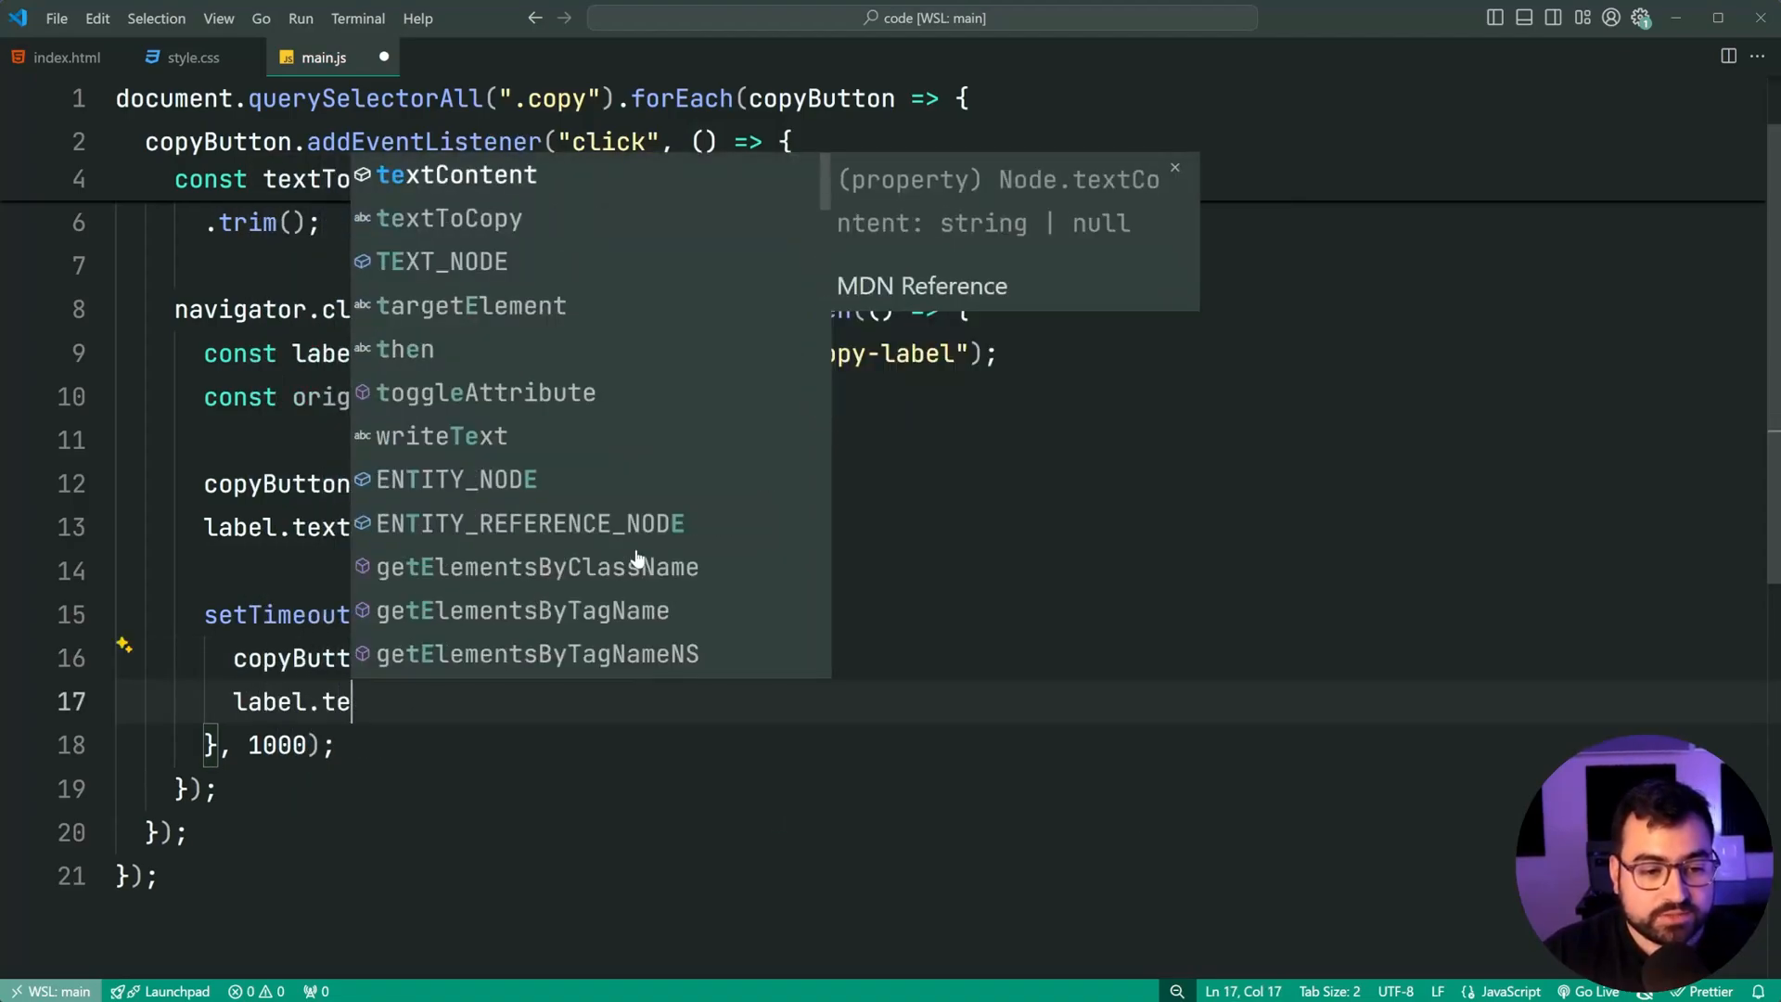
{"action": "type", "text": "r"}
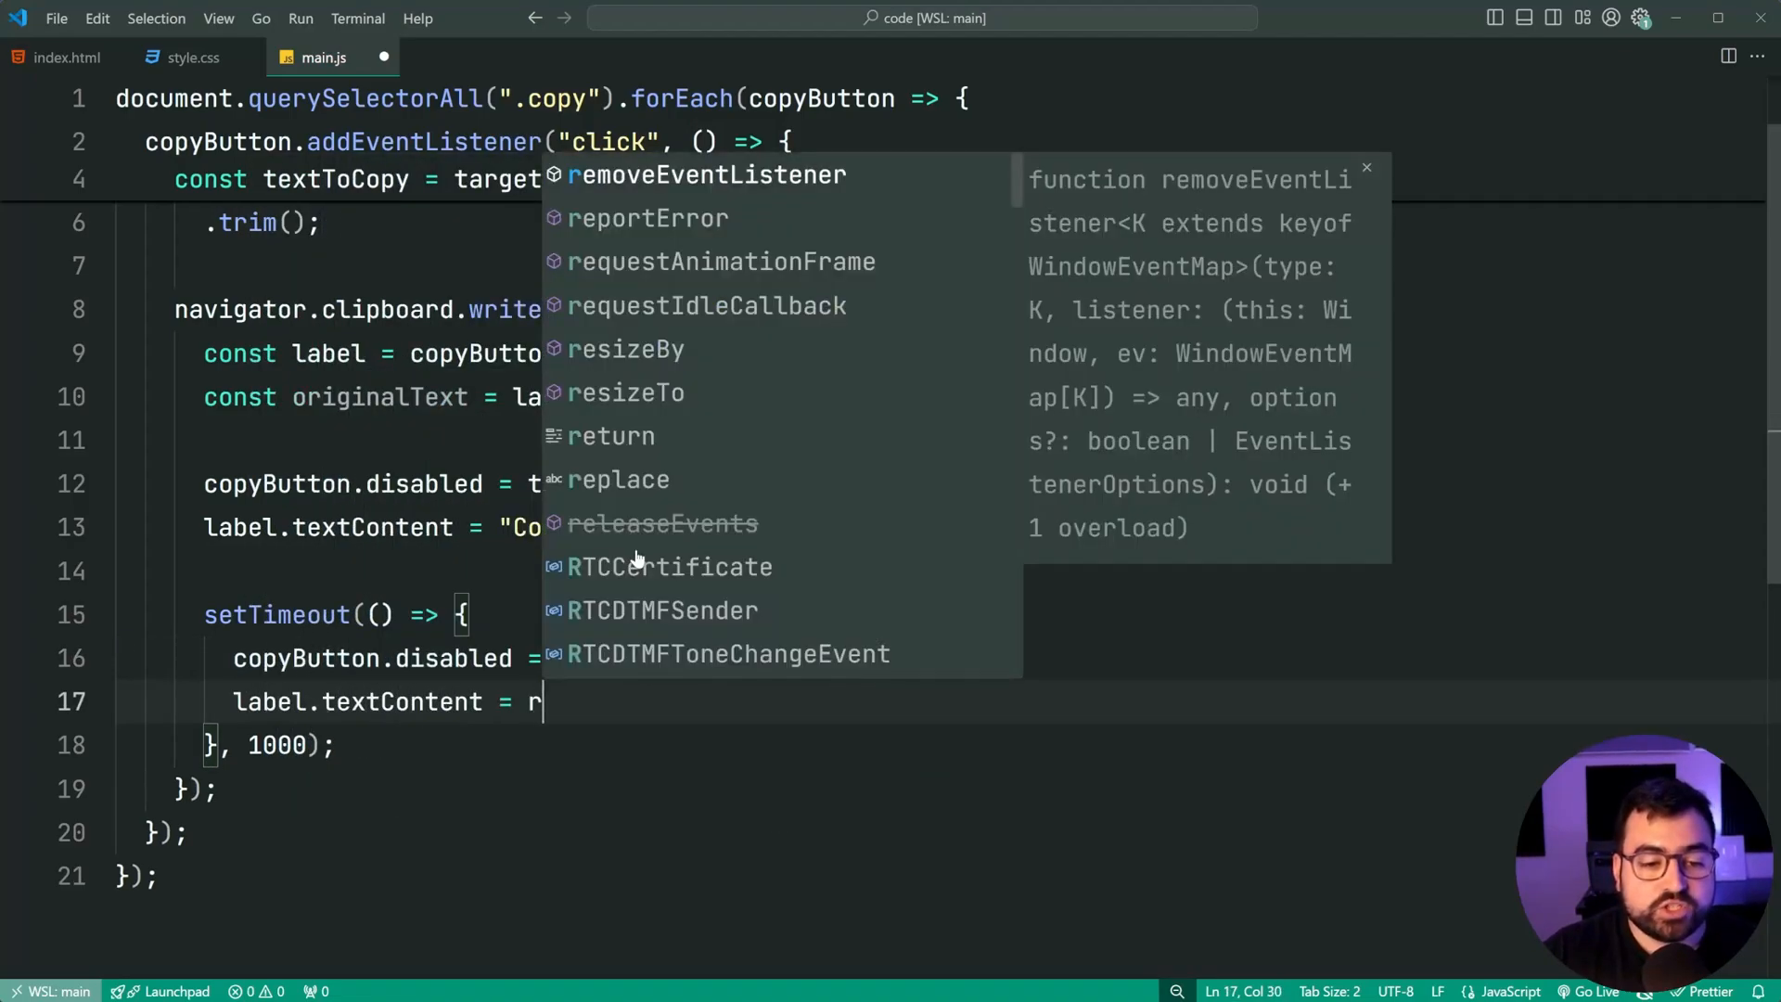